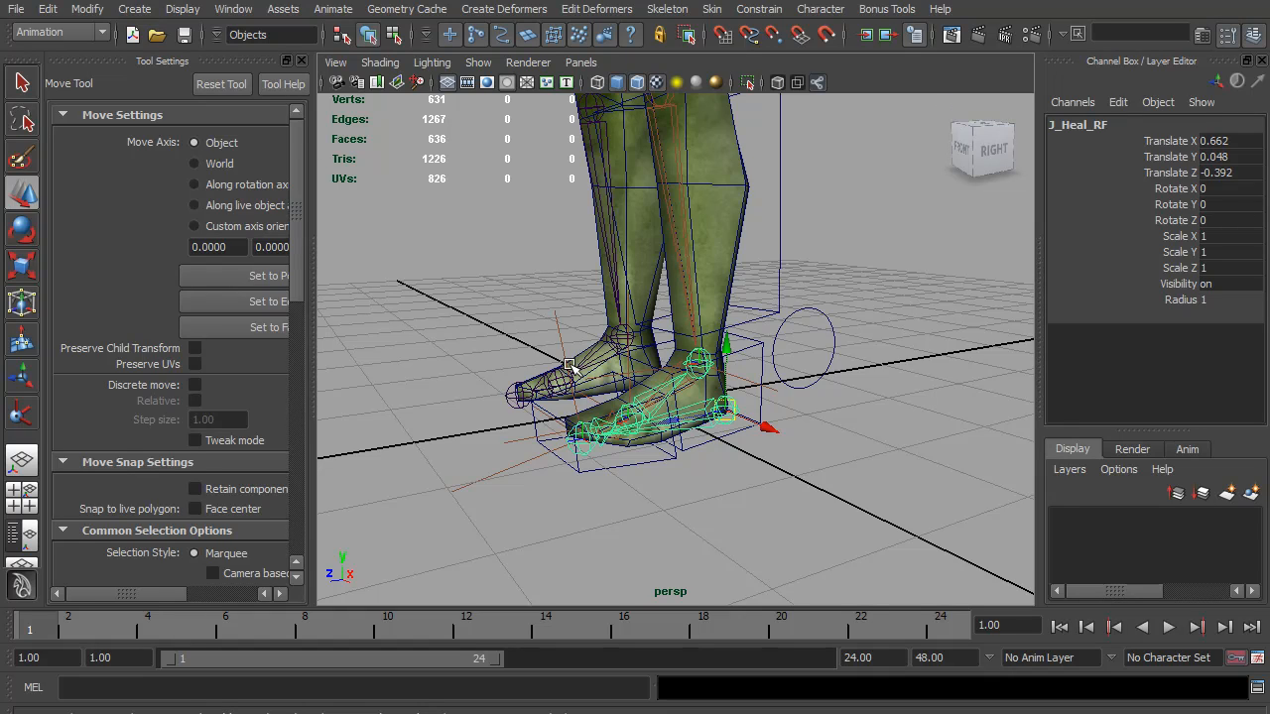
pyautogui.moveTo(320, 191)
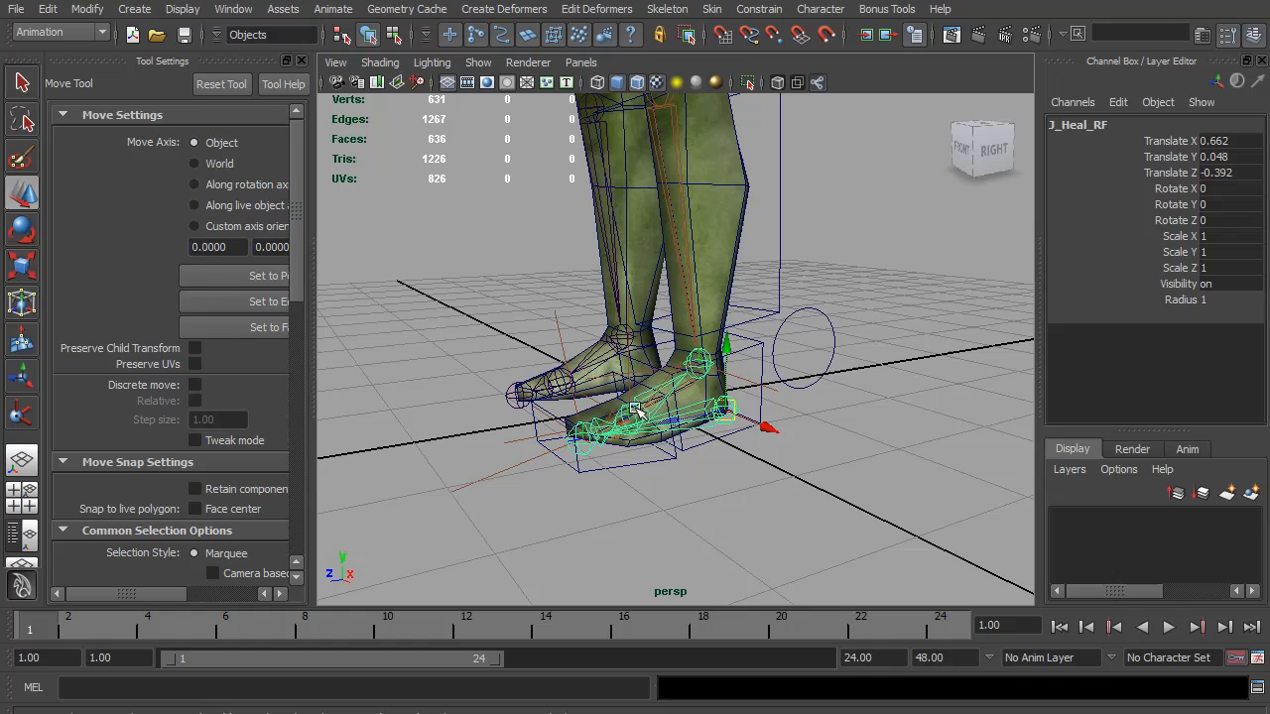
# Step: Open the Window menu to list the editors that can be opened
pyautogui.click(233, 9)
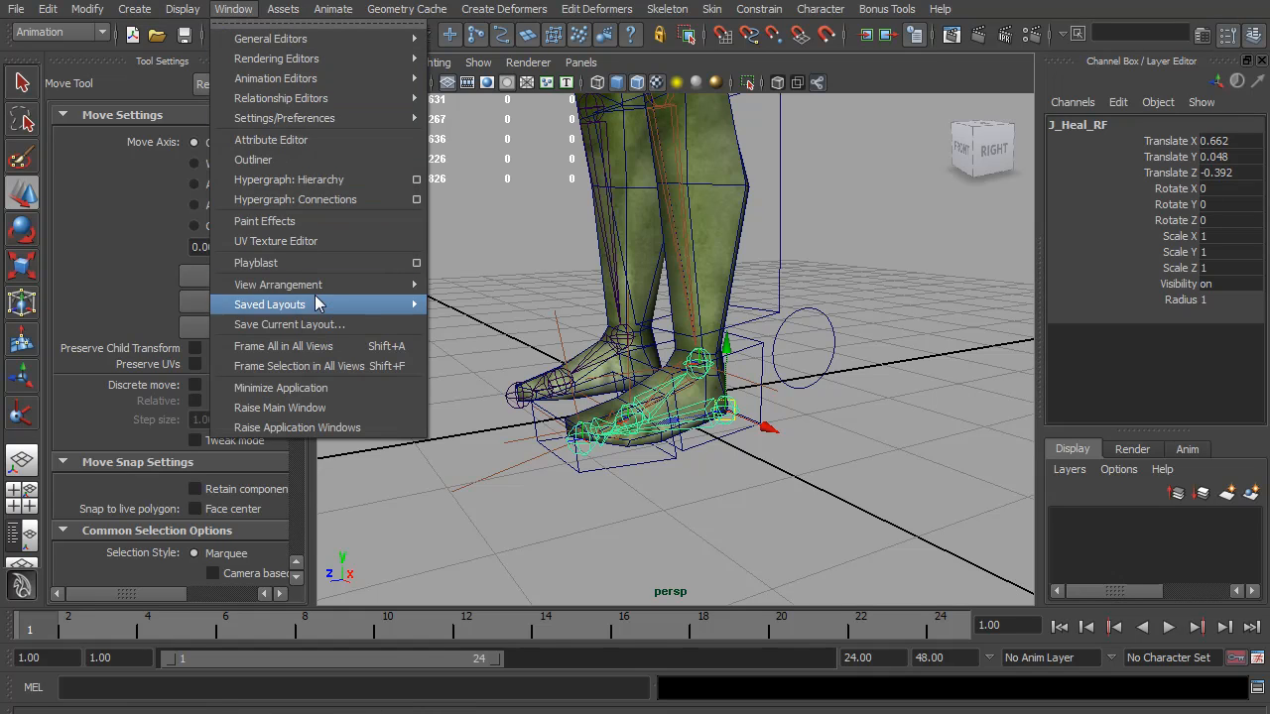
# Step: Show Hypergraph: Hierarchy, duplicate J_Ball_RF and rename the copy J_ToeWiggle_RF
pyautogui.click(289, 179)
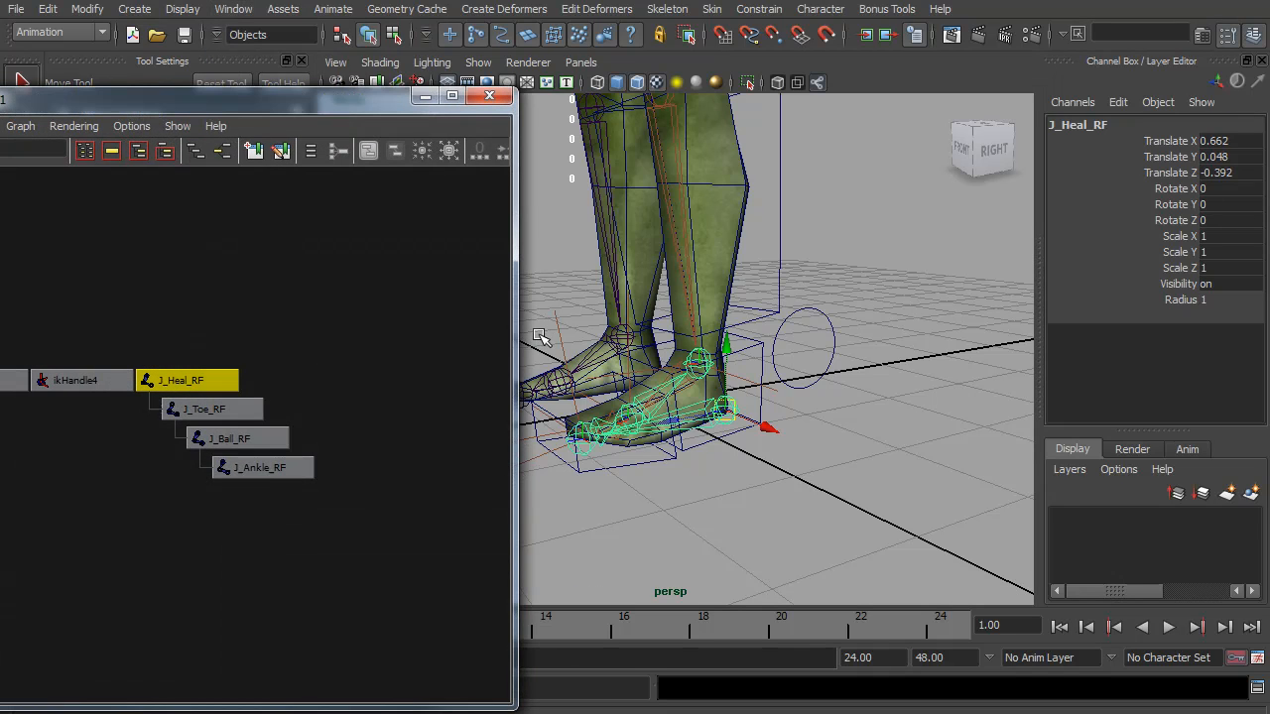
pyautogui.click(229, 437)
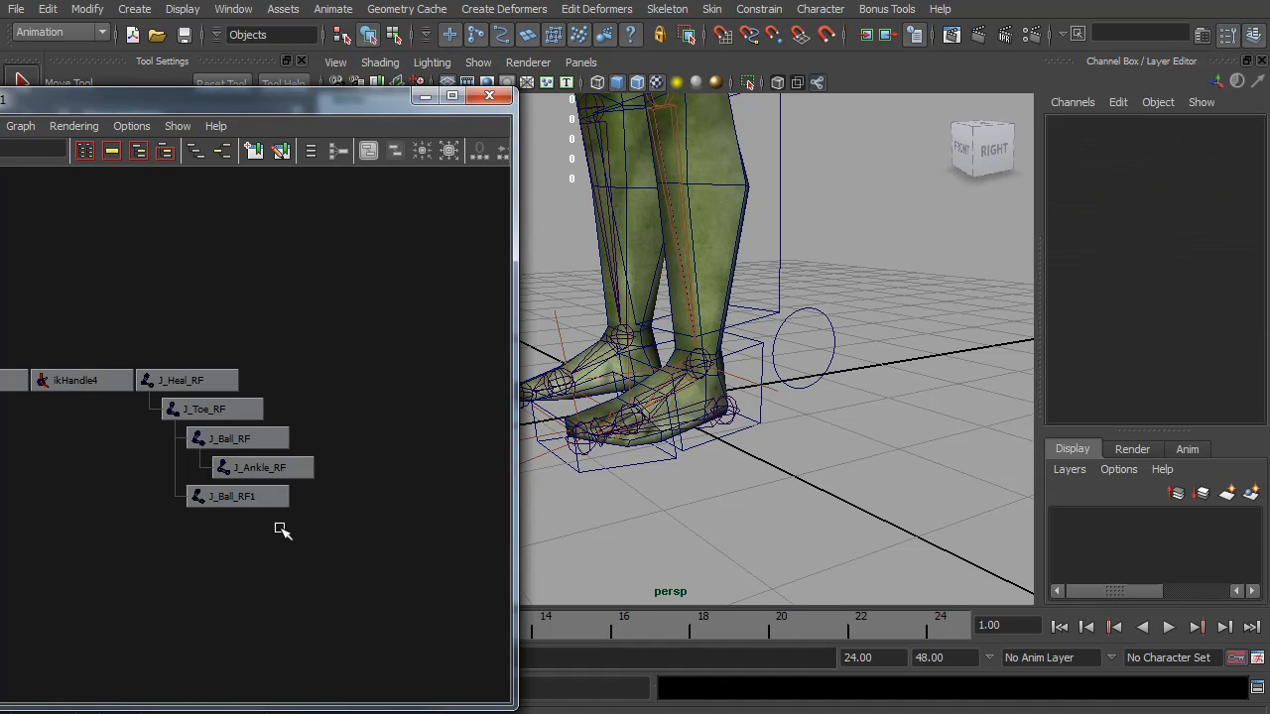
pyautogui.click(233, 496)
pyautogui.write('J_Toe')
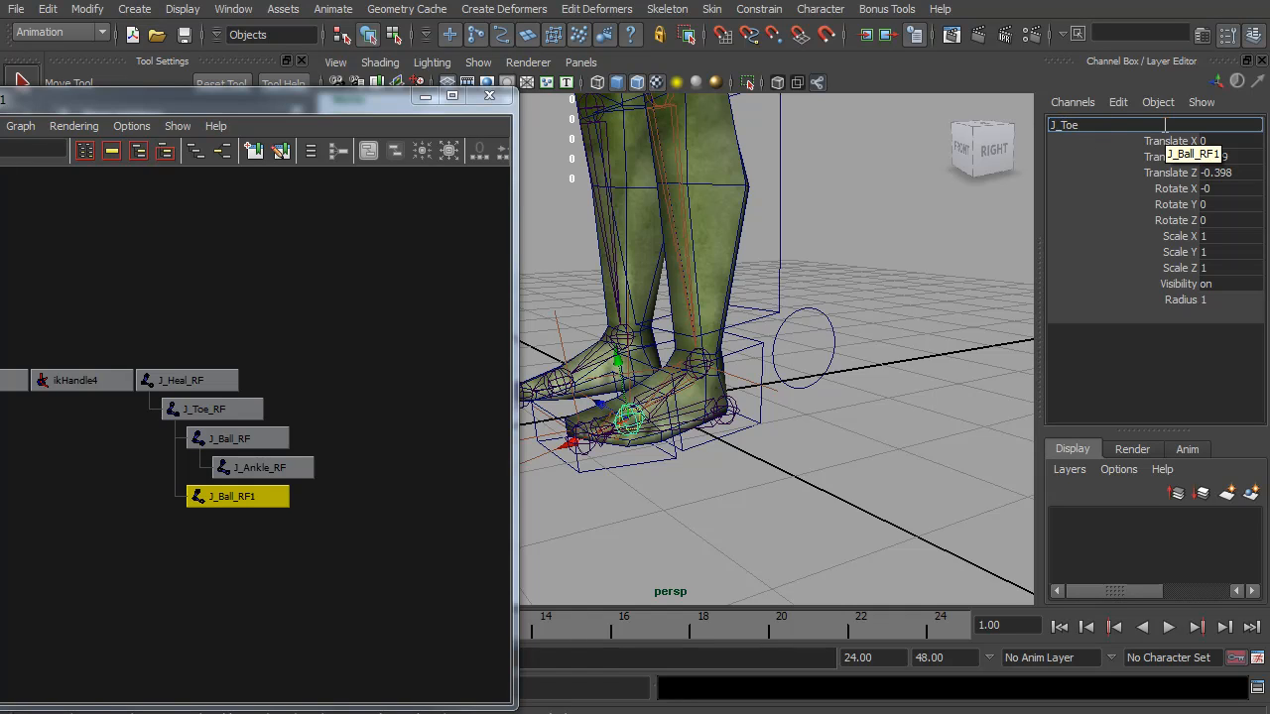
pyautogui.write('Wiggle_RF')
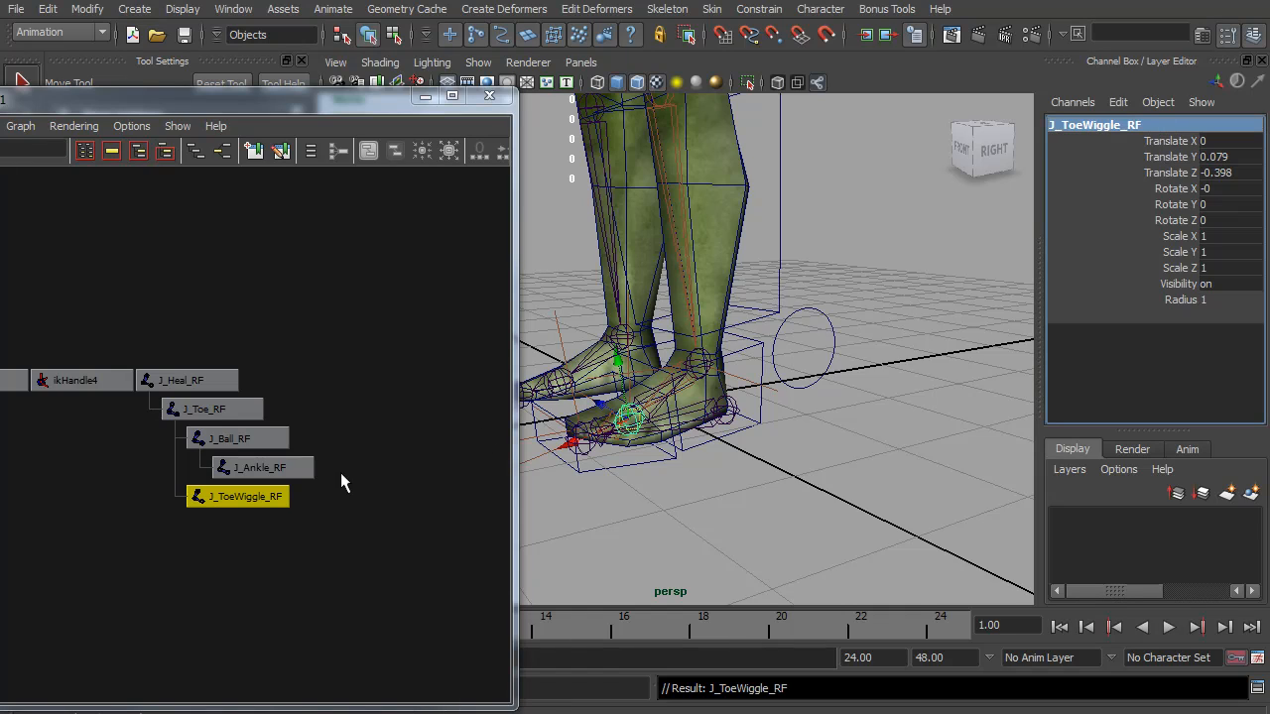
pyautogui.click(181, 380)
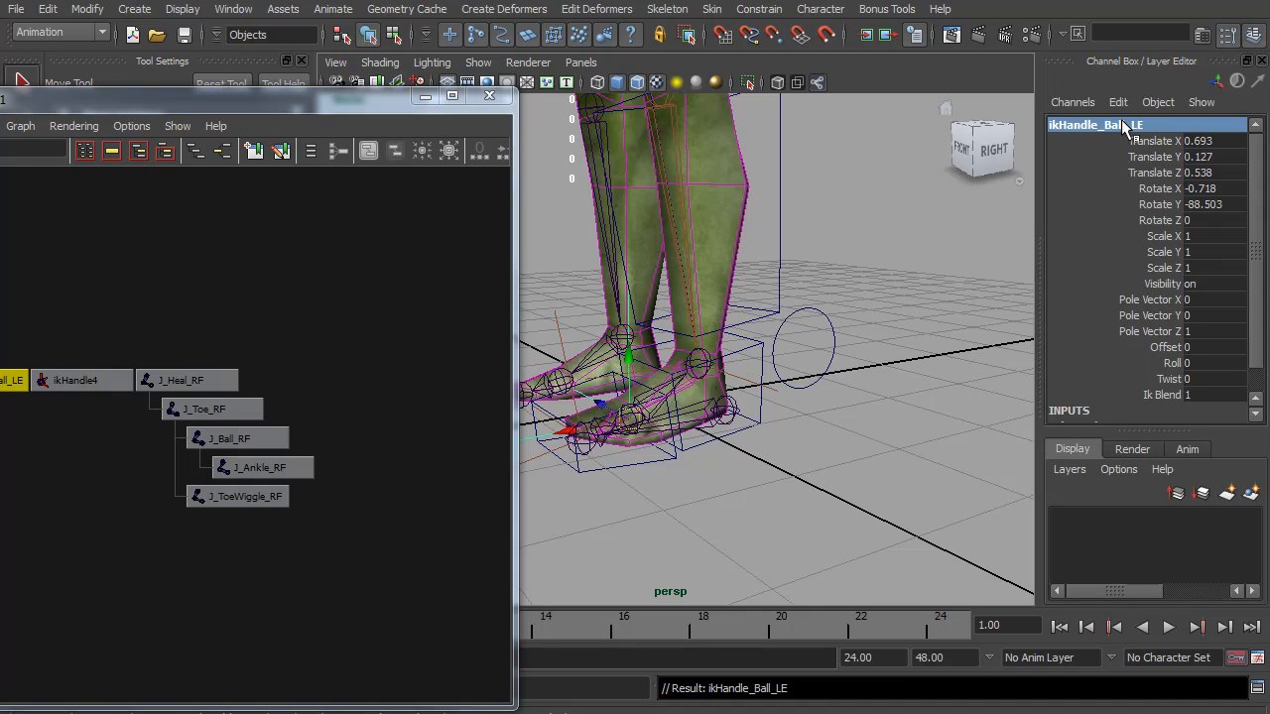
# Step: Rename the unnamed ikHandle4 to ikHandle_Toe_LE in the Channel Box
pyautogui.click(75, 380)
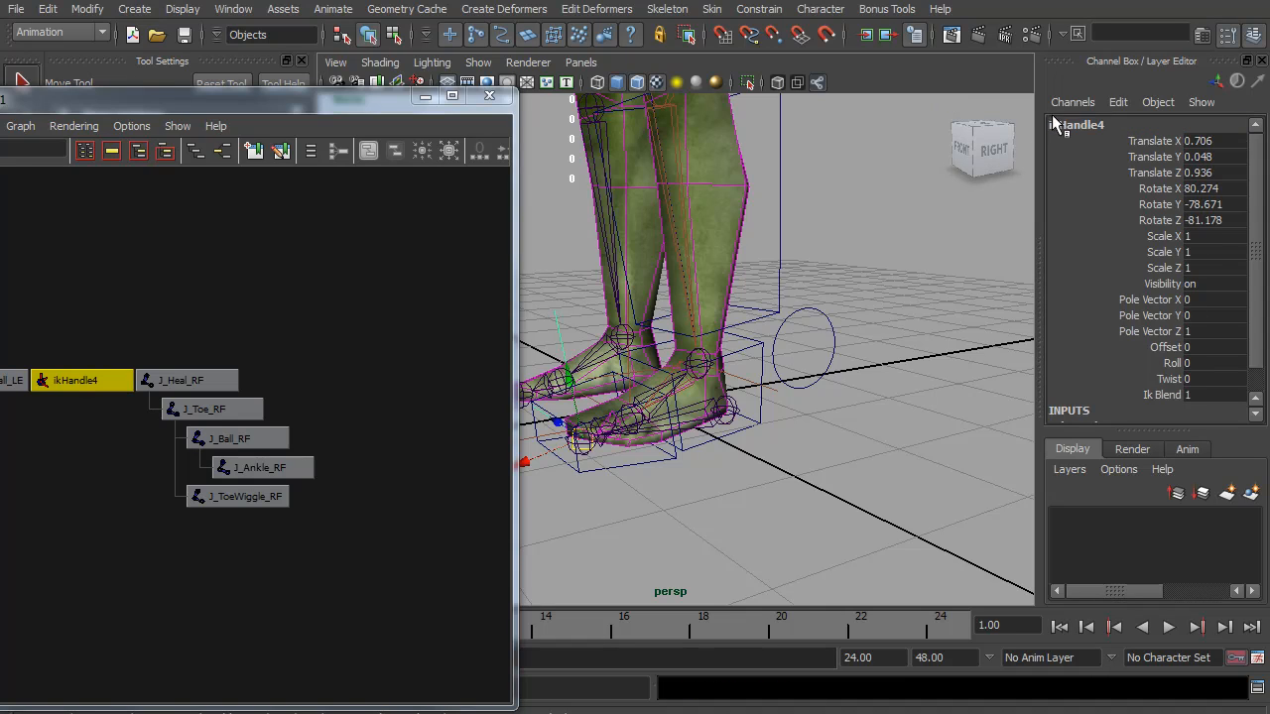
pyautogui.doubleClick(1080, 124)
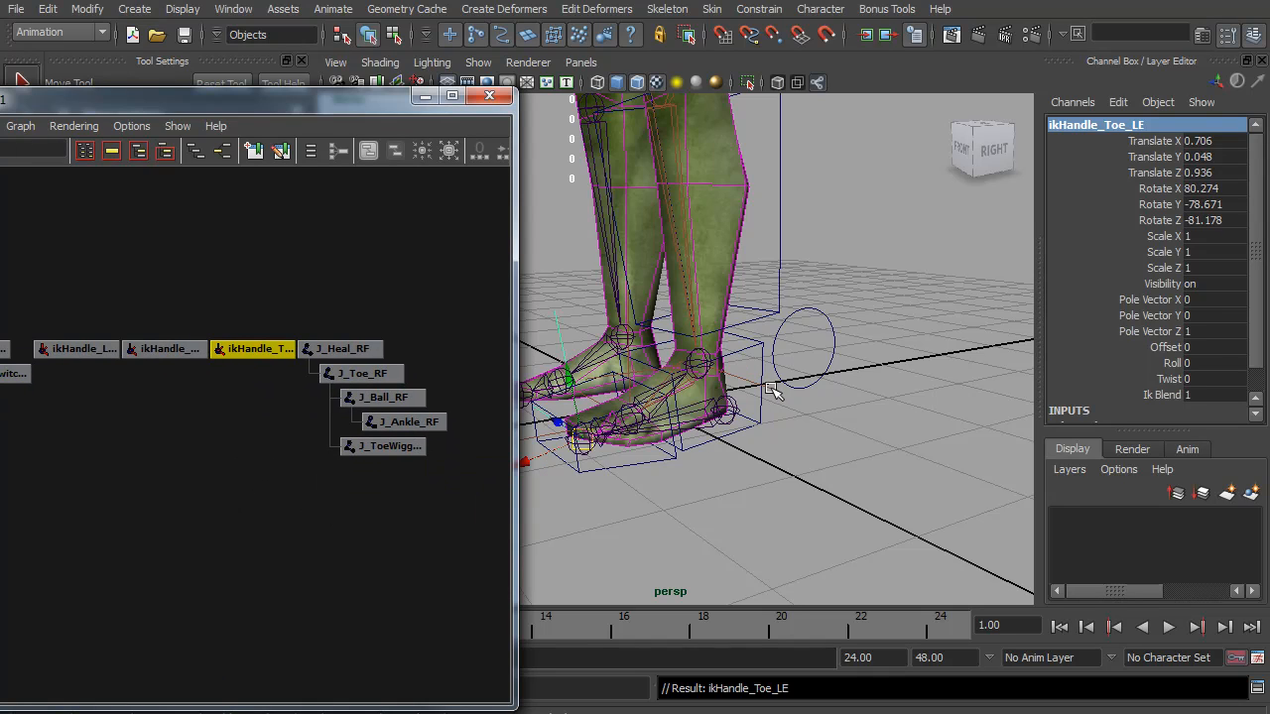
# Step: Parent the leg, ball and toe IK handles under J_Ankle_RF, J_Ball_RF and J_ToeWiggle_RF
pyautogui.click(83, 348)
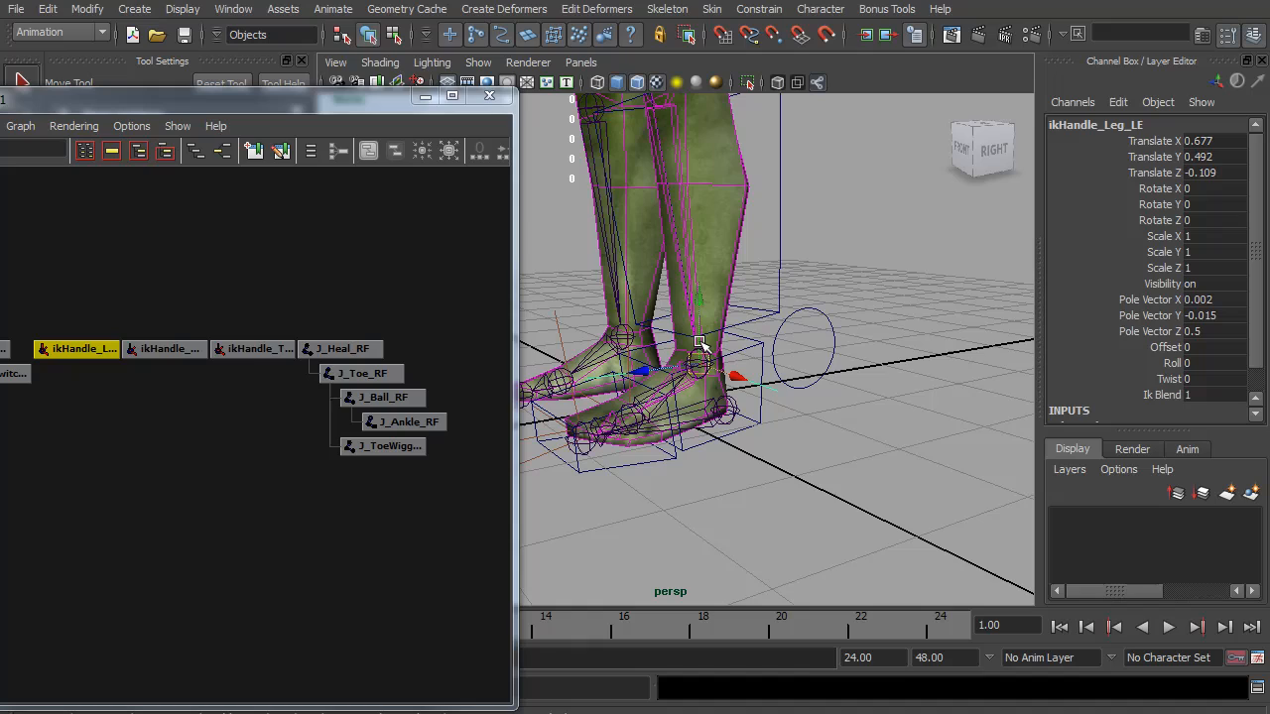
pyautogui.moveTo(402, 445)
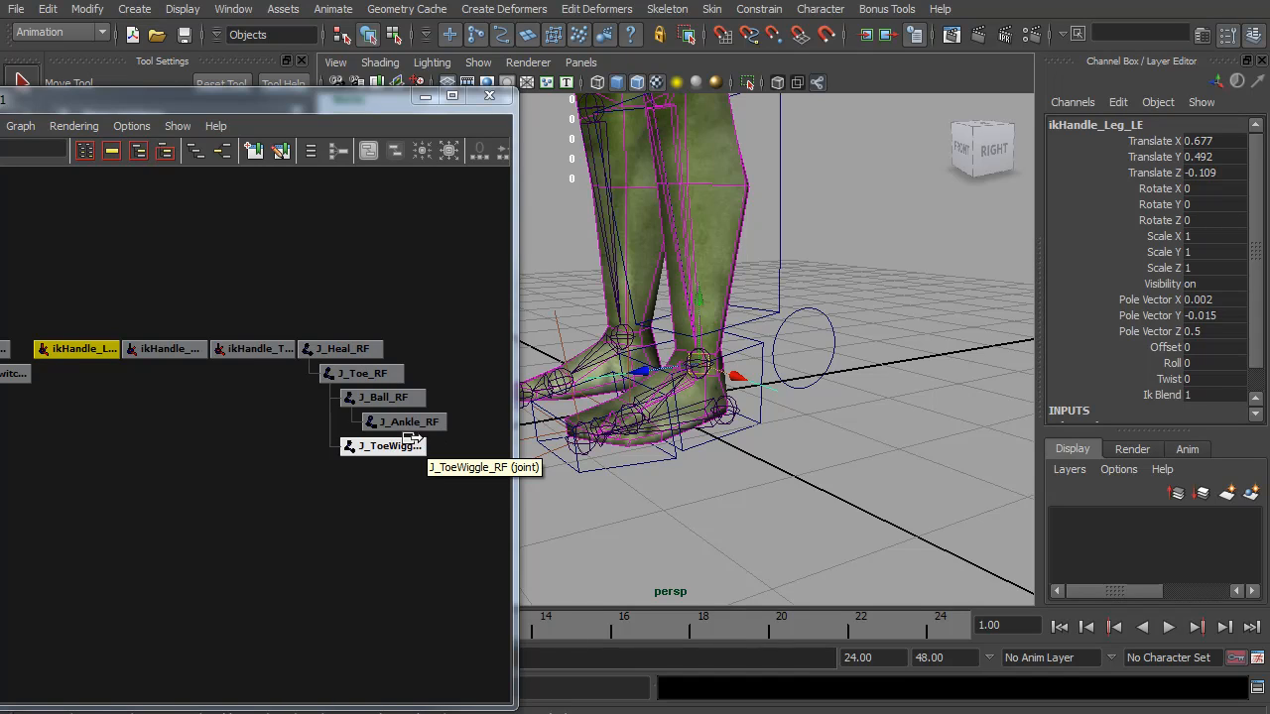
pyautogui.click(407, 422)
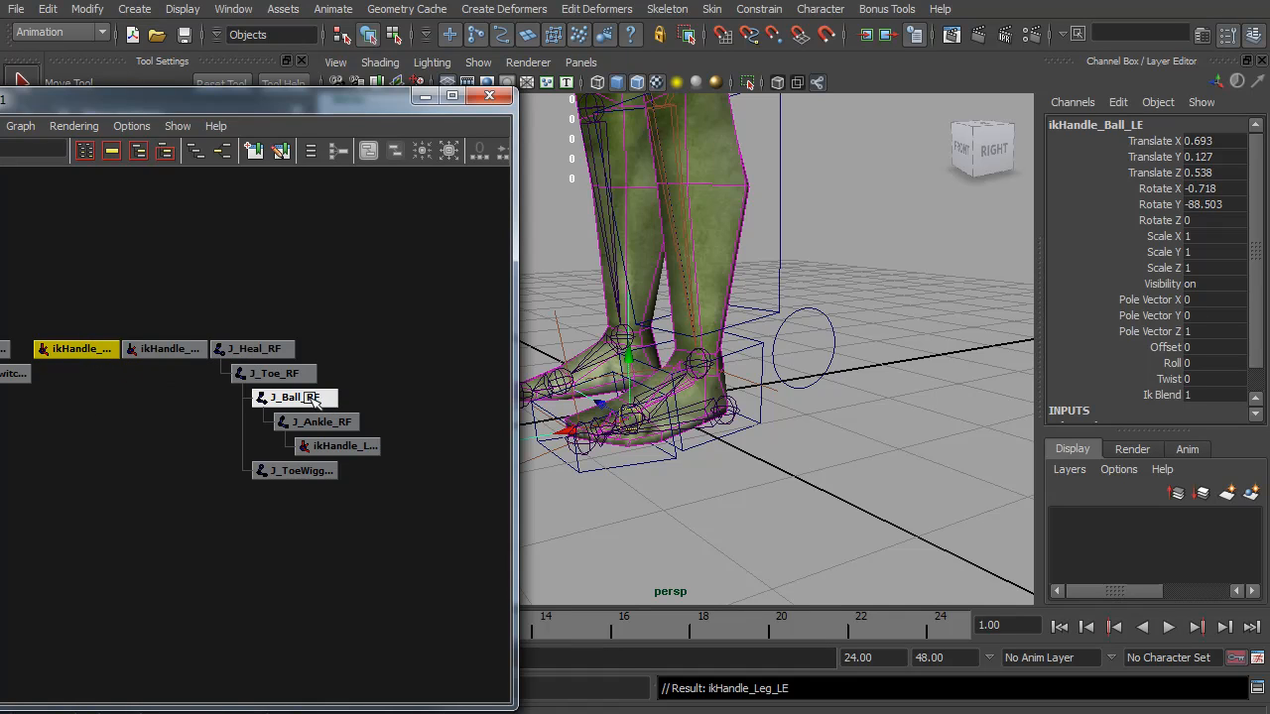
pyautogui.click(231, 469)
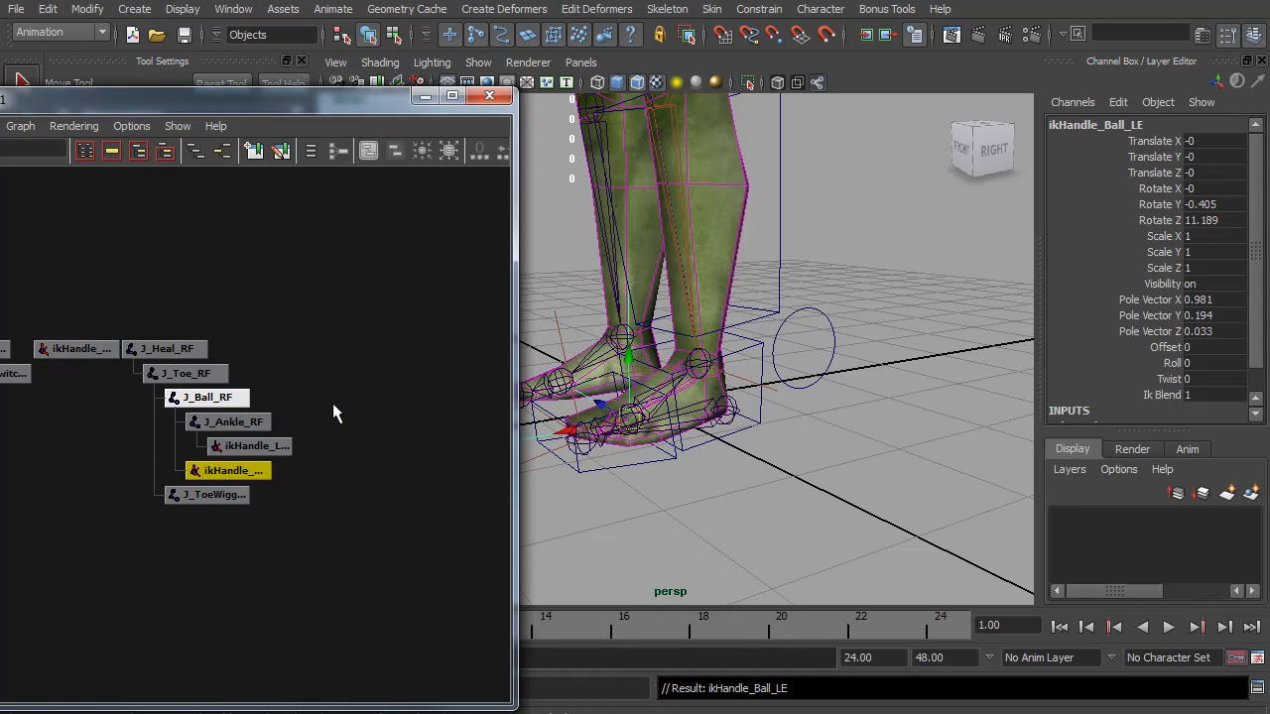
pyautogui.click(75, 349)
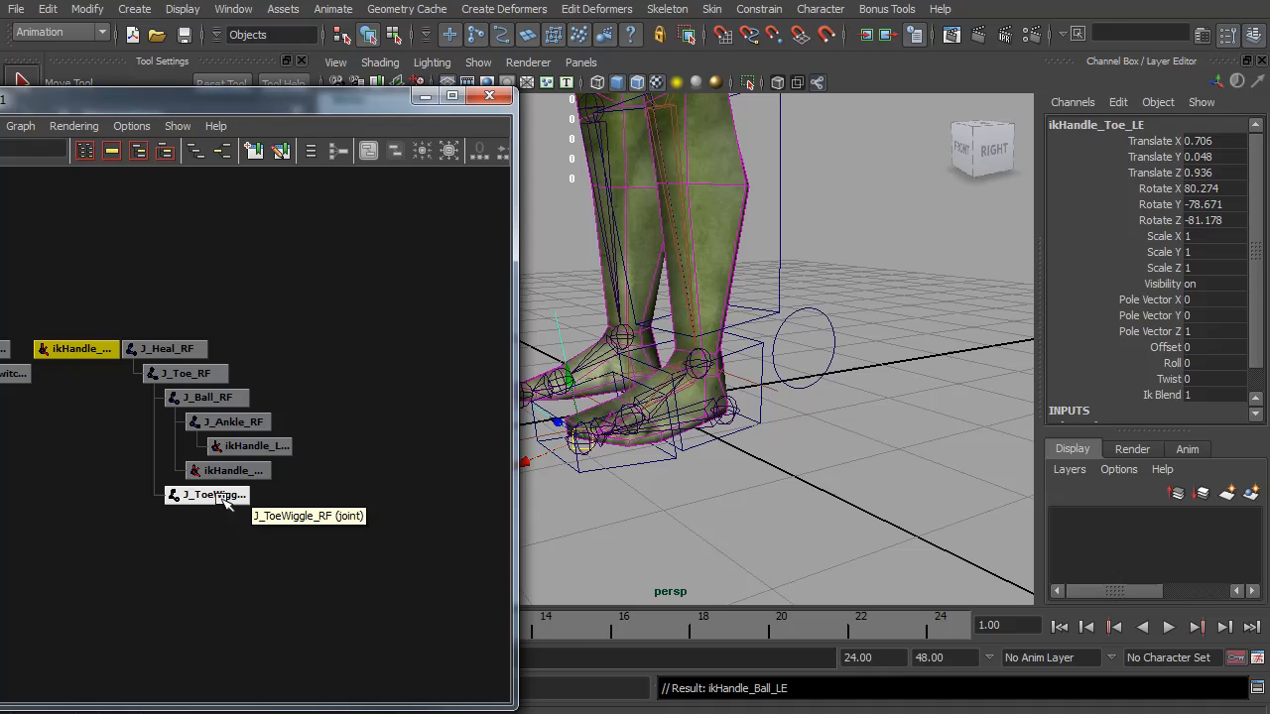
pyautogui.click(138, 519)
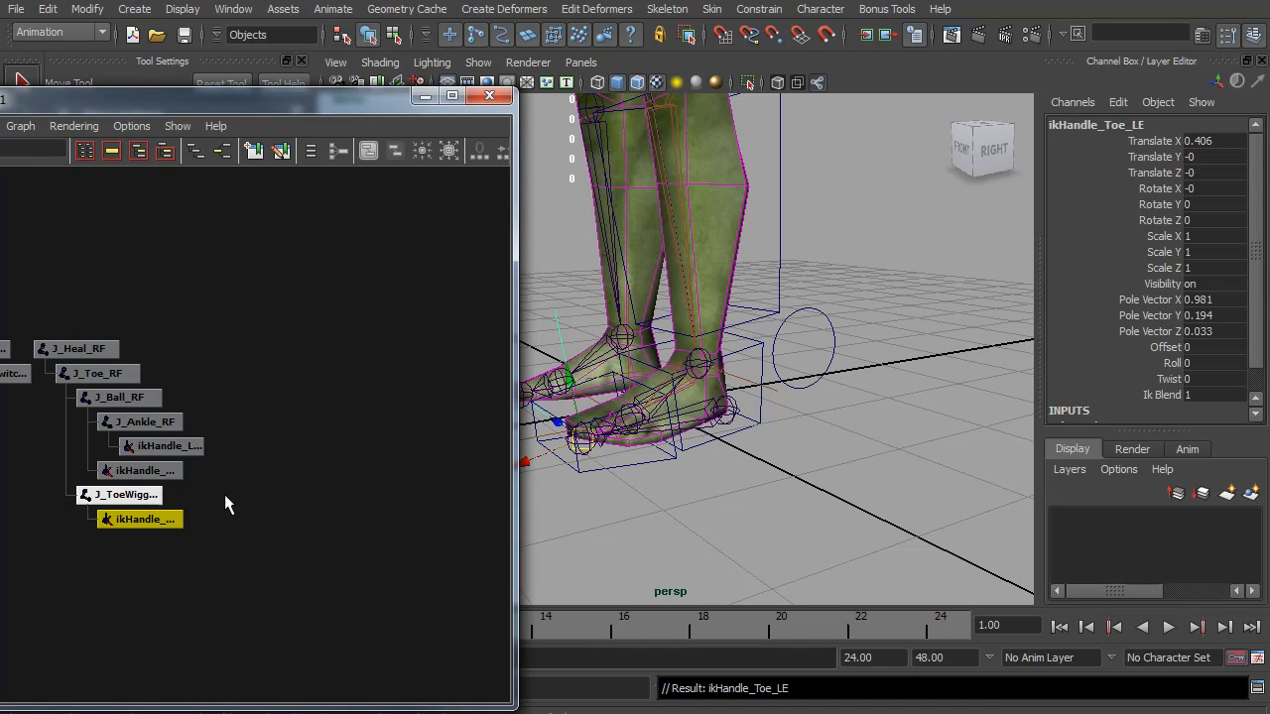
pyautogui.click(78, 349)
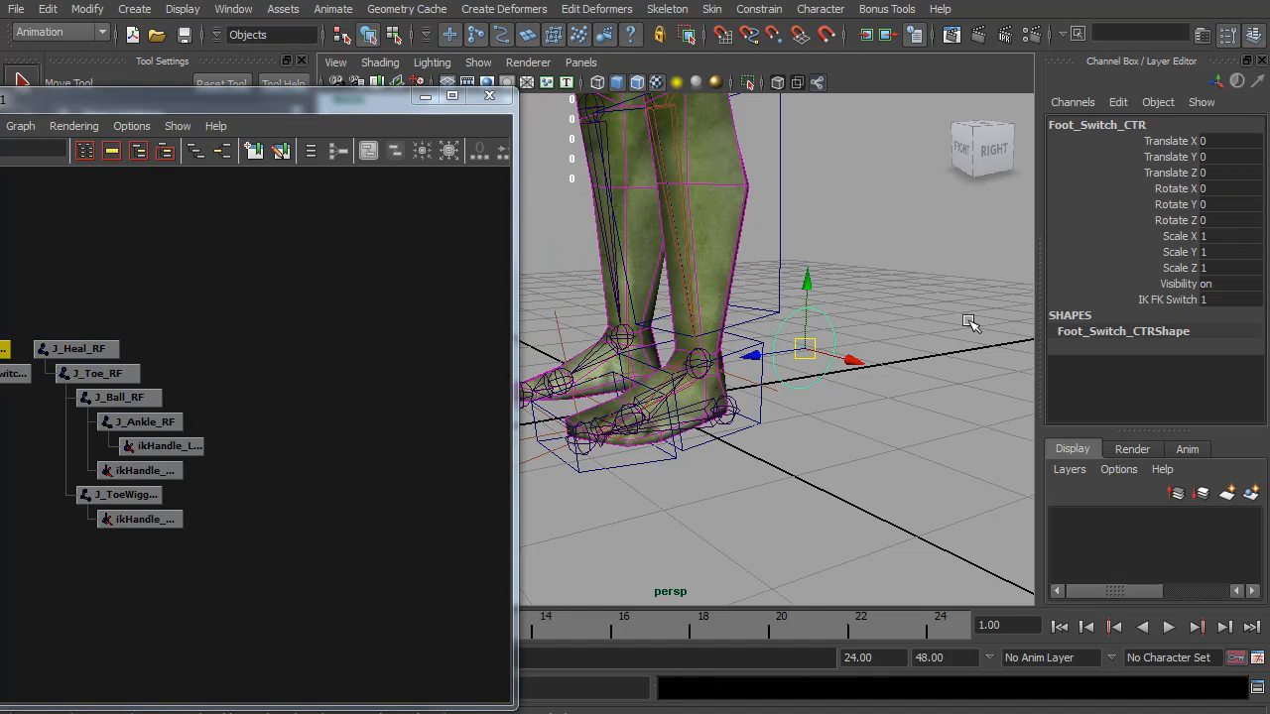
# Step: Set IK FK Switch to 0, then test-rotate J_Toe_RF and undo it
pyautogui.click(1170, 299)
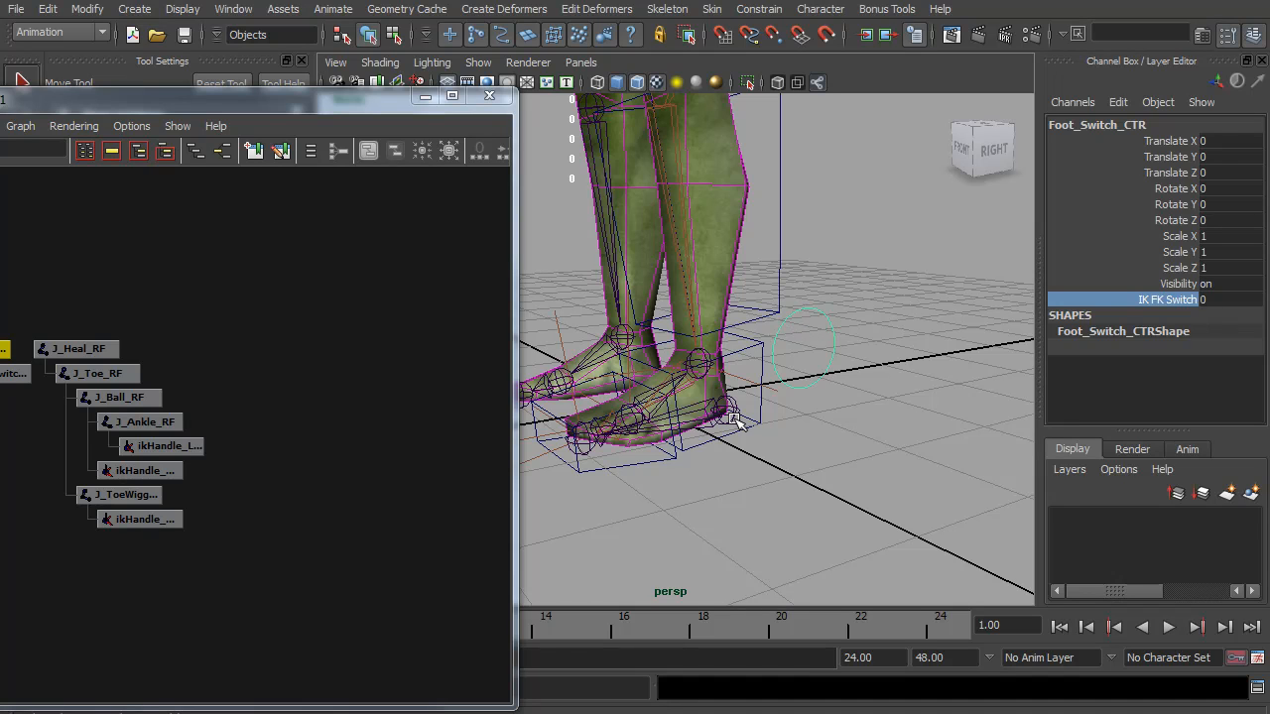
pyautogui.click(76, 348)
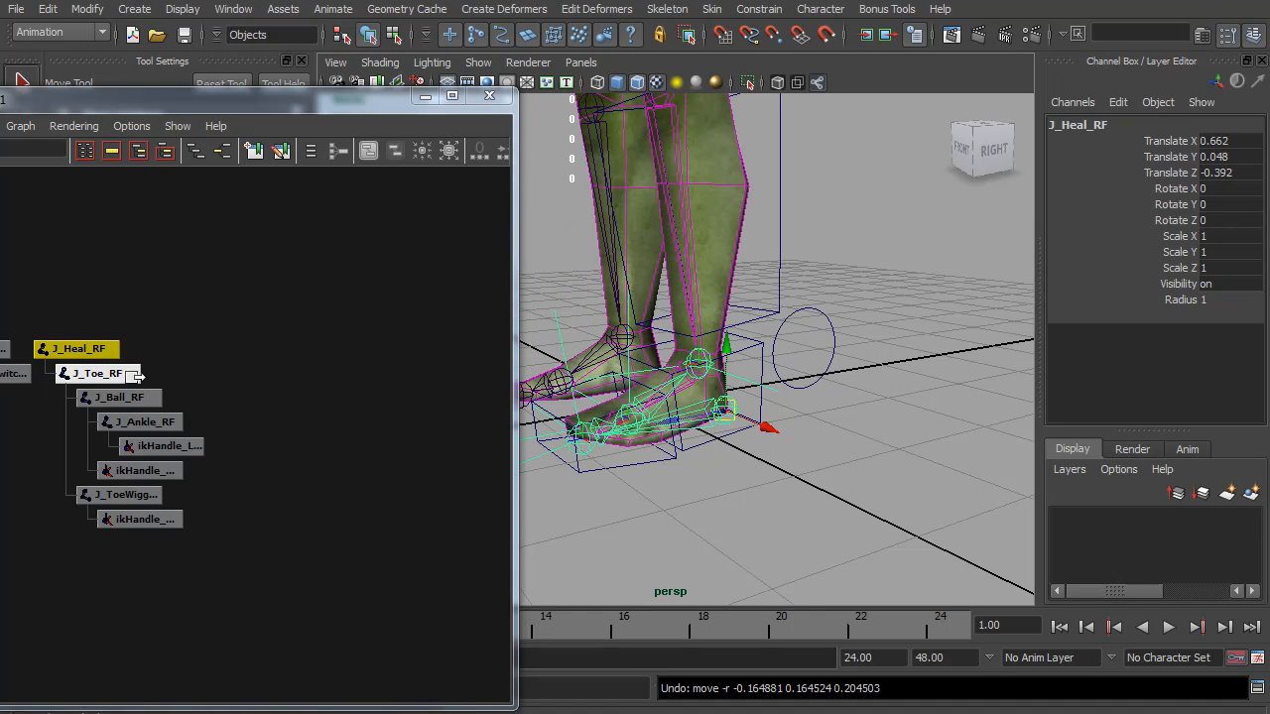
pyautogui.click(96, 373)
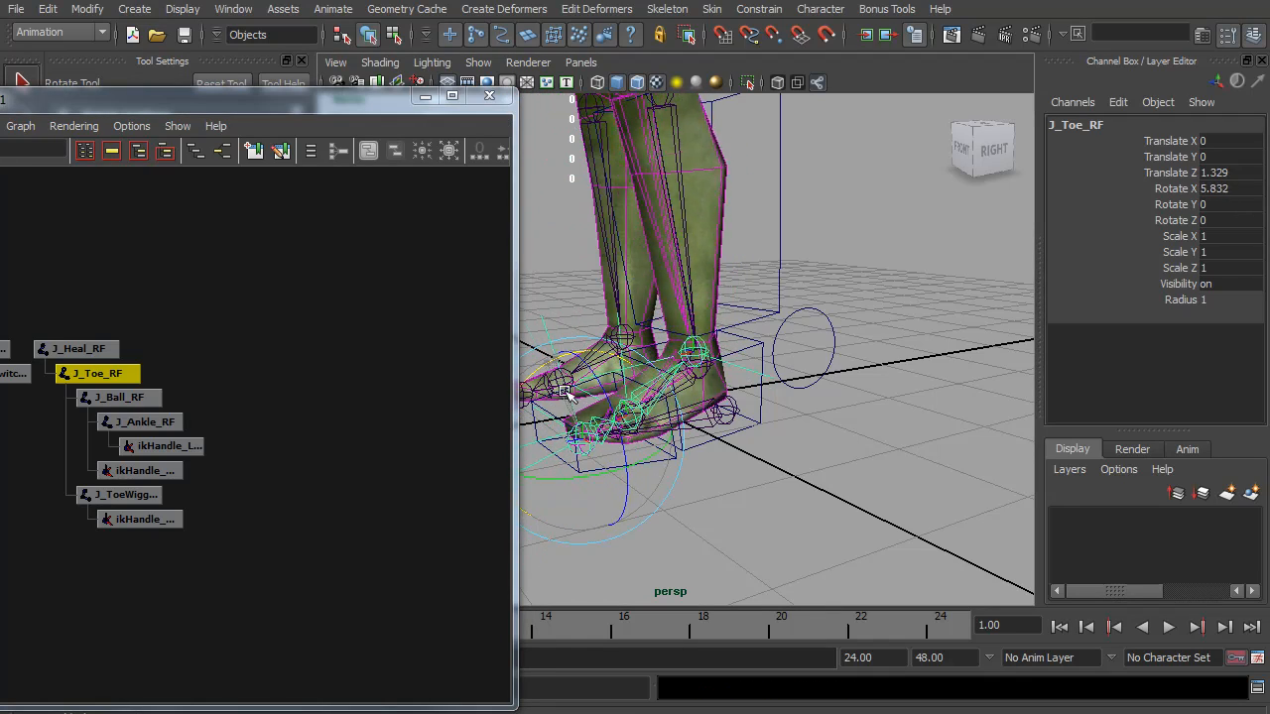
pyautogui.press('ctrl+z')
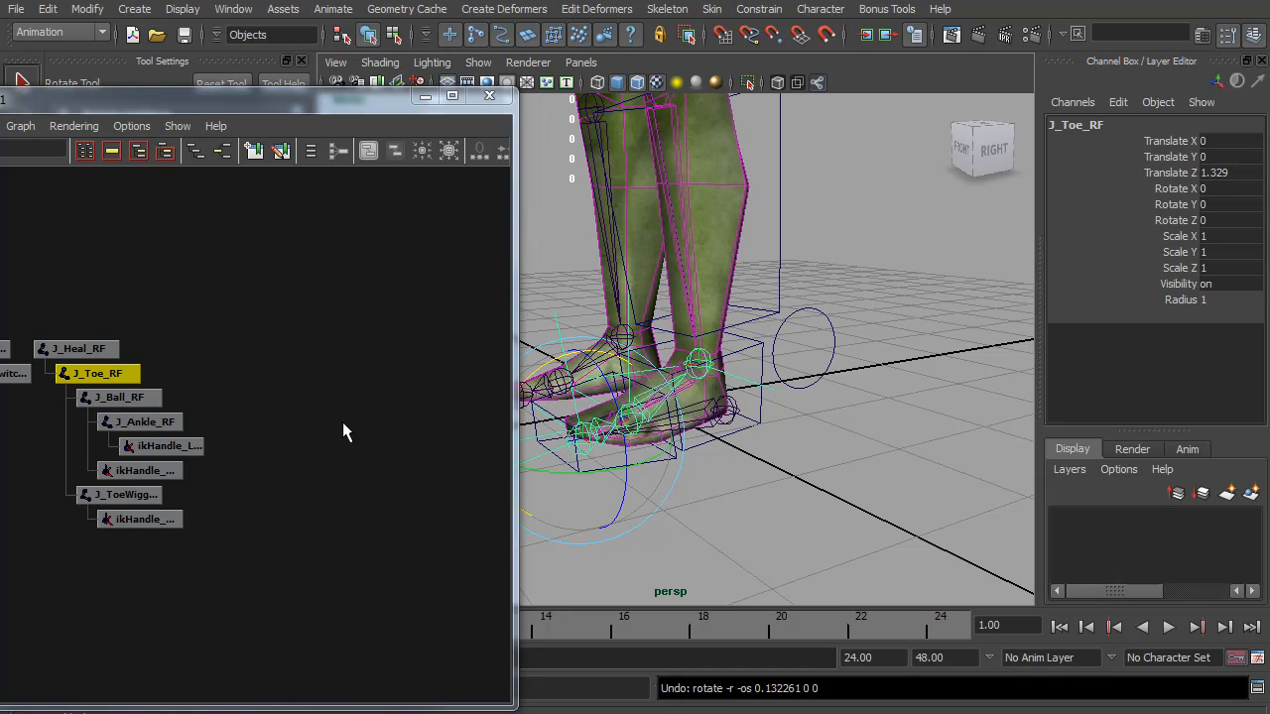
# Step: Test-rotate J_Ball_RF and the toe-wiggle joint, returning both to rest
pyautogui.click(119, 397)
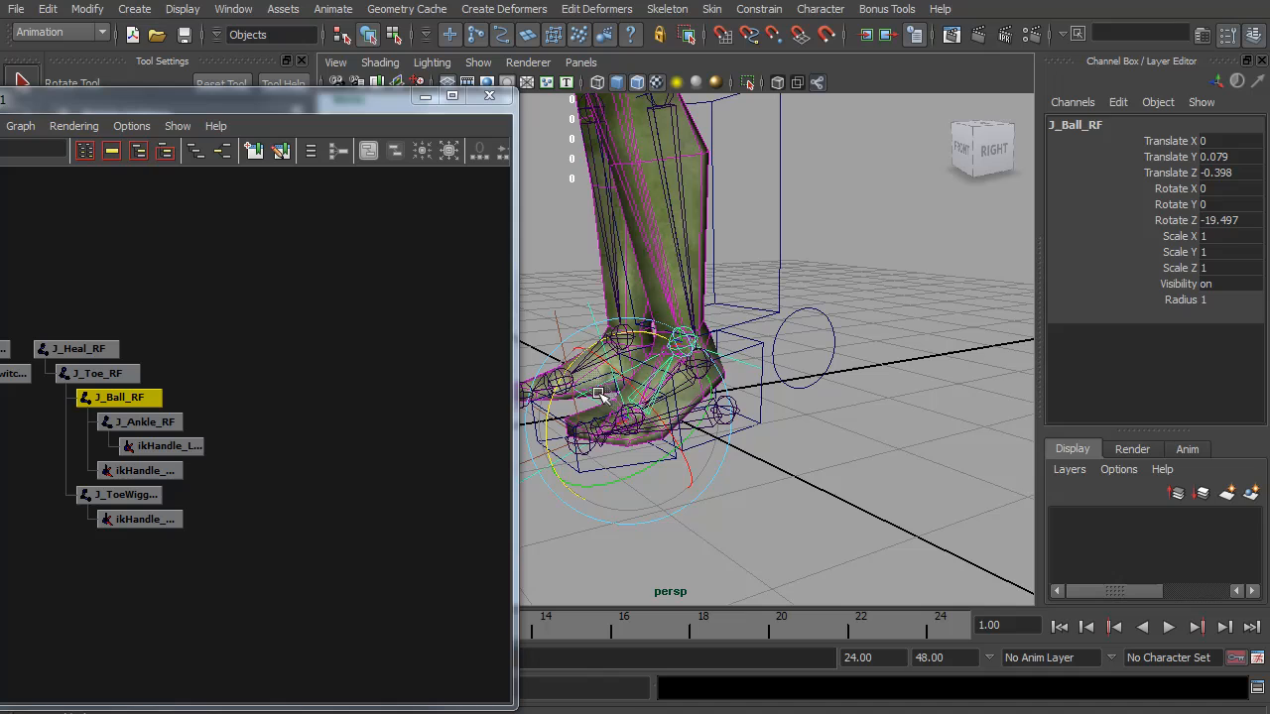
pyautogui.press('ctrl+z')
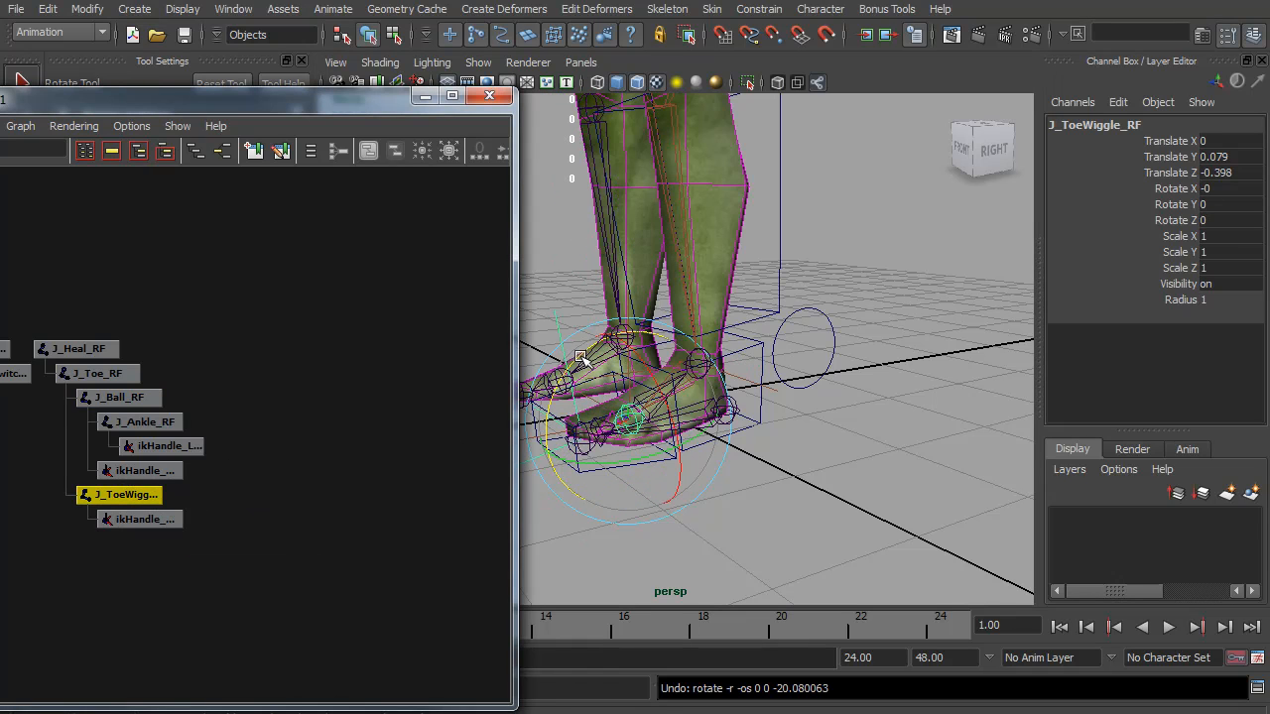
pyautogui.moveTo(585, 357); pyautogui.dragTo(620, 342)
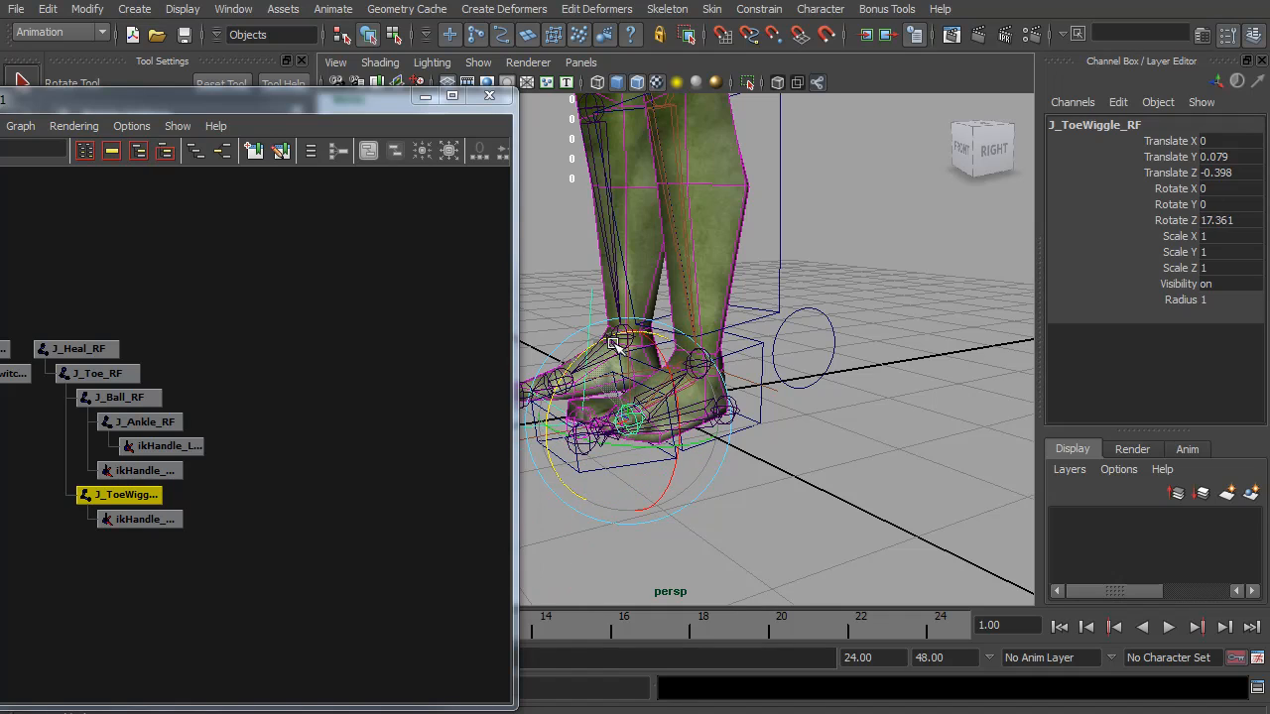
pyautogui.moveTo(620, 342); pyautogui.dragTo(635, 352)
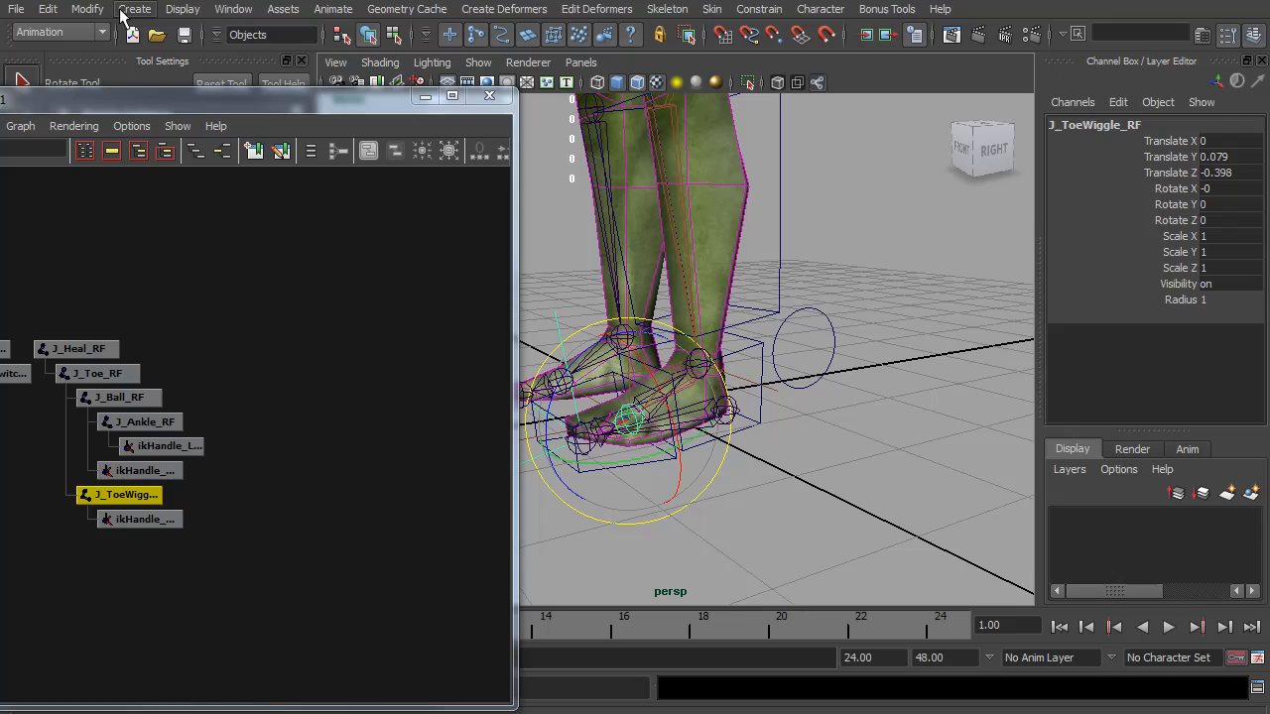
# Step: Create a NURBS circle and move it around the right foot
pyautogui.click(133, 9)
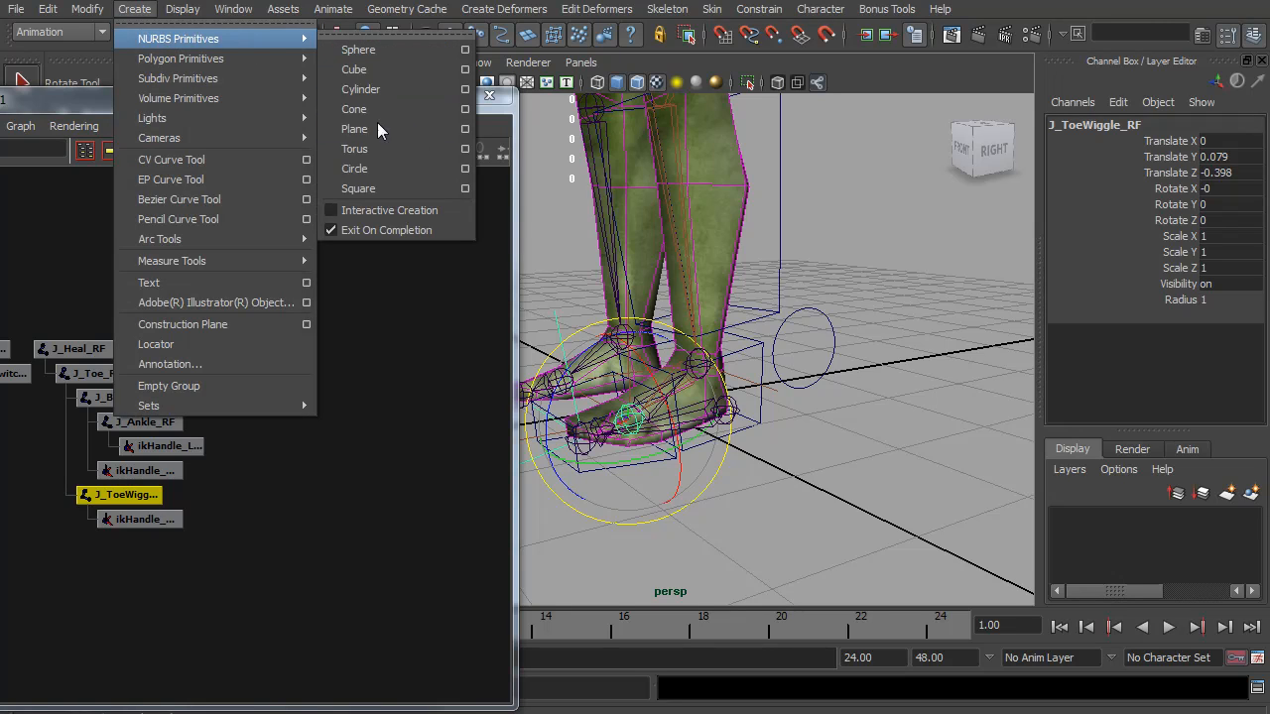
pyautogui.click(354, 168)
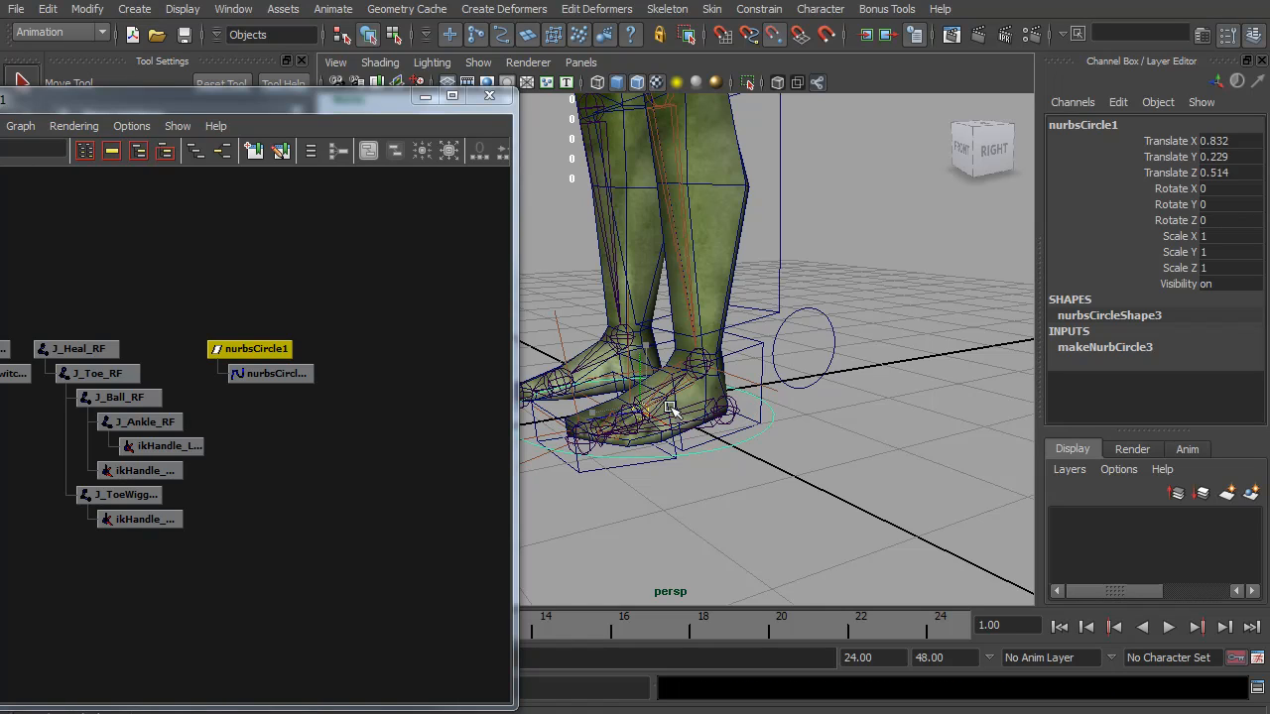
pyautogui.moveTo(670, 409); pyautogui.dragTo(724, 412)
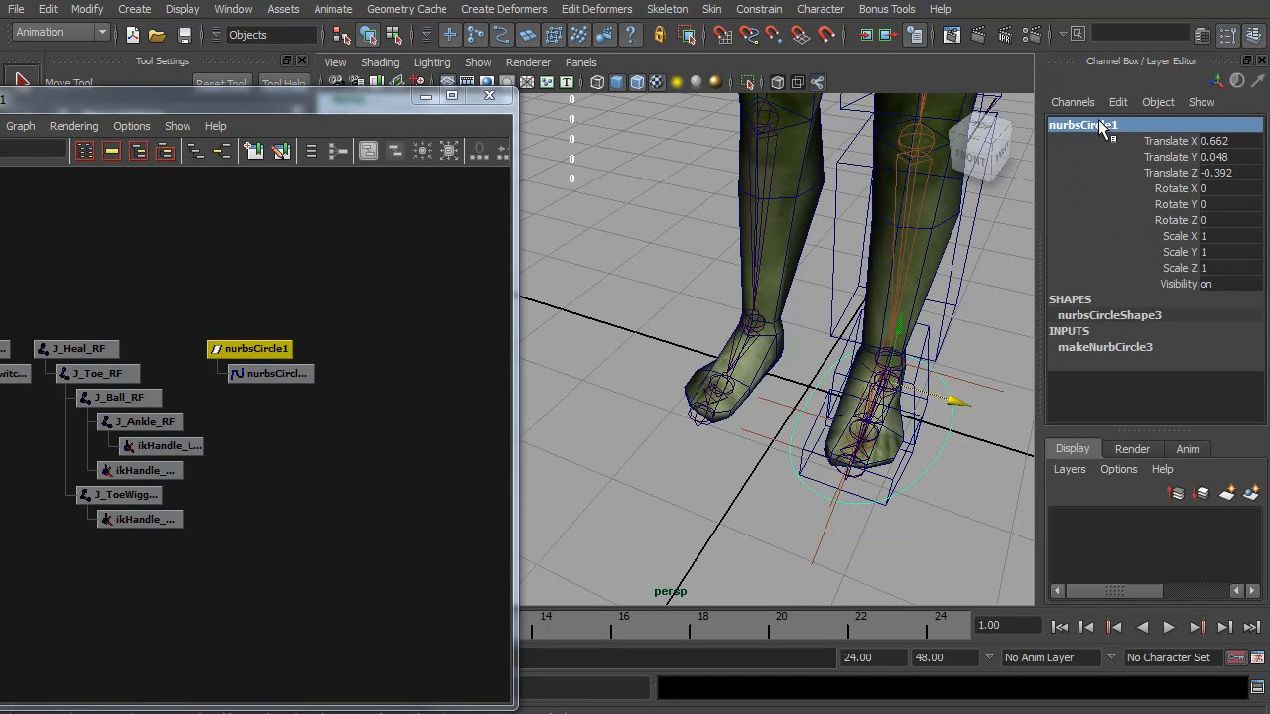
# Step: Rename nurbsCircle1 to IK_Foot_CTR_LE in the Channel Box
pyautogui.doubleClick(1081, 124)
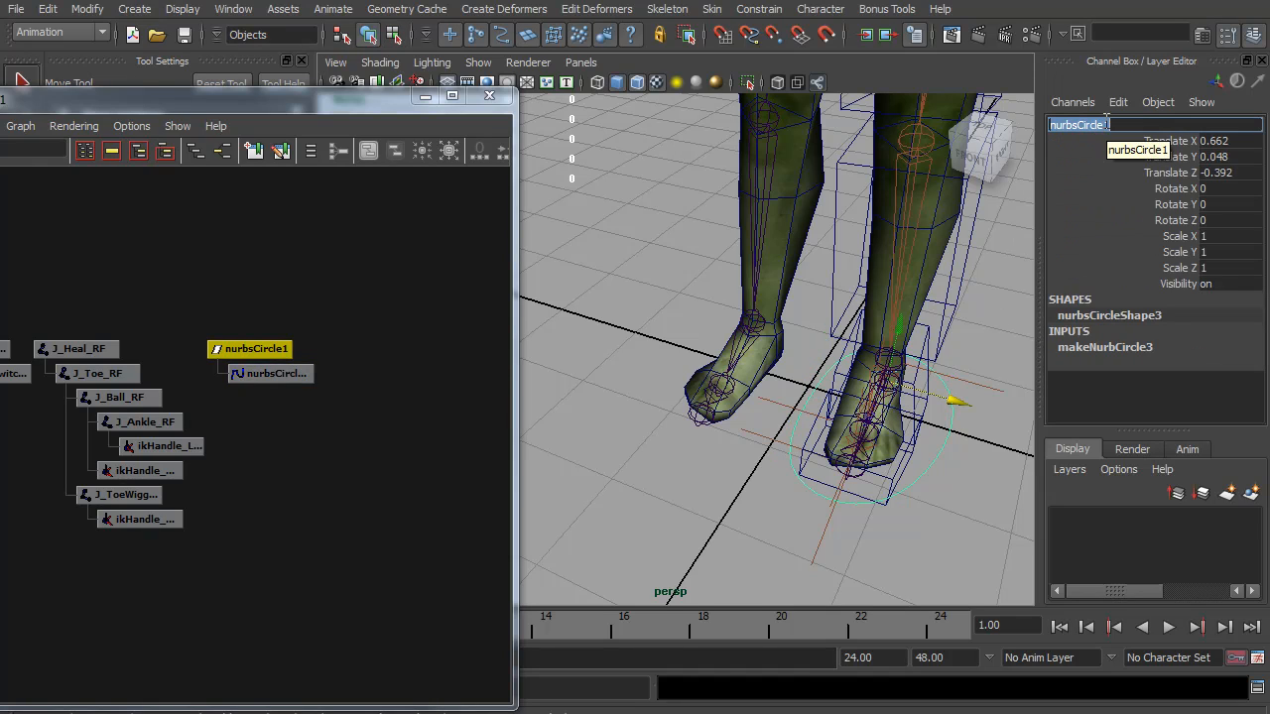
pyautogui.write('IK_Foot_')
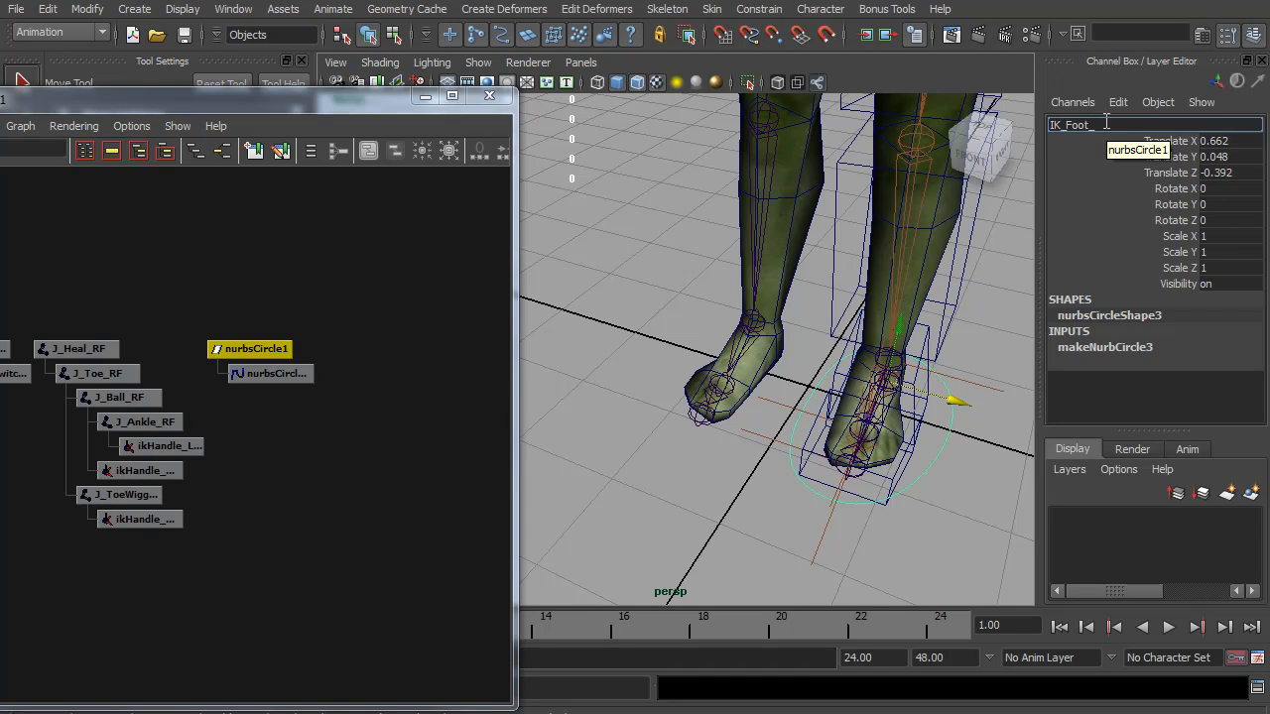
pyautogui.write('IK_Foot_CTR_LE')
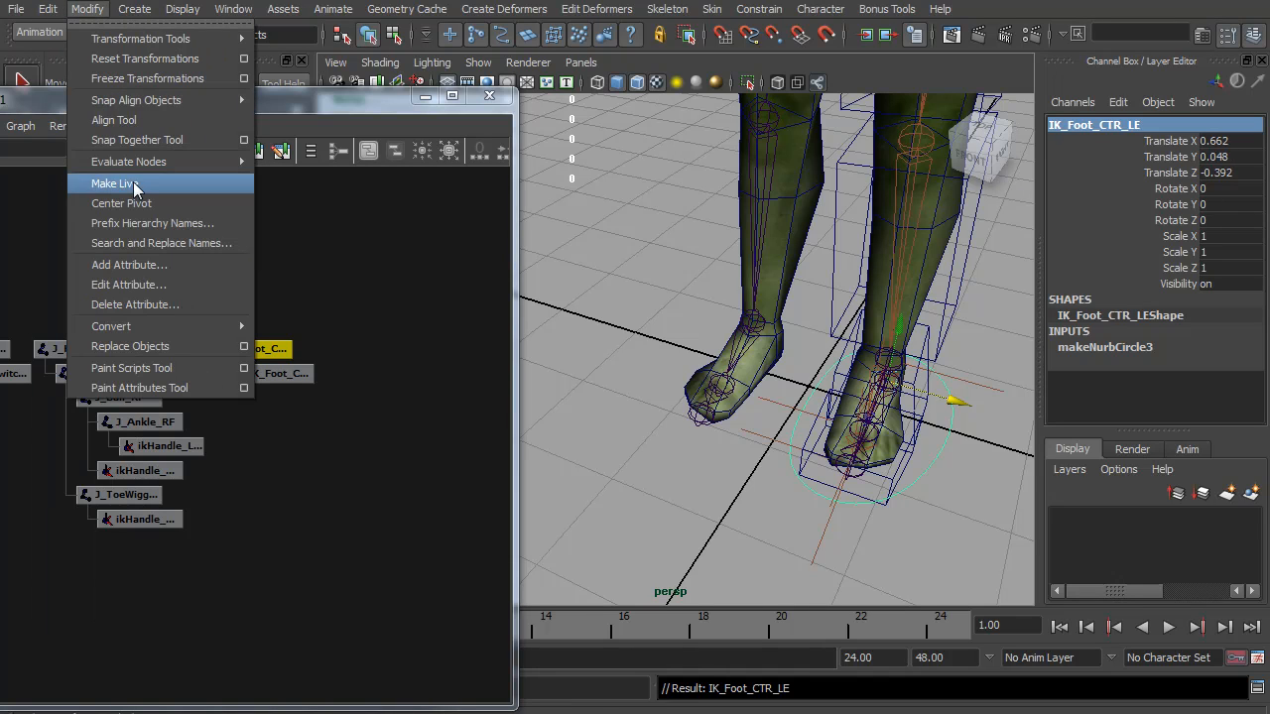
pyautogui.moveTo(147, 78)
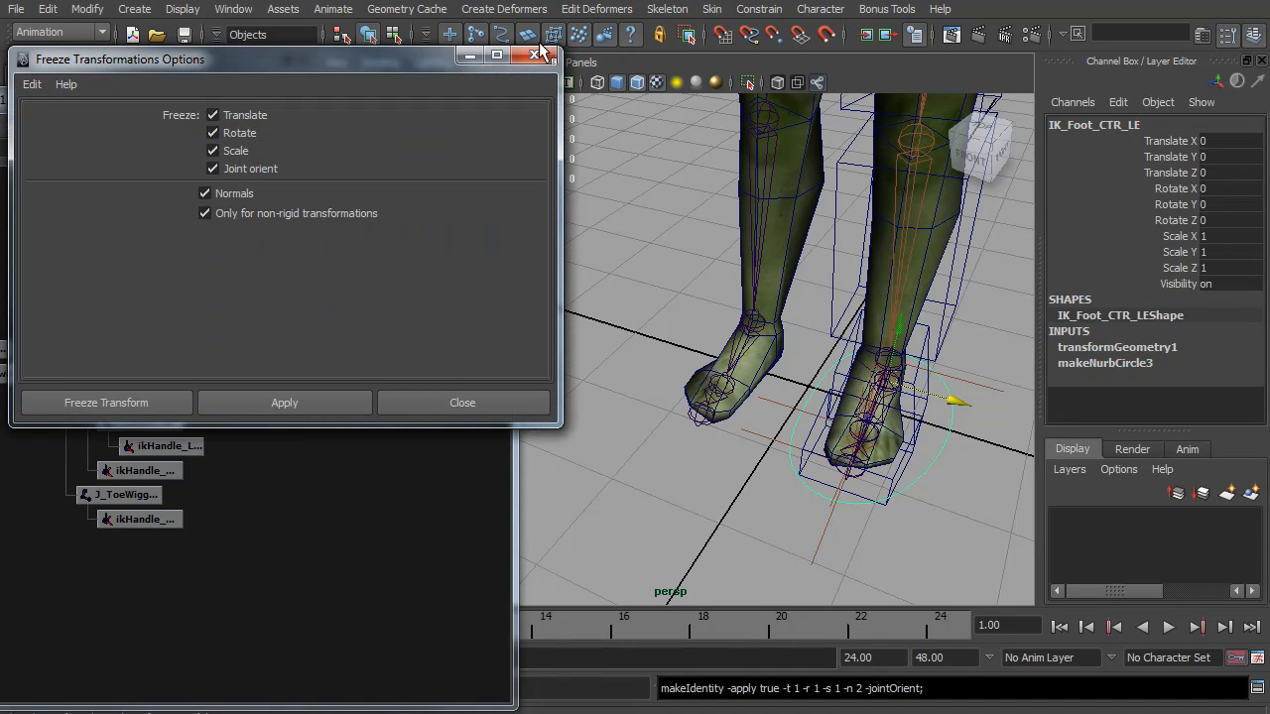
# Step: Freeze IK_Foot_CTR_LE's transformations and delete its history by type
pyautogui.click(47, 9)
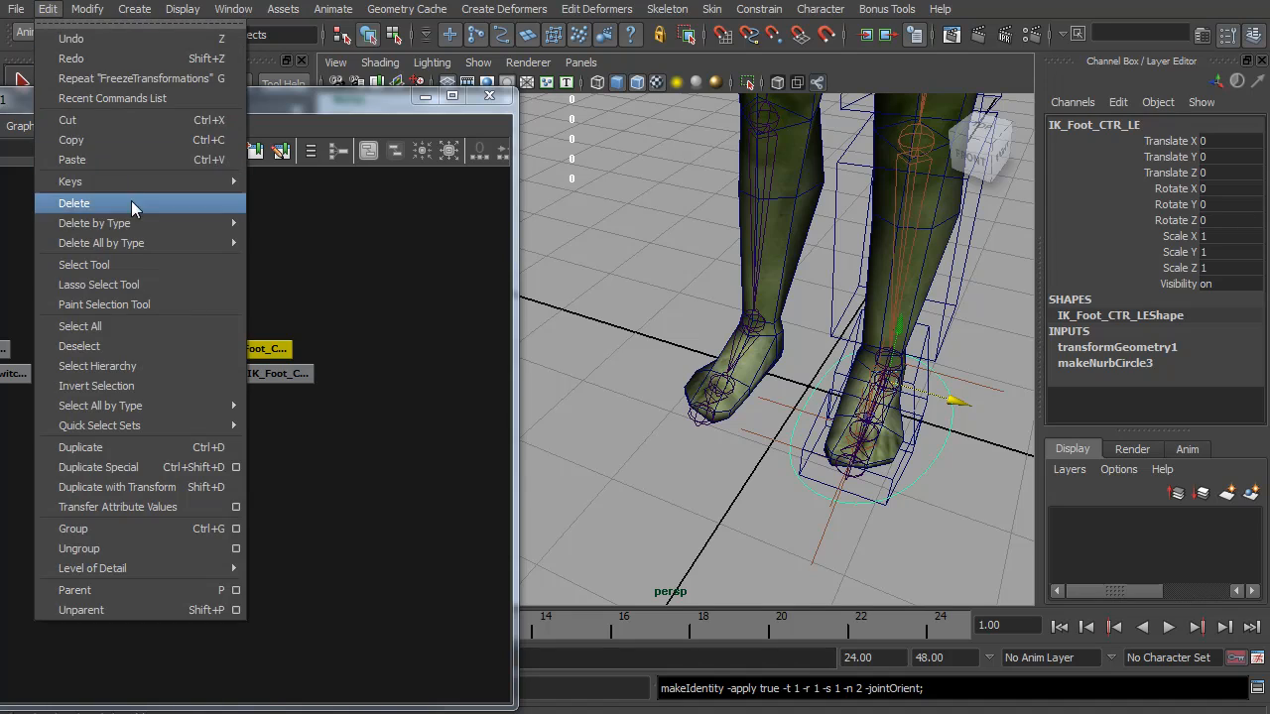
pyautogui.click(73, 203)
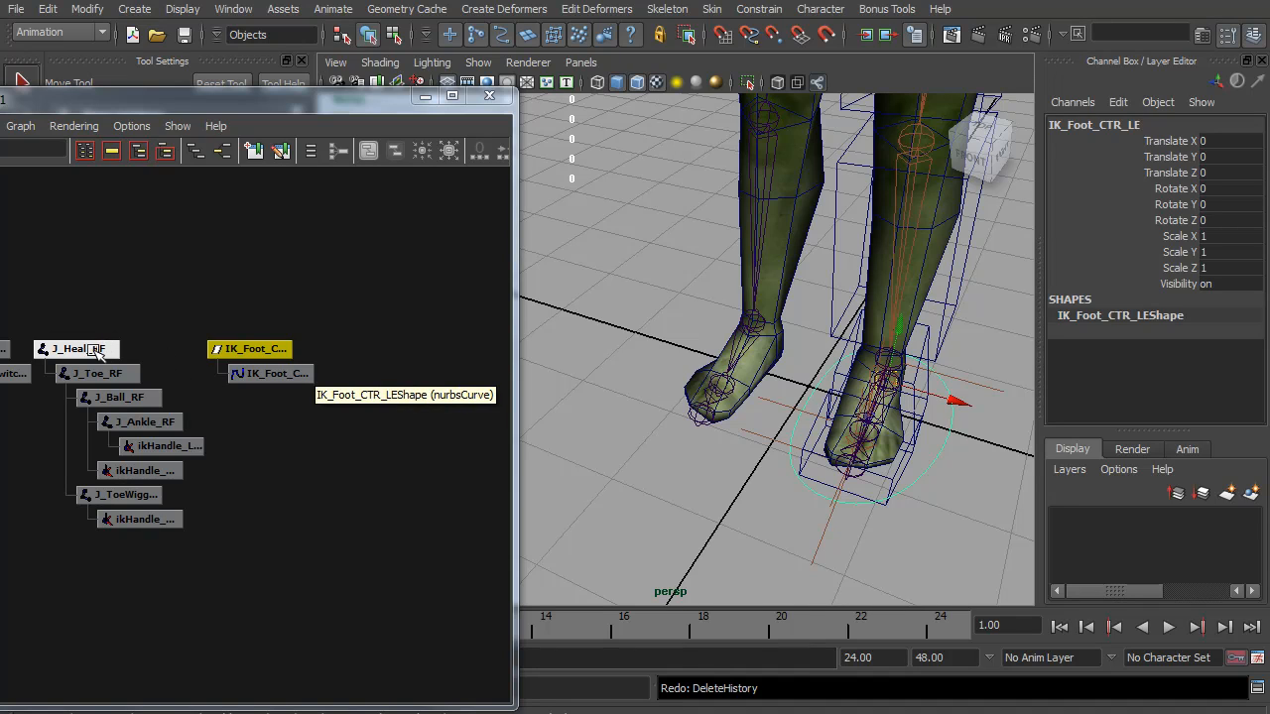
# Step: Parent J_Heal_RF, with the foot chain and IK handles, under IK_Foot_CTR_LE
pyautogui.click(78, 348)
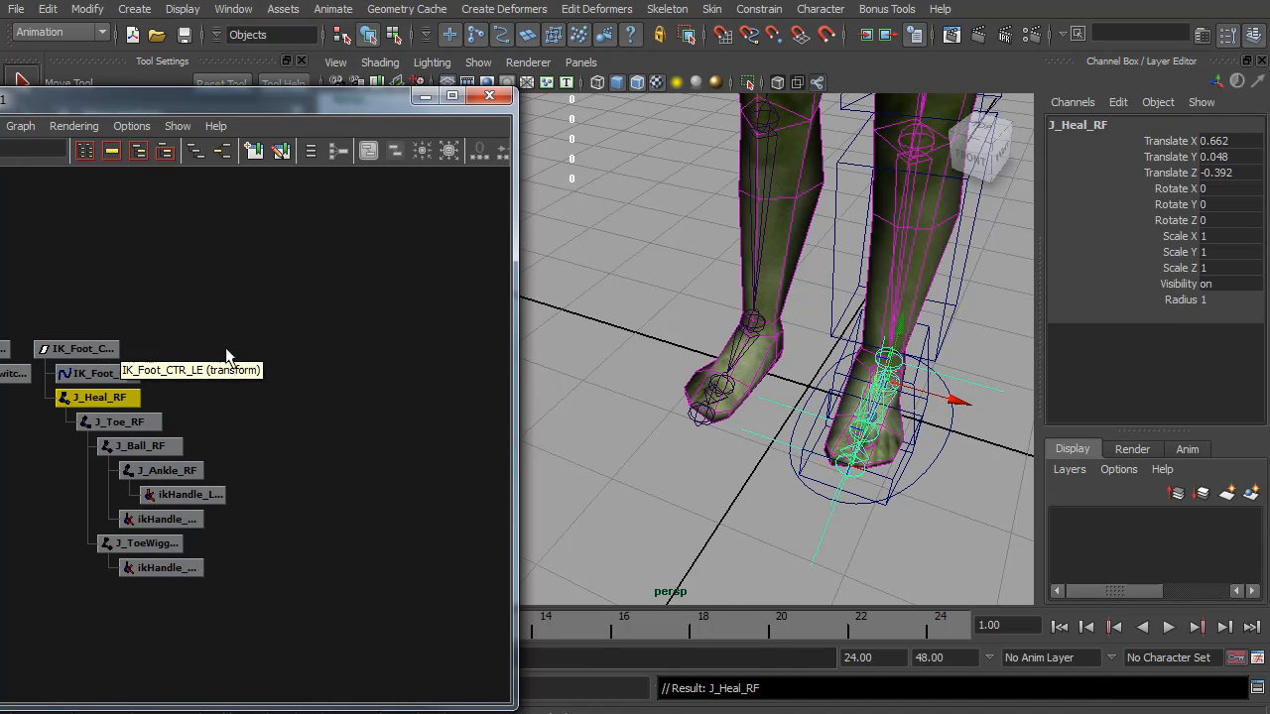
pyautogui.click(76, 348)
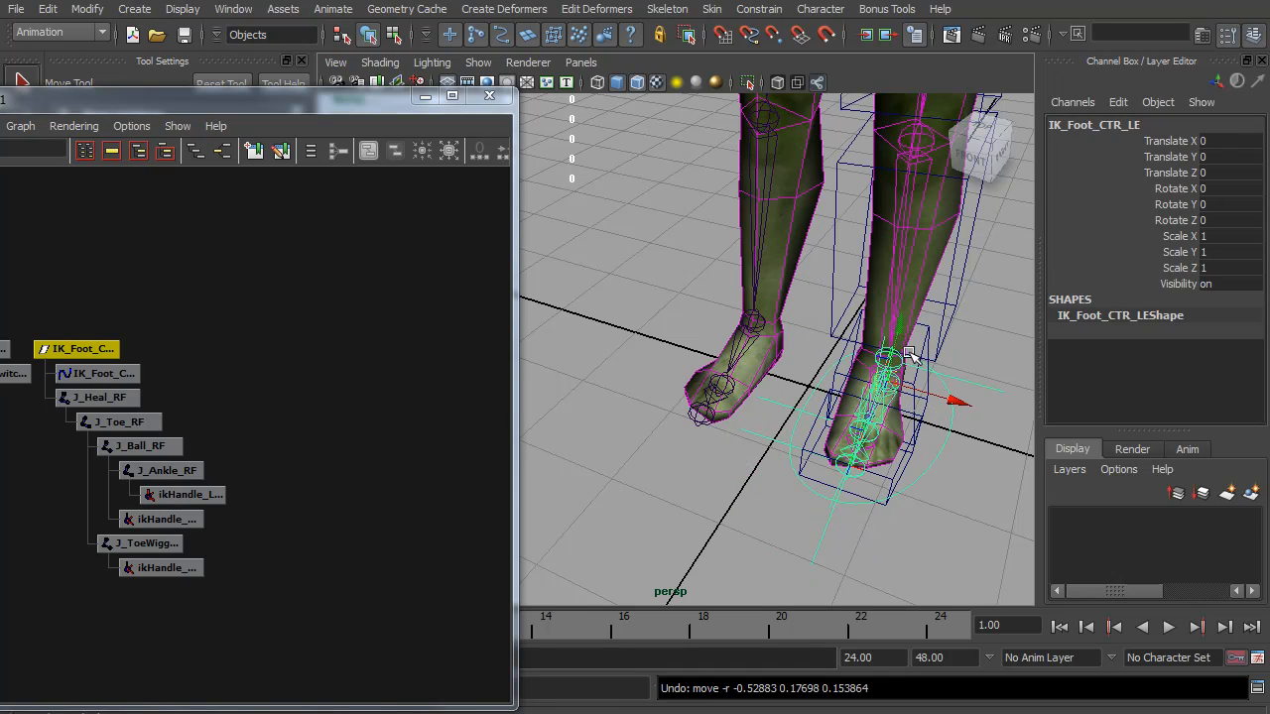
pyautogui.moveTo(761, 375)
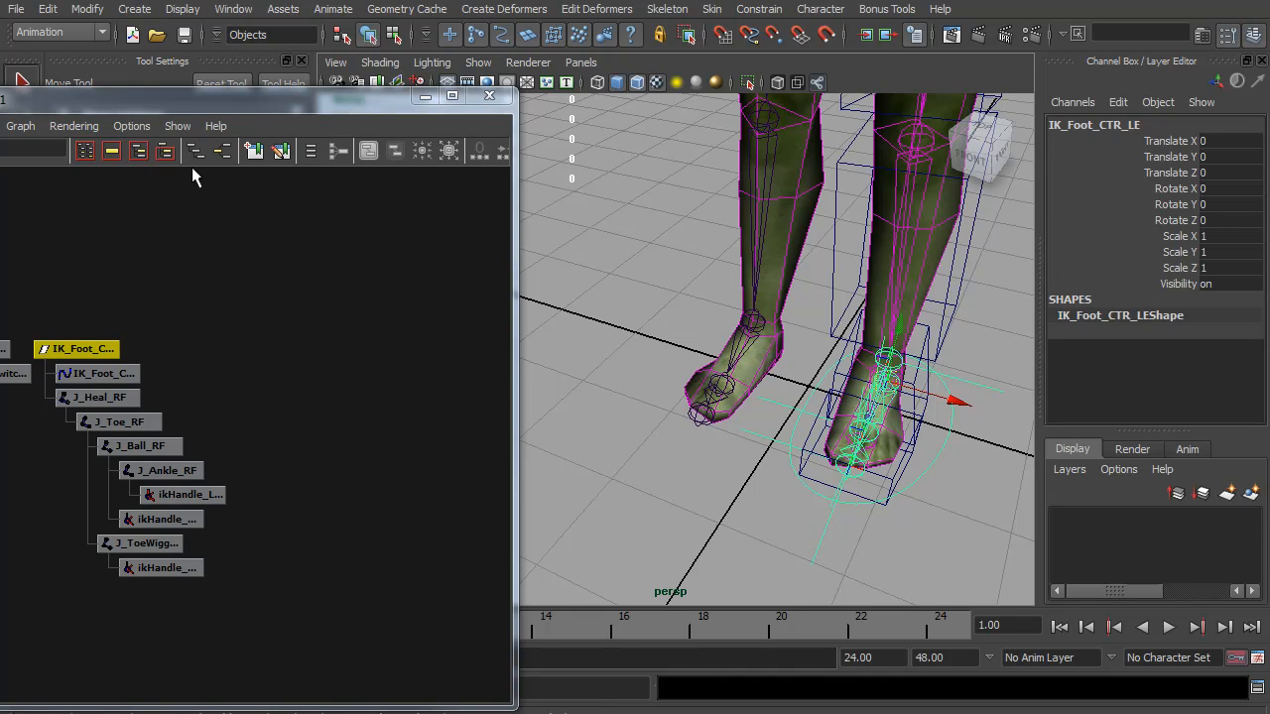
# Step: Add a keyable float attribute named ToeLift to IK_Foot_CTR_LE
pyautogui.click(86, 8)
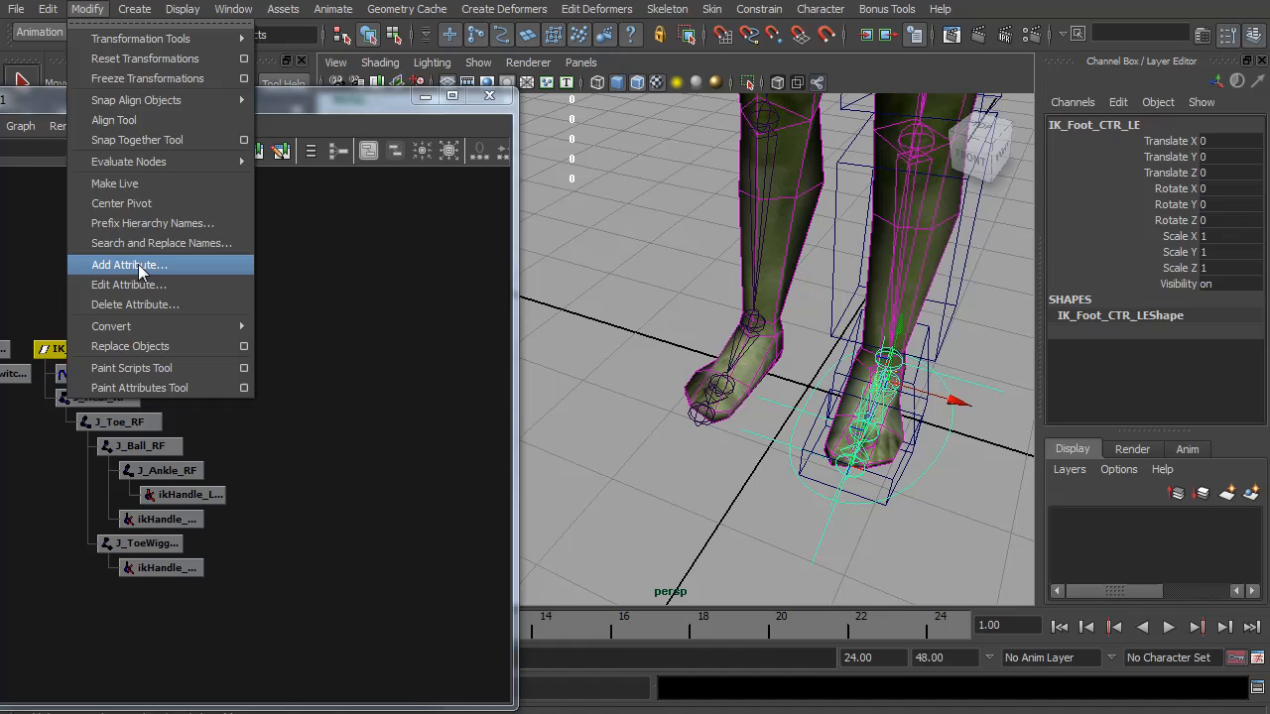
pyautogui.click(129, 264)
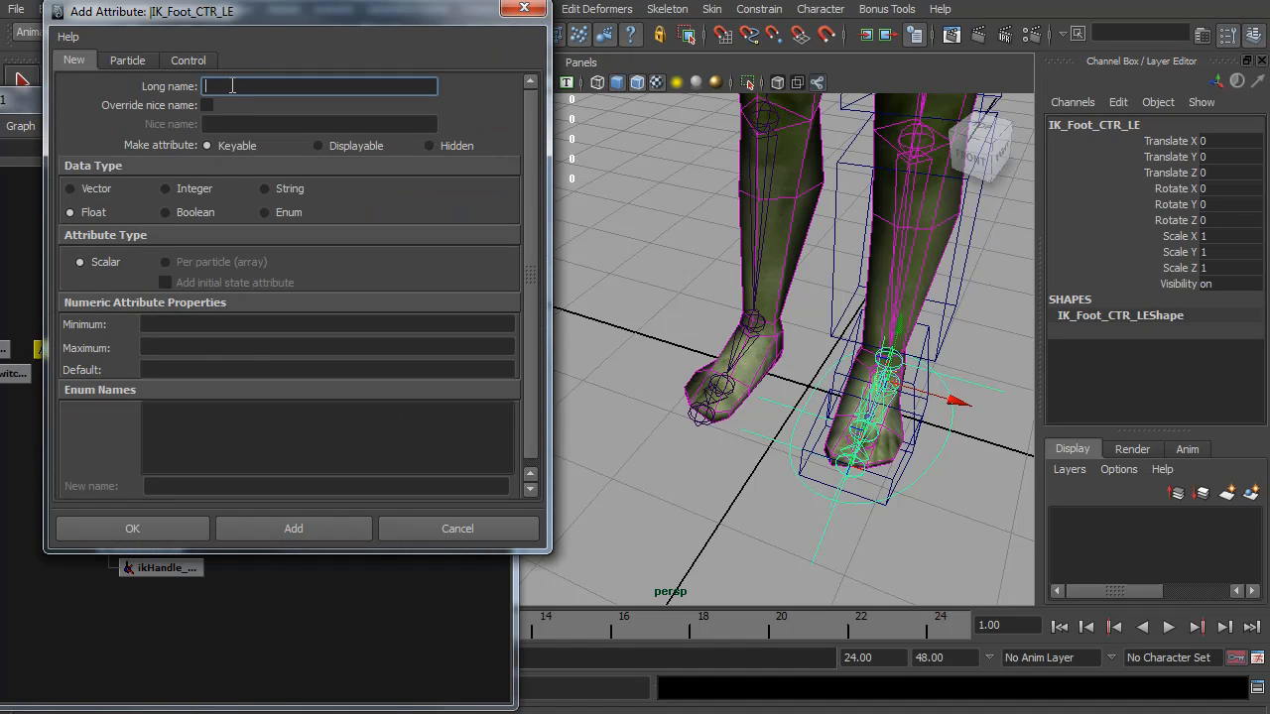
pyautogui.write('ToeLift')
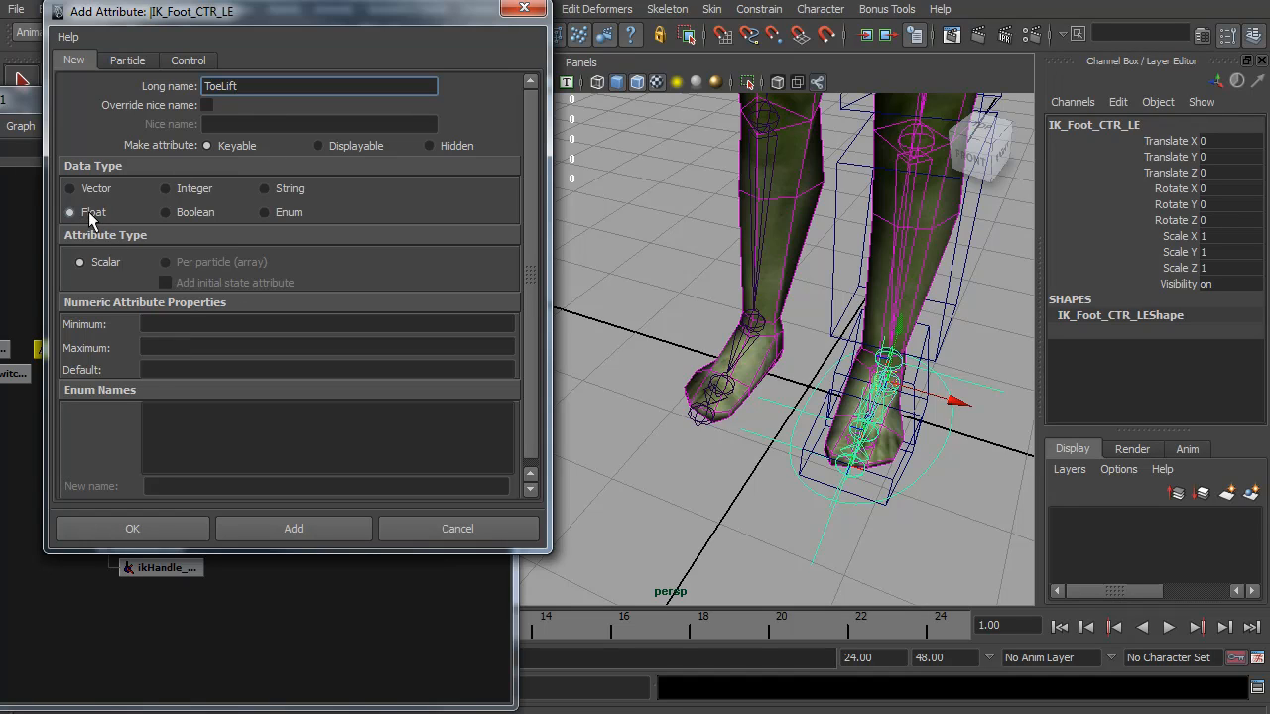
pyautogui.click(292, 528)
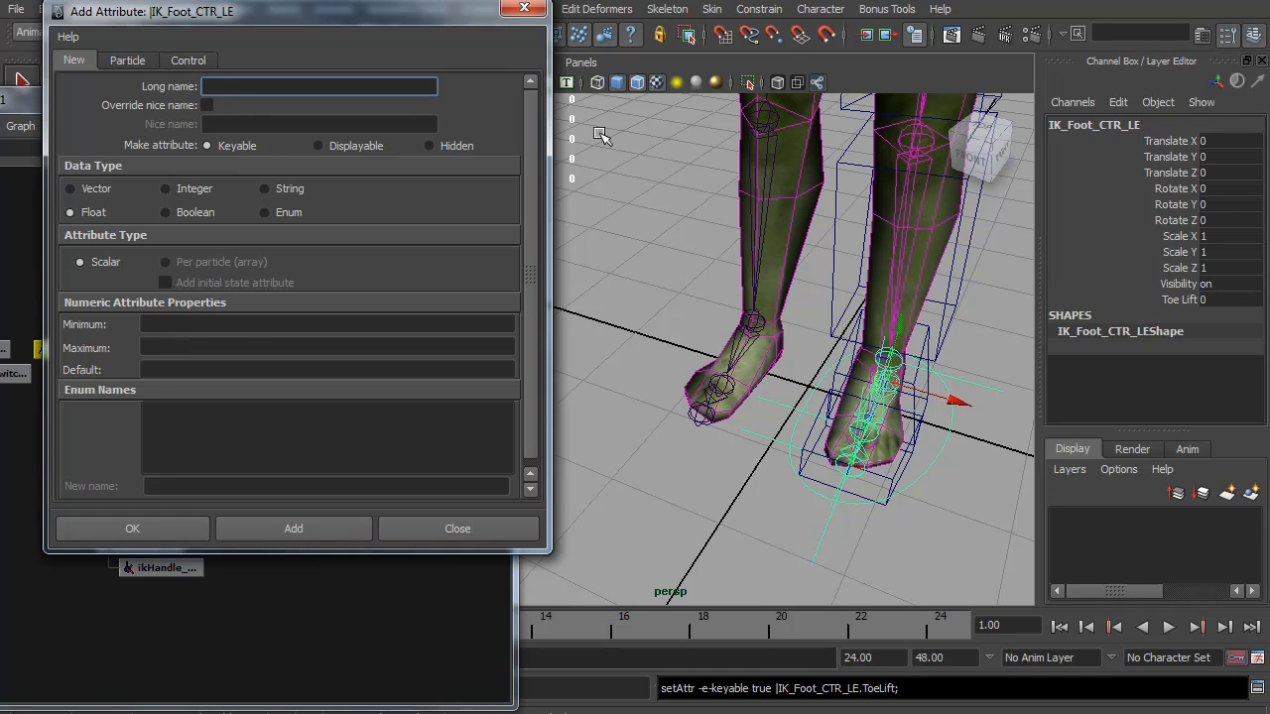
# Step: Connect IK_Foot_CTR_LE's ToeLift to J_Toe_RF's rotateX in the Connection Editor
pyautogui.click(457, 528)
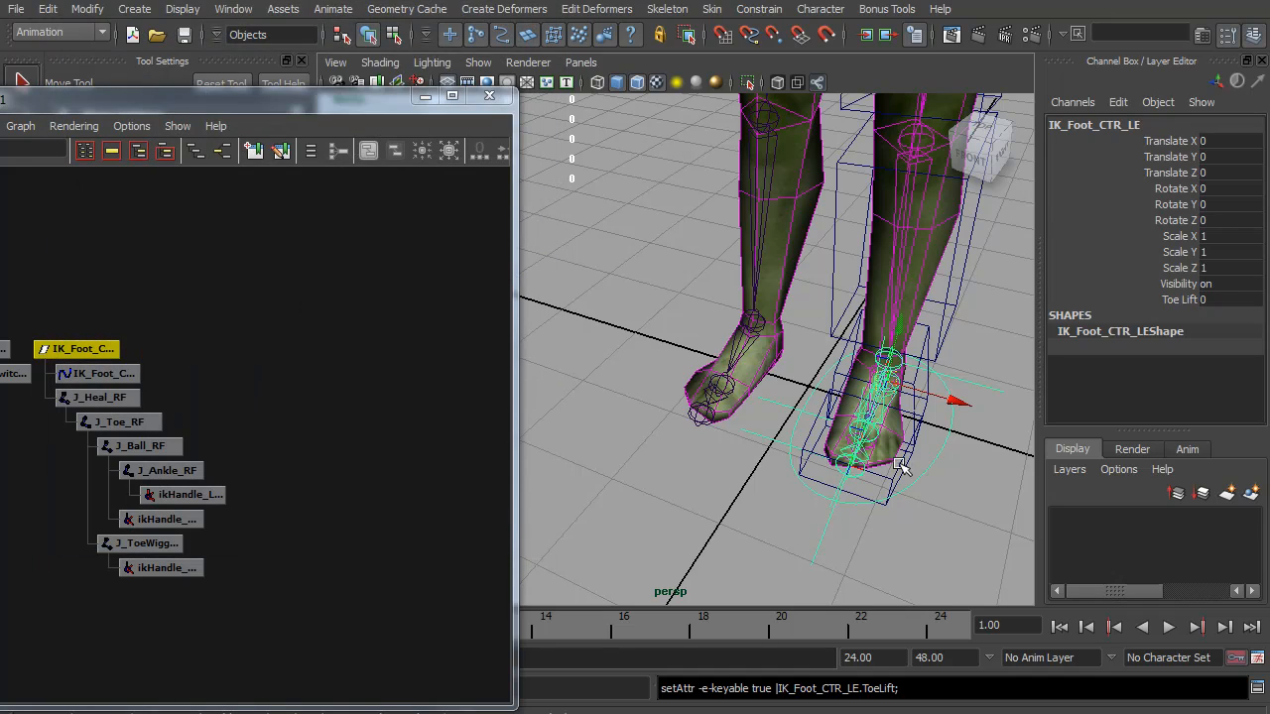
pyautogui.click(233, 9)
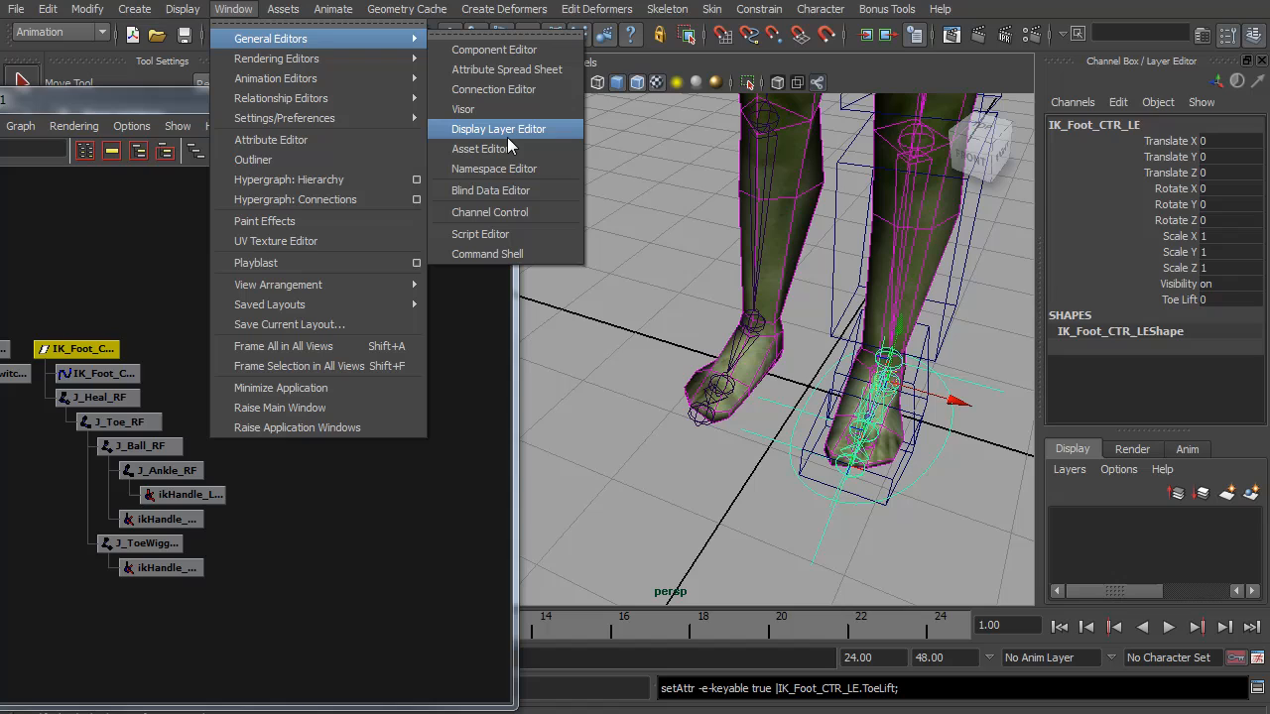
pyautogui.click(498, 129)
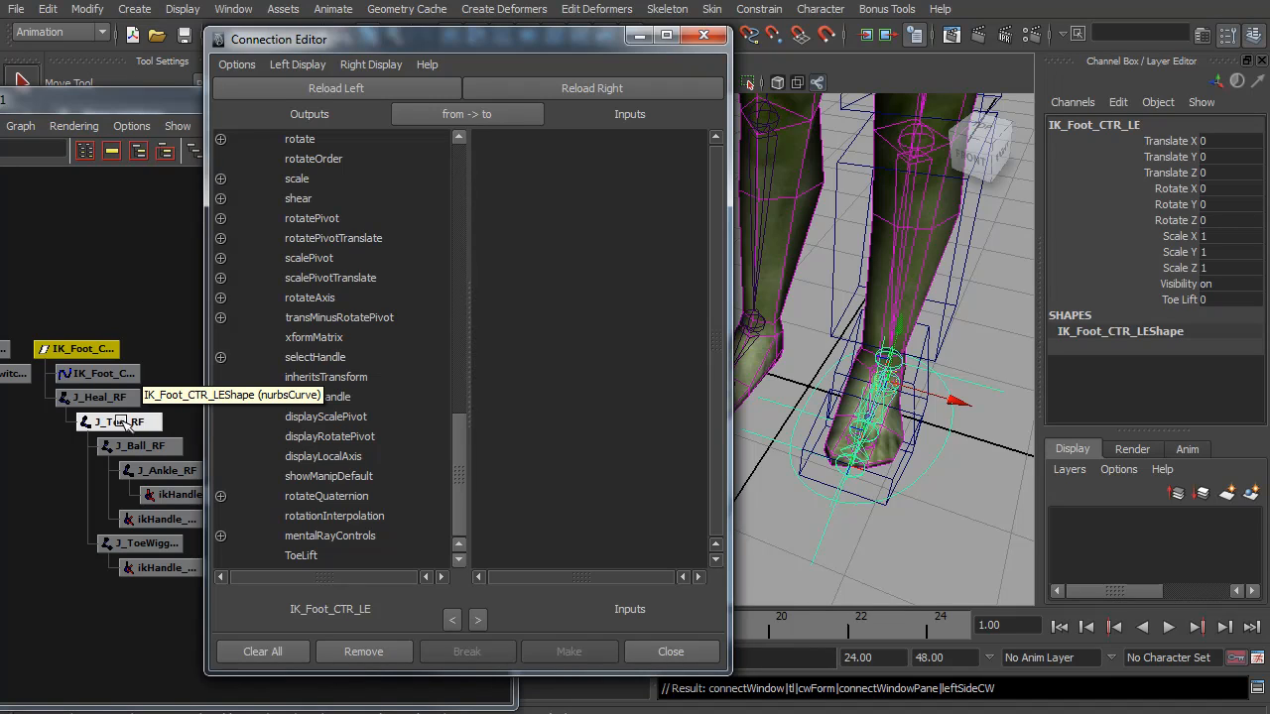
pyautogui.click(116, 422)
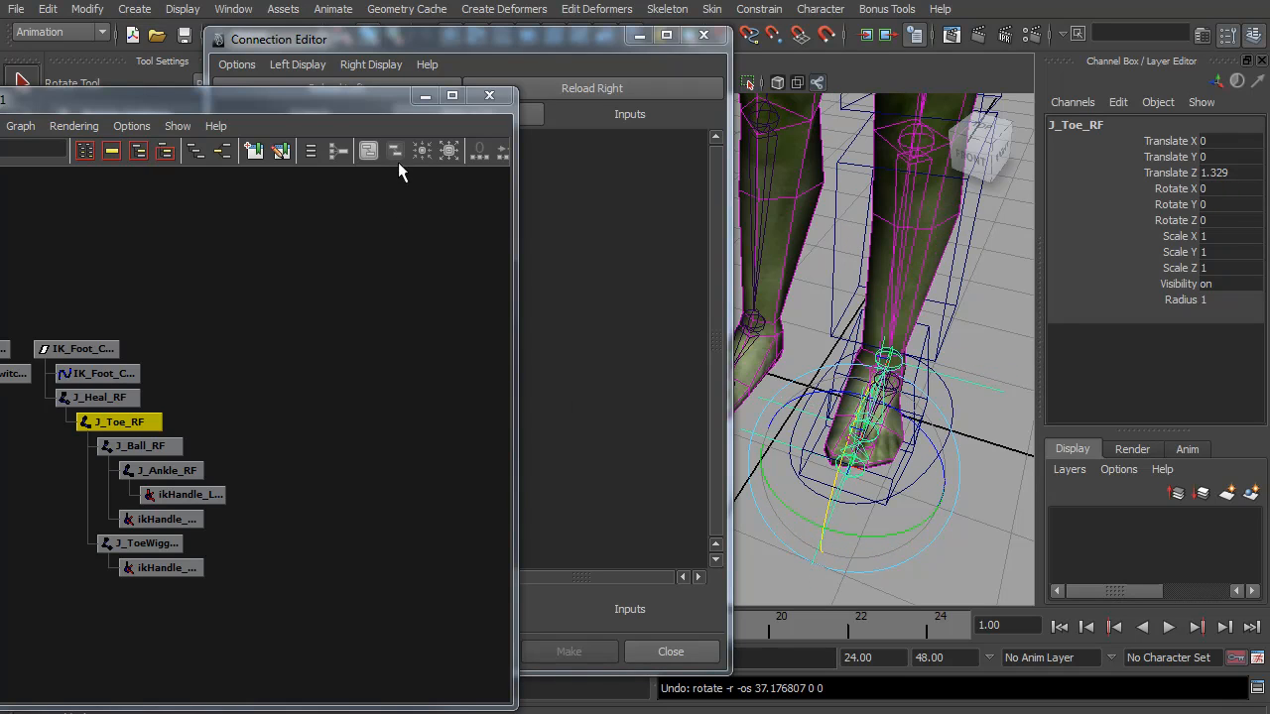
pyautogui.click(592, 89)
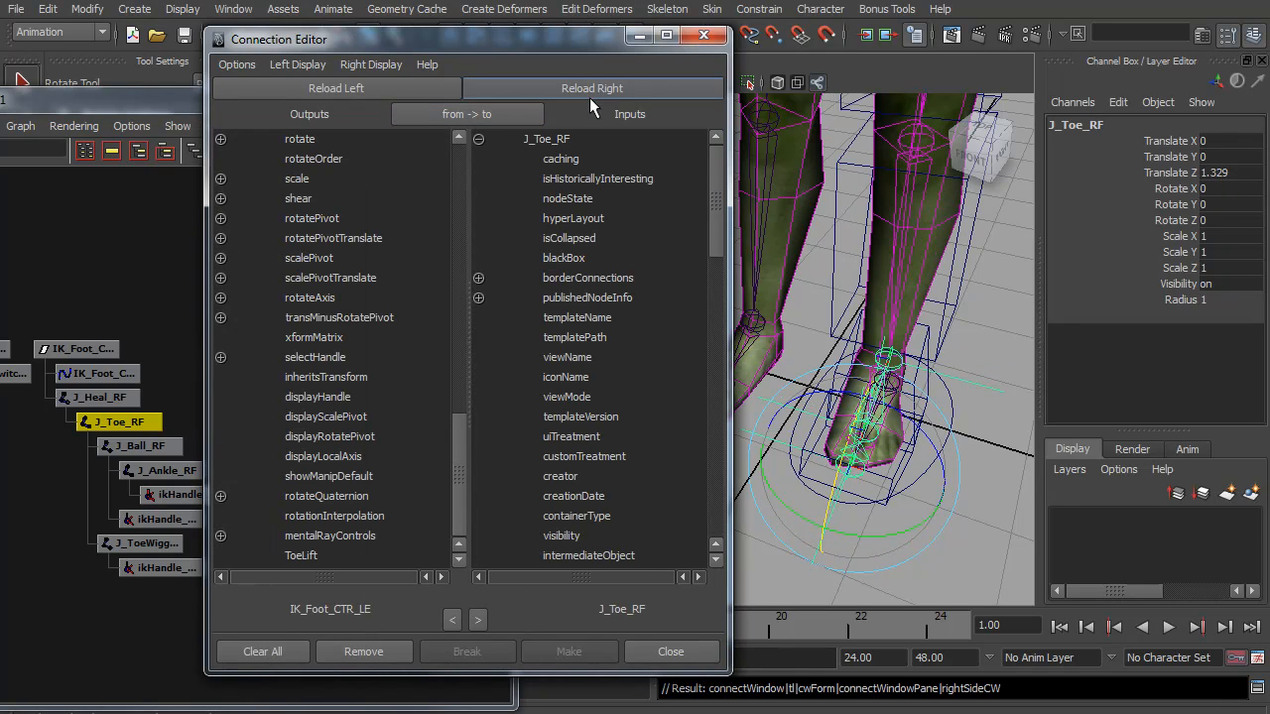
pyautogui.scroll(-3)
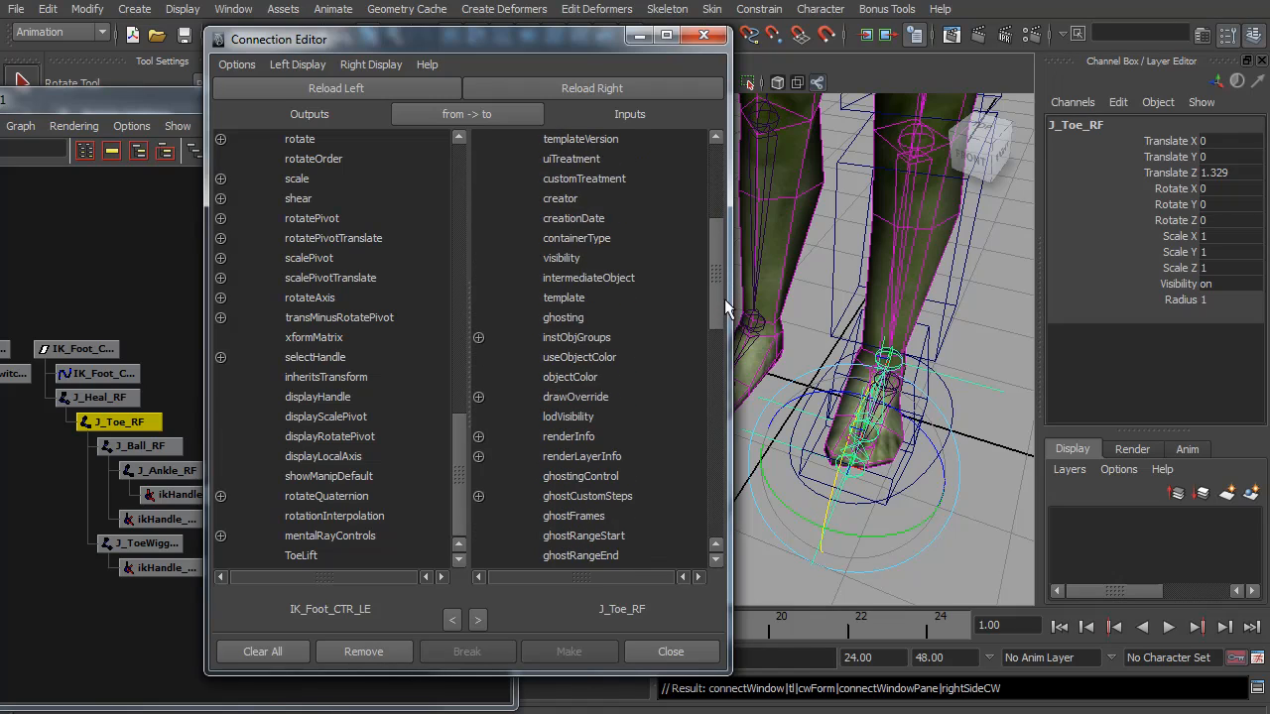
pyautogui.click(300, 555)
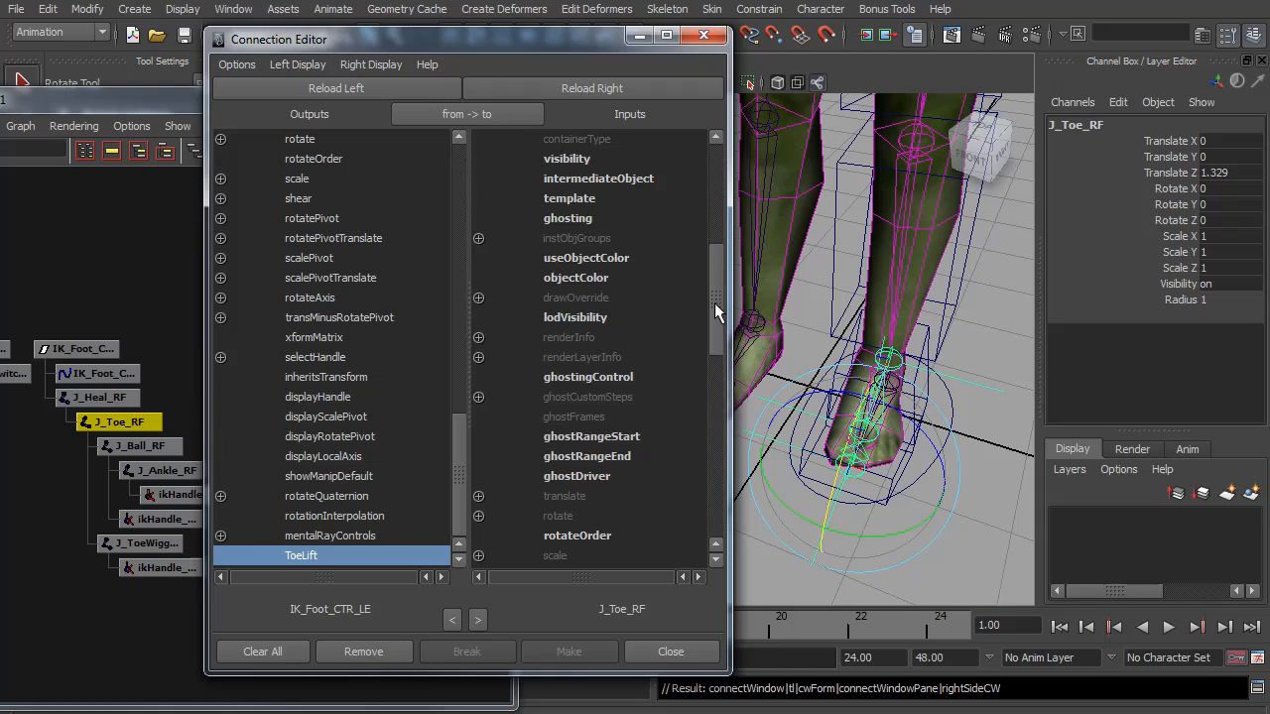
pyautogui.click(477, 437)
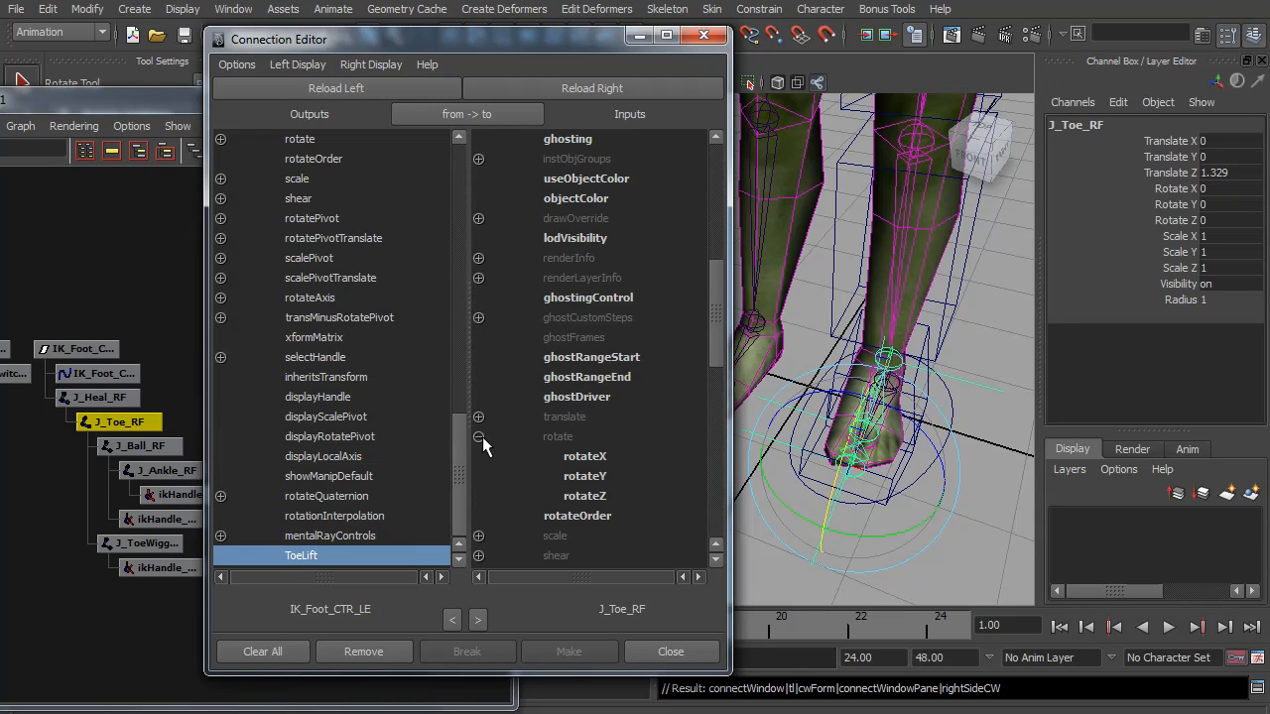
pyautogui.click(585, 455)
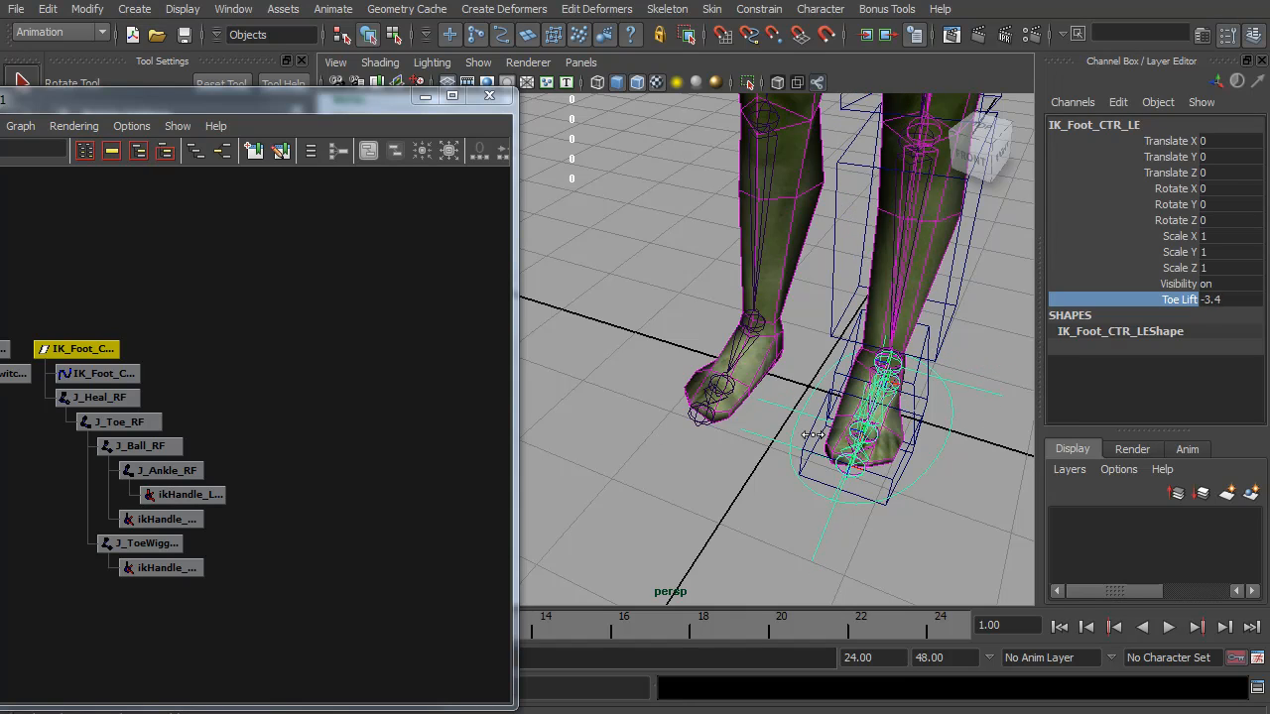
# Step: Reset Toe Lift and add a keyable float attribute named BallBend to IK_Foot_CTR_LE
pyautogui.press('ctrl+z')
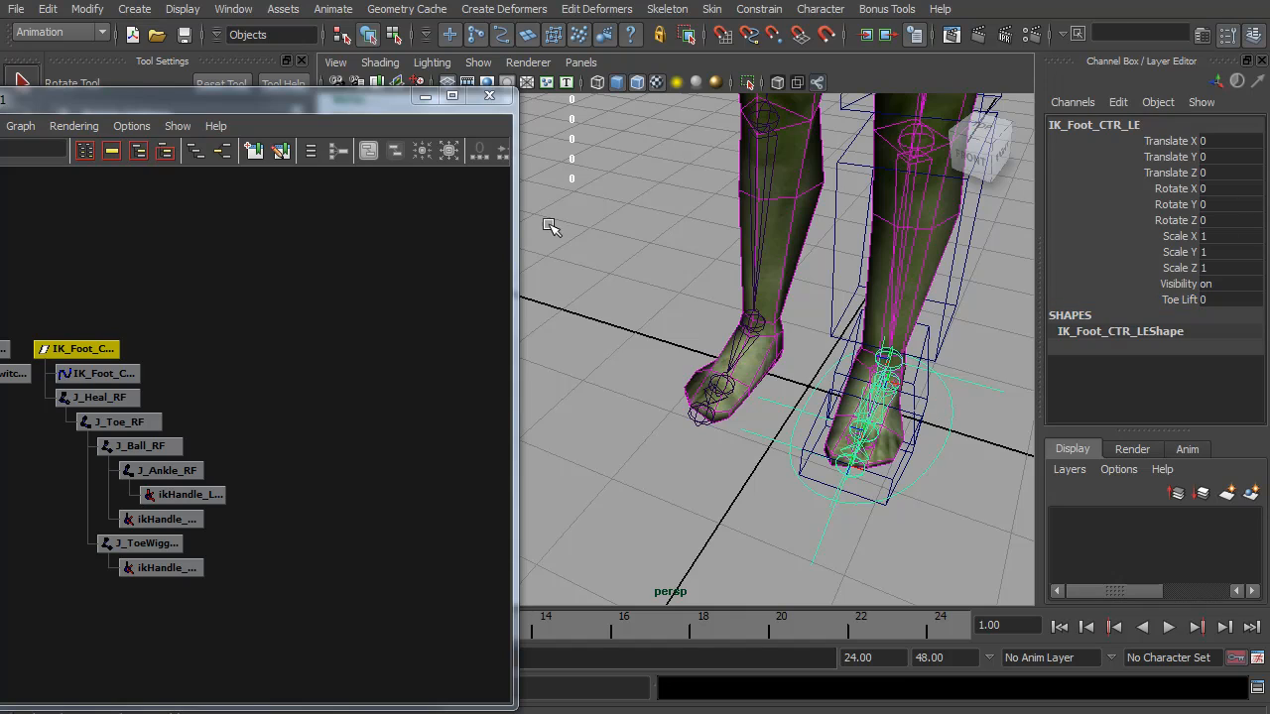
pyautogui.click(87, 9)
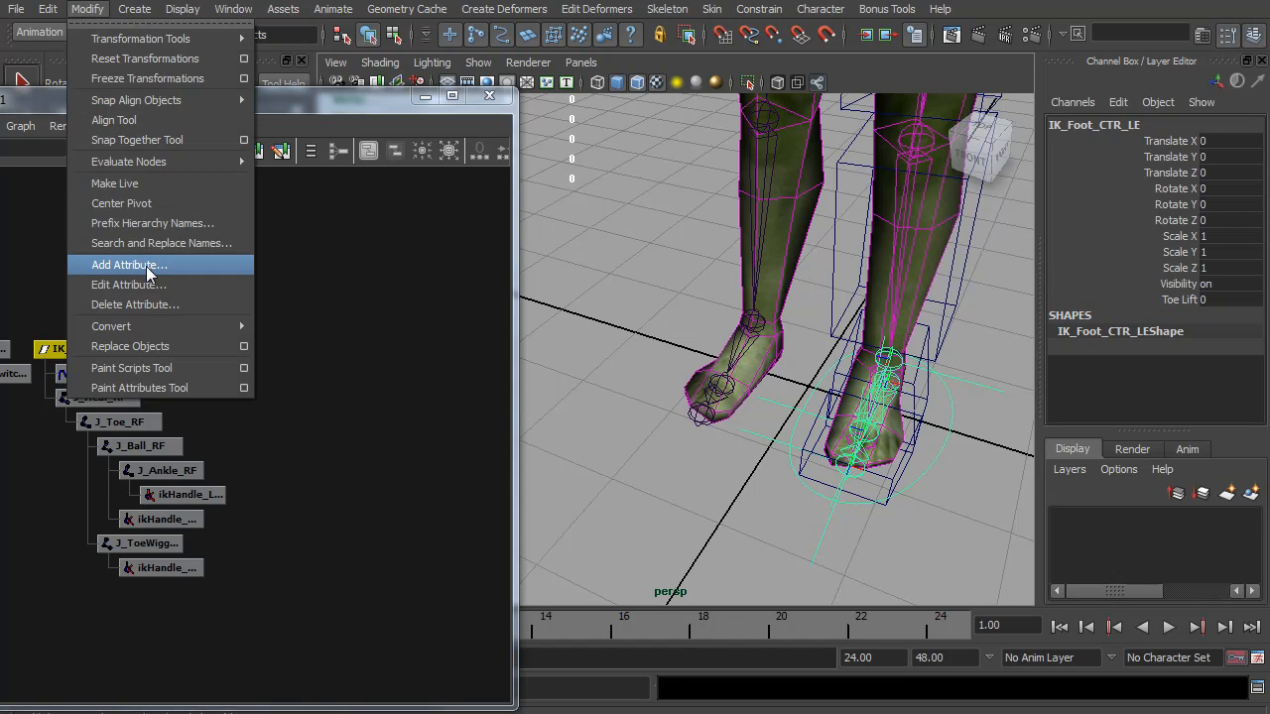
pyautogui.click(129, 265)
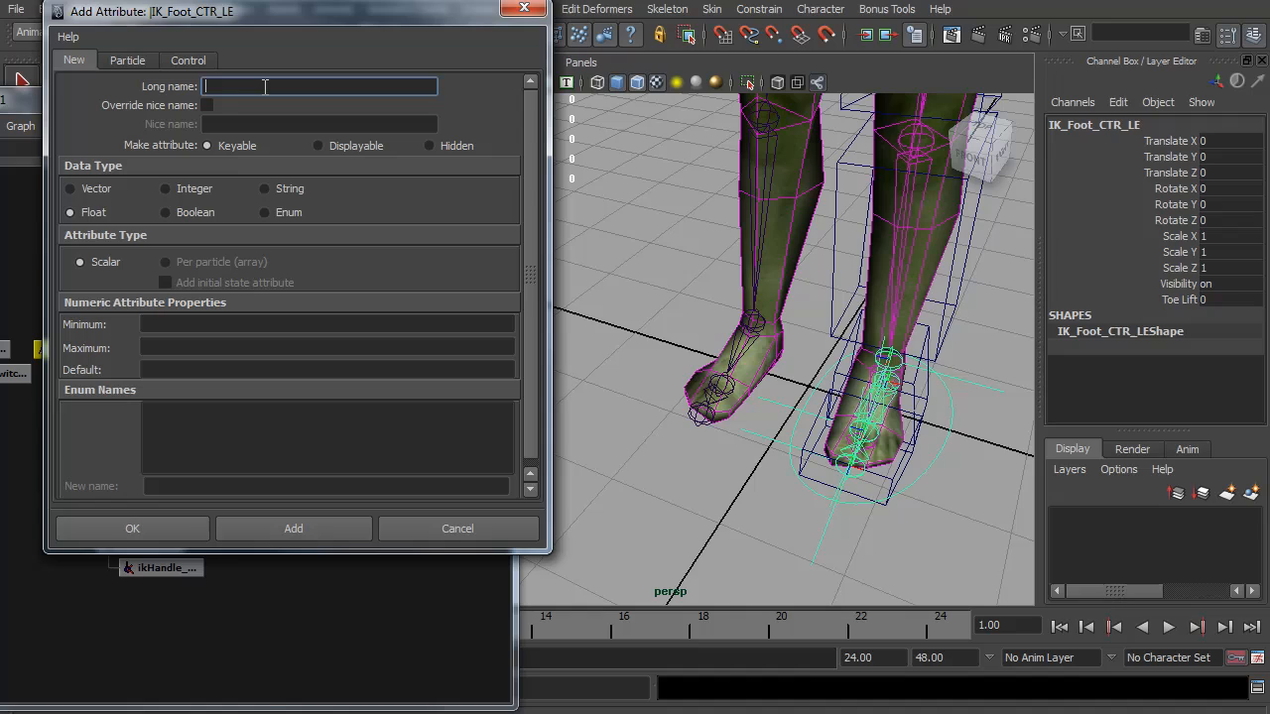
pyautogui.write('Ball')
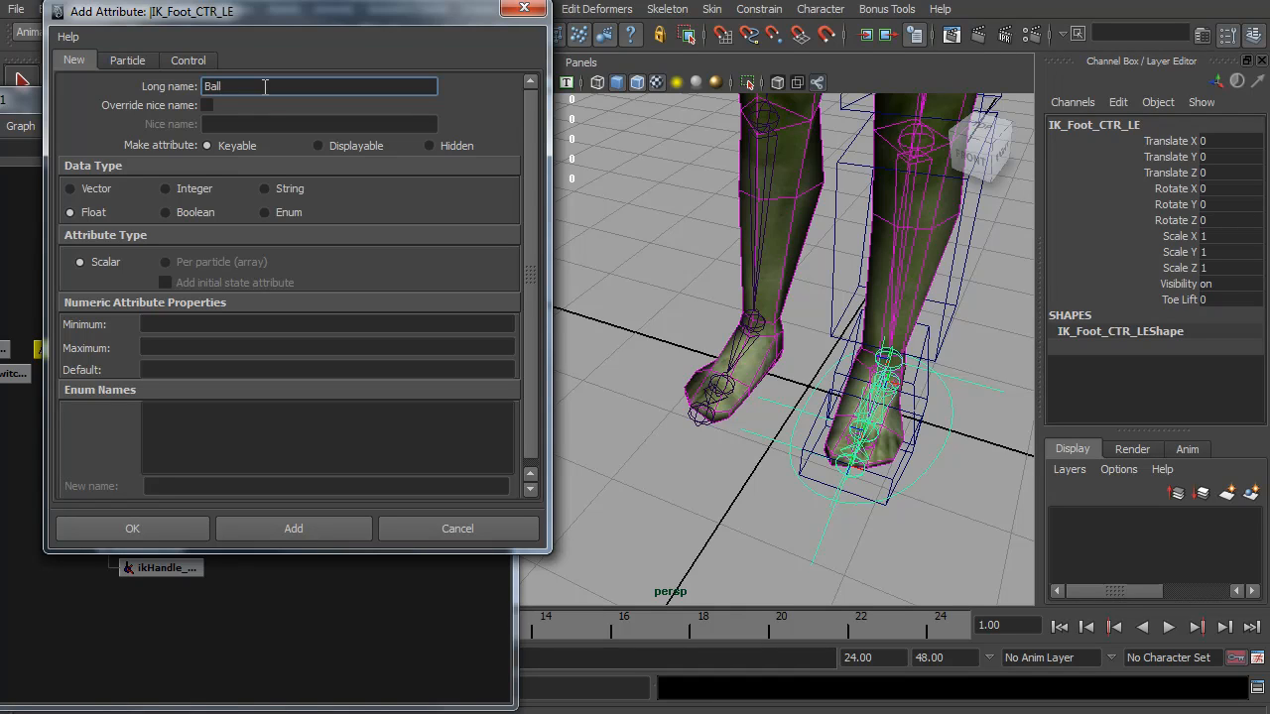
pyautogui.write('Bend')
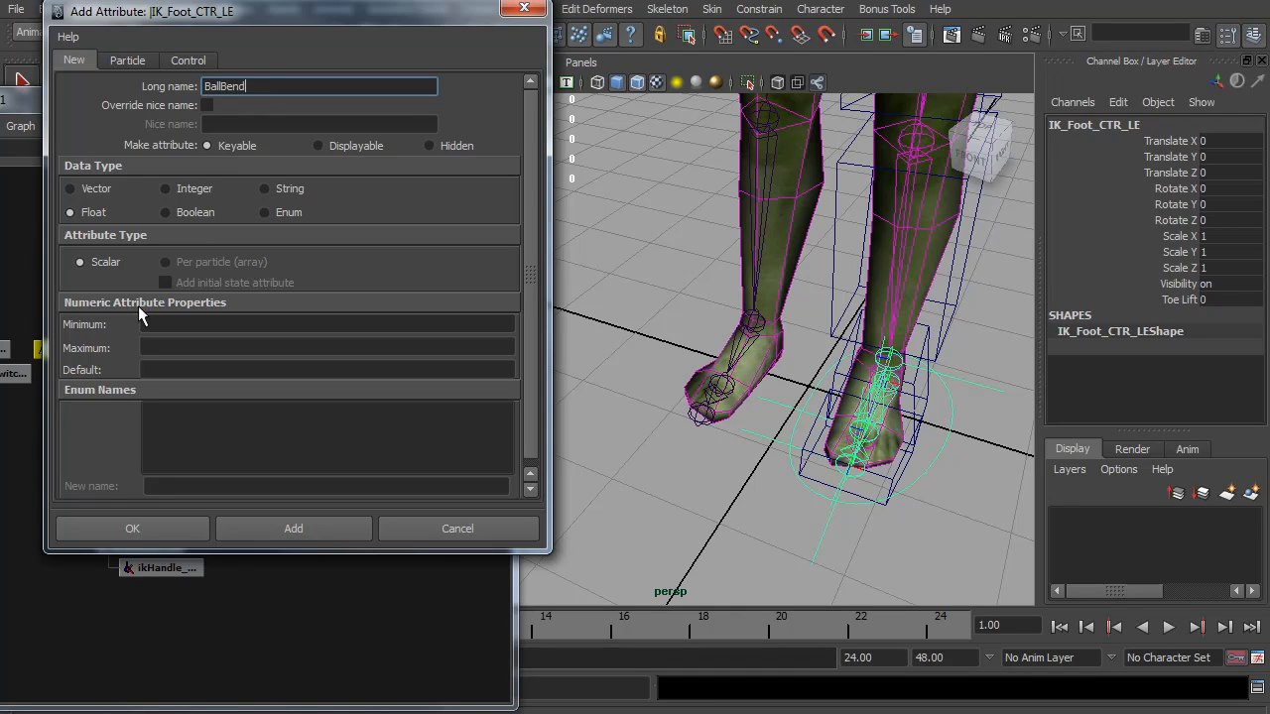
pyautogui.moveTo(281, 465)
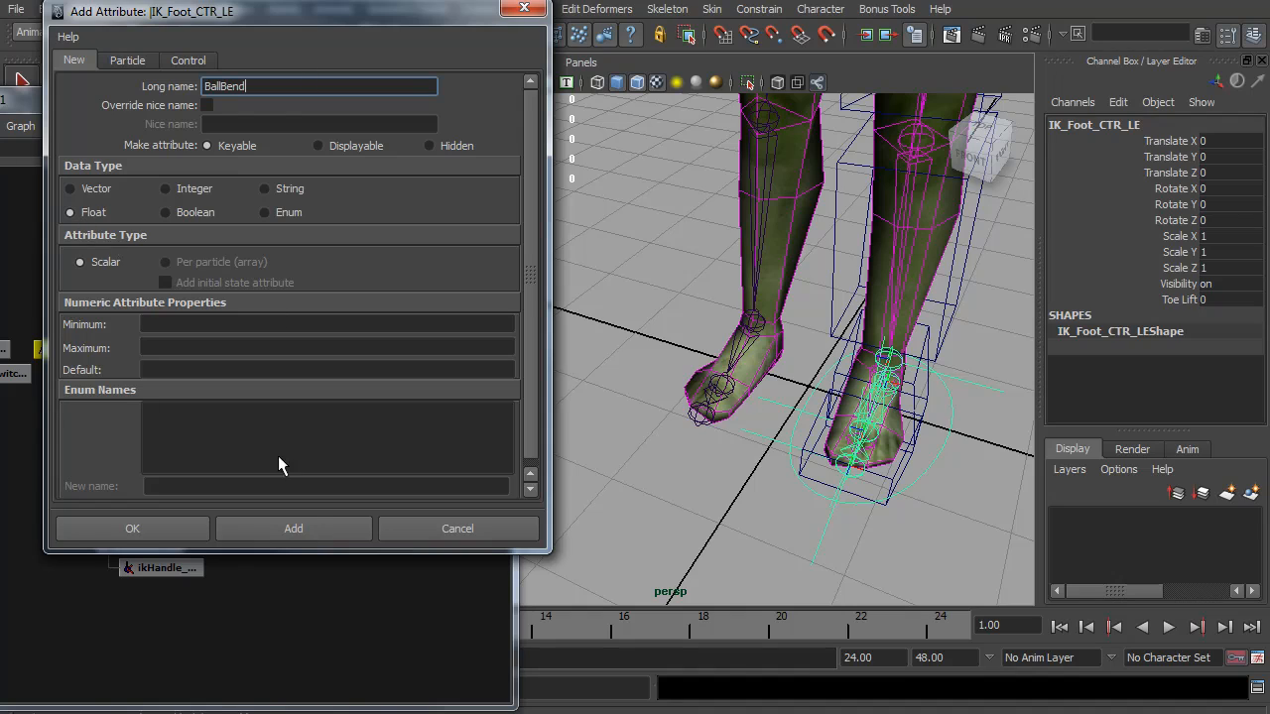
pyautogui.click(293, 527)
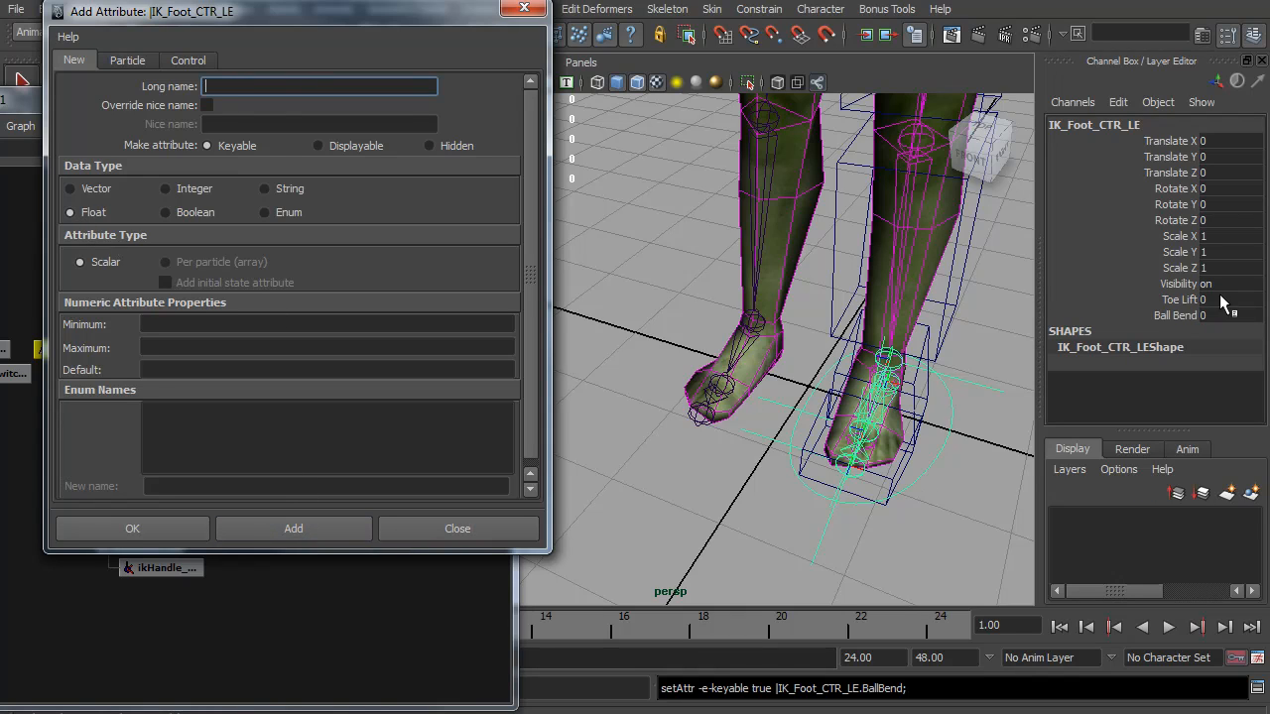
pyautogui.click(457, 527)
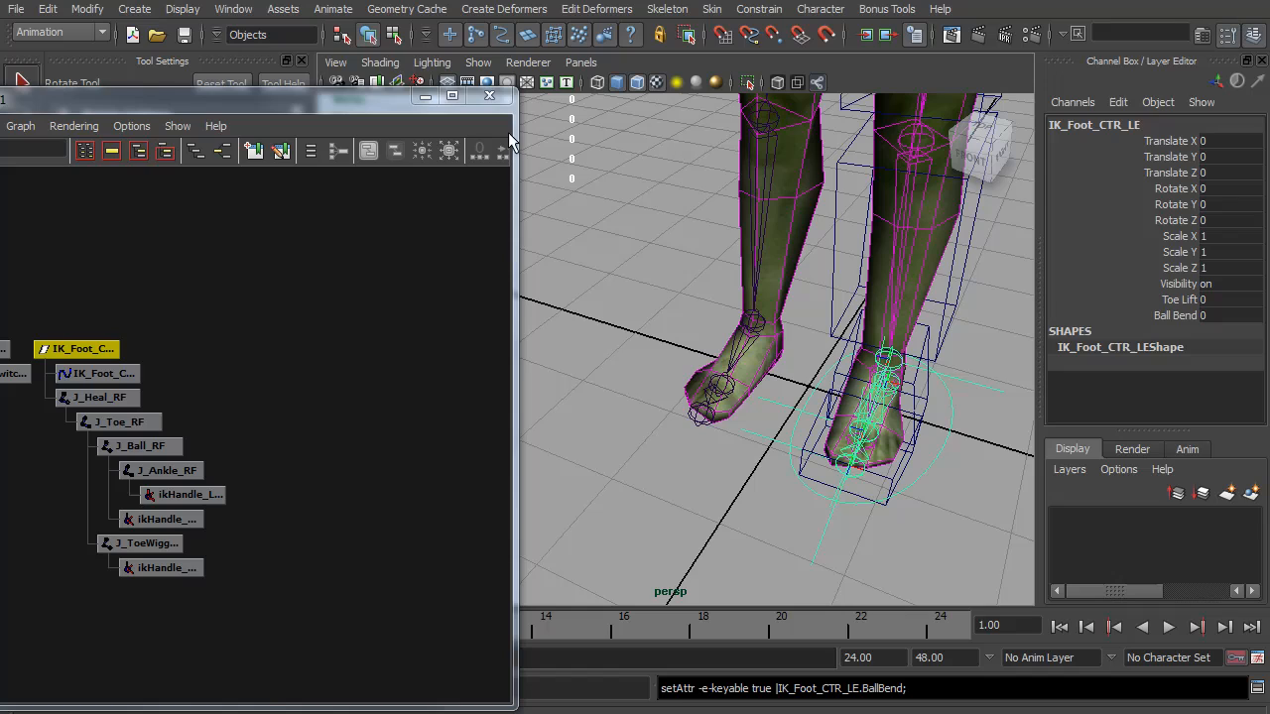
pyautogui.click(233, 9)
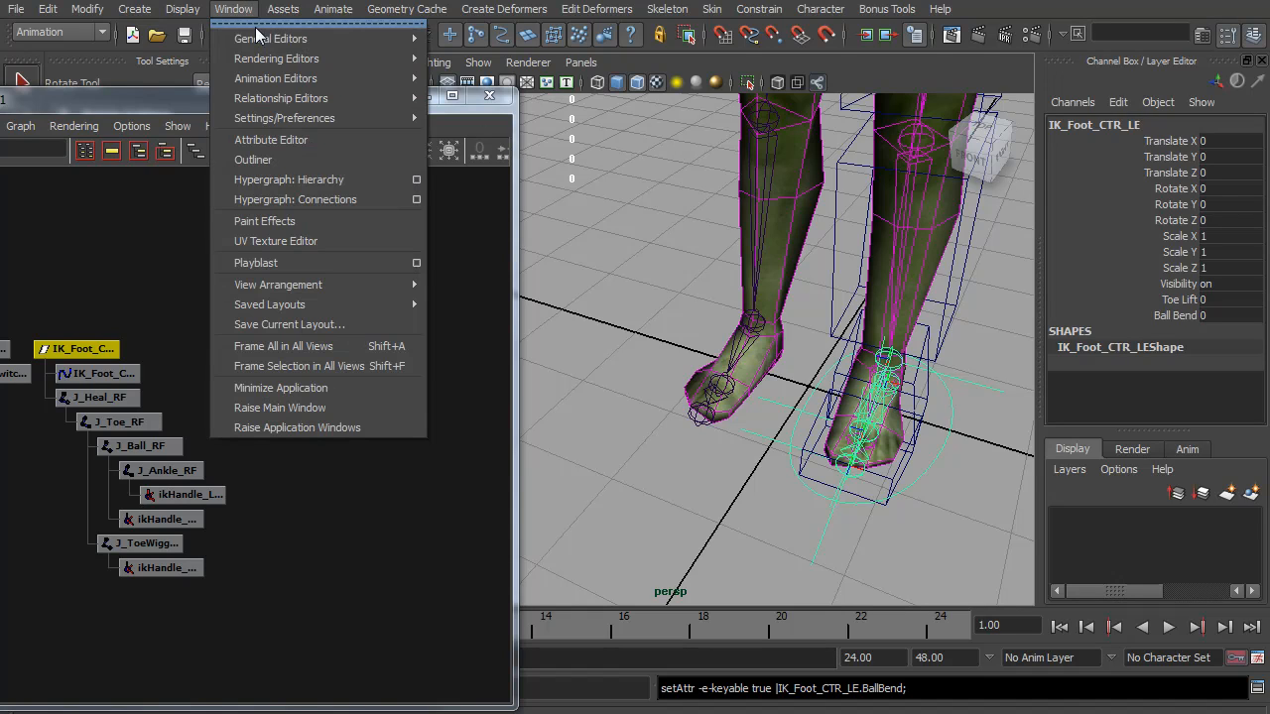
# Step: Key Ball Bend driving J_Ball_RF Rotate Z in Set Driven Key, testing Ball Bend at -90
pyautogui.click(333, 8)
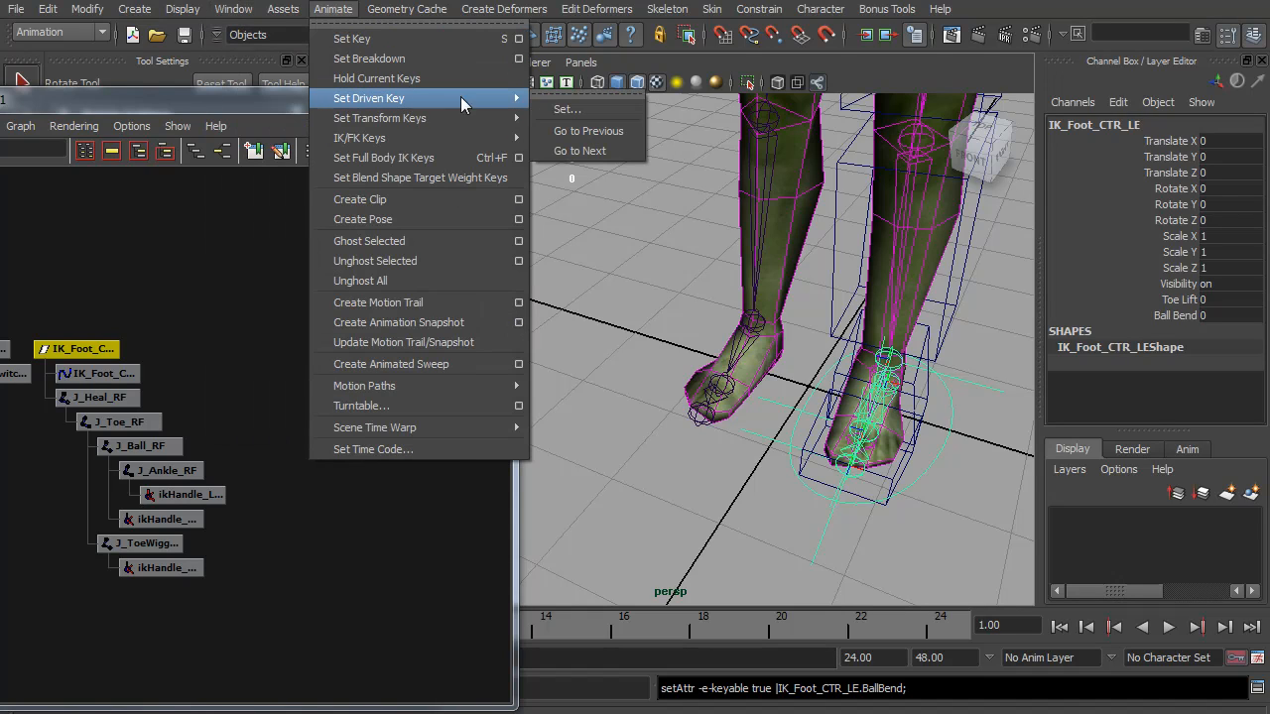
pyautogui.click(566, 108)
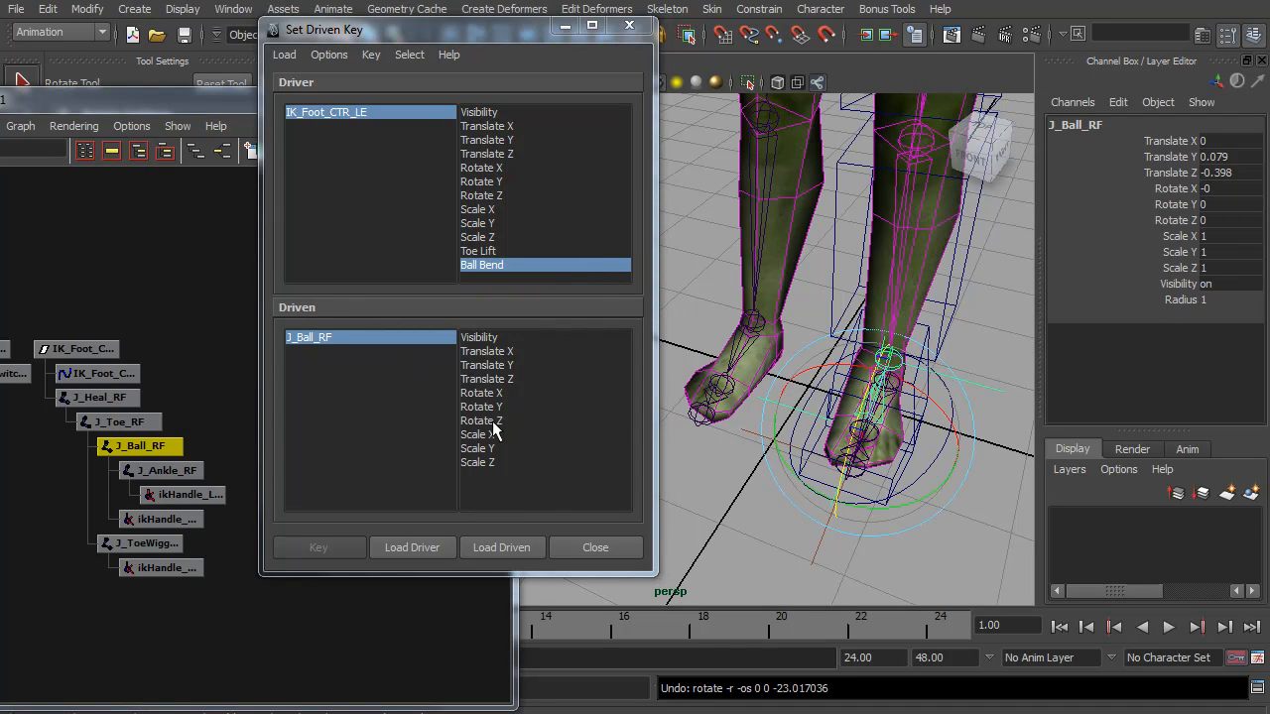
pyautogui.click(481, 419)
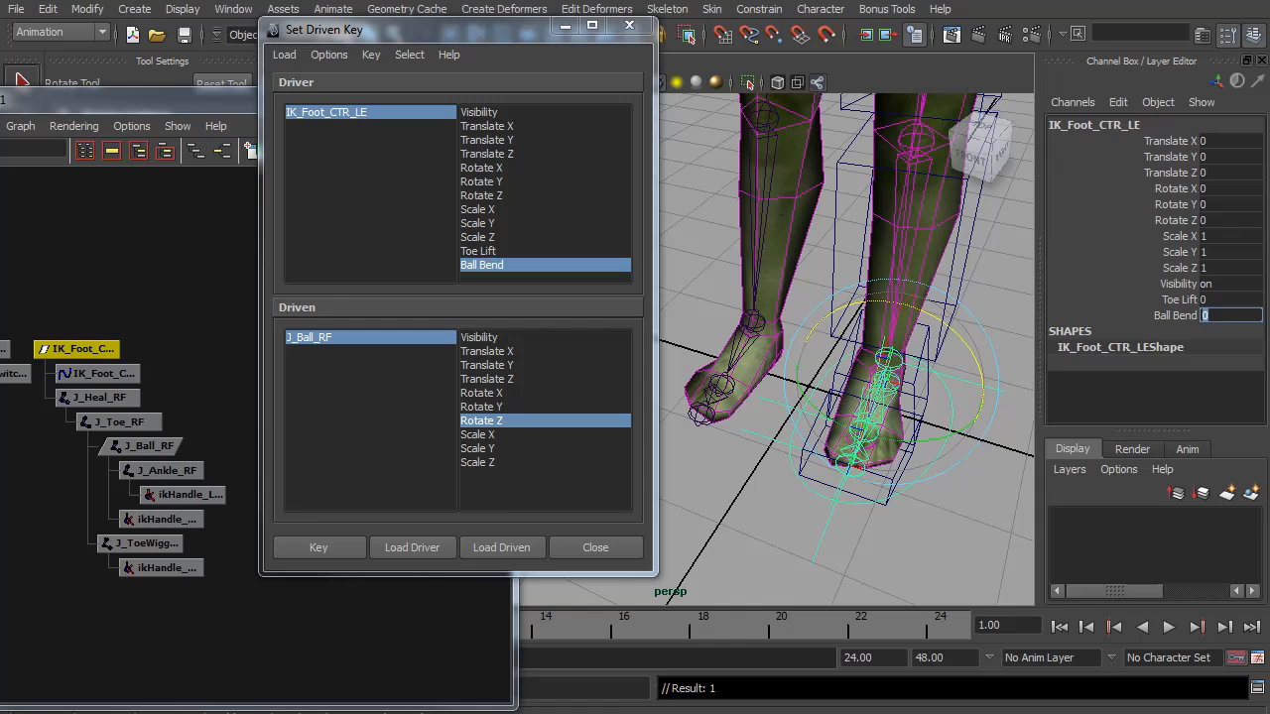
pyautogui.write('90')
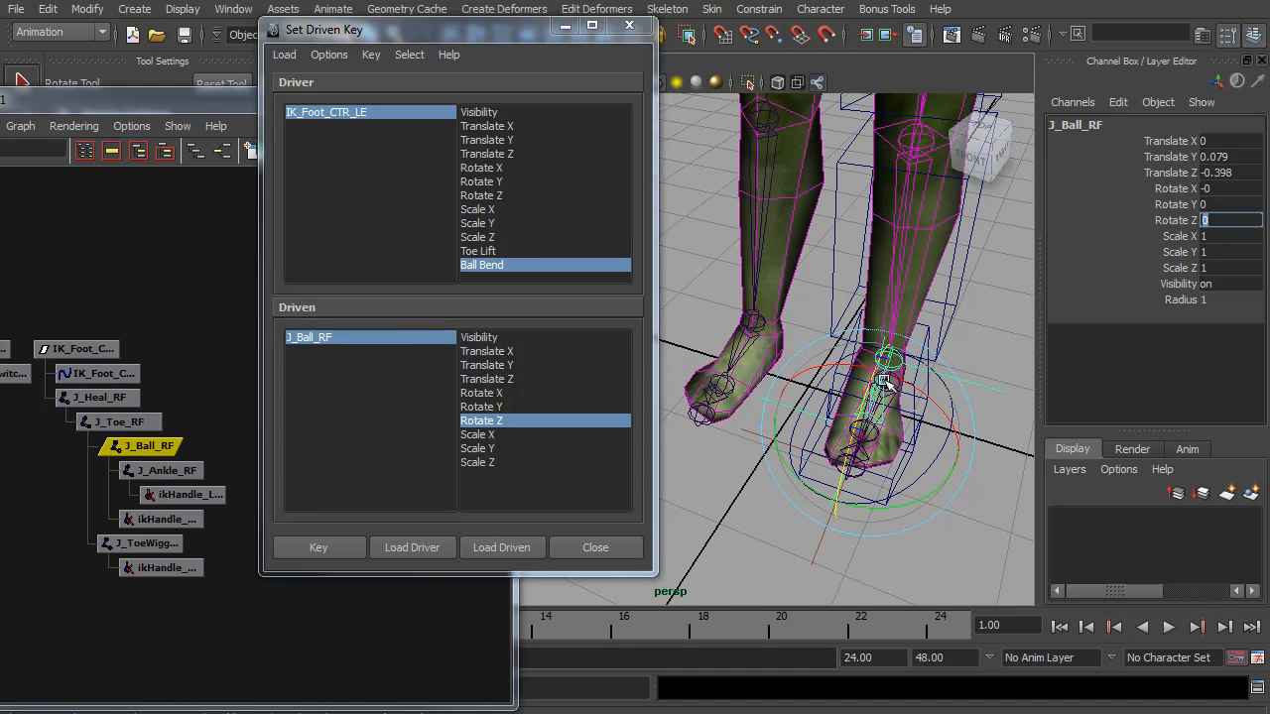
pyautogui.write('-11.407')
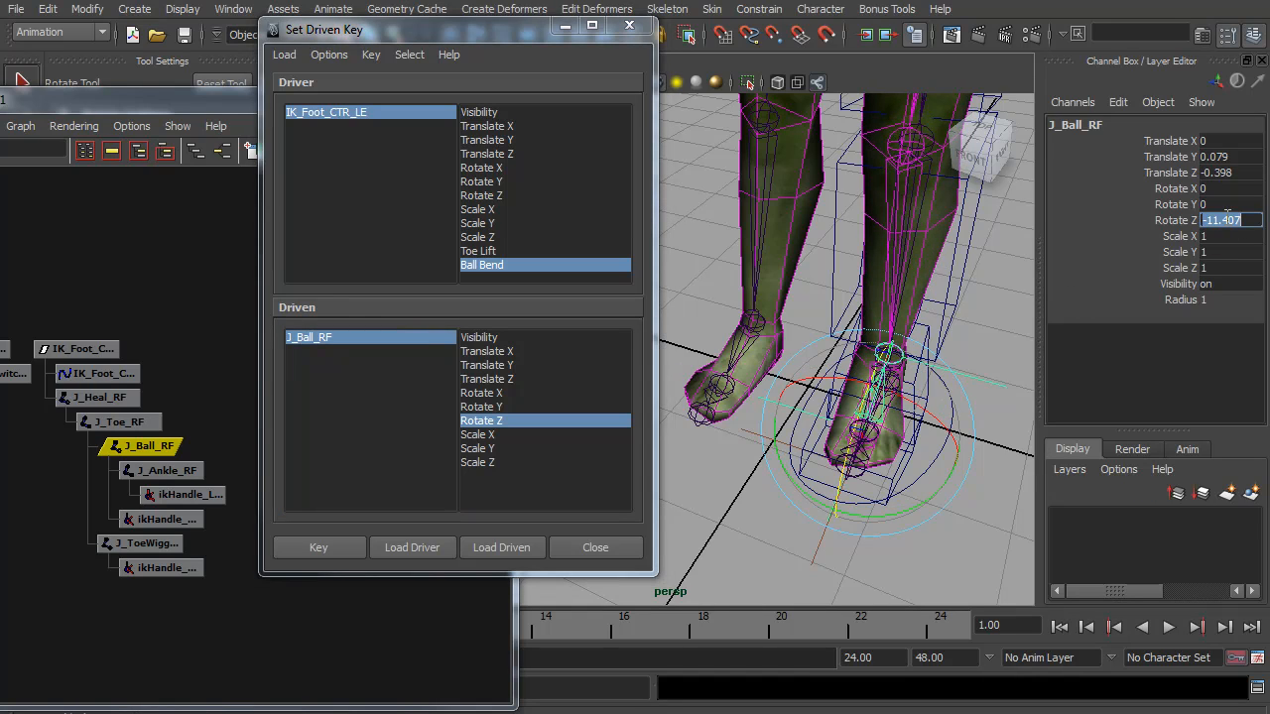
pyautogui.write('-90')
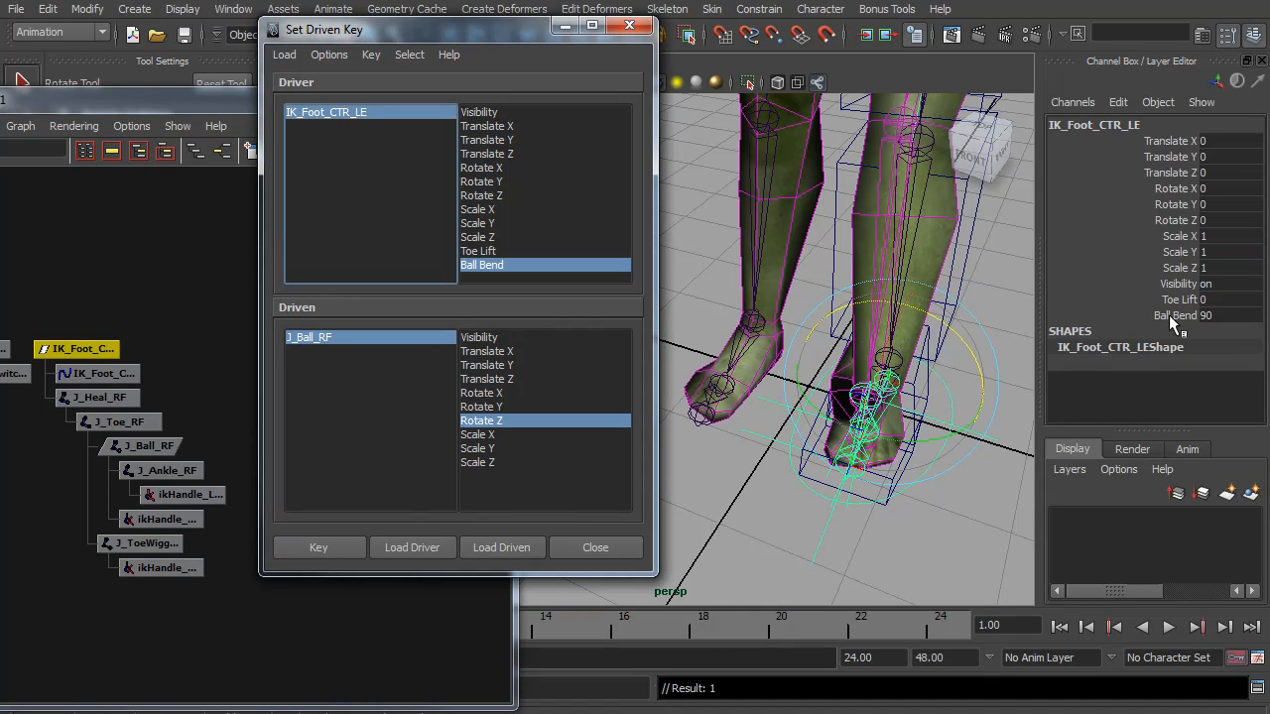
pyautogui.moveTo(1191, 315); pyautogui.dragTo(1166, 315)
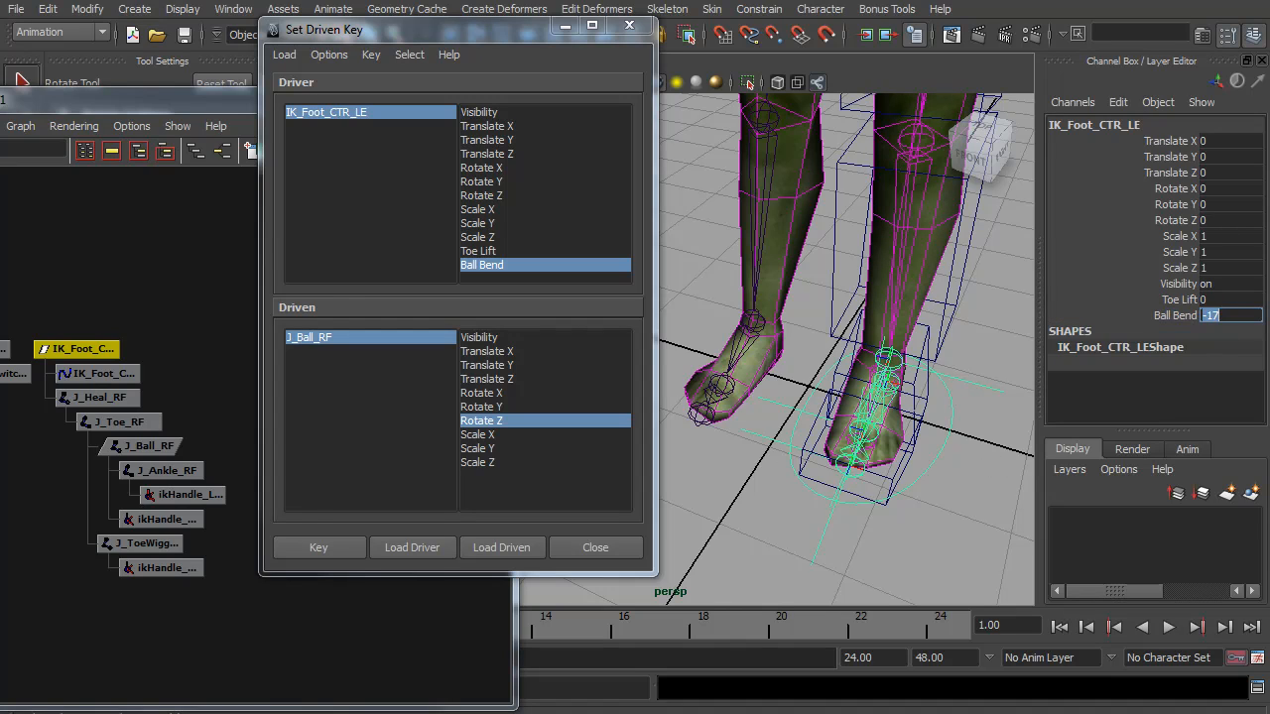
pyautogui.write('-90')
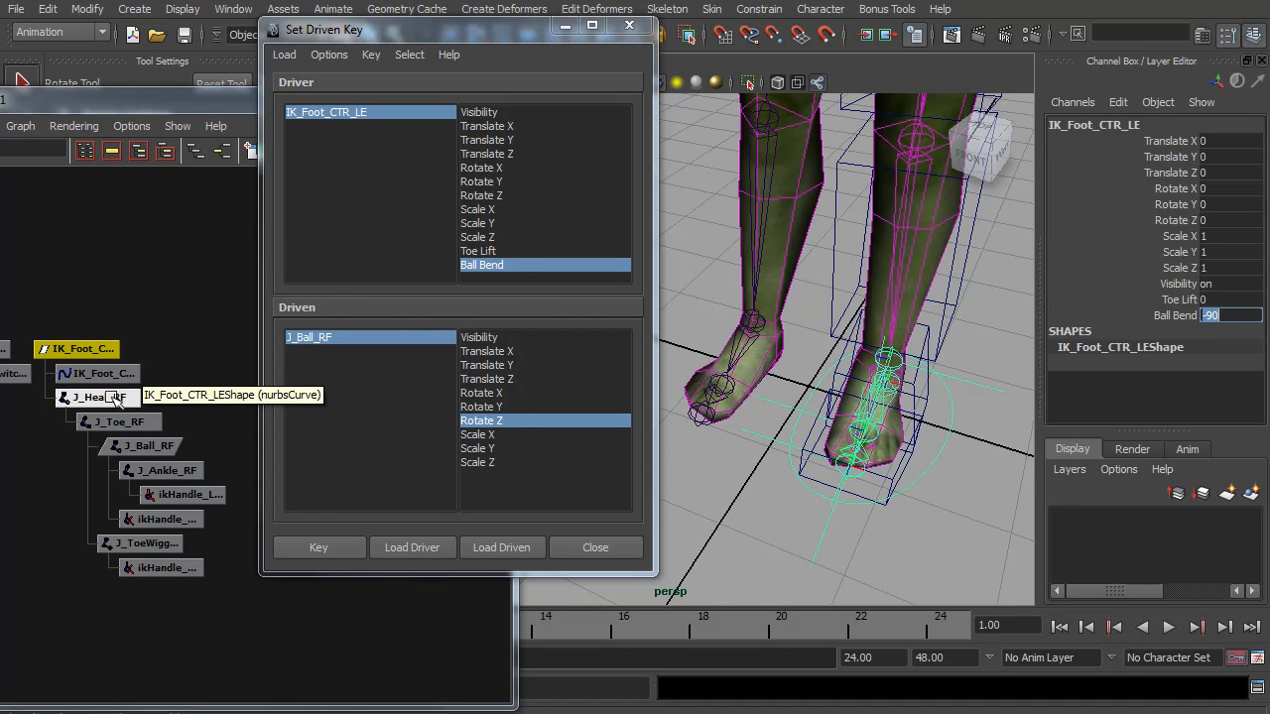
# Step: Load J_Heal_RF Rotate X as driven and key its rest pose at Ball Bend 0
pyautogui.click(98, 397)
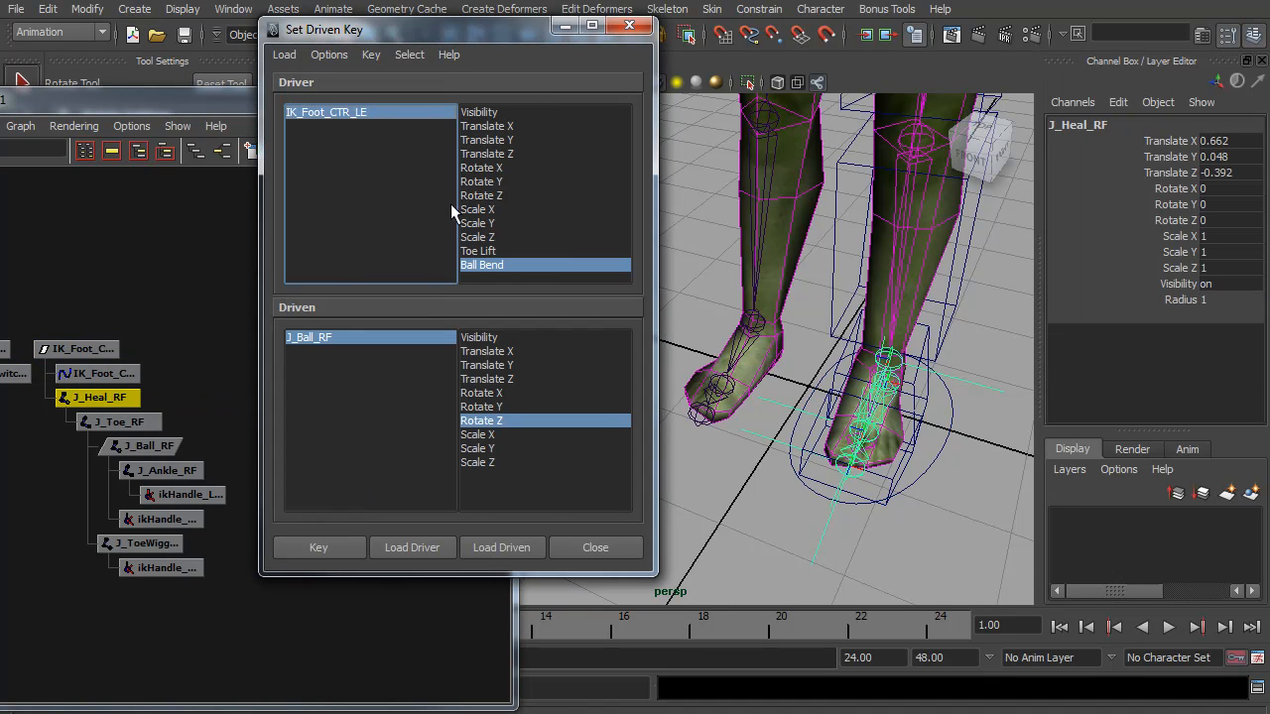
pyautogui.click(502, 548)
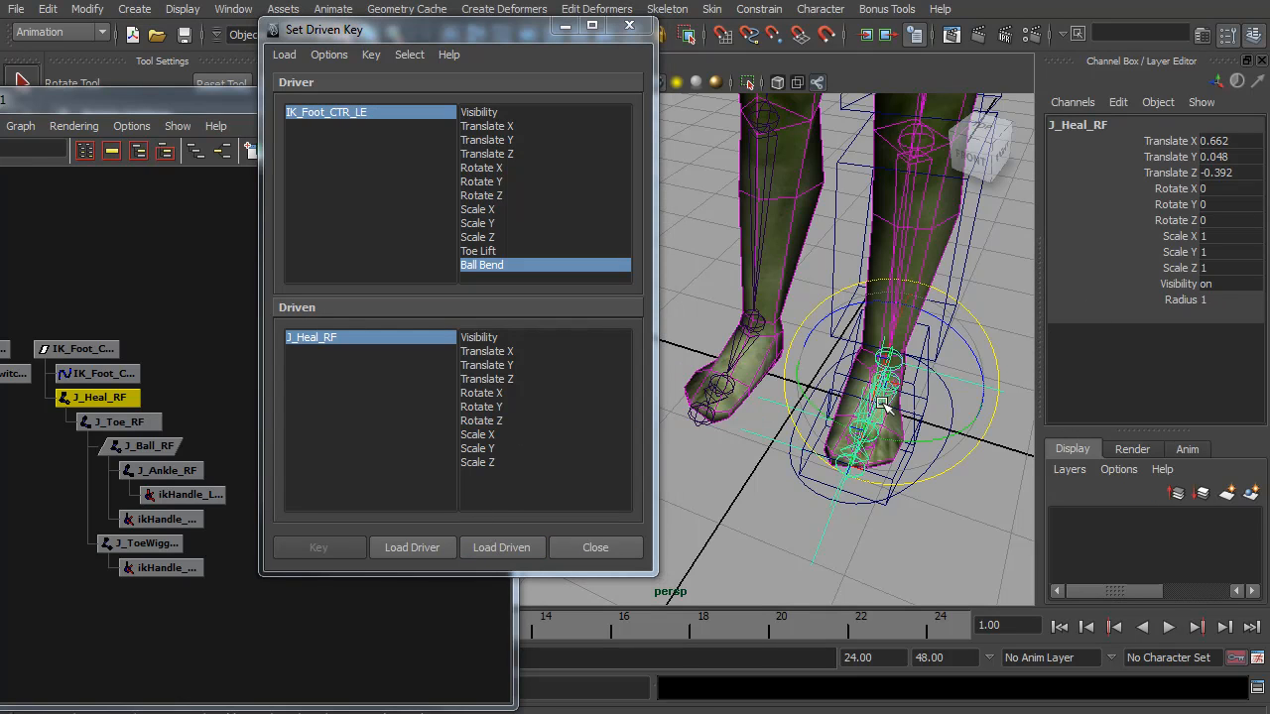
pyautogui.moveTo(1210, 188); pyautogui.dragTo(1230, 193)
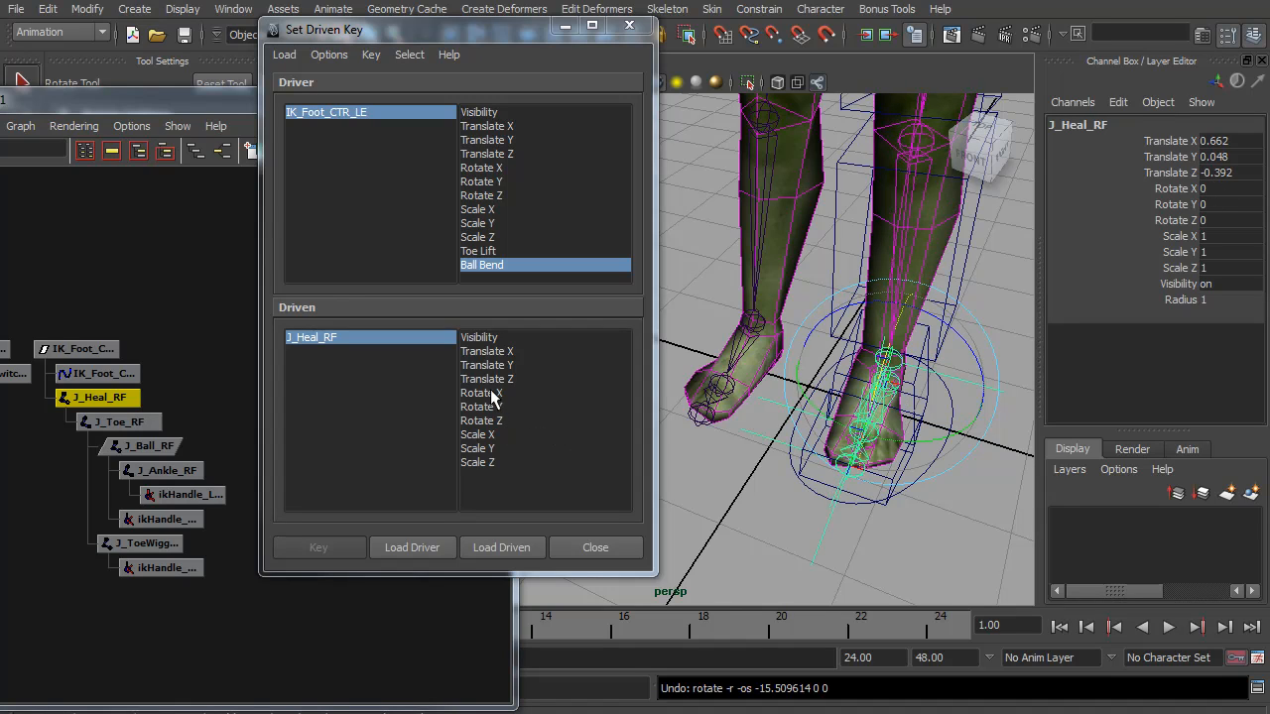
pyautogui.click(481, 393)
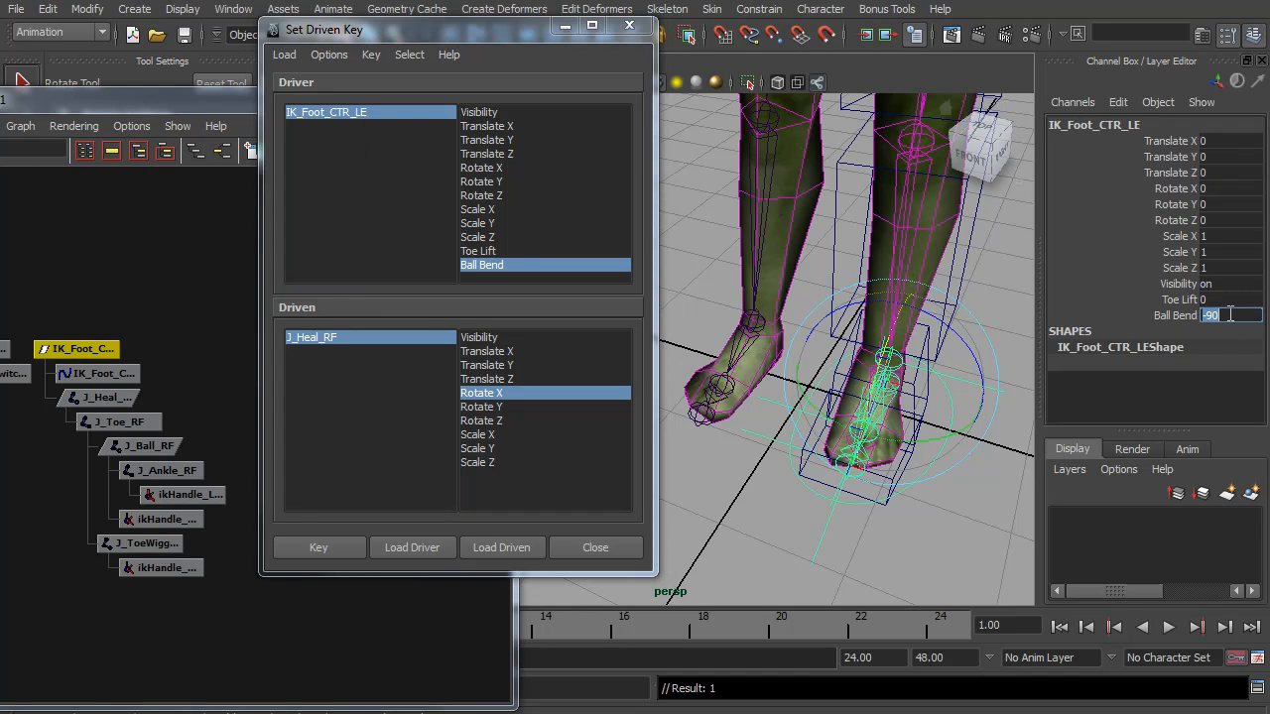
pyautogui.write('0')
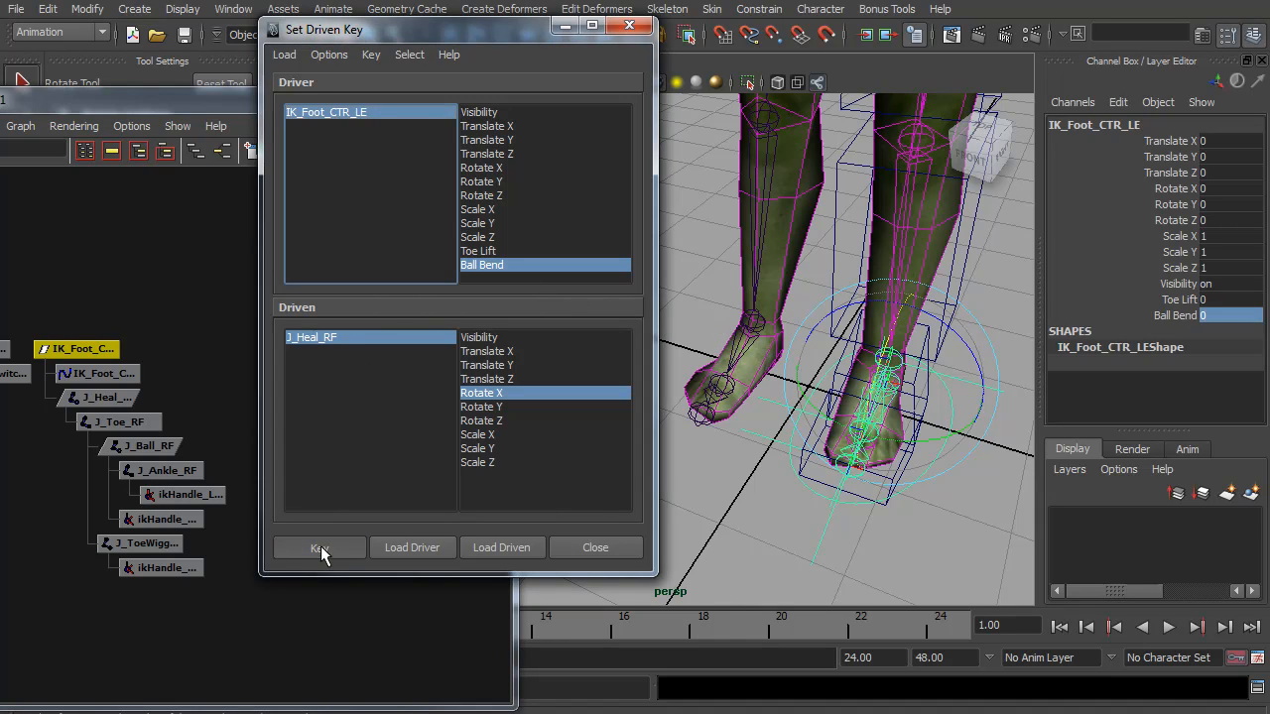
pyautogui.click(317, 547)
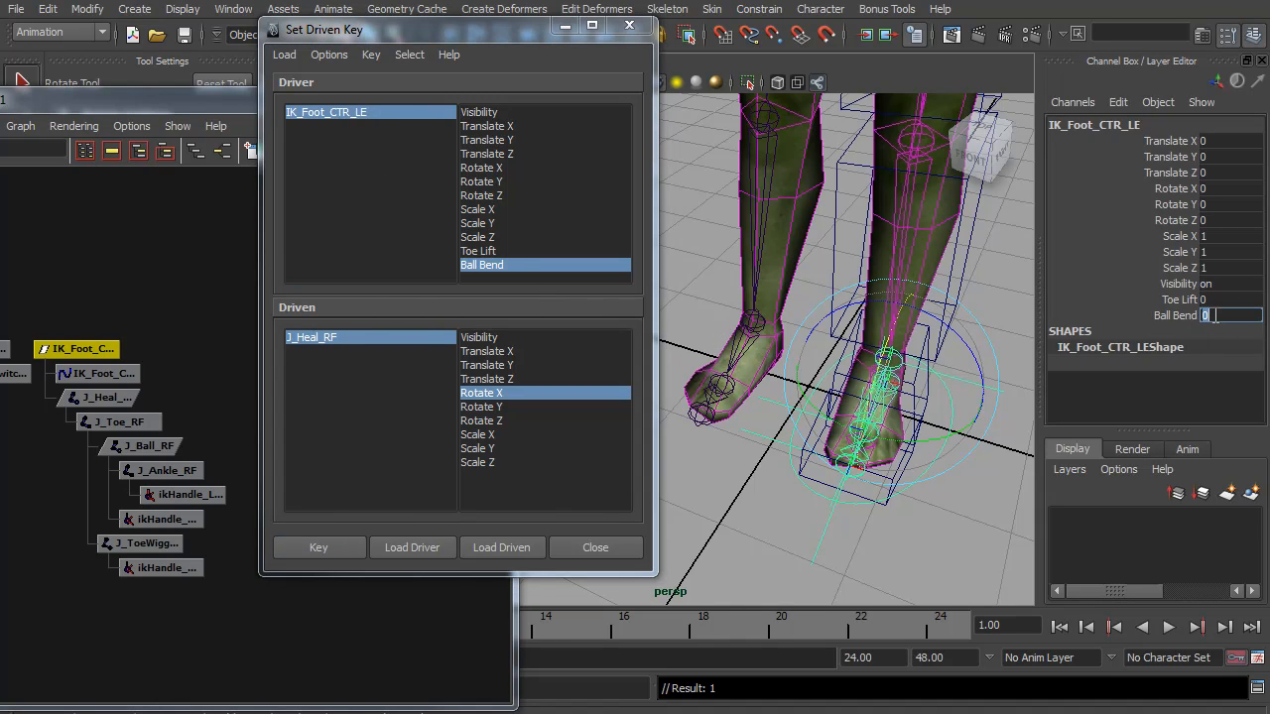
# Step: Key the heel rolled back with Ball Bend -90 and Rotate X -90
pyautogui.write('-90')
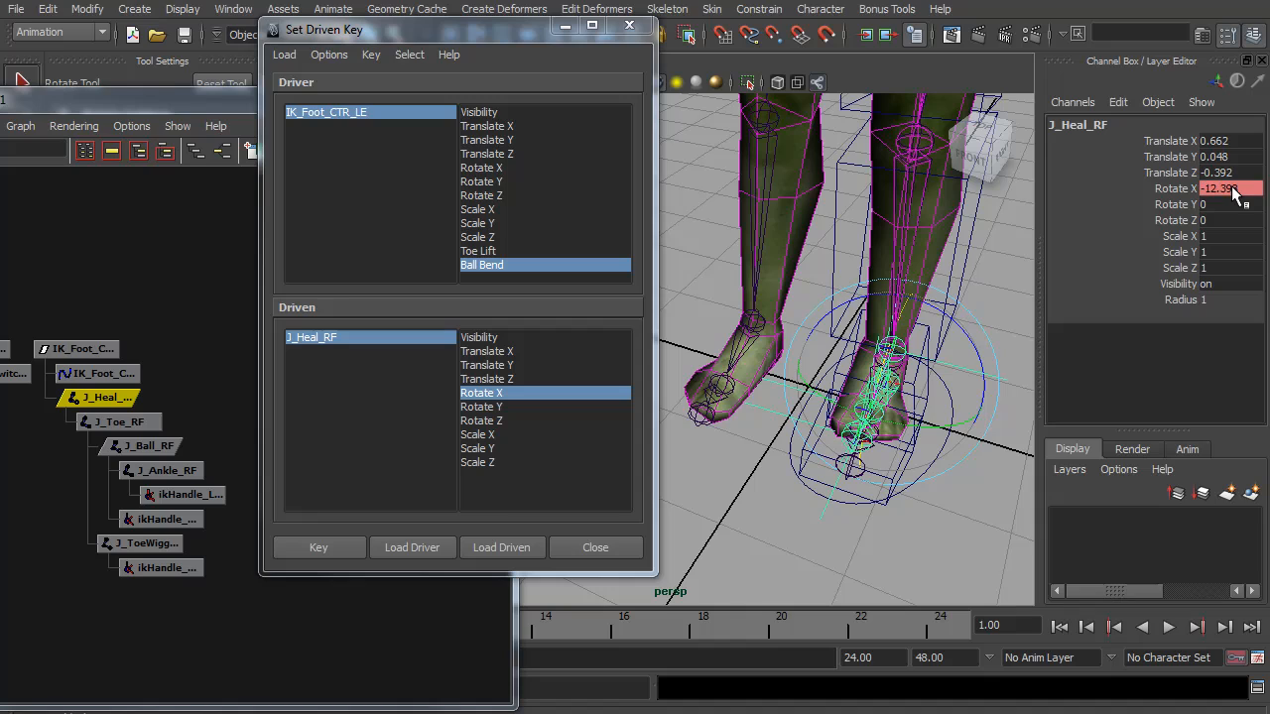
pyautogui.write('-90')
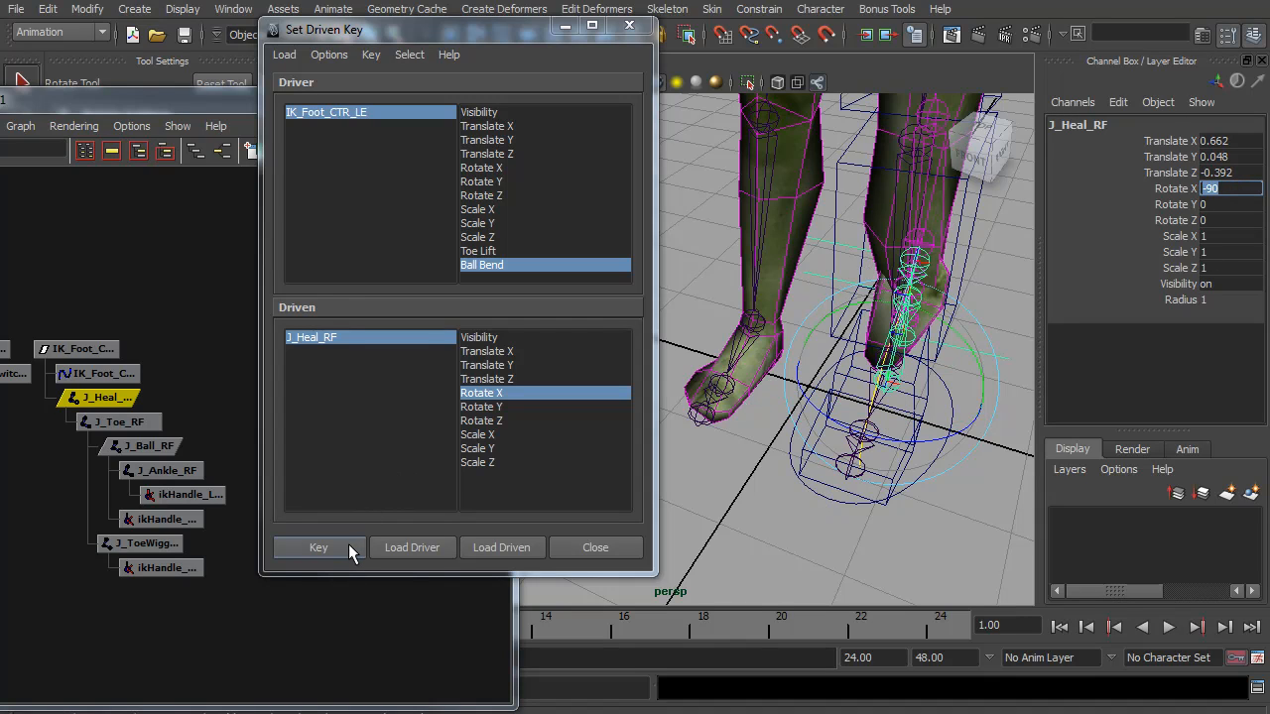
pyautogui.click(318, 546)
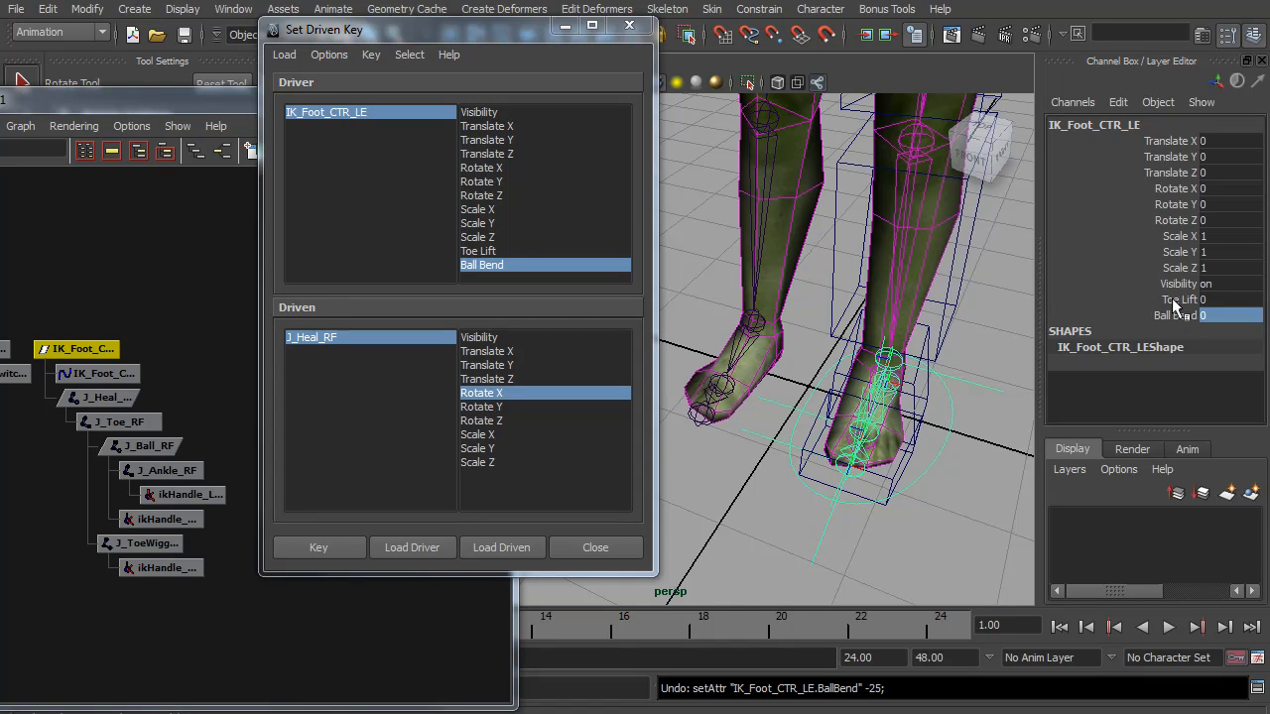
pyautogui.moveTo(838, 394)
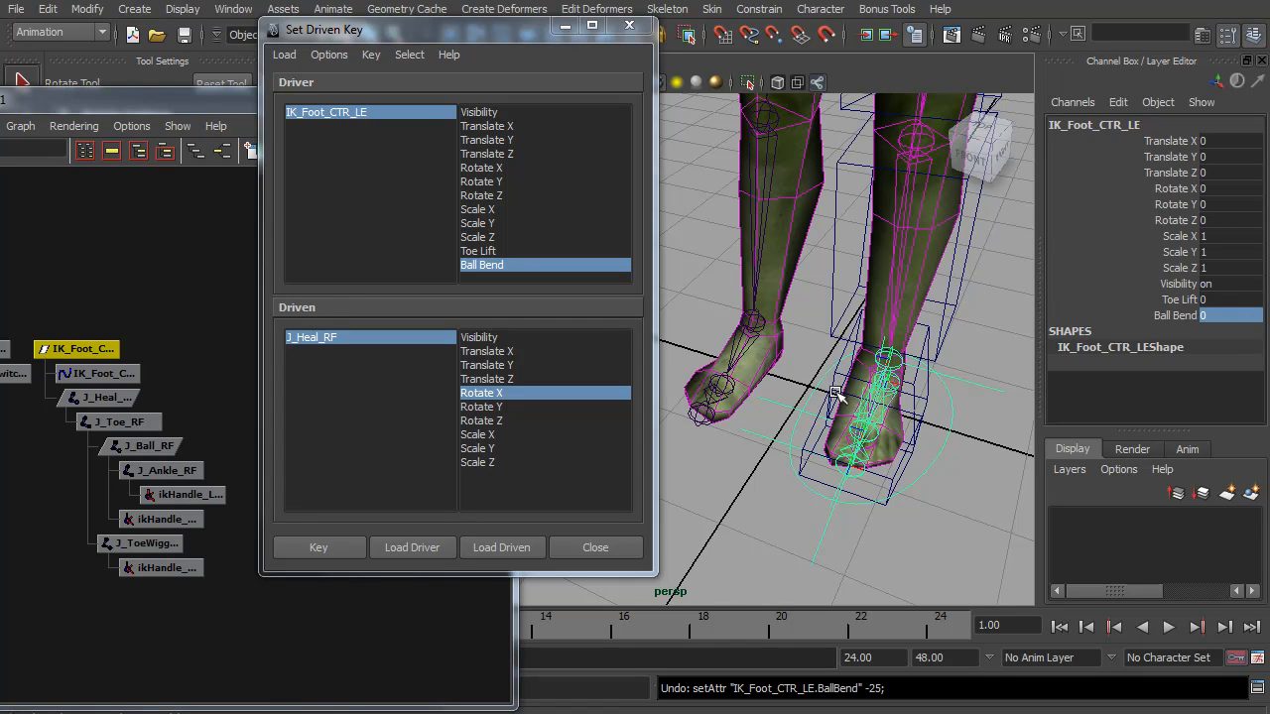
pyautogui.moveTo(952, 442)
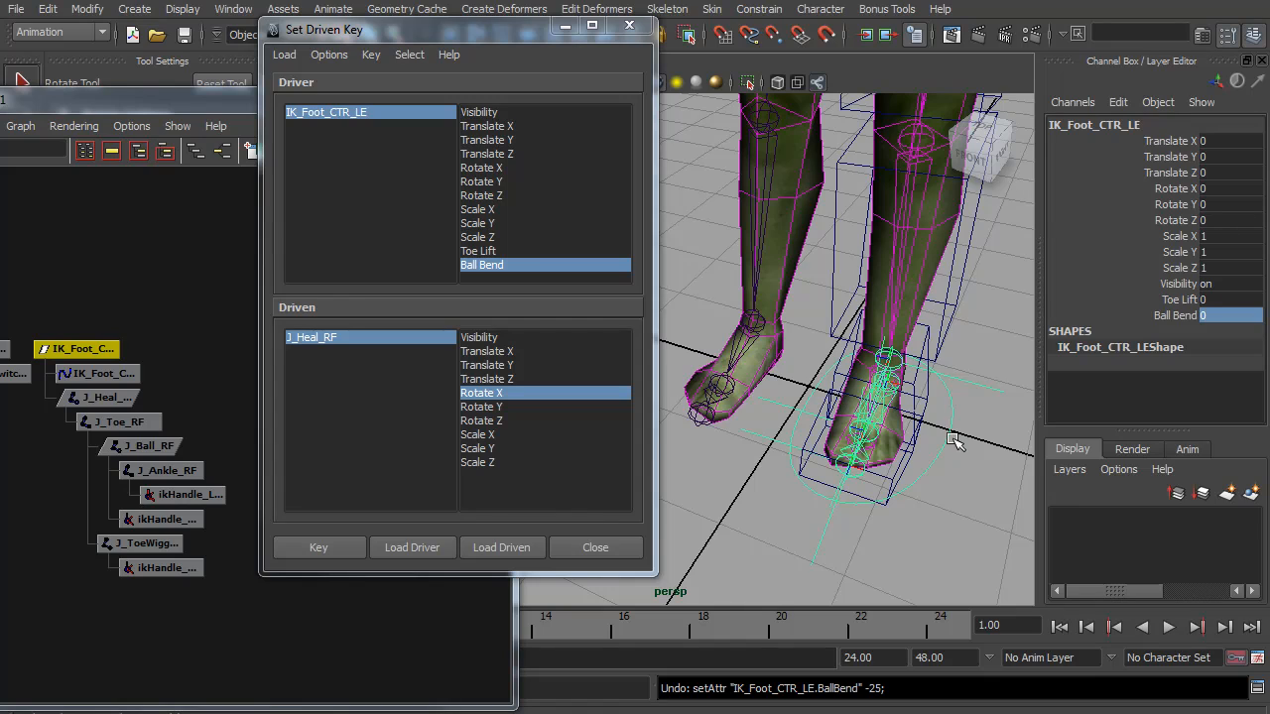
pyautogui.moveTo(898, 416)
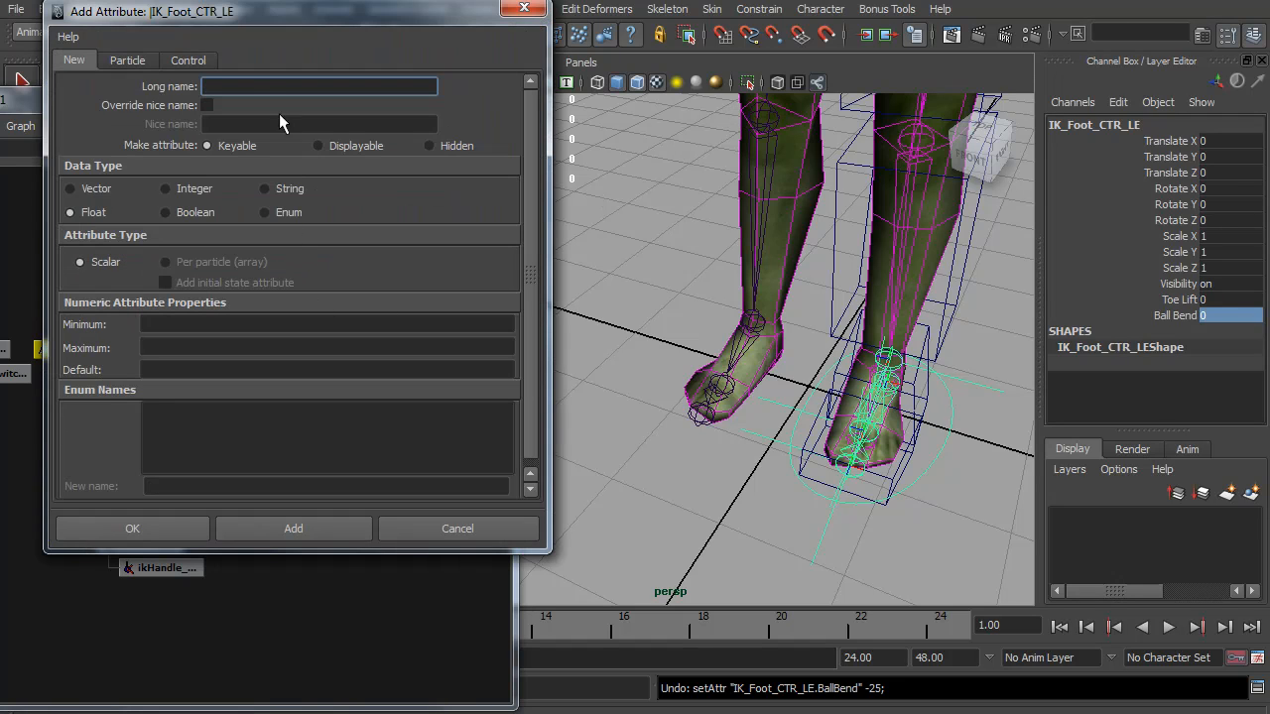
# Step: Name the new keyable float attribute FootSide on IK_Foot_CTR_LE
pyautogui.write('Foo')
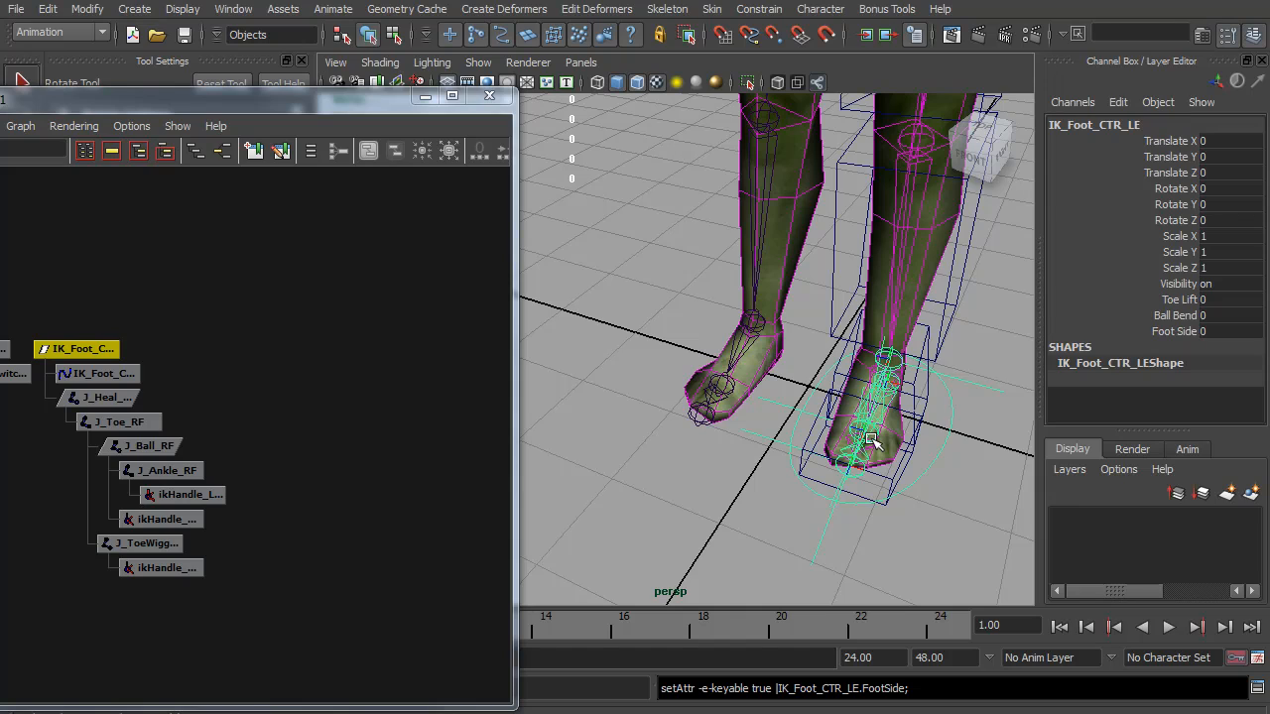
pyautogui.click(134, 9)
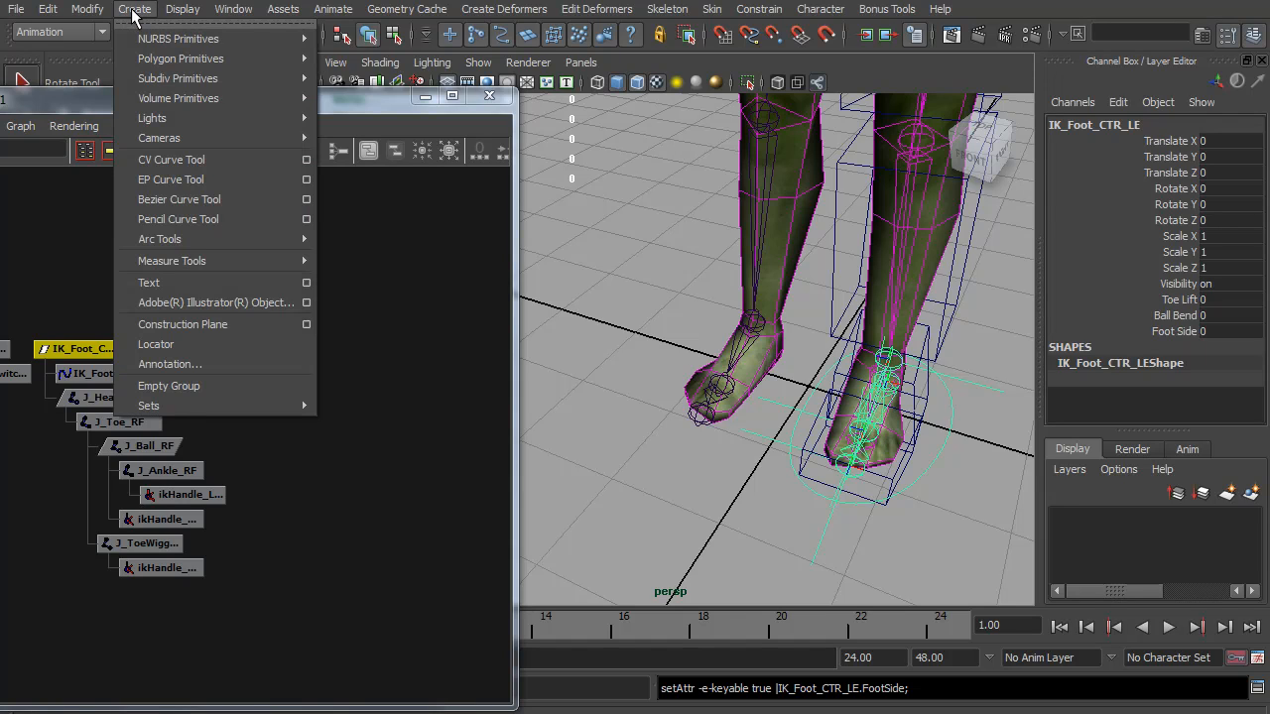
# Step: Create a locator and position it on the floor at the foot's outer edge
pyautogui.click(155, 344)
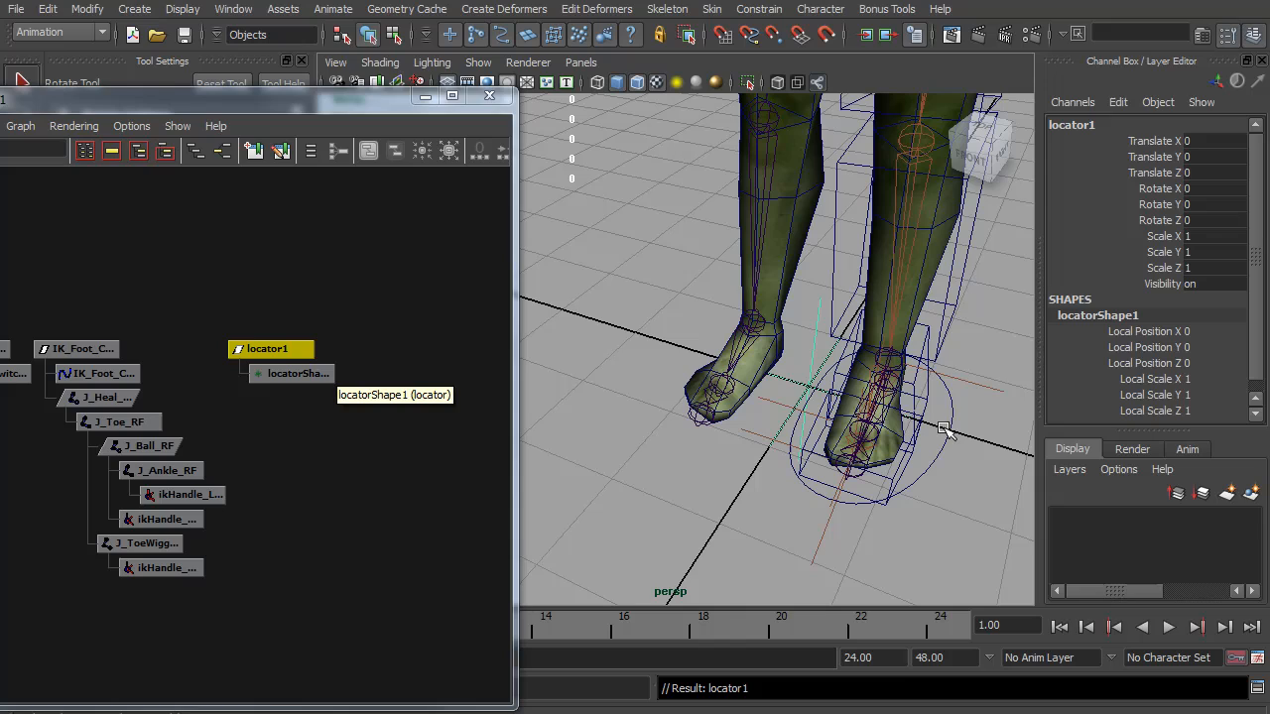
pyautogui.moveTo(942, 428); pyautogui.dragTo(947, 444)
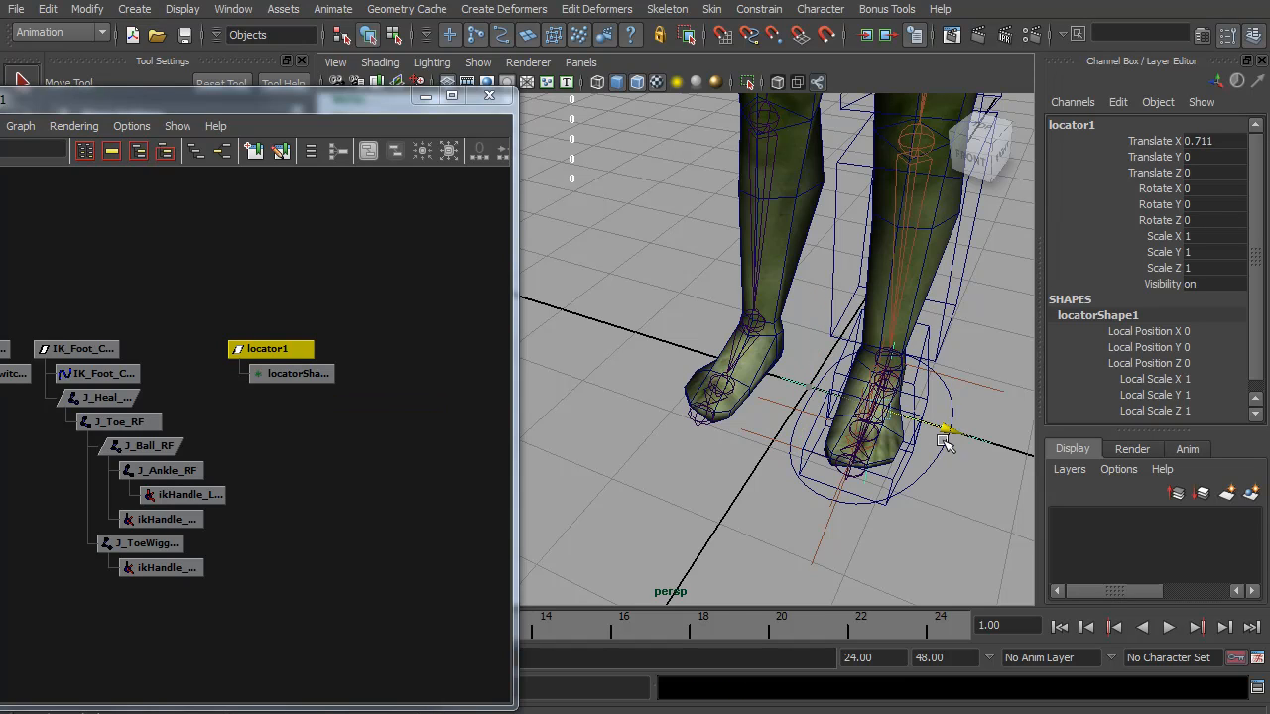
pyautogui.moveTo(943, 443); pyautogui.dragTo(886, 483)
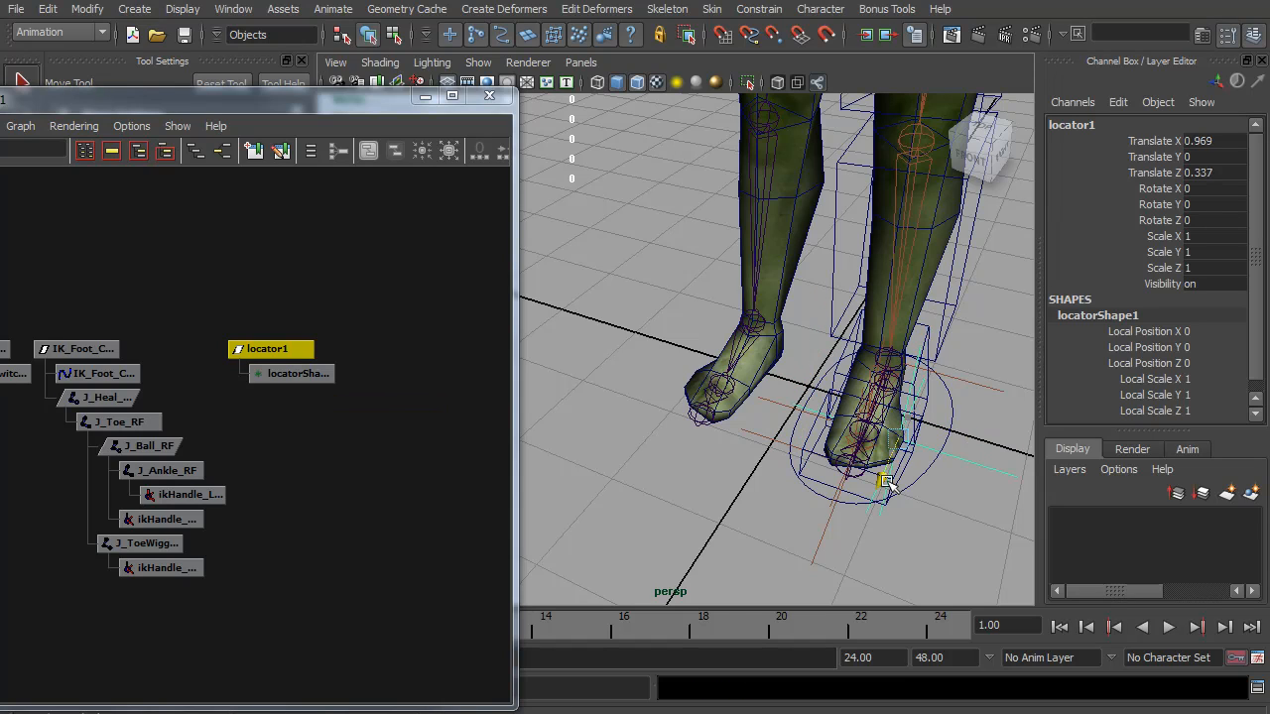
pyautogui.moveTo(886, 483); pyautogui.dragTo(967, 468)
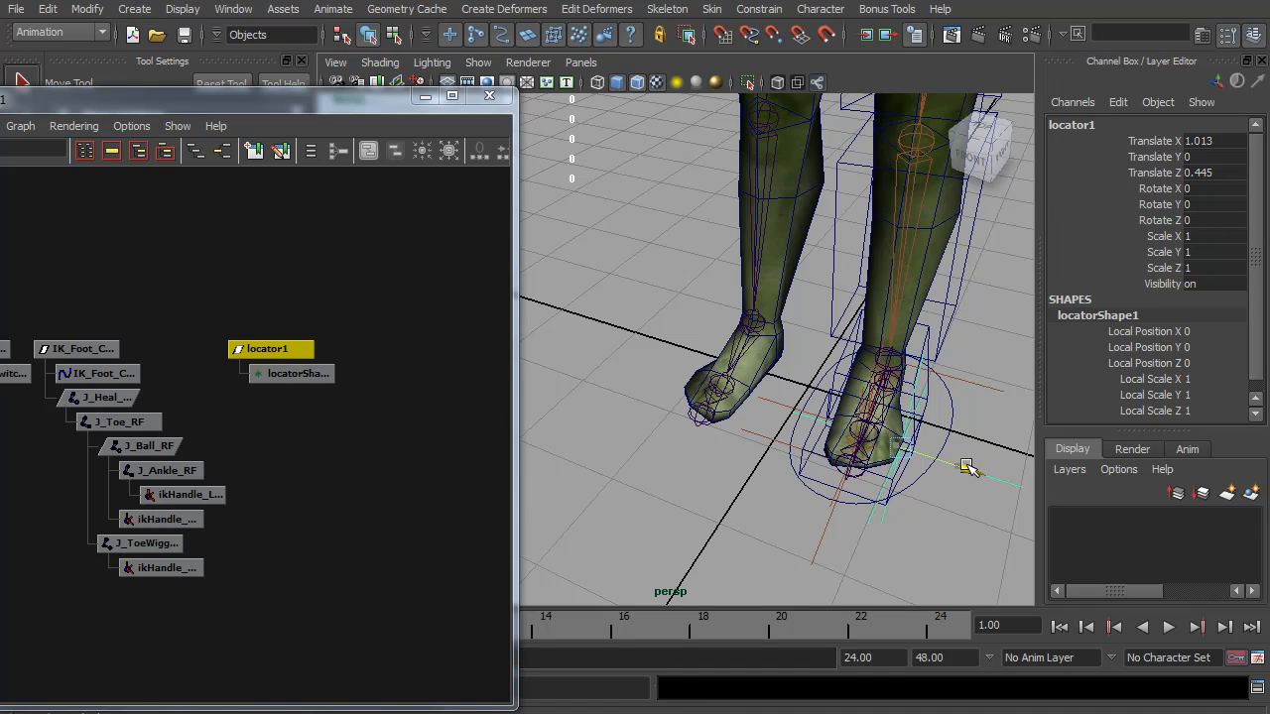
pyautogui.moveTo(967, 468); pyautogui.dragTo(887, 488)
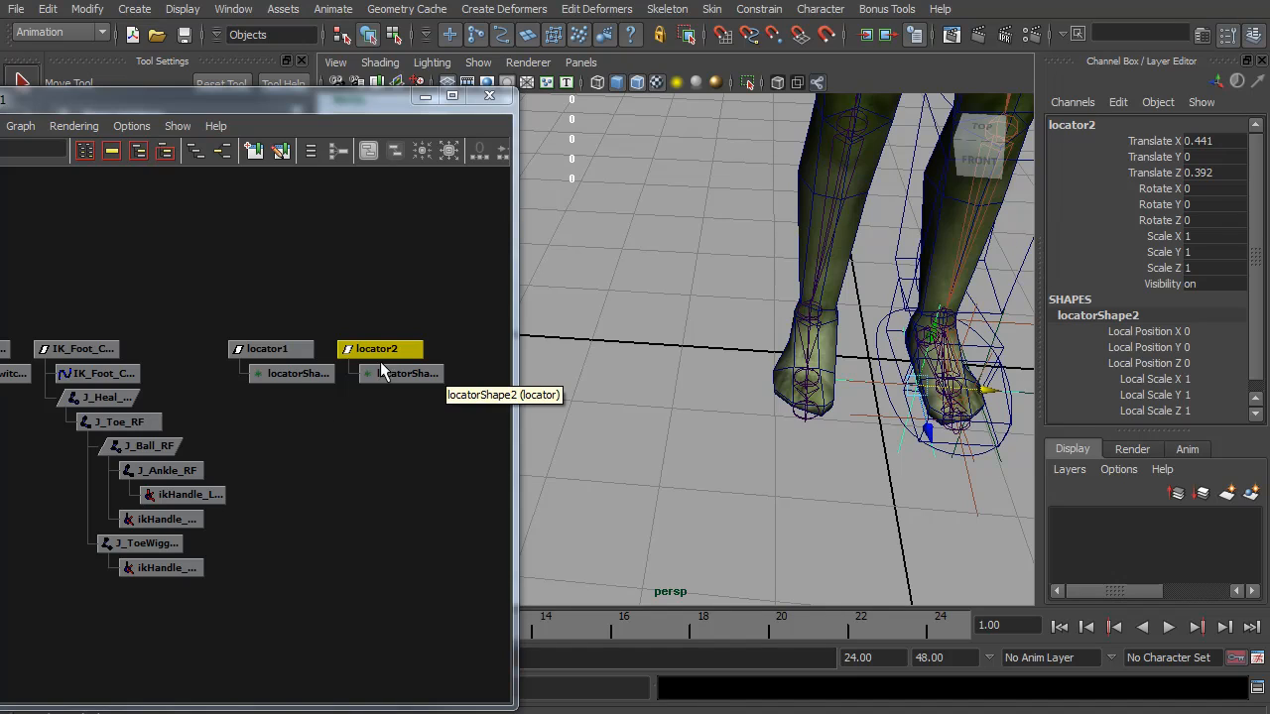
pyautogui.click(268, 348)
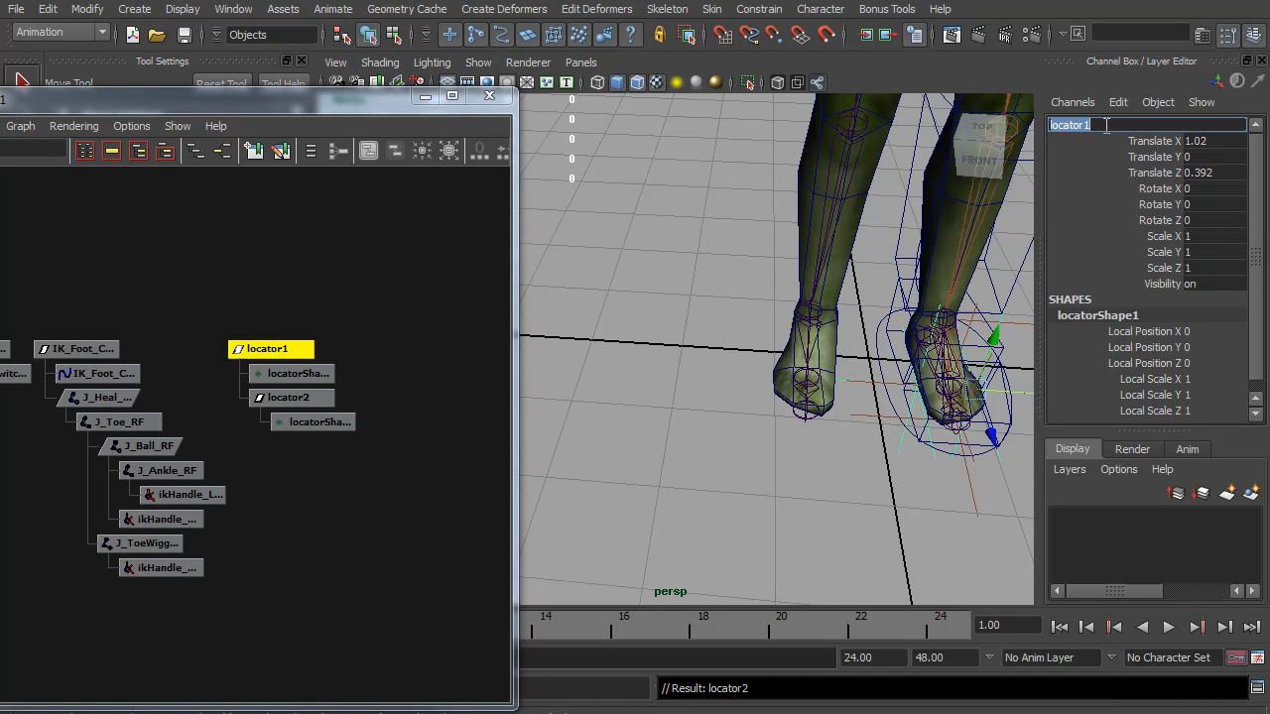
# Step: Rename the locators to Loc_Lift_RI_LE and its matching name, parenting them under IK_Foot_CTR_LE
pyautogui.write('Loc_Lift_R')
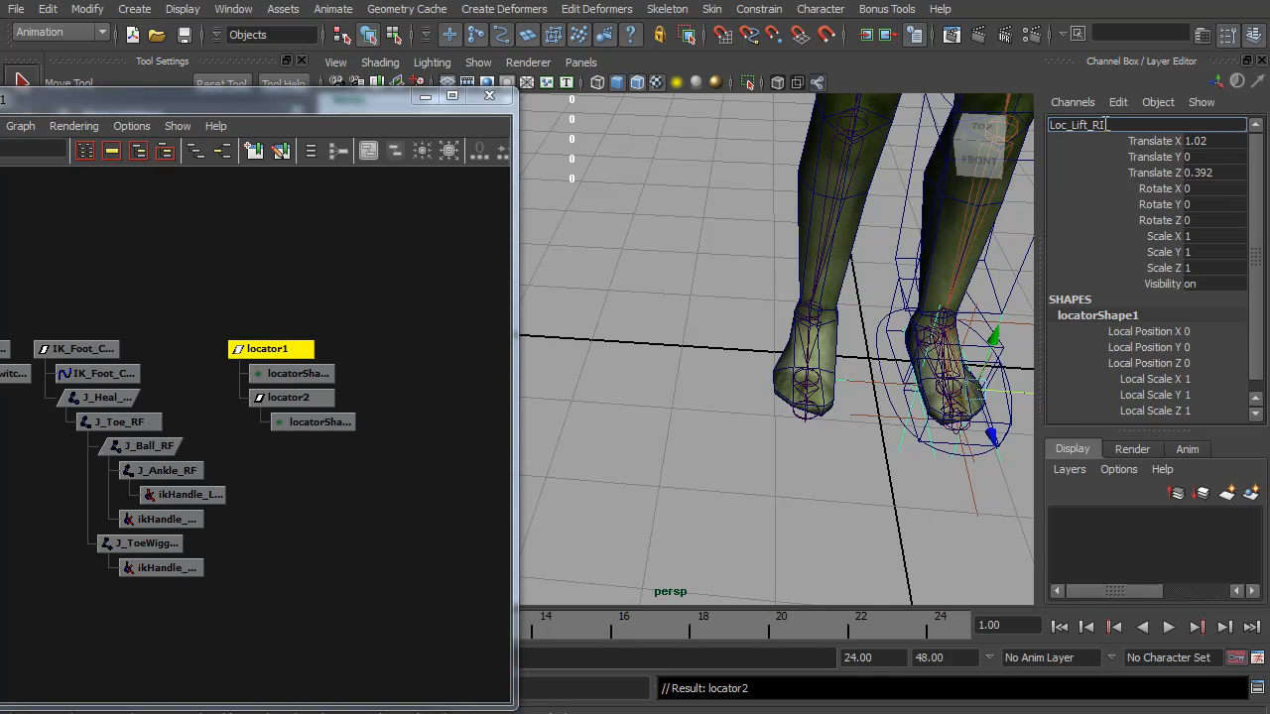
pyautogui.write('Loc_Lift_RI_LE')
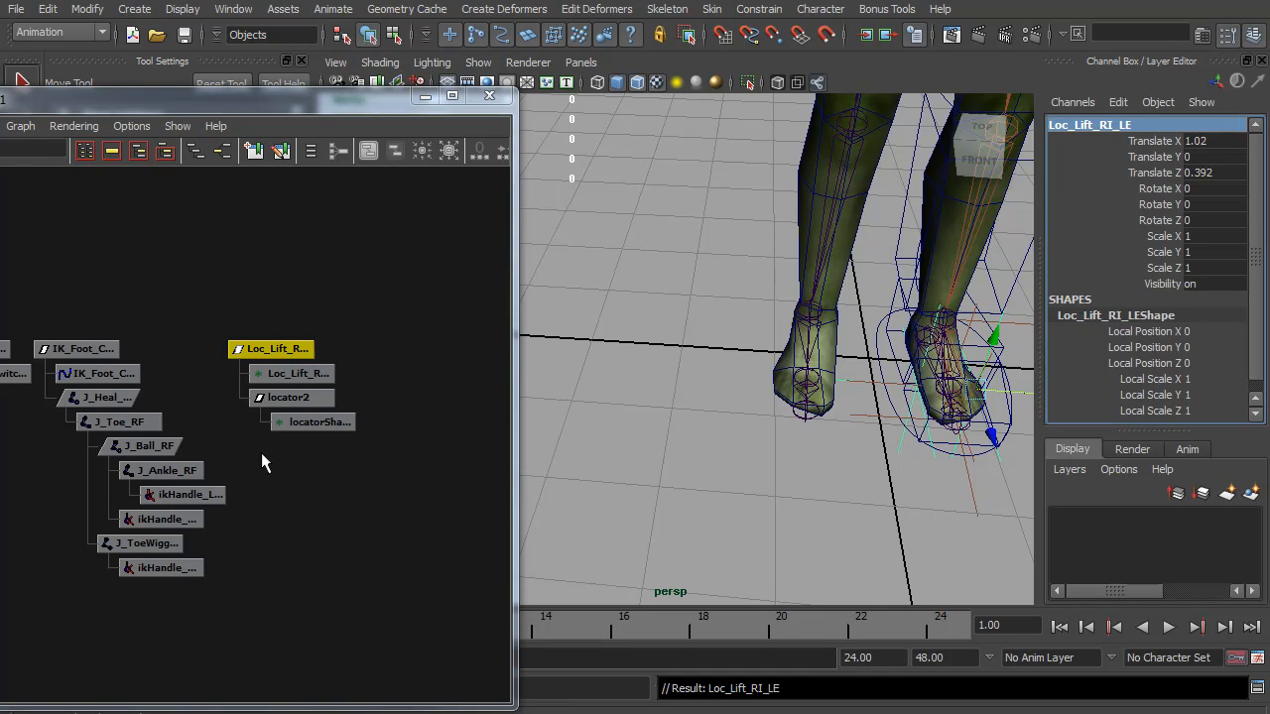
pyautogui.click(288, 397)
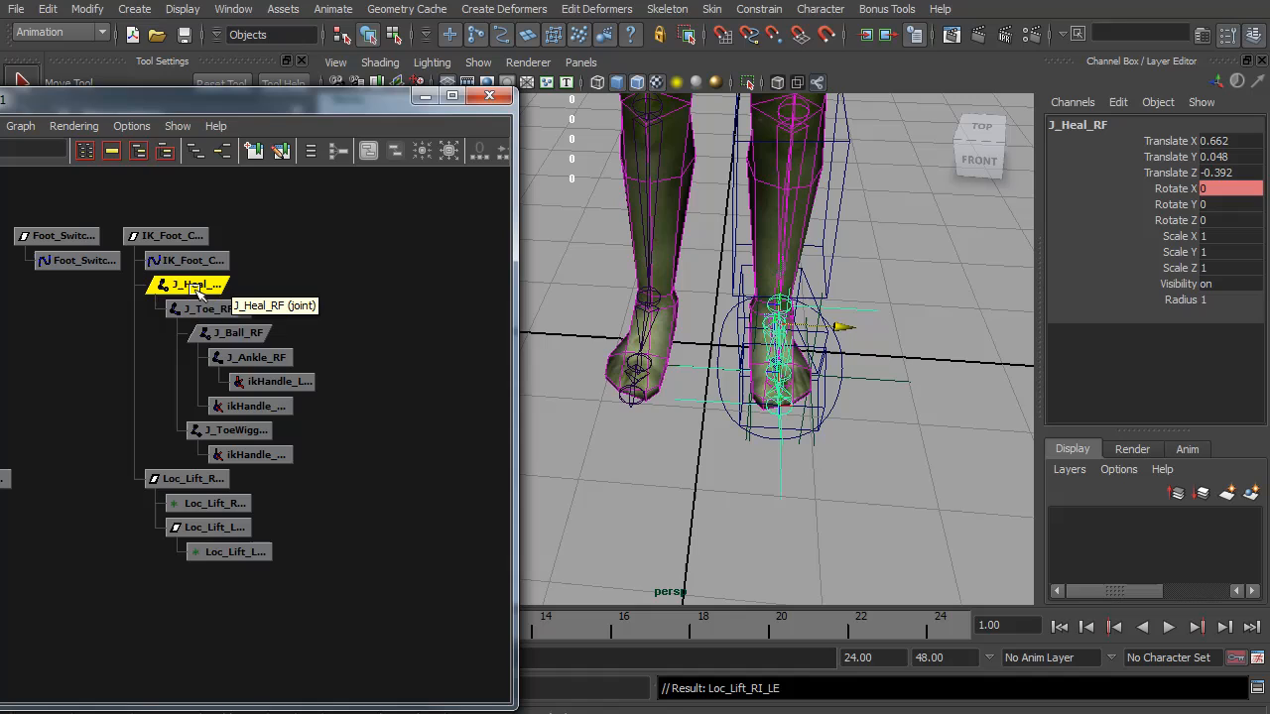
# Step: Parent J_Heal_RF under Loc_Lift_LE_LE and test sideways tilts with both locators
pyautogui.click(213, 527)
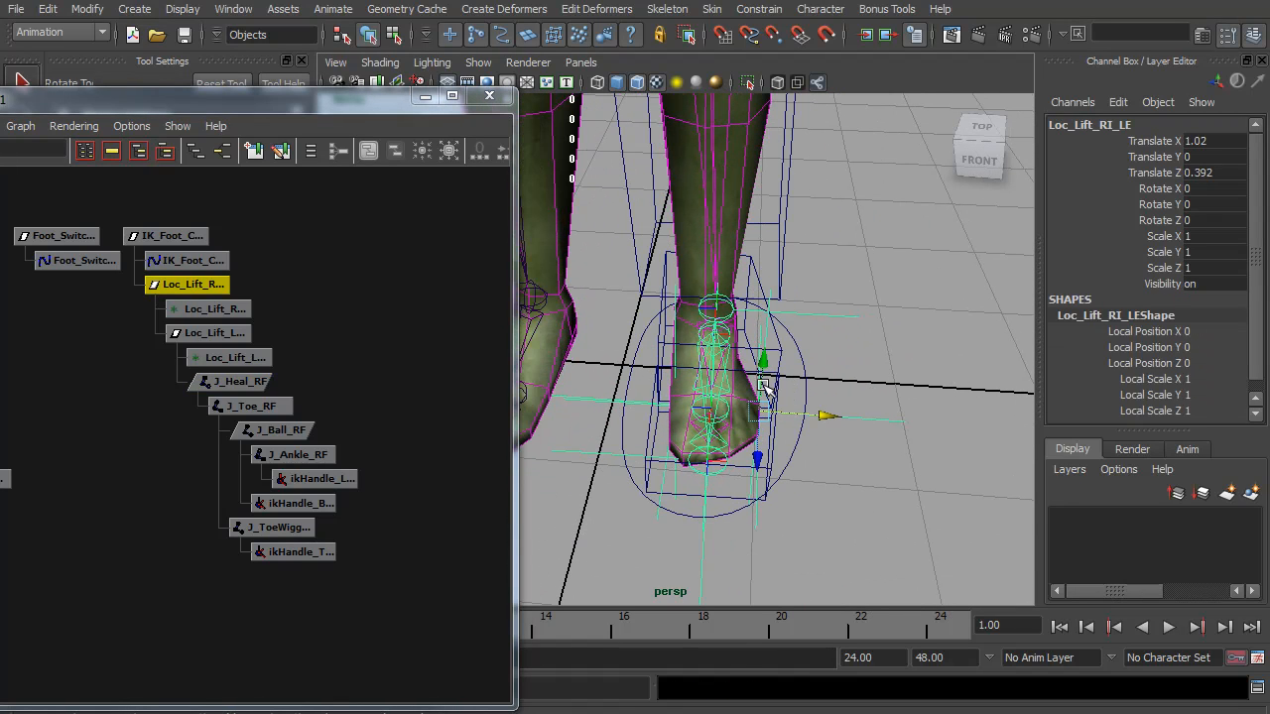
pyautogui.moveTo(763, 387); pyautogui.dragTo(784, 357)
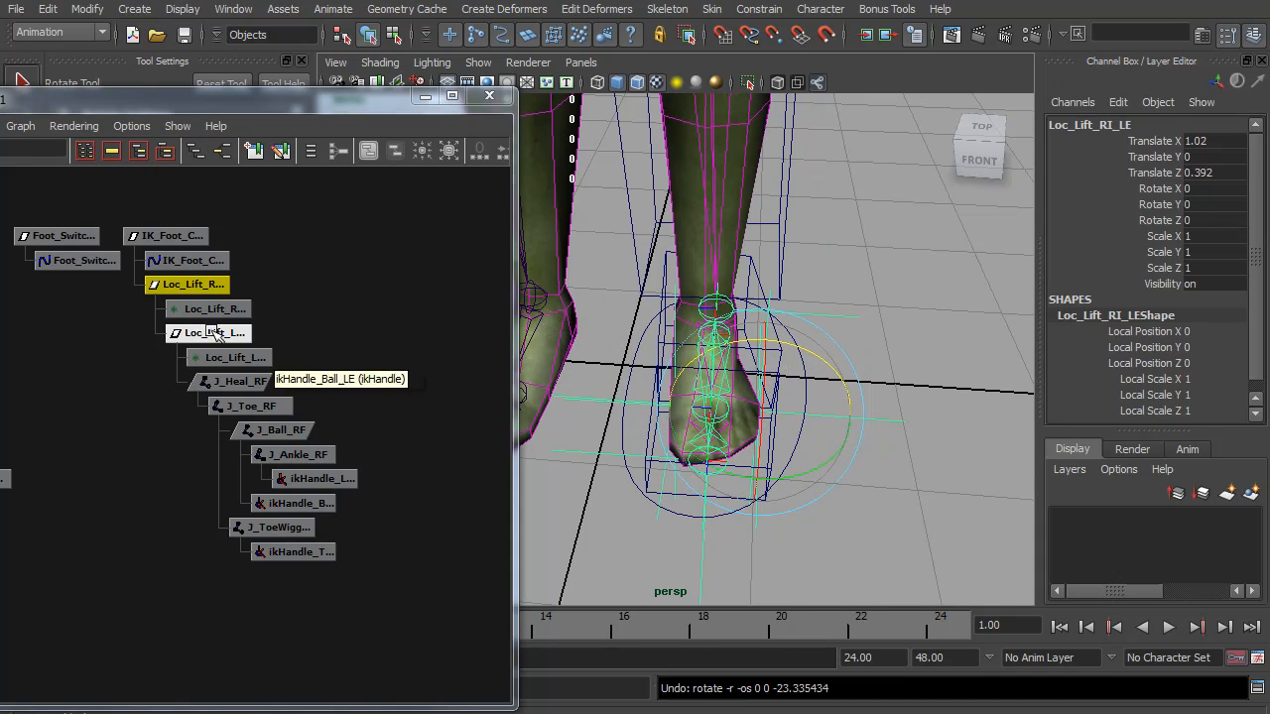
pyautogui.click(212, 332)
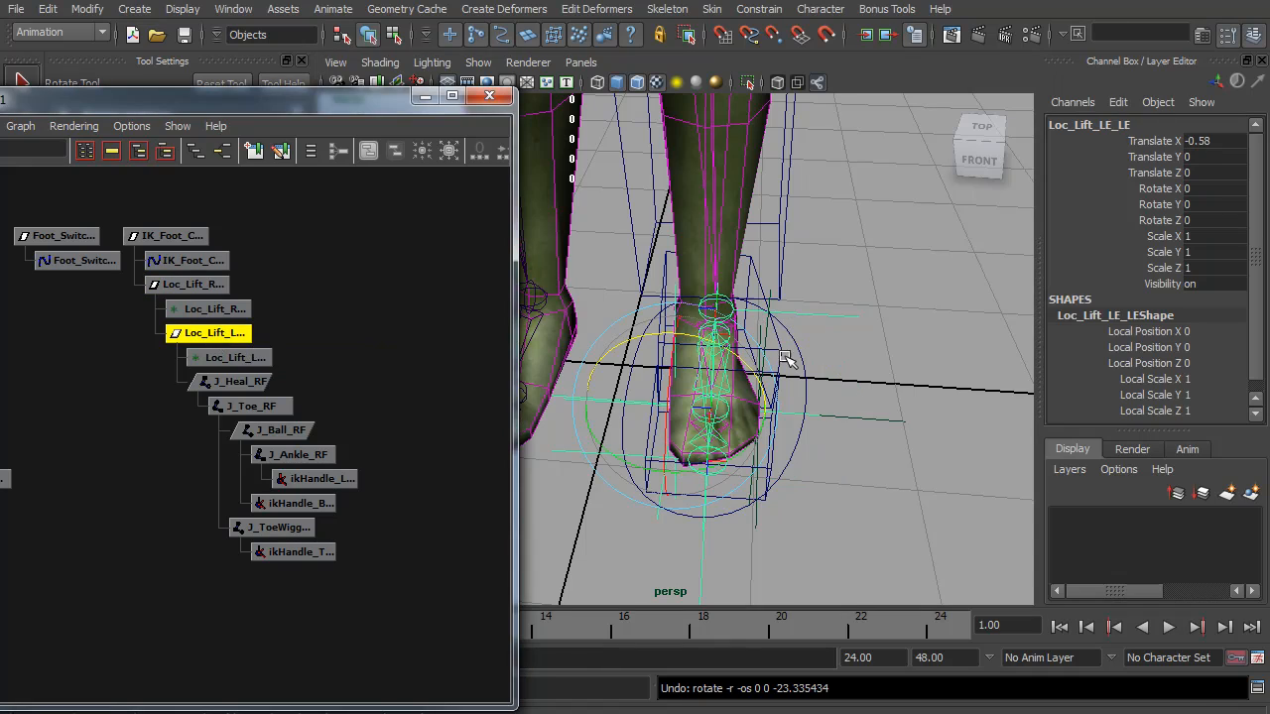
pyautogui.moveTo(714, 357); pyautogui.dragTo(734, 347)
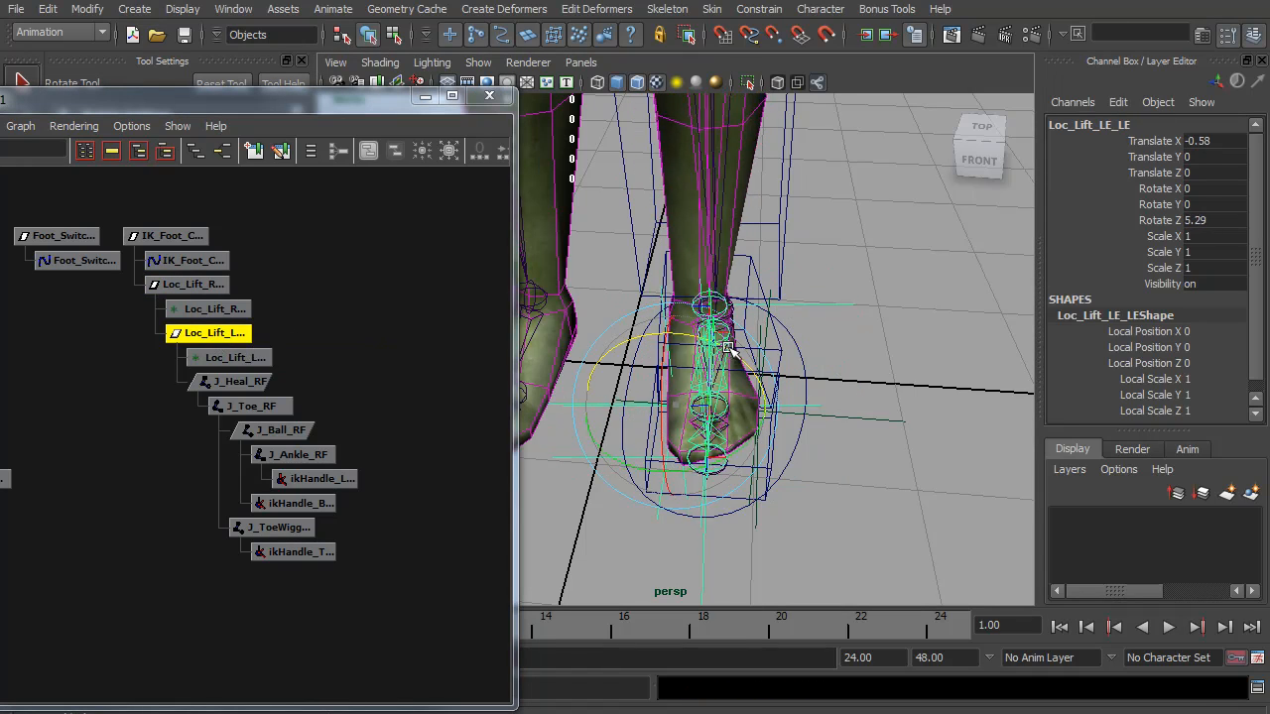
pyautogui.moveTo(729, 348); pyautogui.dragTo(694, 337)
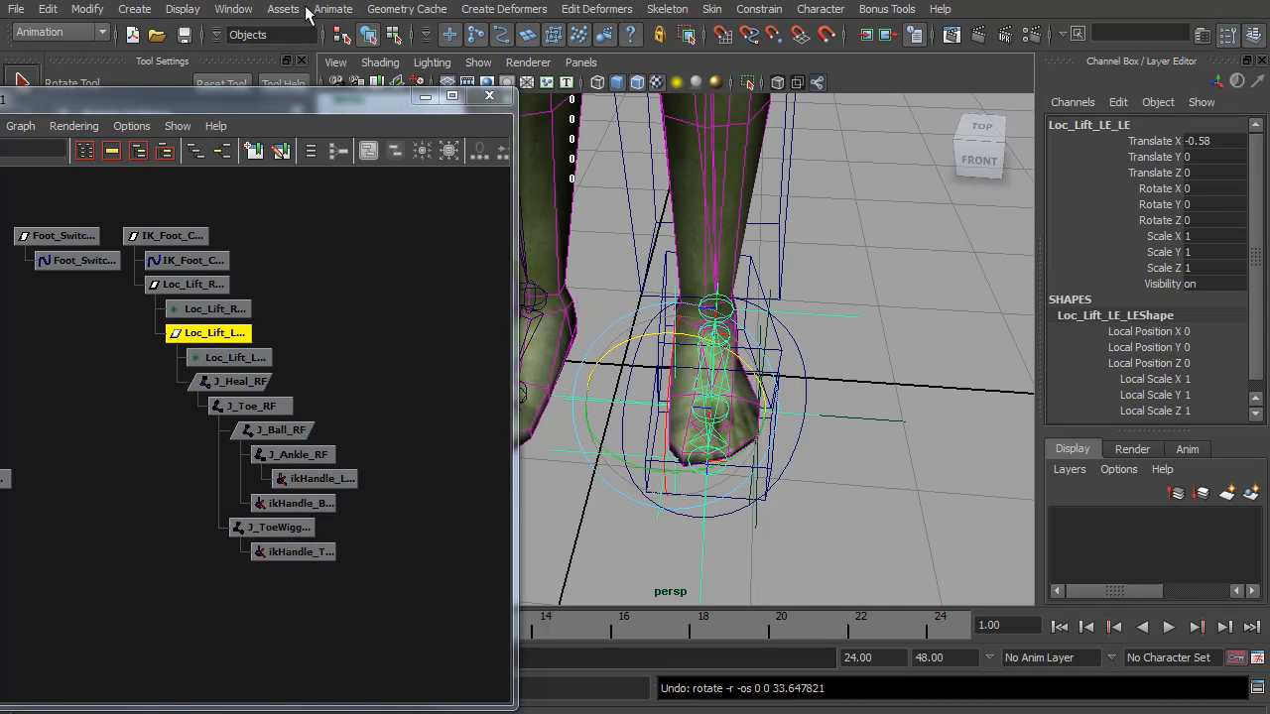
# Step: Load Foot Side as driver and Loc_Lift_RI_LE Rotate Z as driven, keying Foot Side 90
pyautogui.click(333, 9)
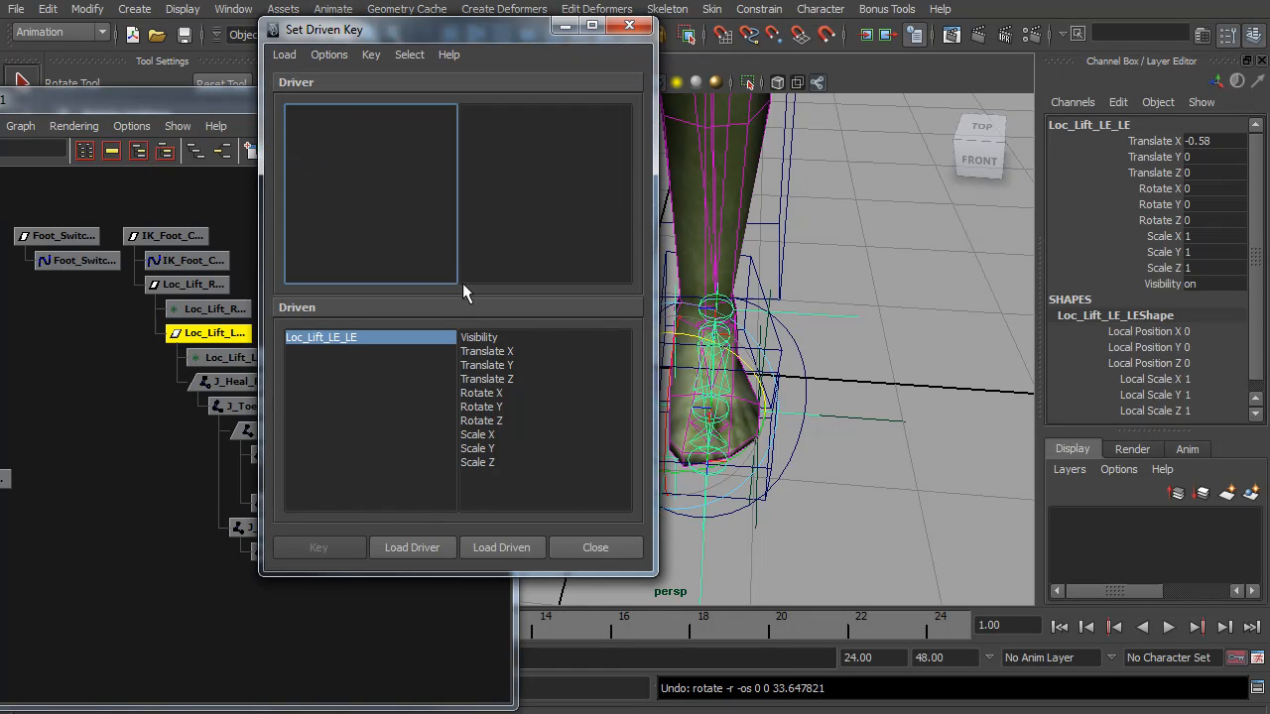
pyautogui.click(173, 235)
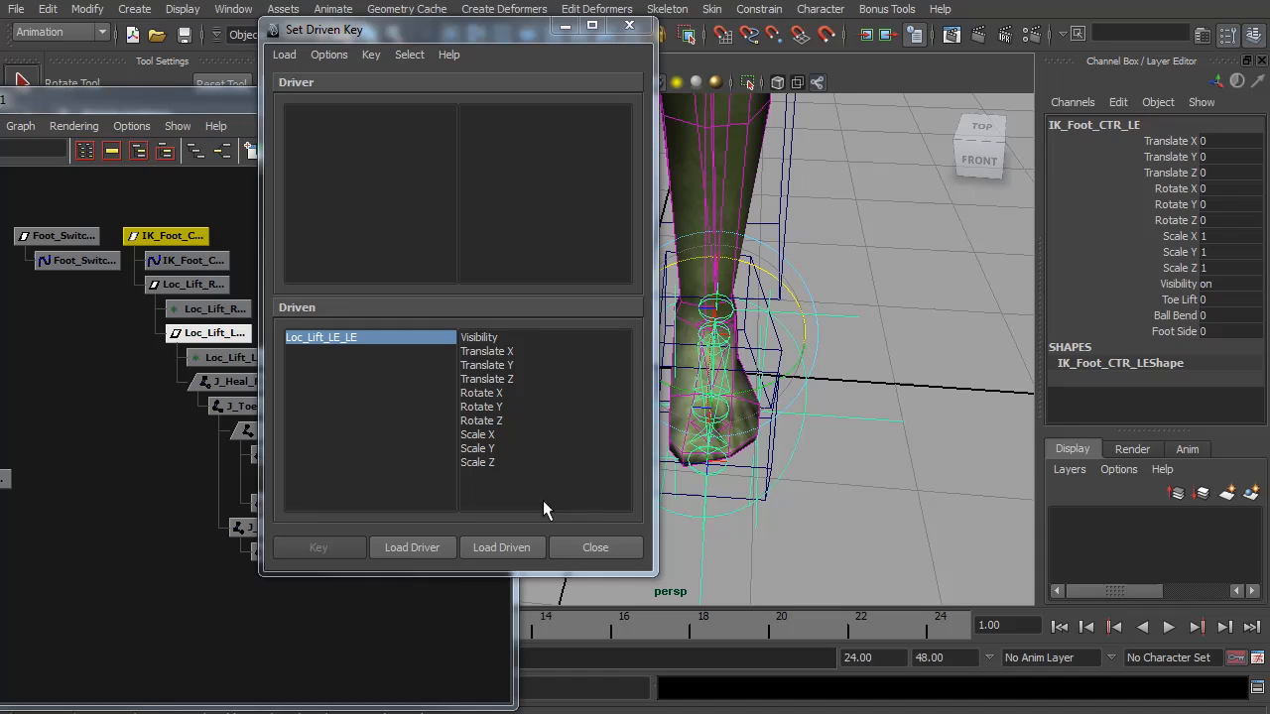
pyautogui.click(411, 546)
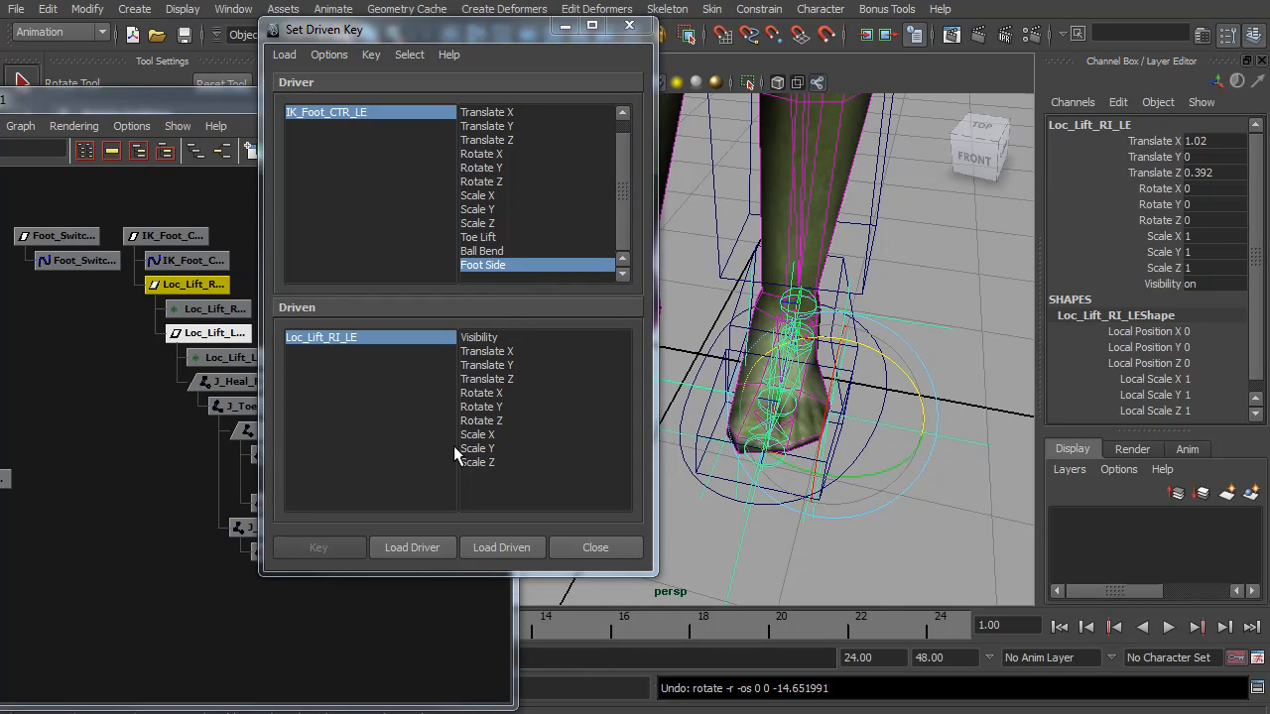
pyautogui.click(481, 419)
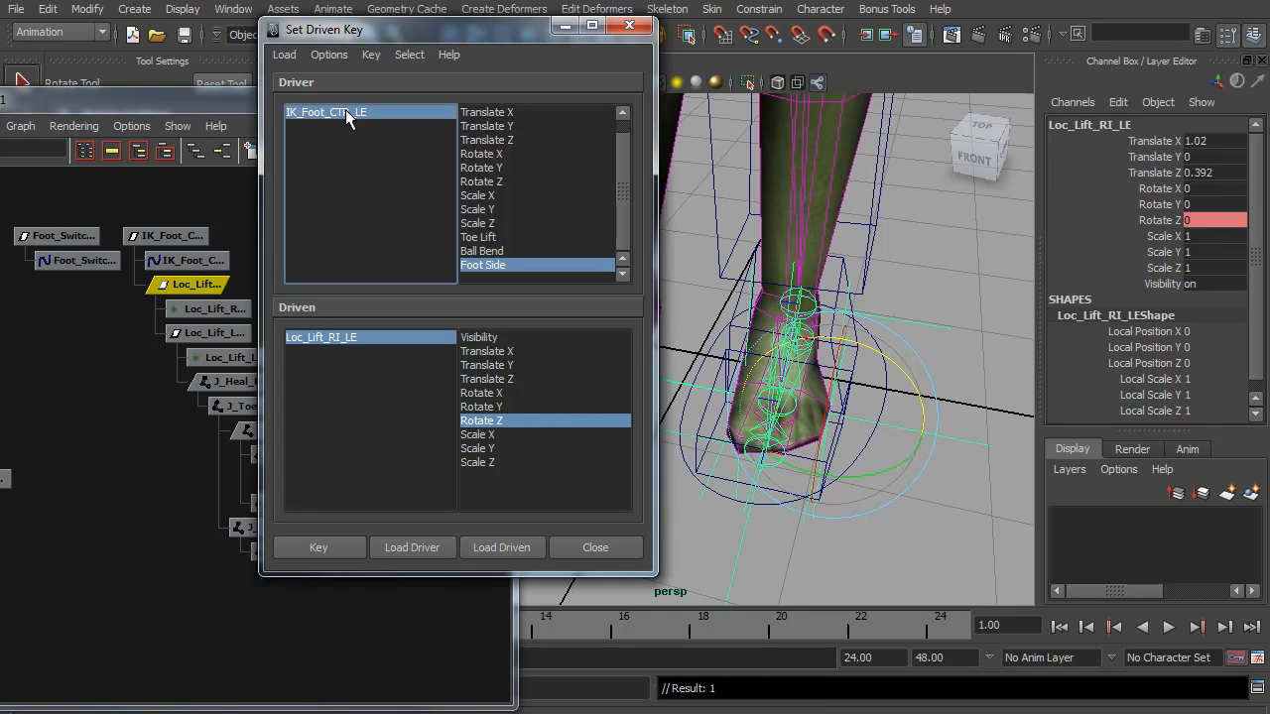
pyautogui.click(172, 236)
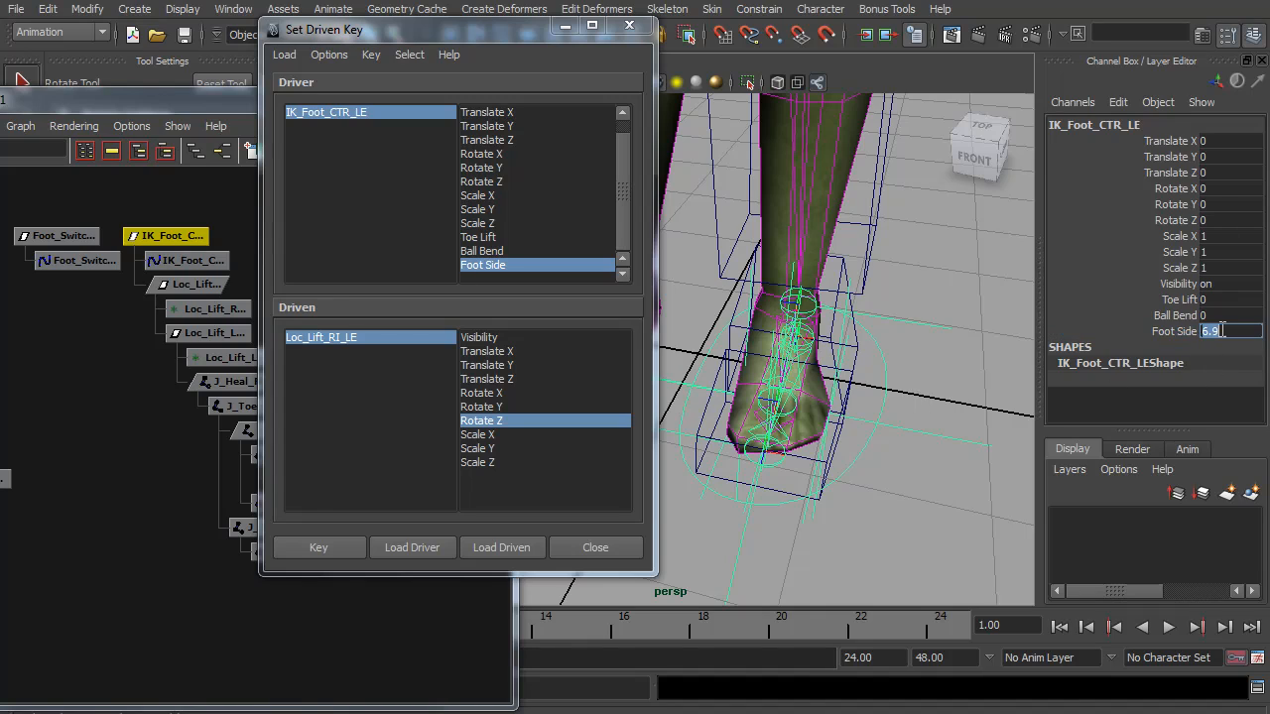
pyautogui.write('90')
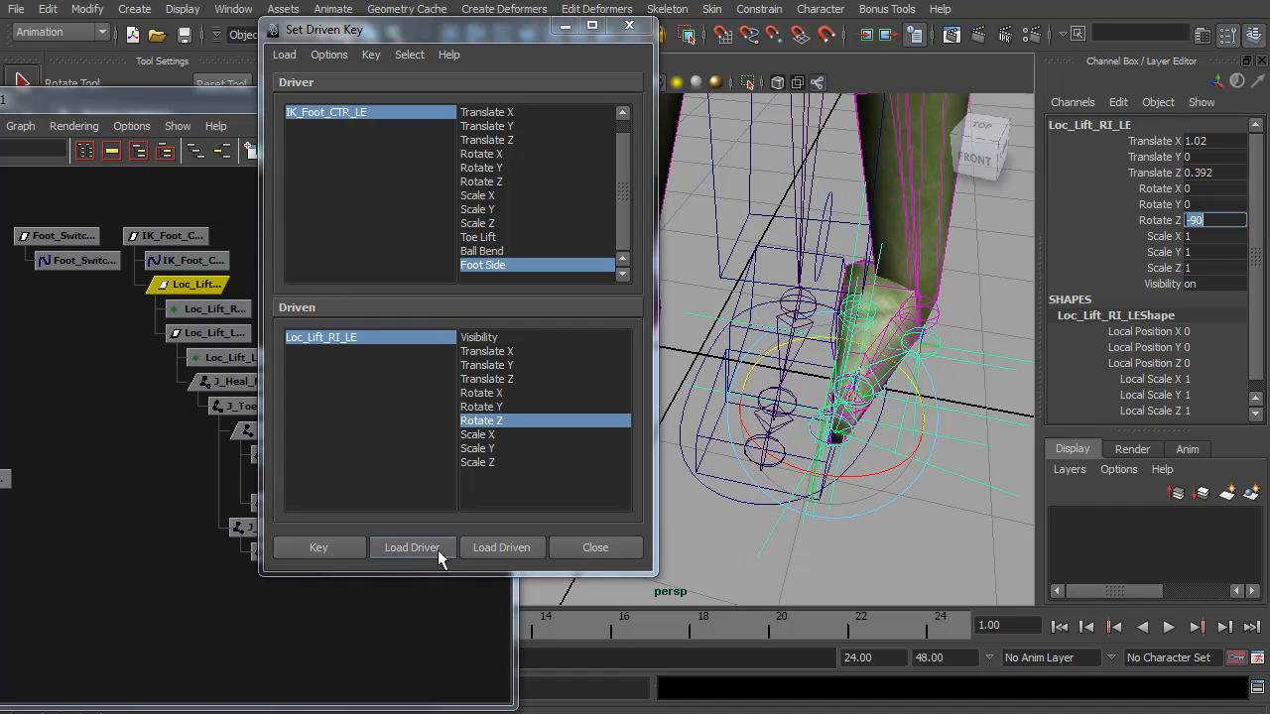
pyautogui.click(412, 547)
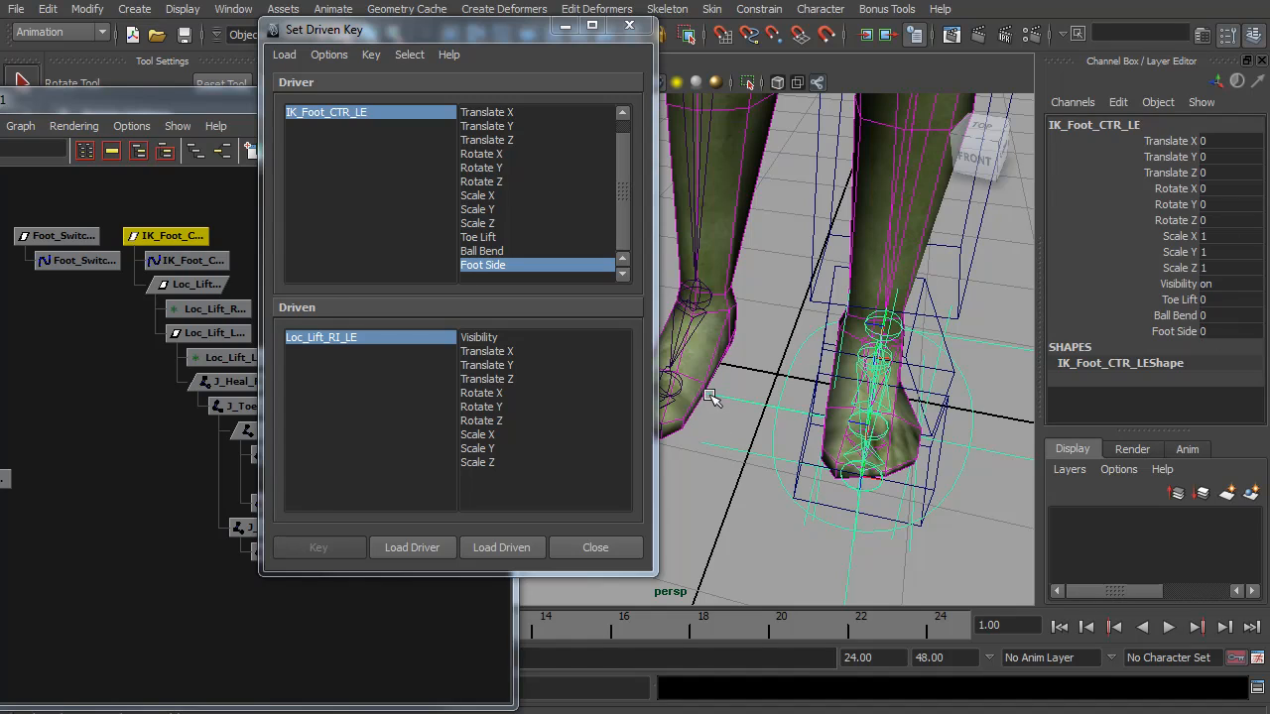
# Step: Load Loc_Lift_LE_LE Rotate Z as driven and key its neutral pose
pyautogui.click(215, 333)
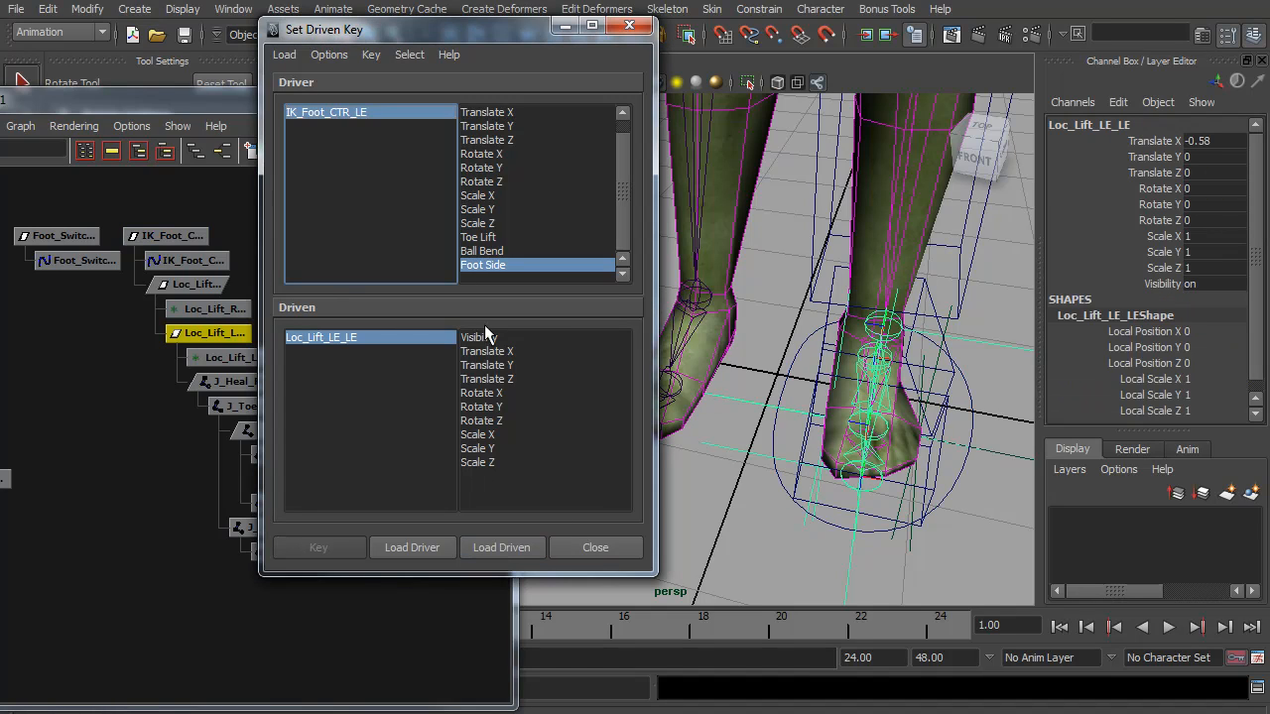
pyautogui.moveTo(578, 404)
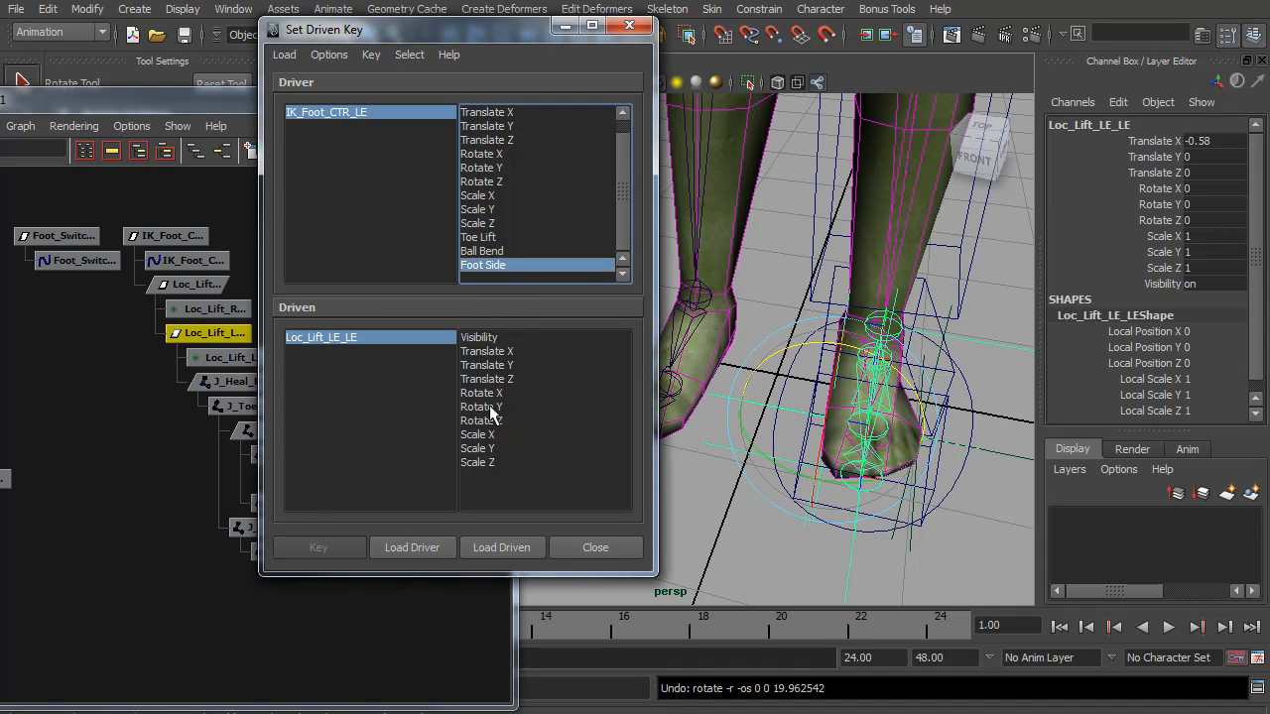
pyautogui.click(481, 419)
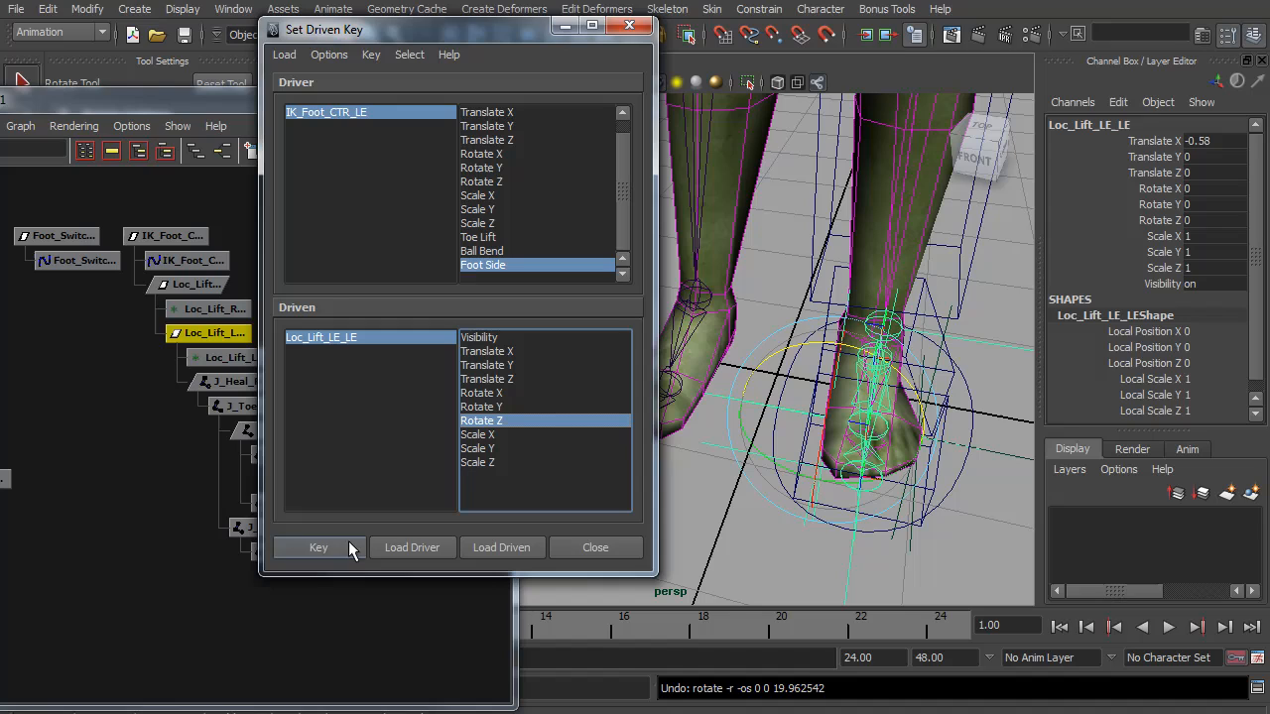
pyautogui.click(317, 546)
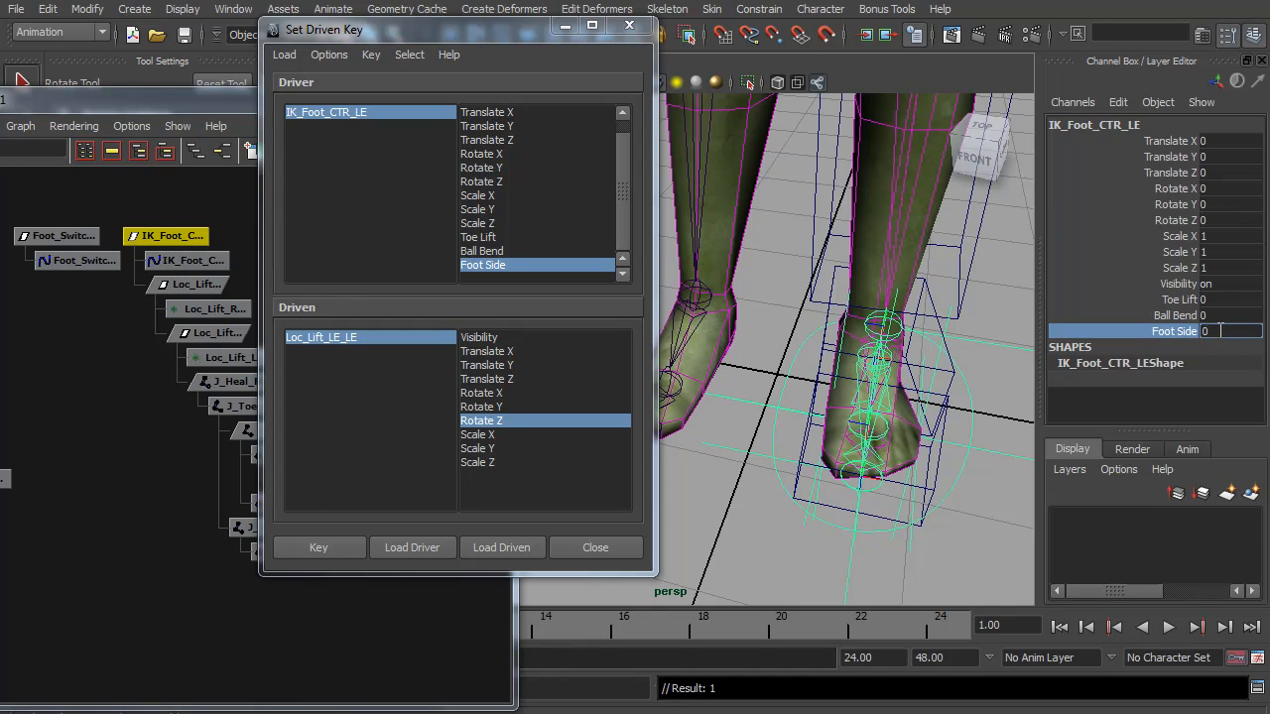
# Step: Key the inner locator's 90-degree tilt, then scrub Foot Side back to 0
pyautogui.write('-90')
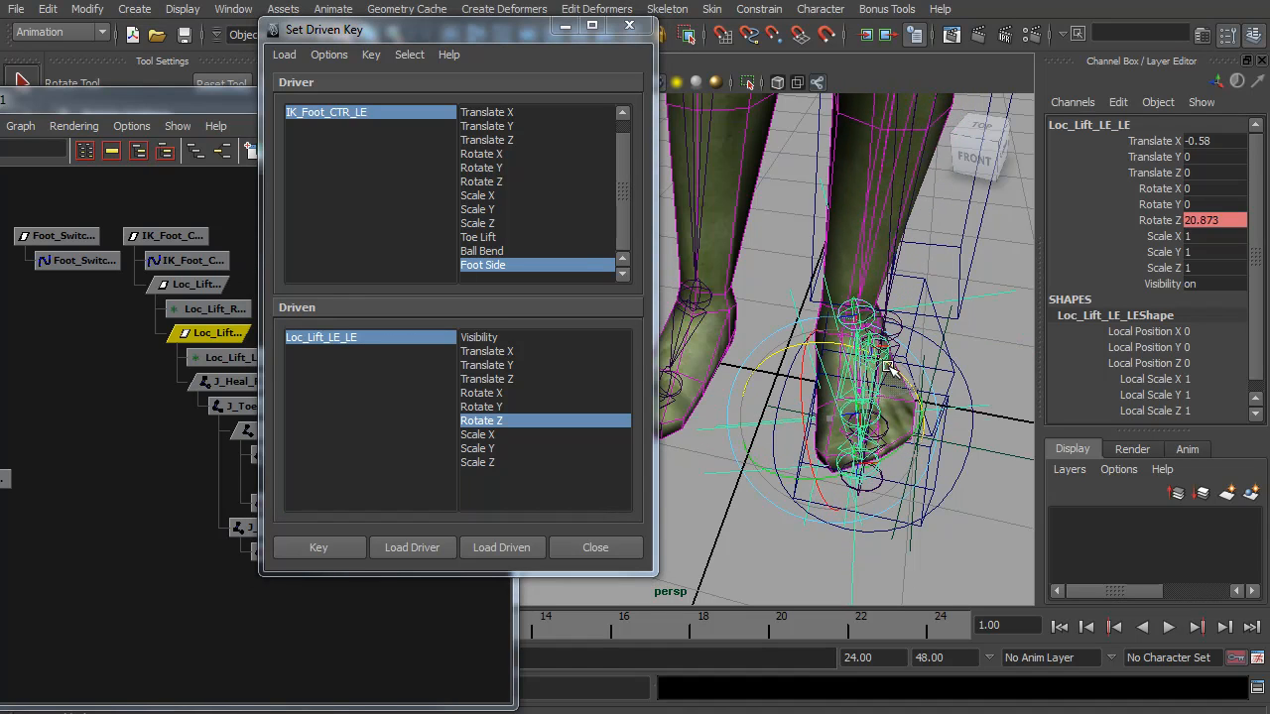
pyautogui.write('90')
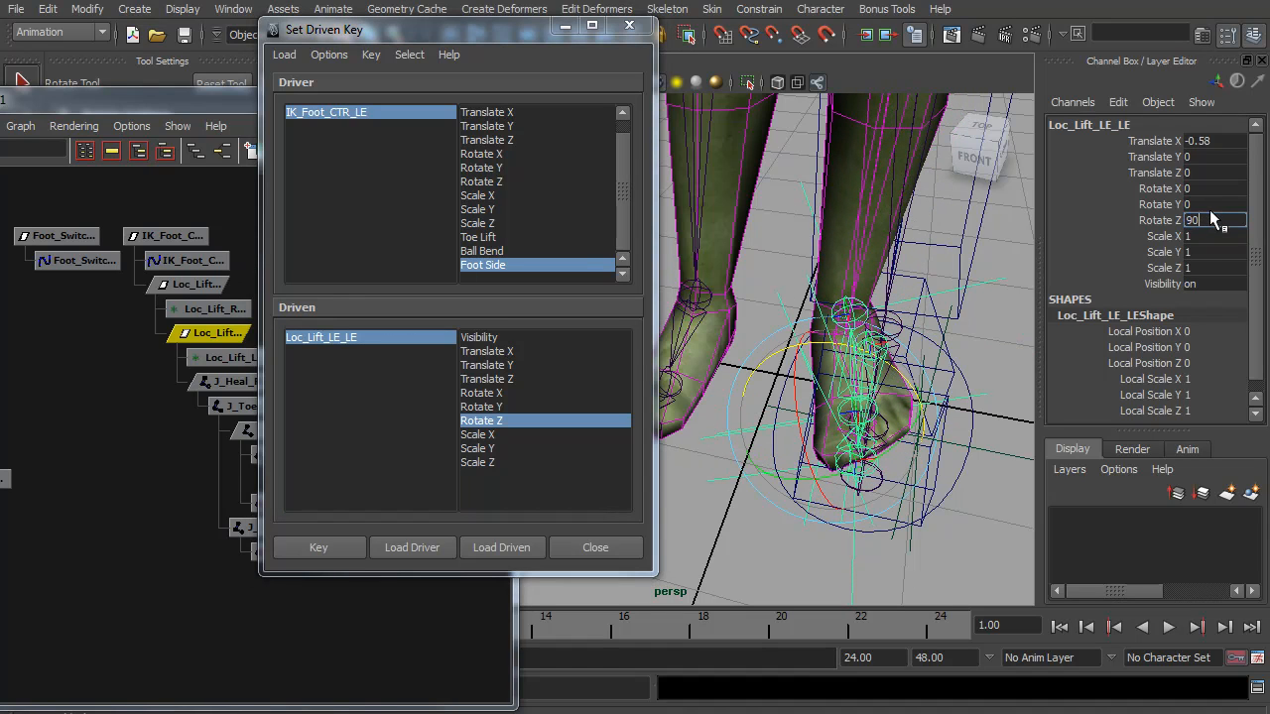
pyautogui.click(317, 546)
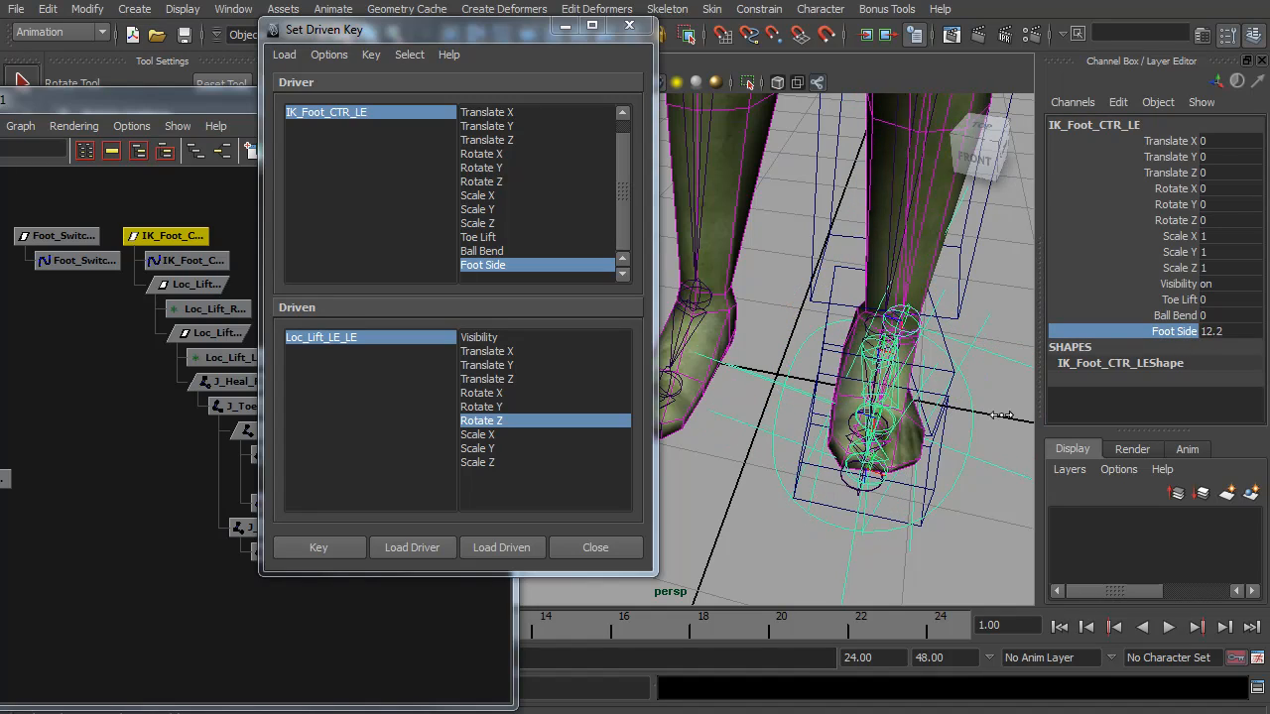
pyautogui.moveTo(1002, 414); pyautogui.dragTo(664, 428)
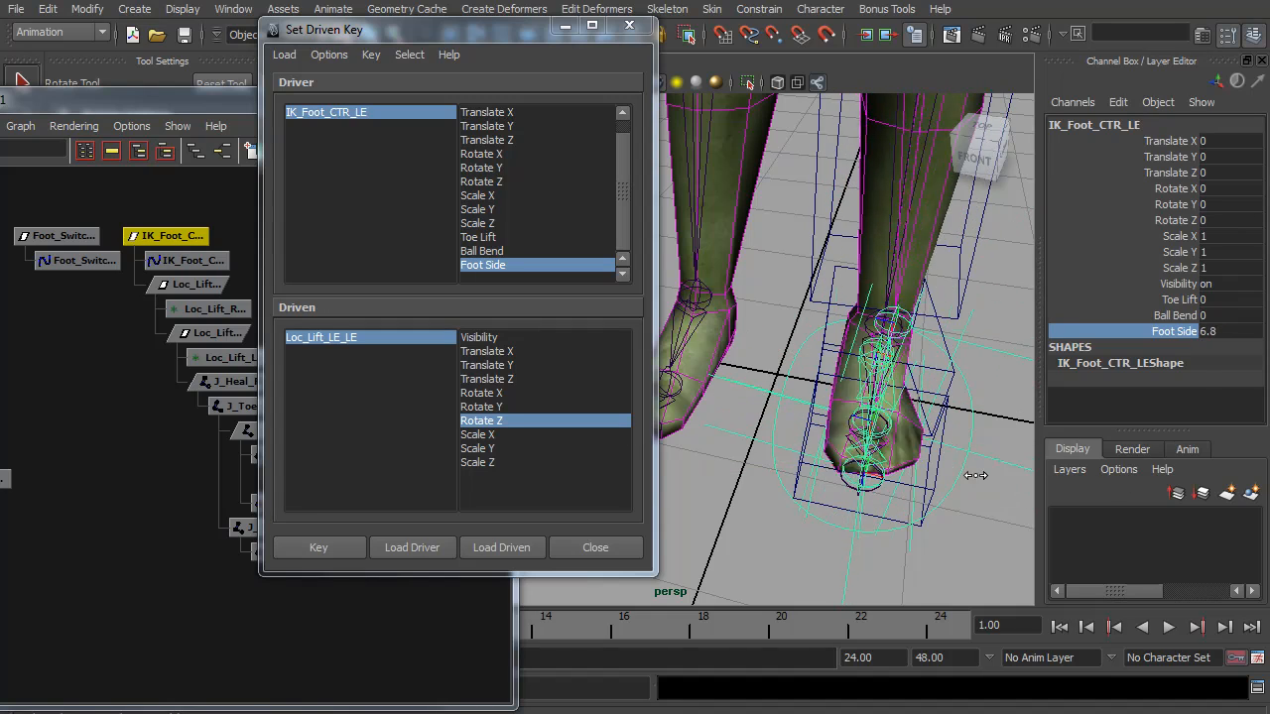
pyautogui.moveTo(977, 476); pyautogui.dragTo(841, 387)
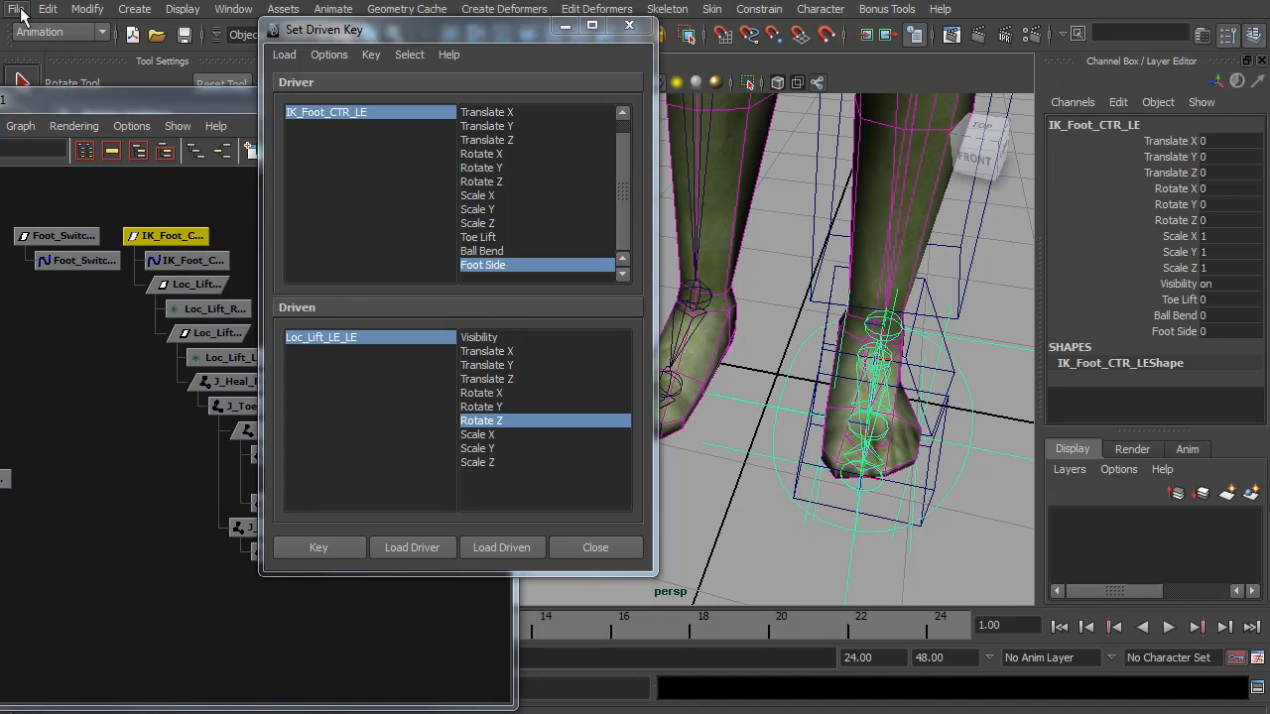
# Step: Import a control curve (Curve1) and move it up in front of the knee
pyautogui.click(15, 9)
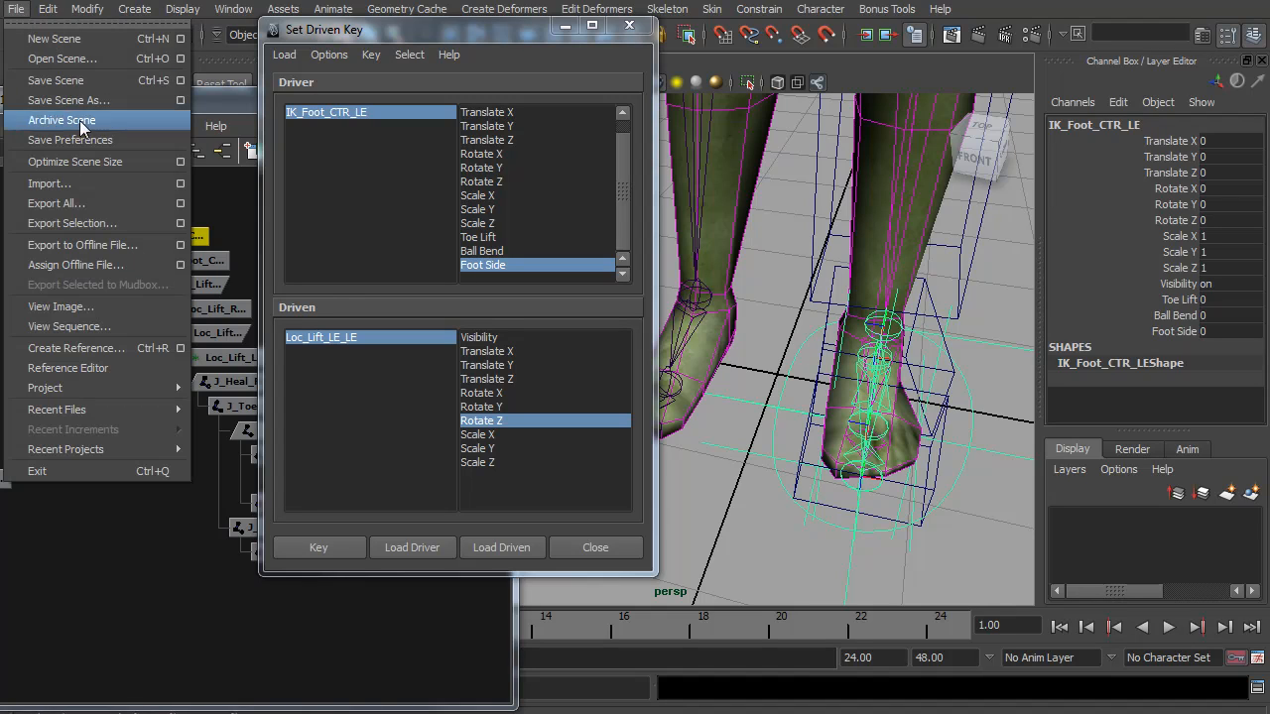
pyautogui.click(50, 183)
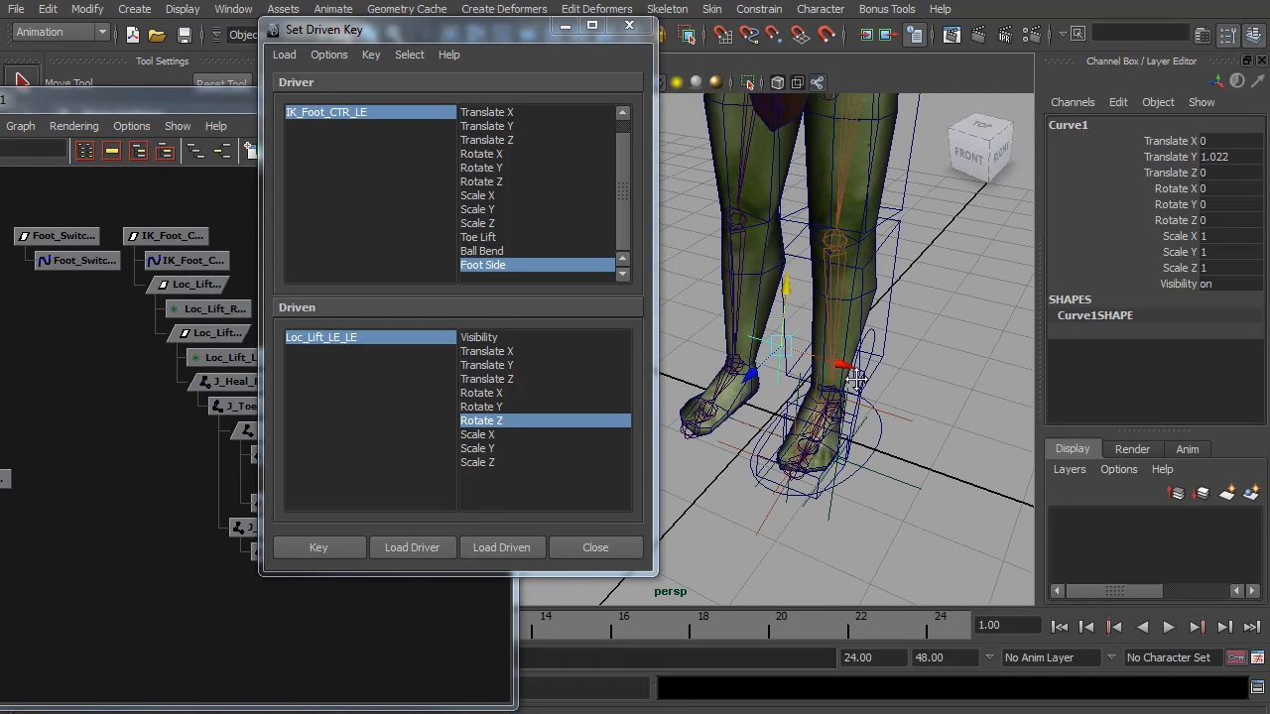
pyautogui.click(594, 546)
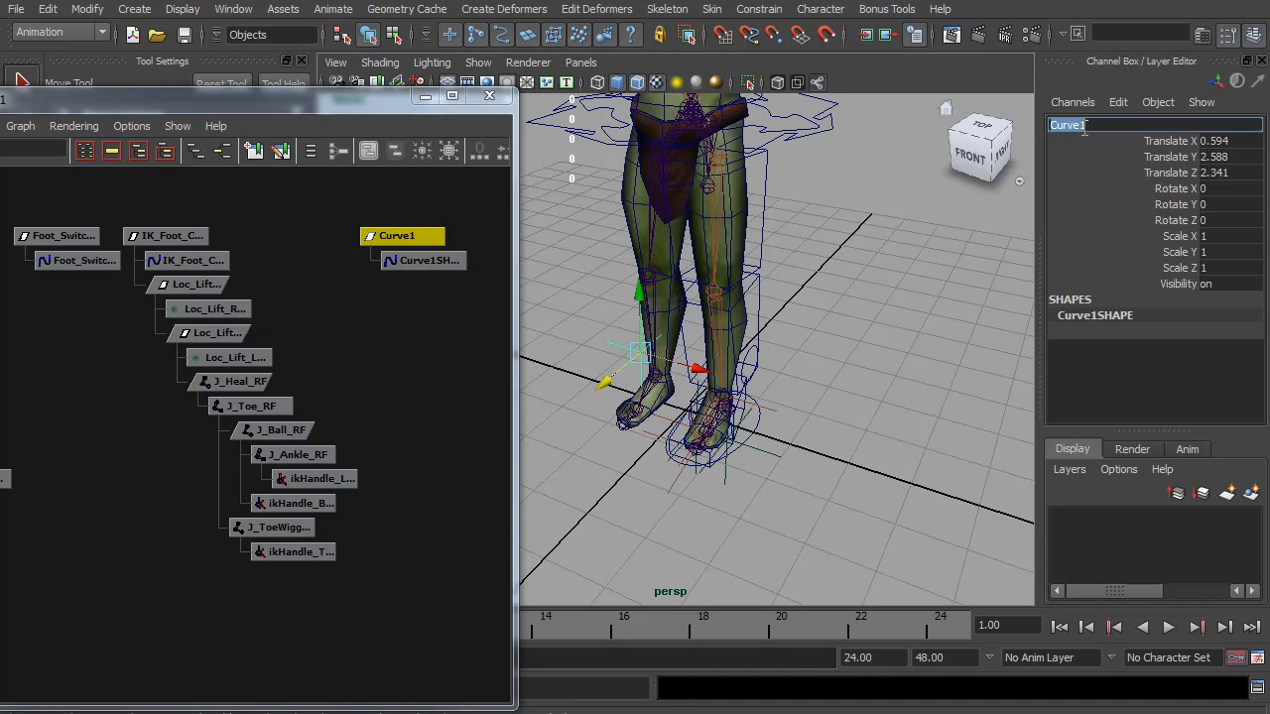
# Step: Rename Curve1 to PoleV_LE and parent it under IK_Foot_CTR_LE
pyautogui.write('Pole')
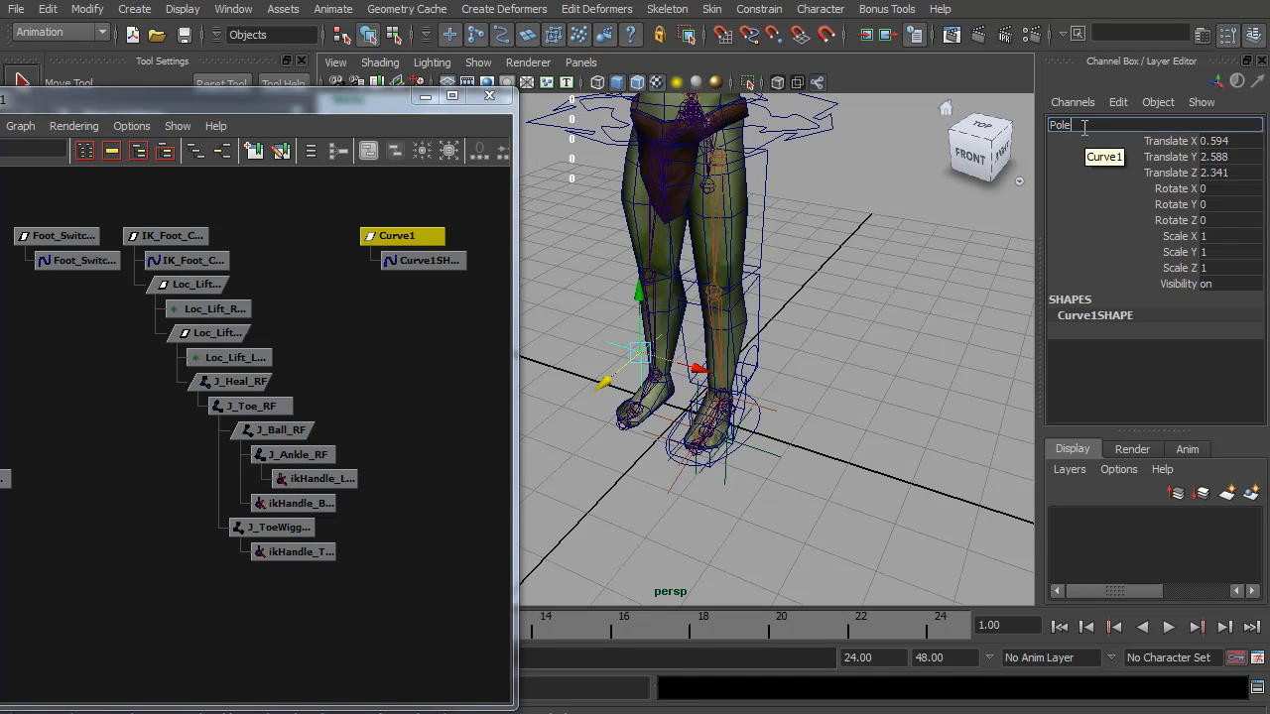
pyautogui.write('PoleV_LE')
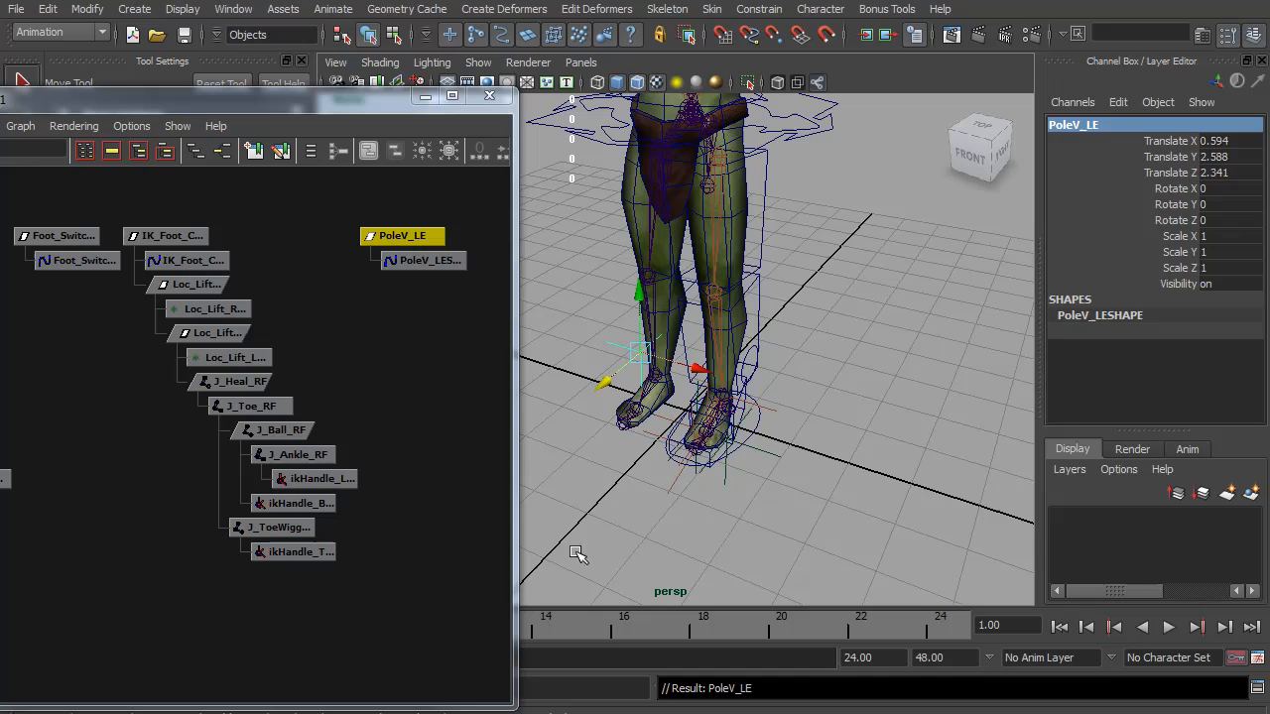
pyautogui.moveTo(652, 375)
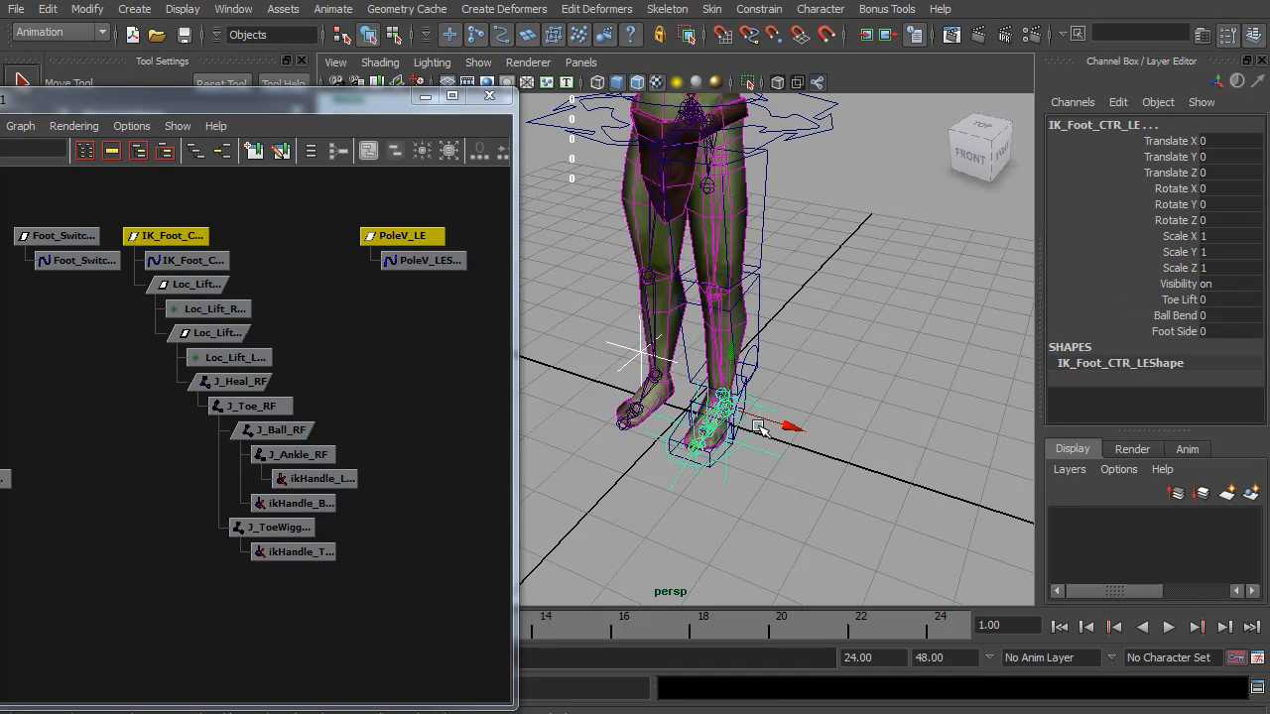
pyautogui.click(402, 235)
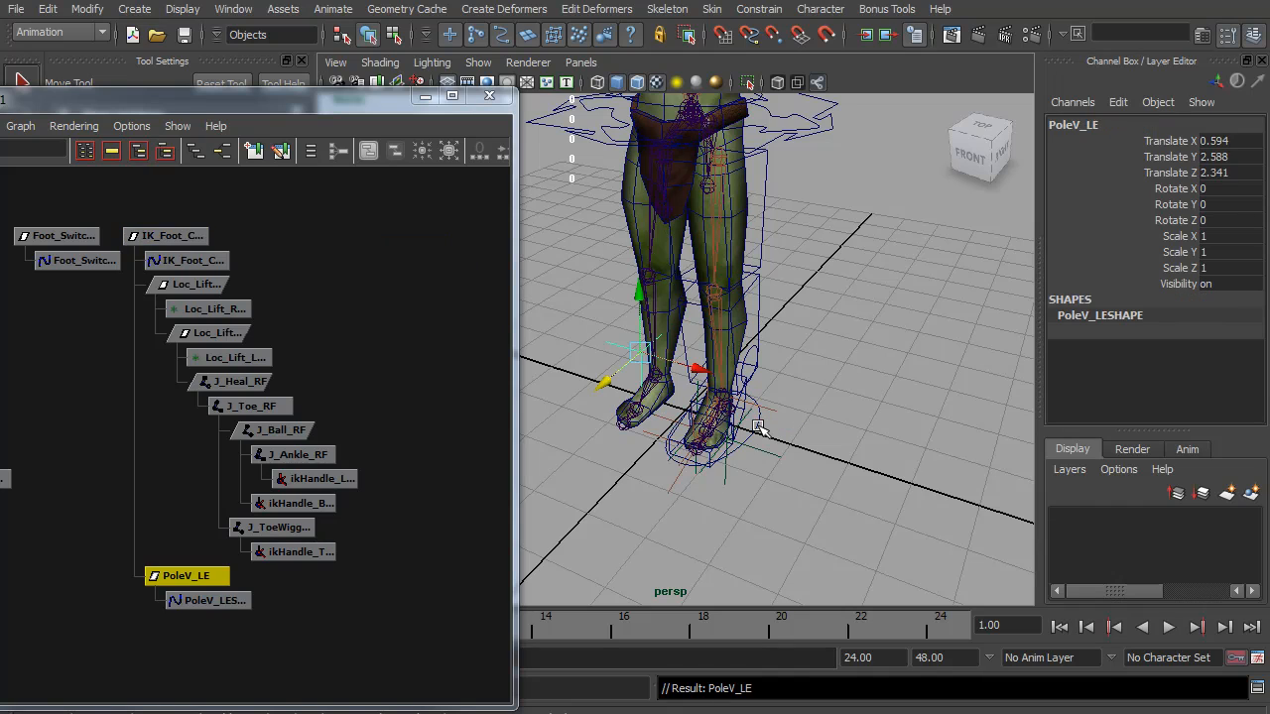
pyautogui.moveTo(700, 334)
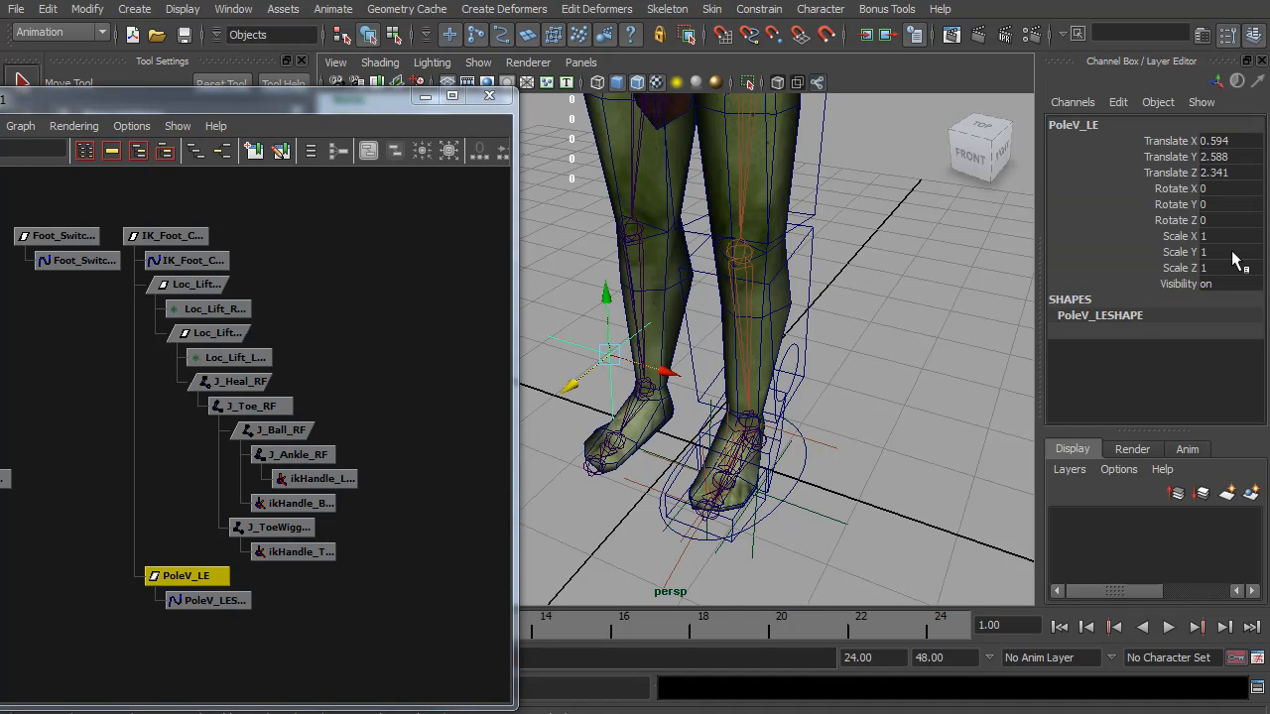
# Step: Freeze PoleV_LE's transforms and make it the pole vector constraint for ikHandle_Leg_LE
pyautogui.click(88, 9)
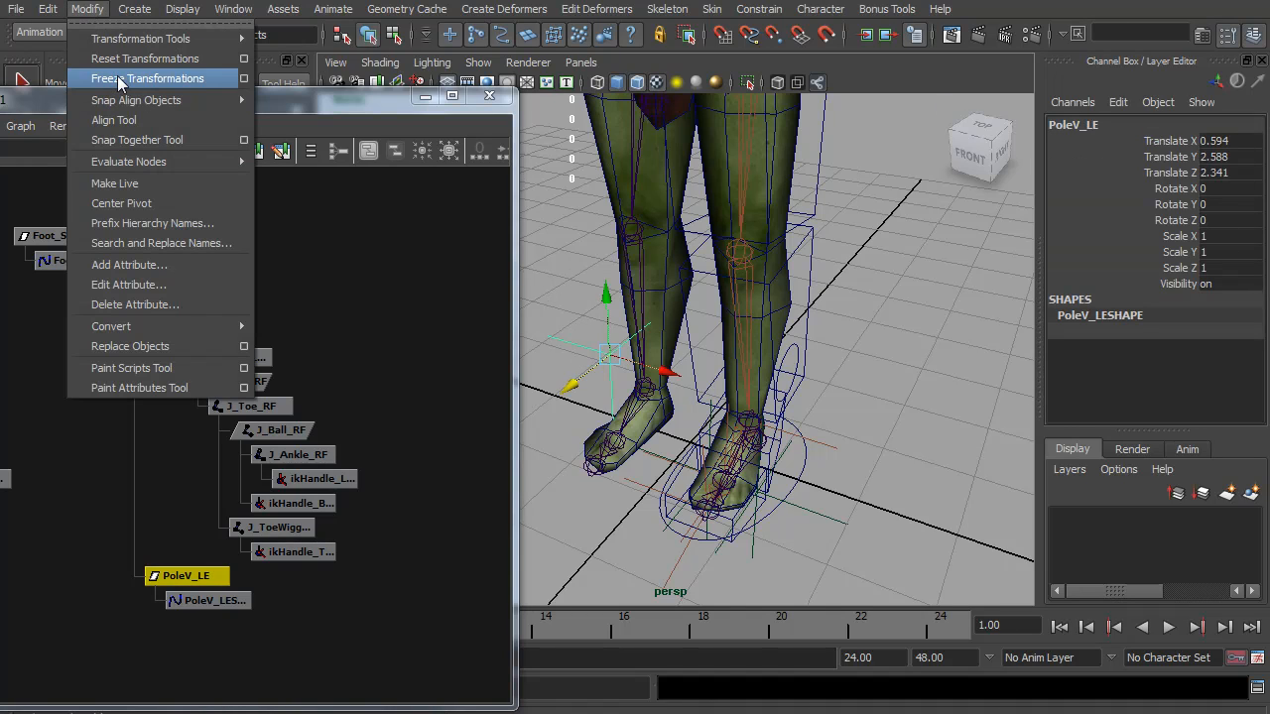
pyautogui.click(147, 79)
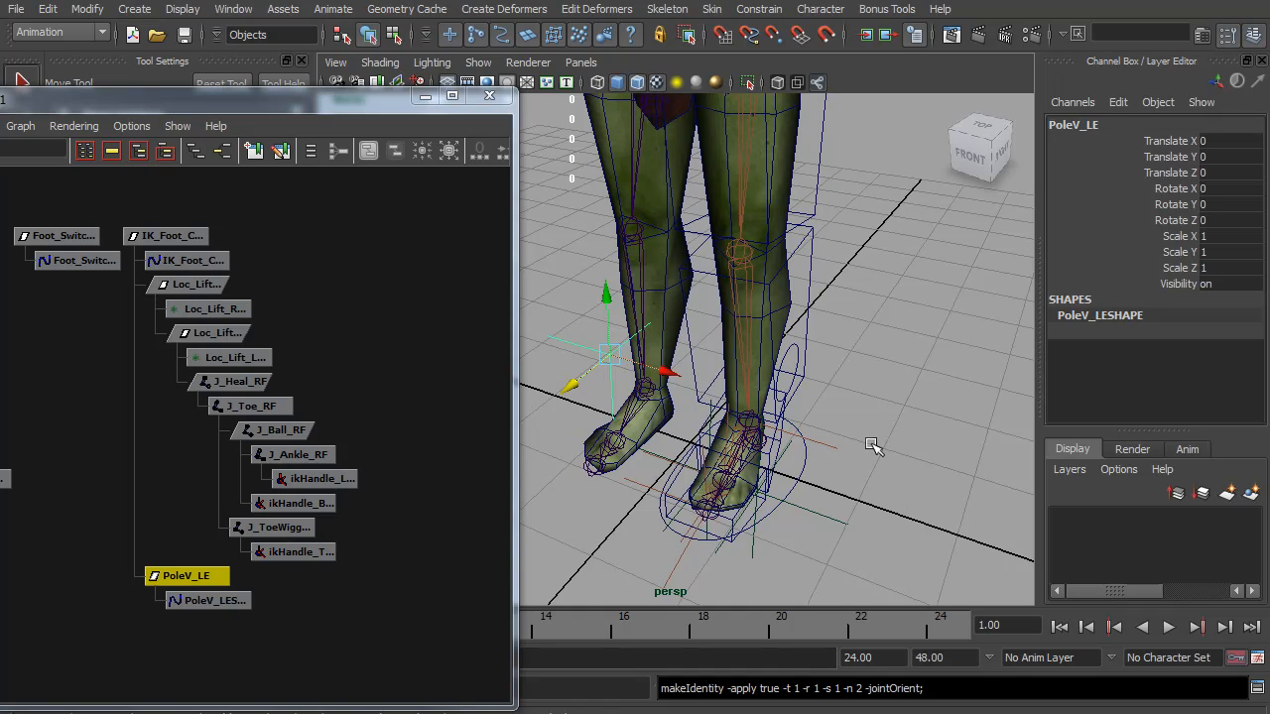
pyautogui.moveTo(844, 456)
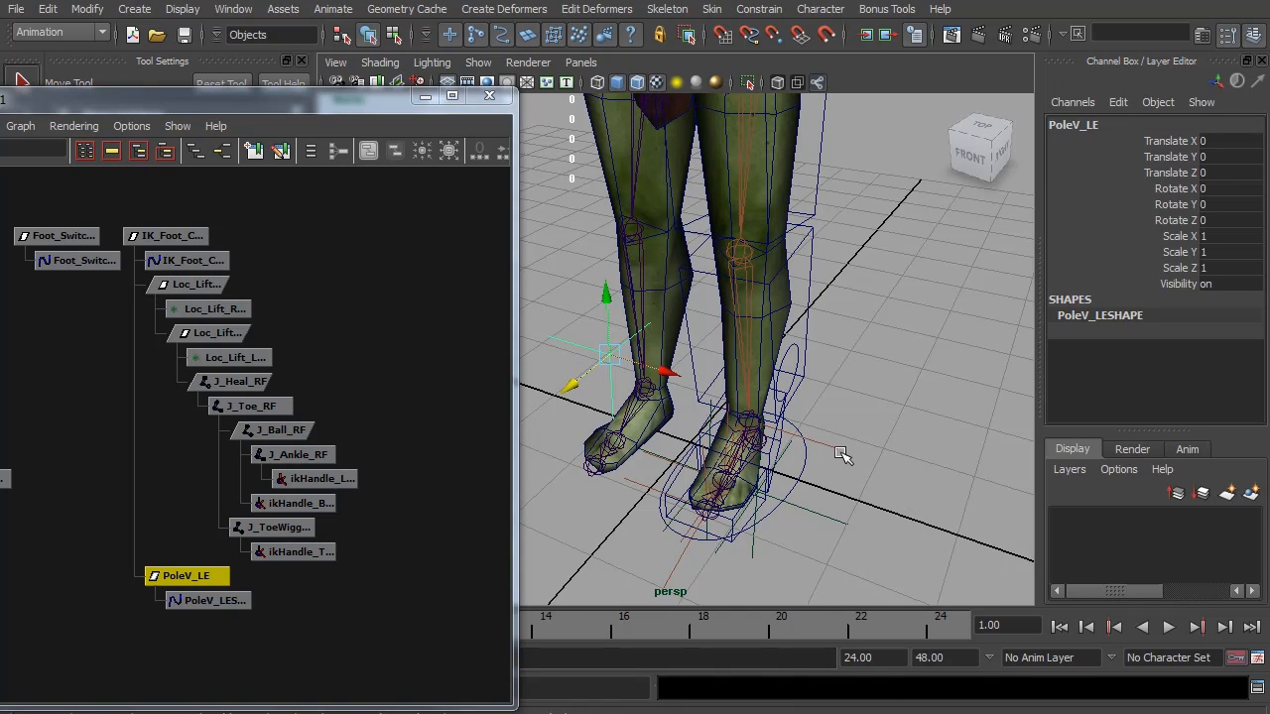
pyautogui.click(318, 478)
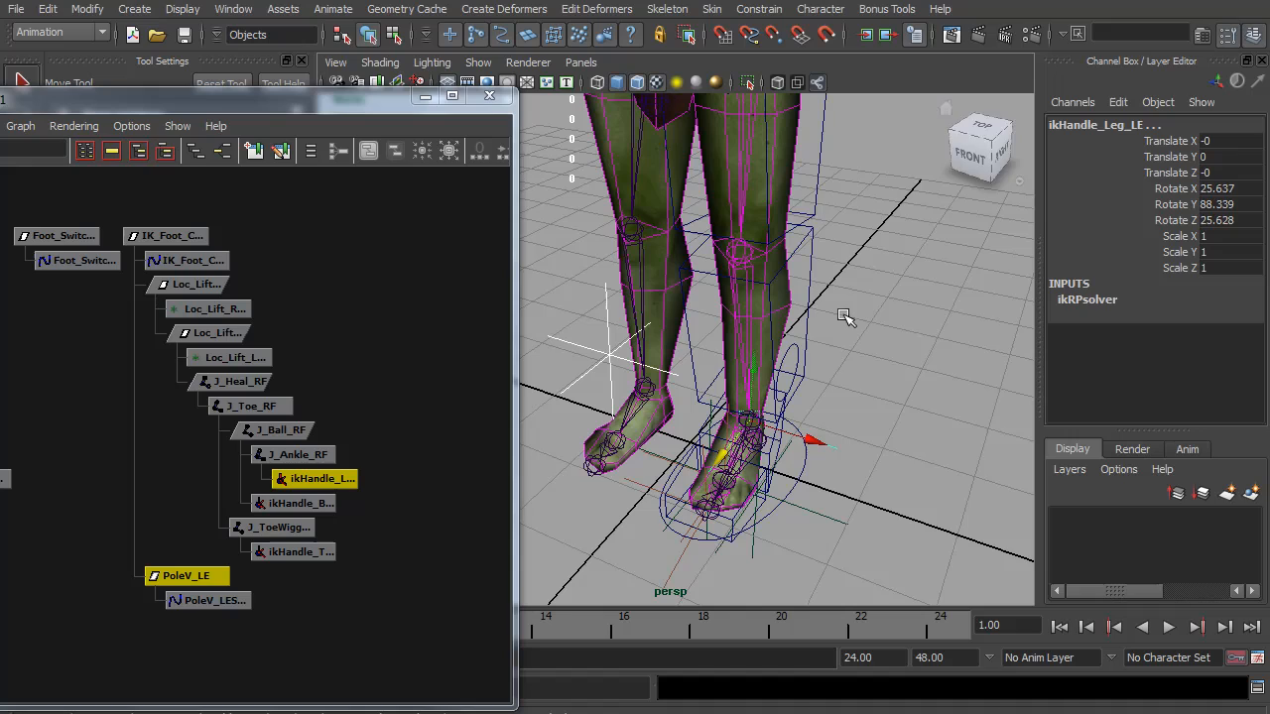
pyautogui.click(759, 9)
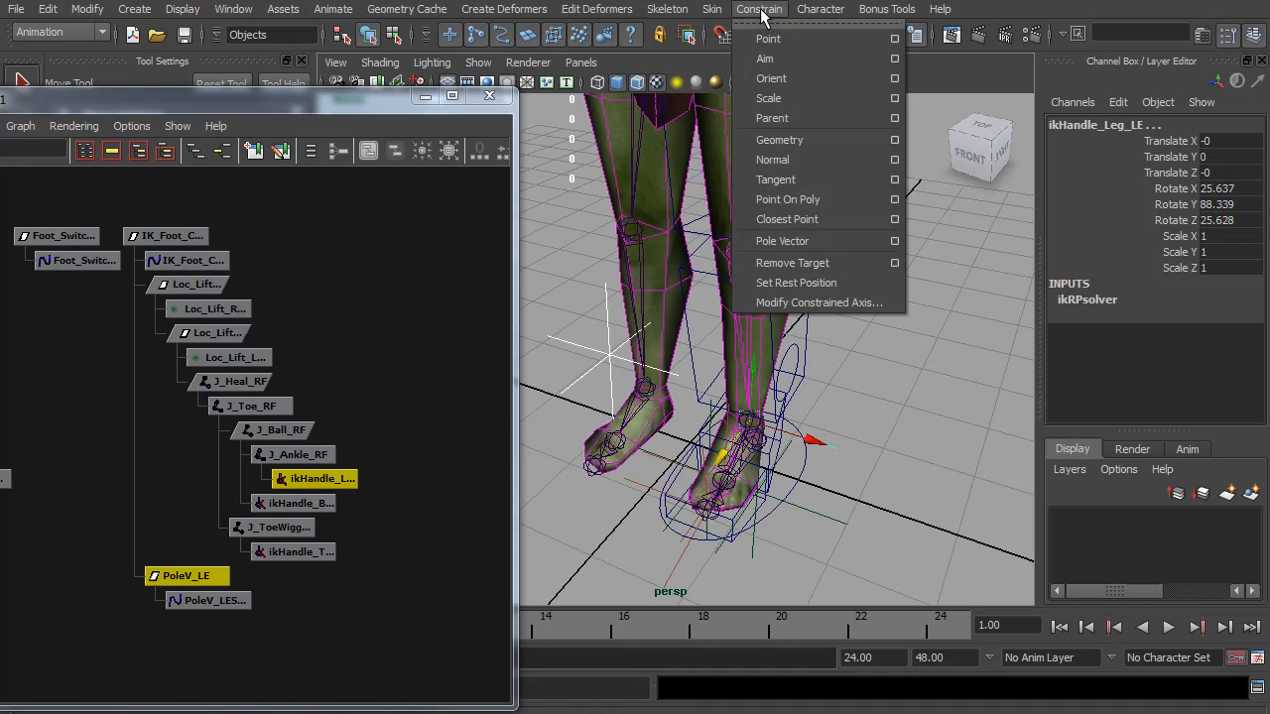
pyautogui.moveTo(783, 241)
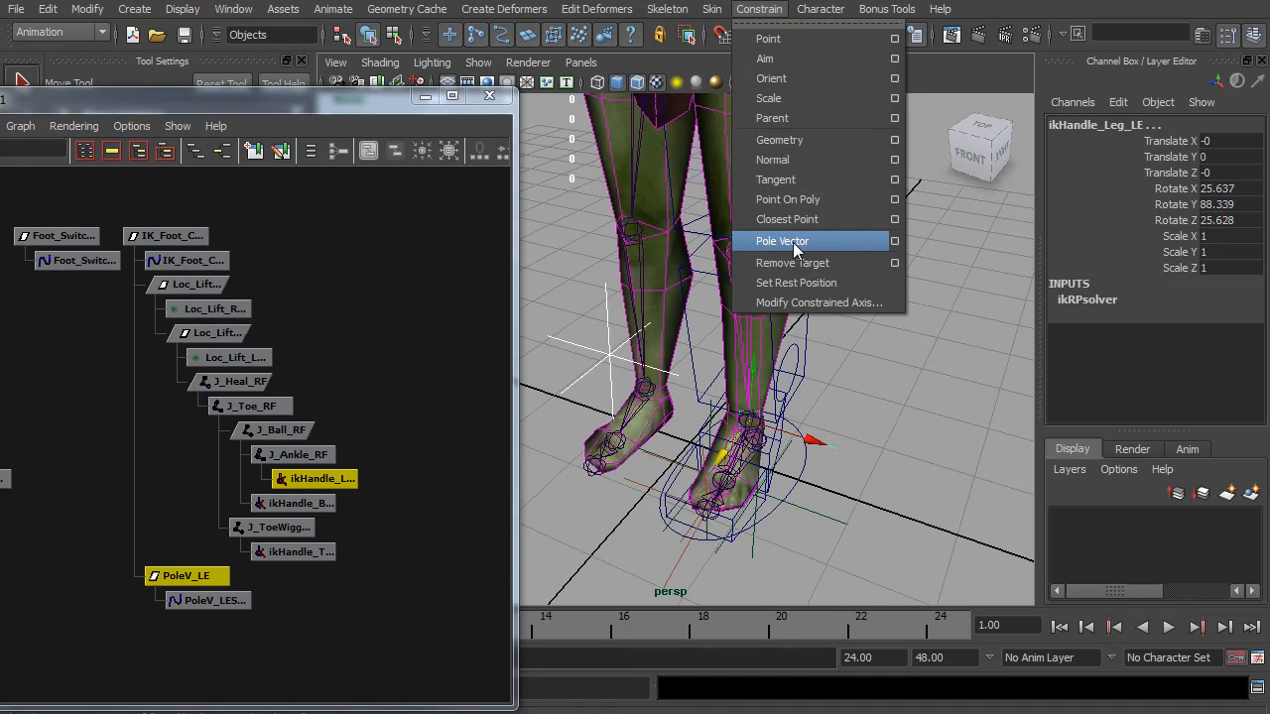
pyautogui.click(782, 240)
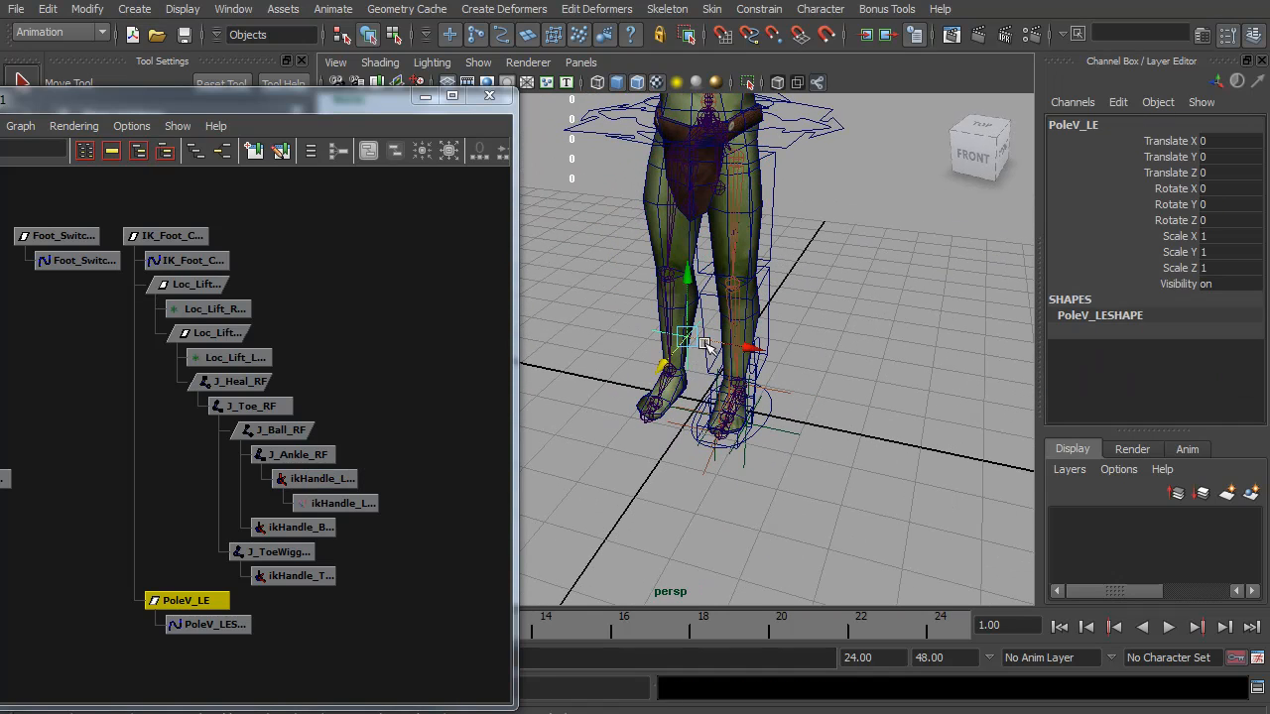
pyautogui.moveTo(687, 337); pyautogui.dragTo(644, 322)
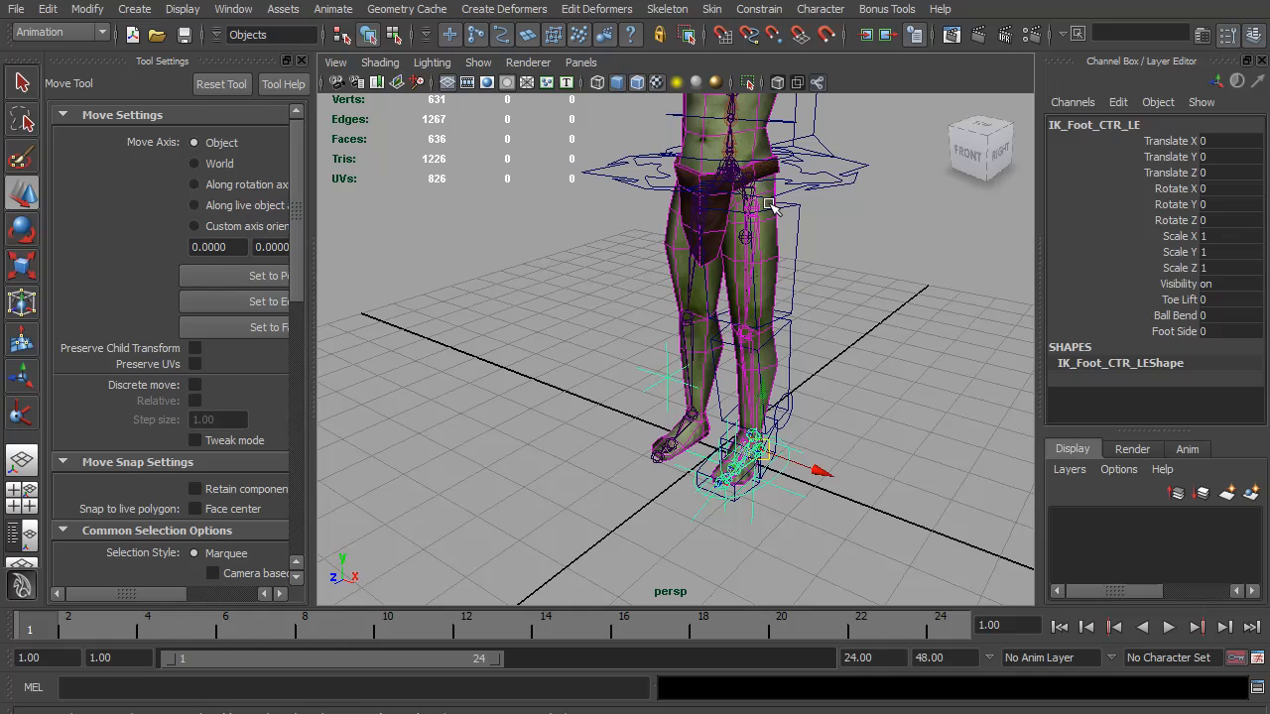
pyautogui.moveTo(759, 340)
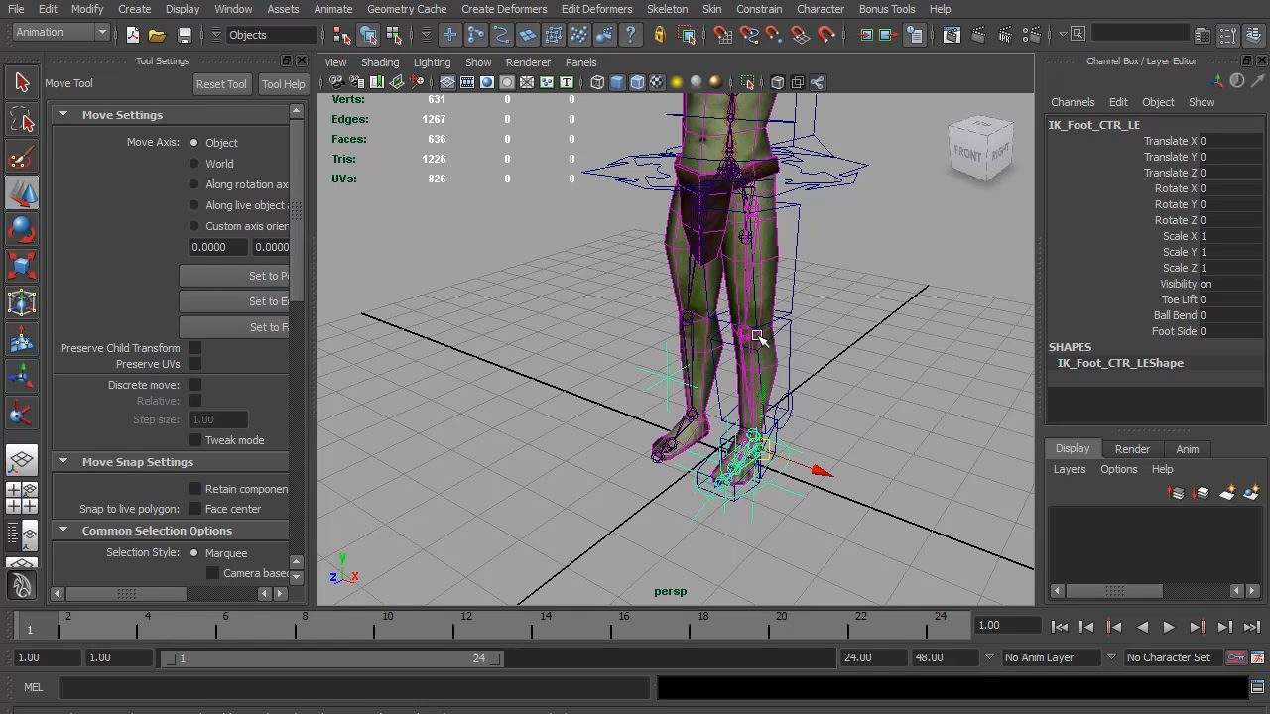
pyautogui.moveTo(783, 421)
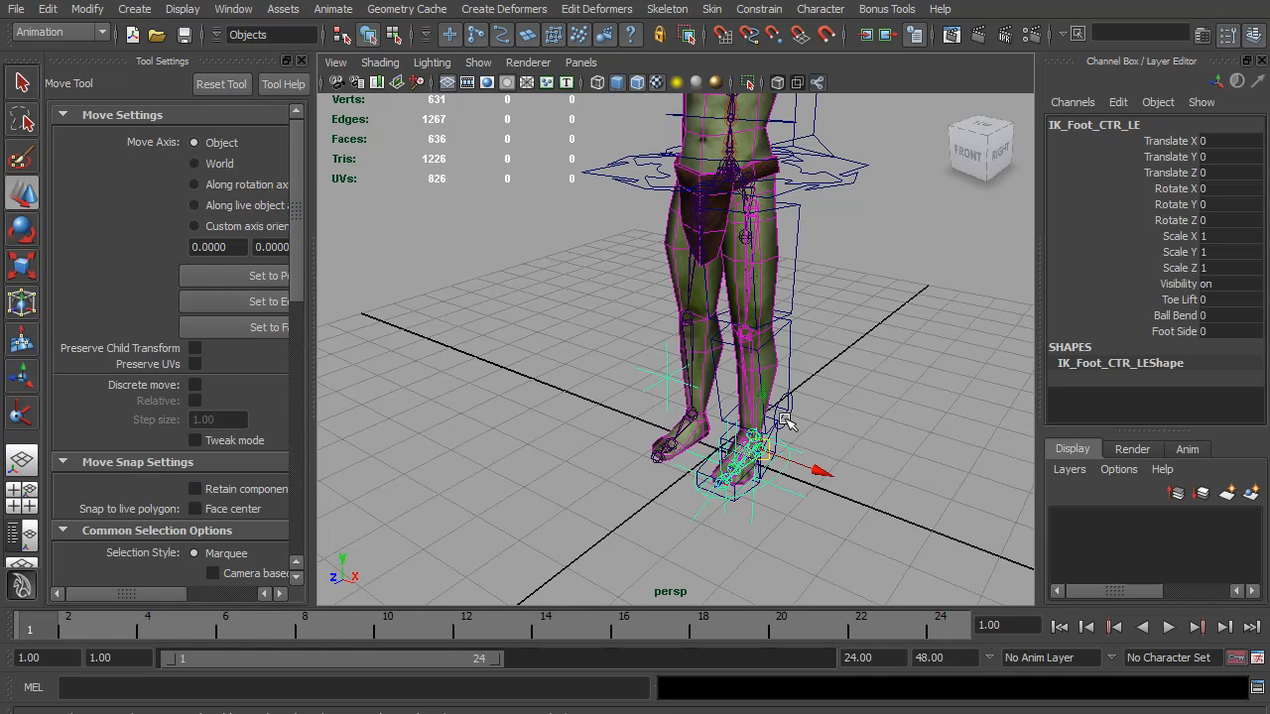
# Step: Set a driven key linking Foot_Switch_CTR's IK FK Switch to J_Hip_LE_FK's Visibility
pyautogui.click(332, 9)
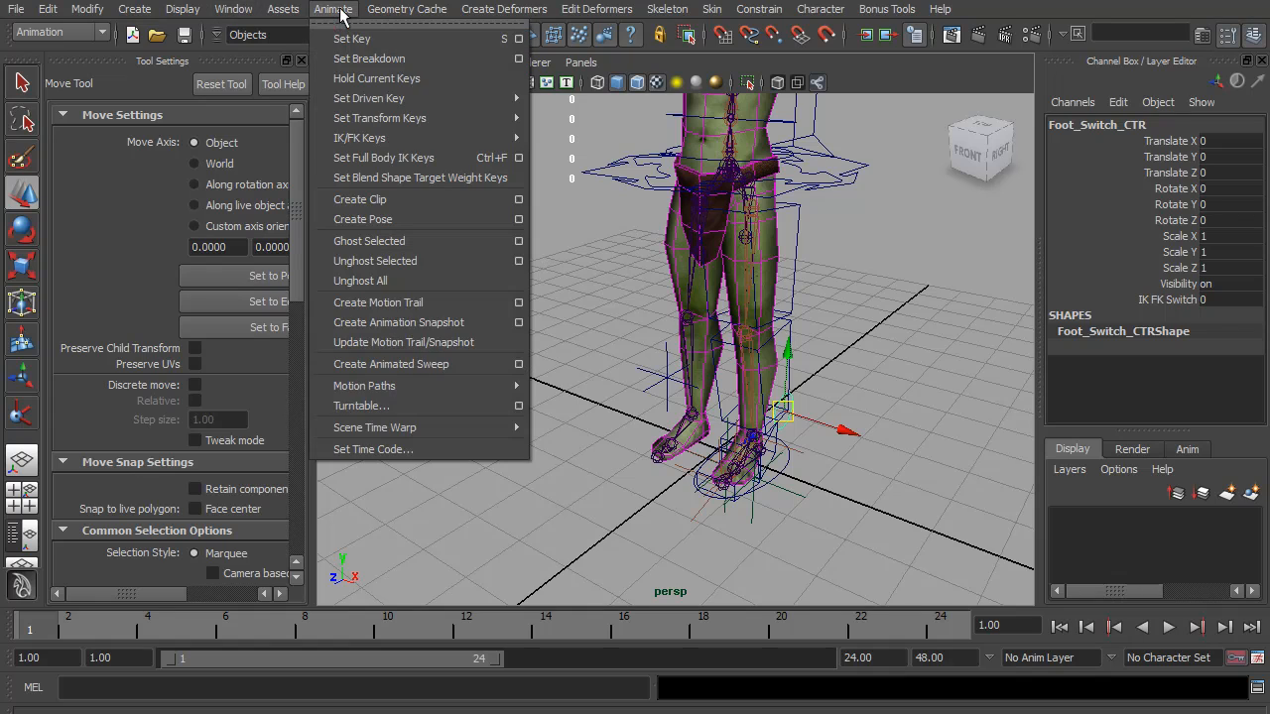
pyautogui.moveTo(417, 98)
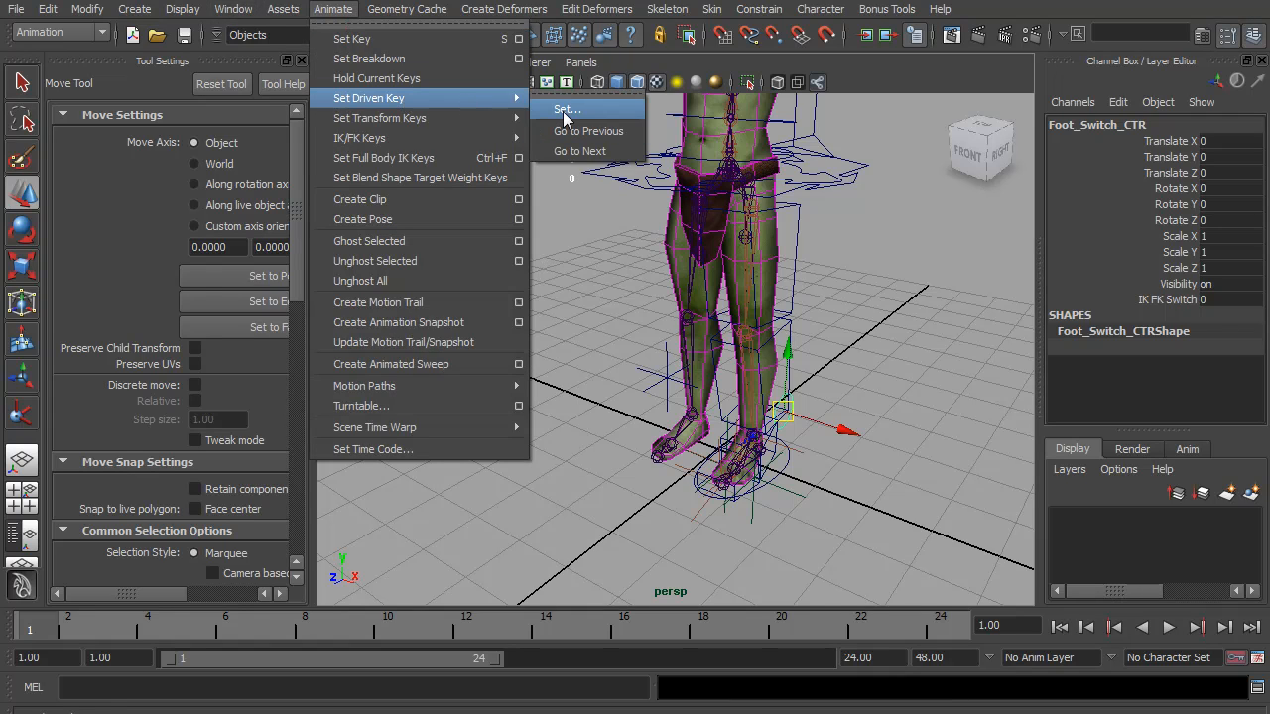
pyautogui.click(567, 109)
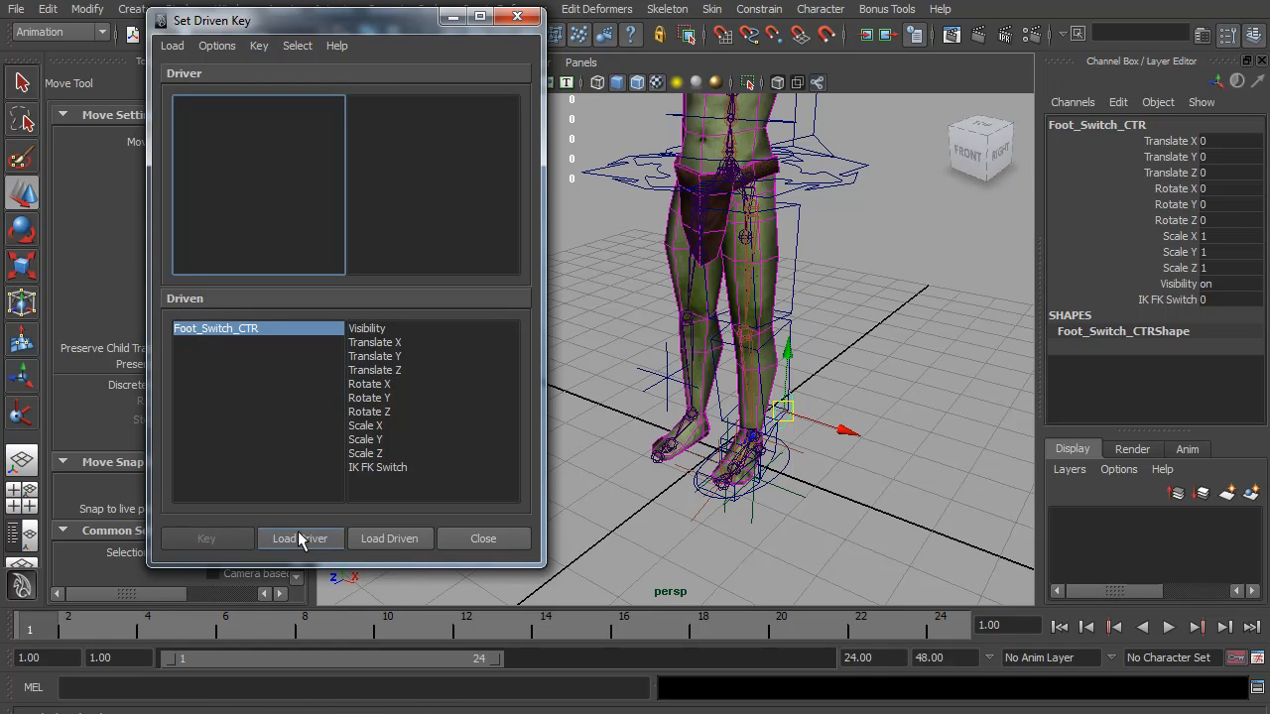
pyautogui.click(299, 537)
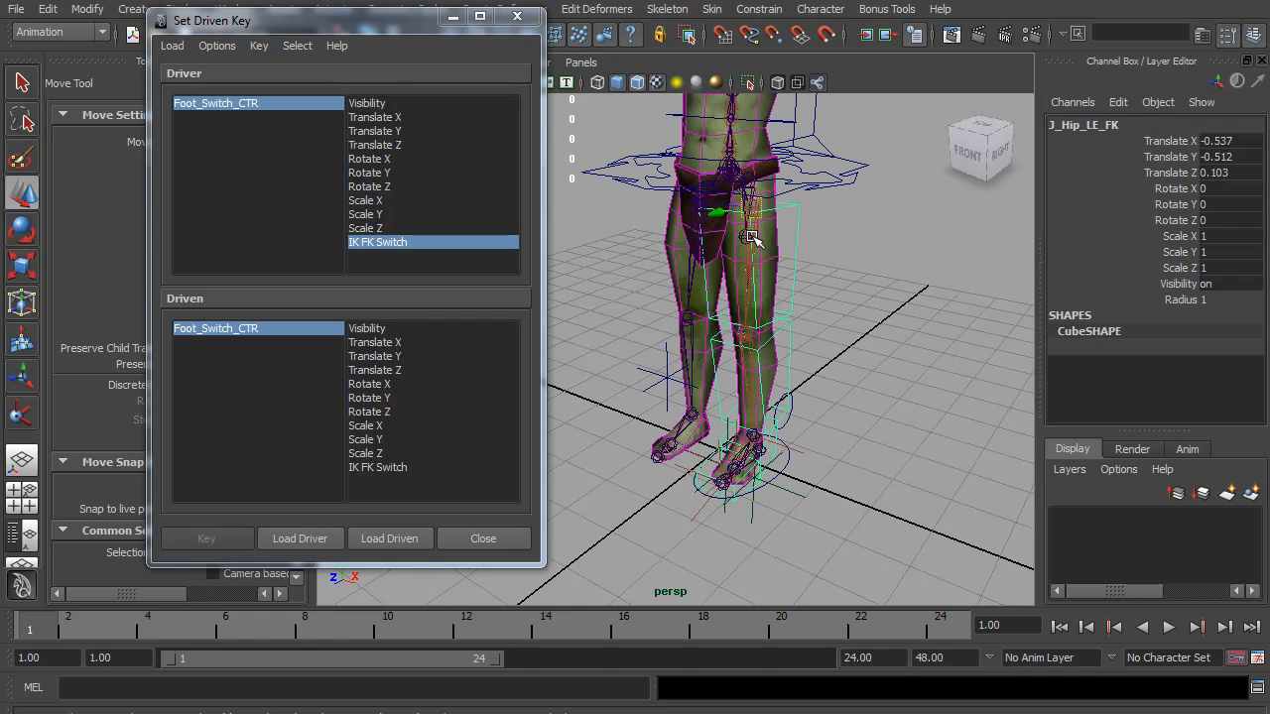
pyautogui.click(388, 537)
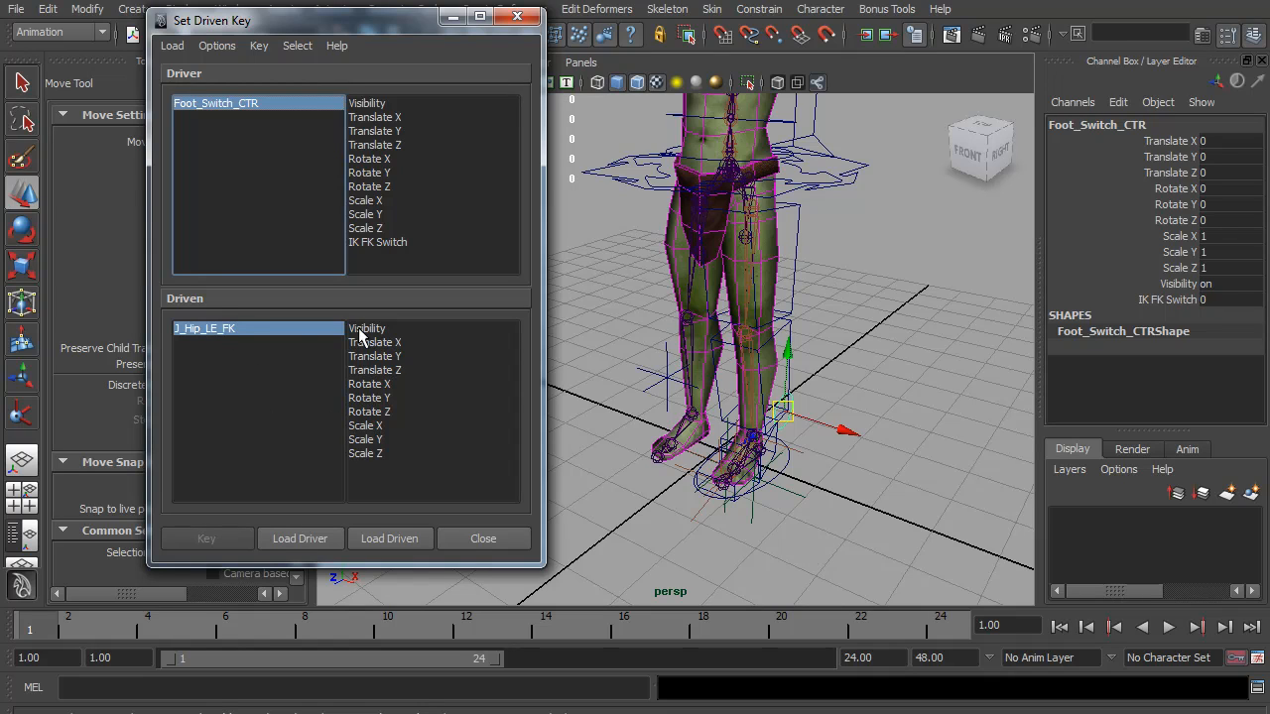
pyautogui.click(378, 242)
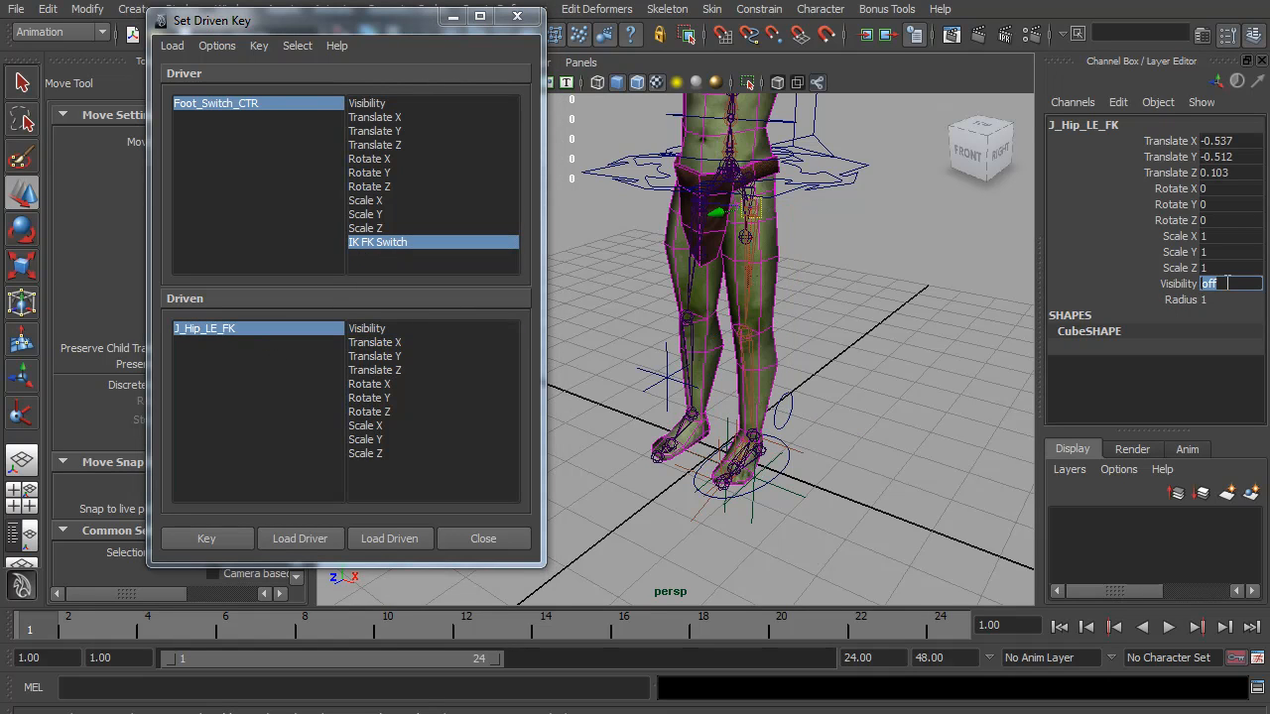
pyautogui.click(367, 327)
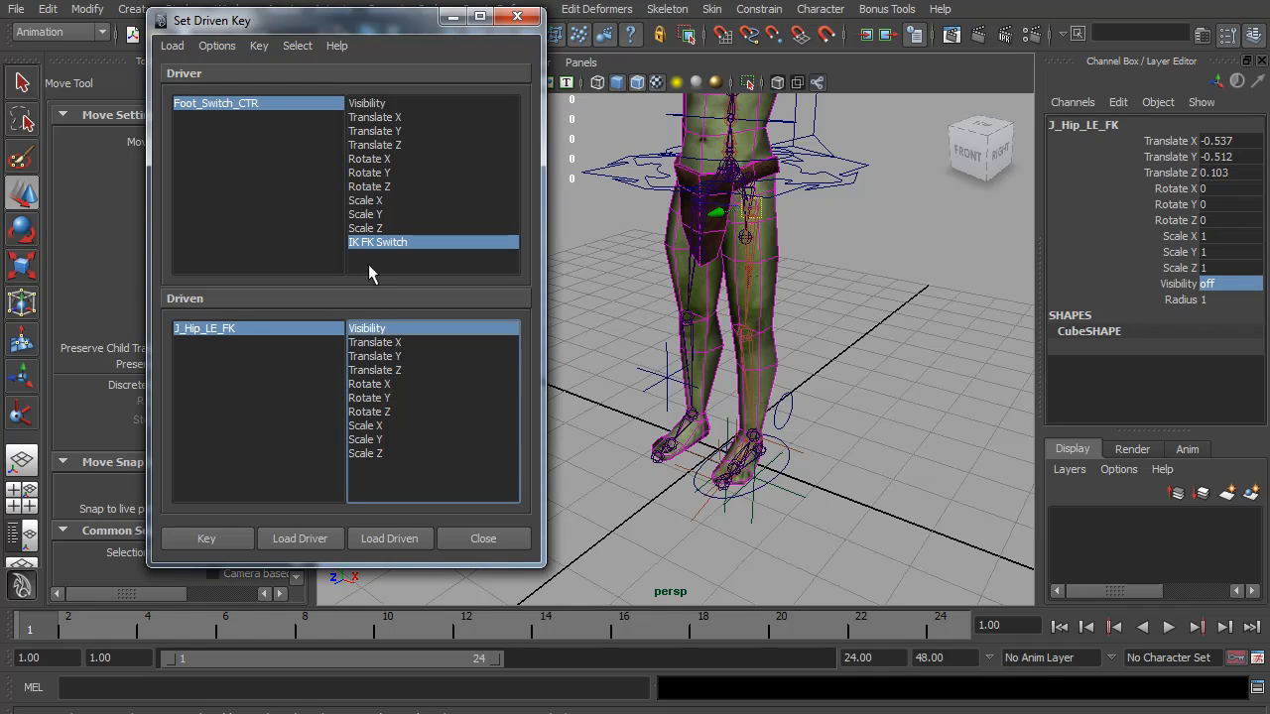
pyautogui.click(216, 103)
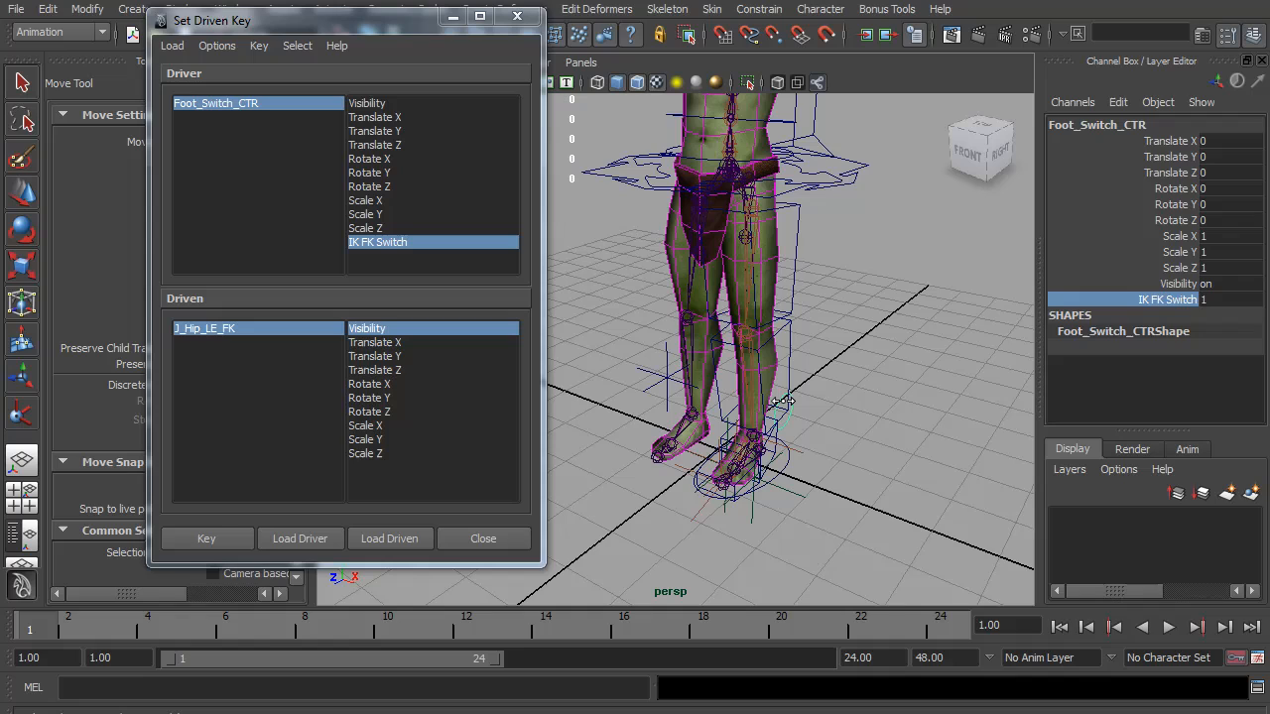
pyautogui.moveTo(799, 349)
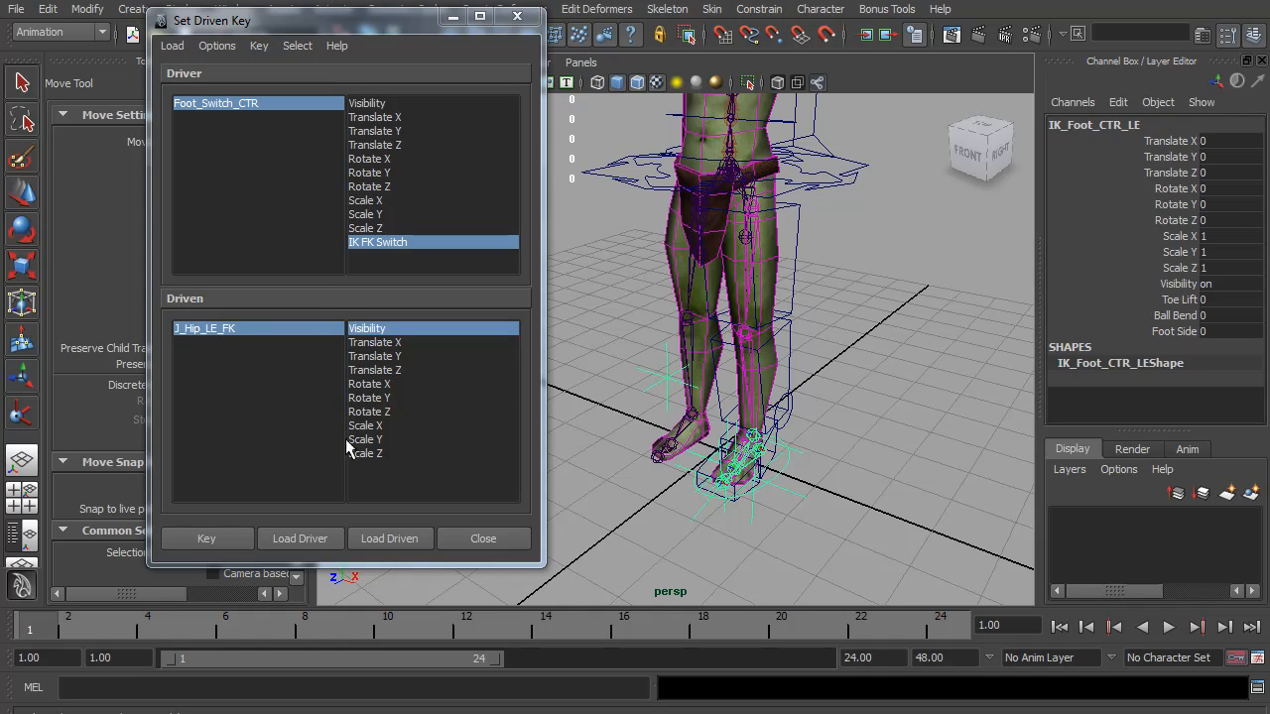
# Step: Load IK_Foot_CTR_LE's Visibility as driven by the switch, then close Set Driven Key
pyautogui.click(389, 537)
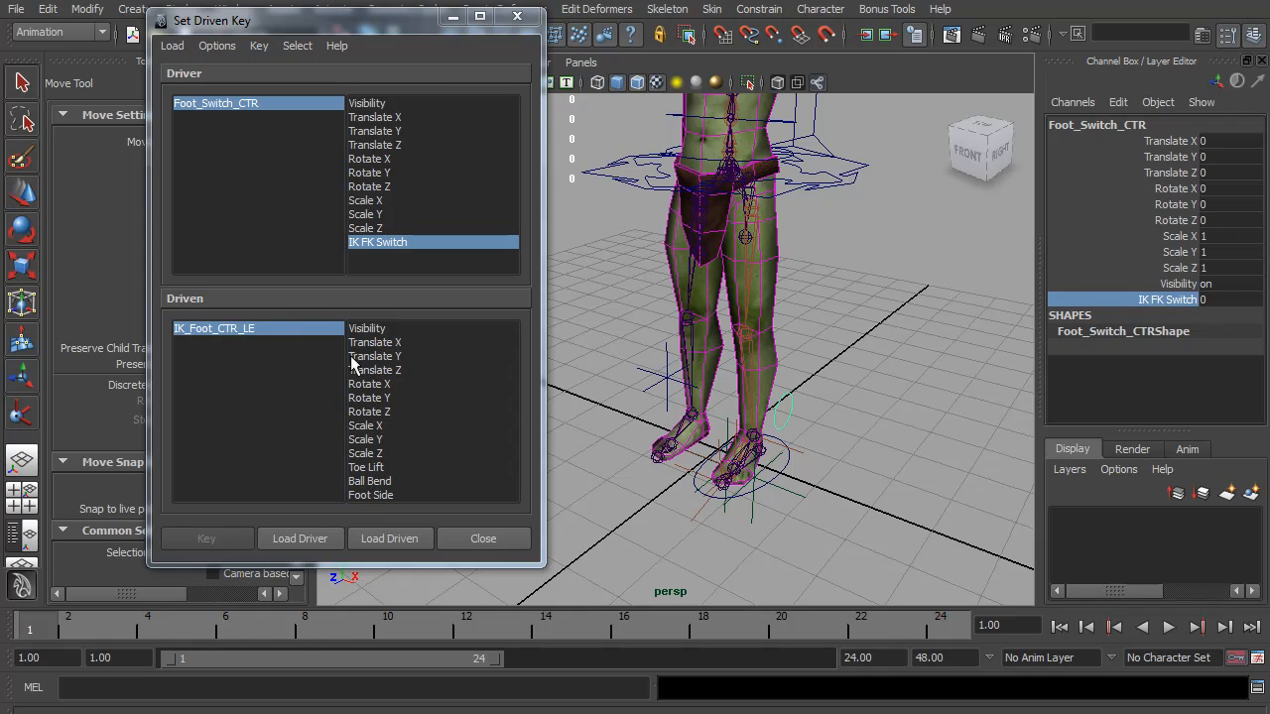
pyautogui.moveTo(360, 342)
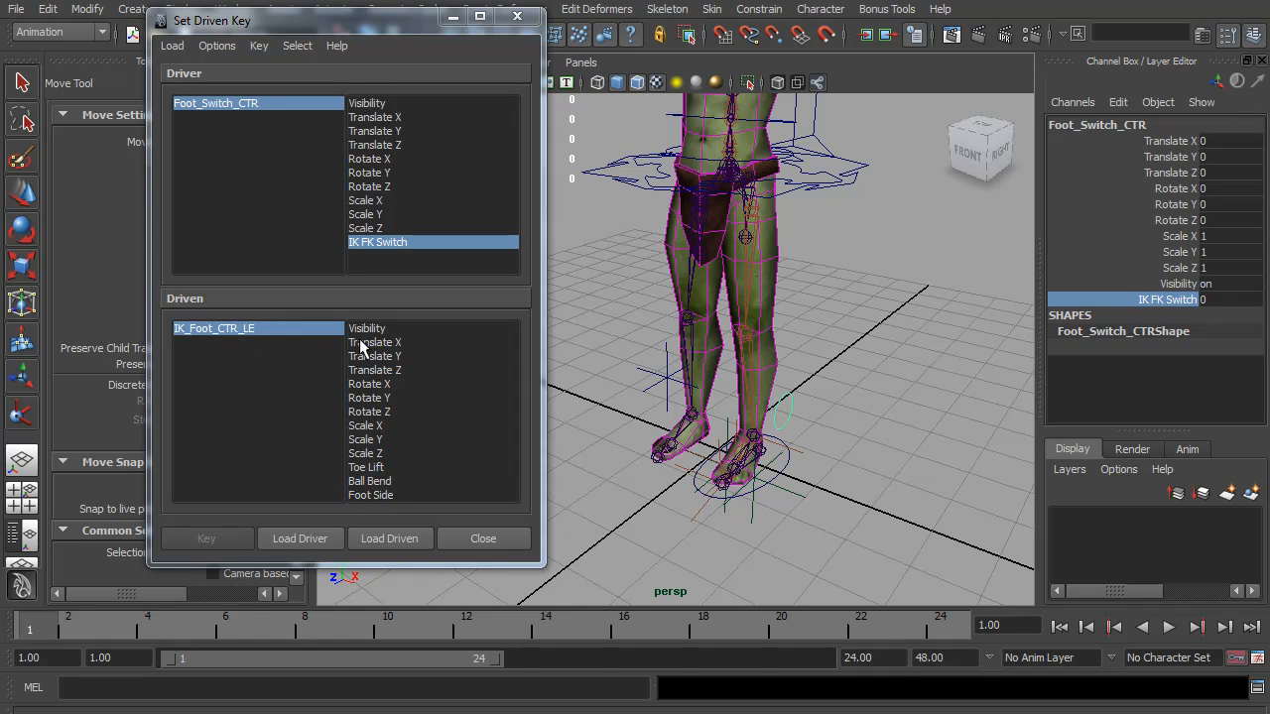
pyautogui.click(367, 328)
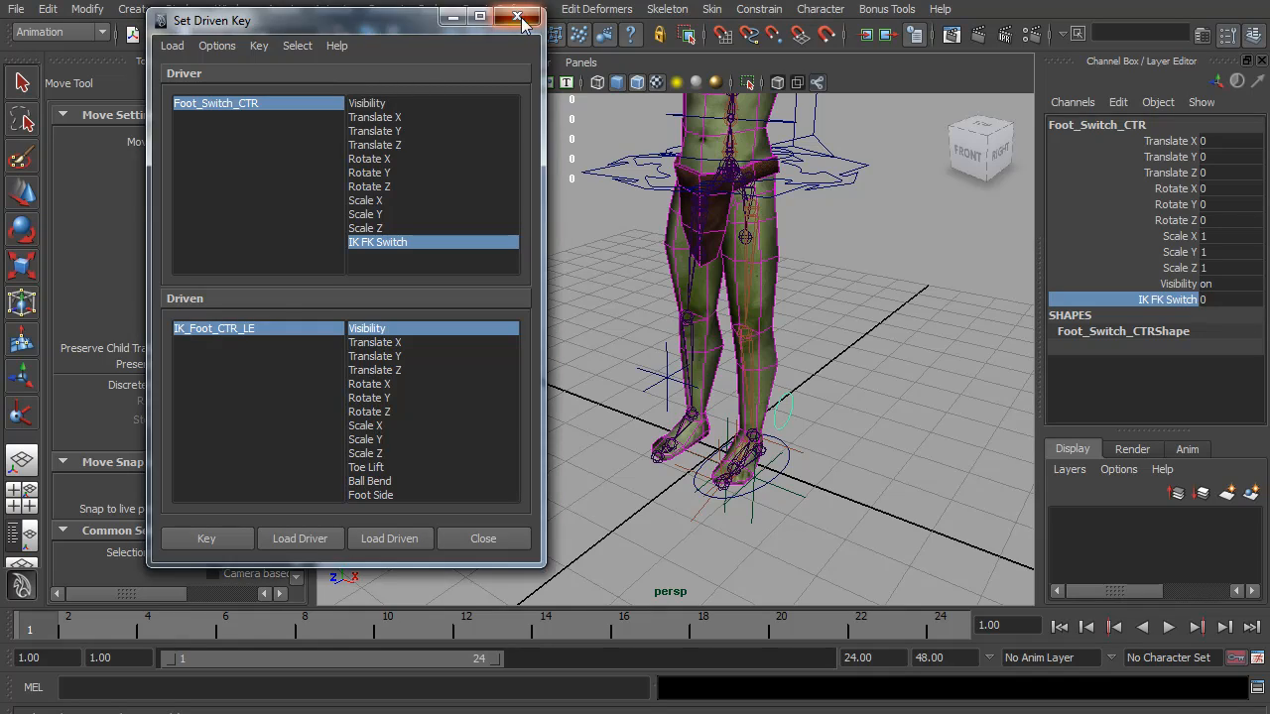
pyautogui.click(518, 18)
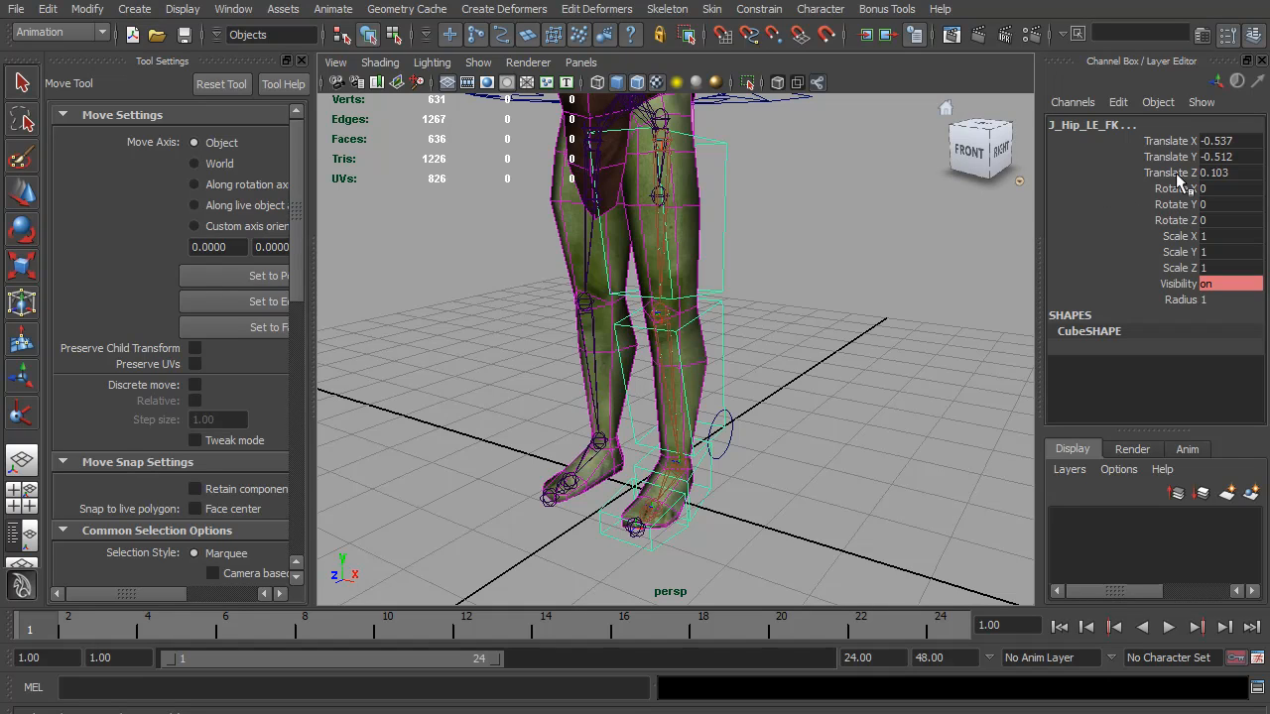
# Step: Lock and hide unneeded channels on J_Hip_LE_FK, IK_Foot_CTR_LE and PoleV_LE
pyautogui.click(1170, 236)
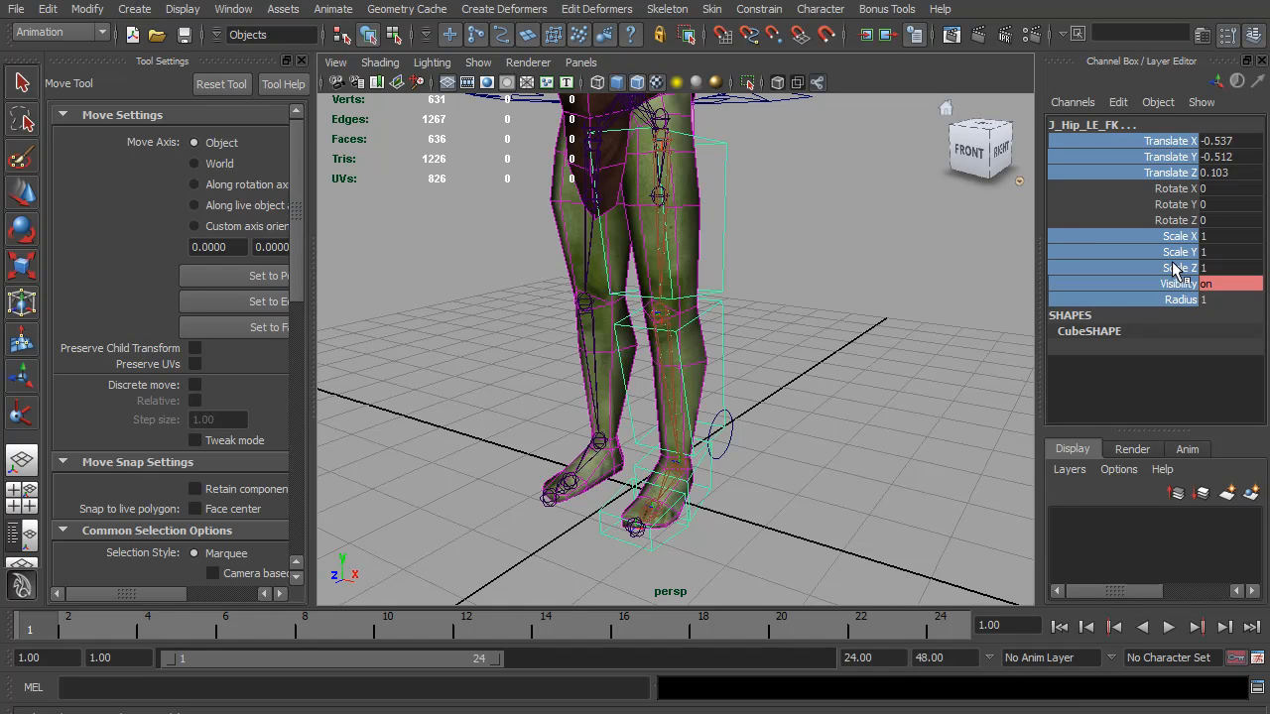
pyautogui.rightClick(1175, 267)
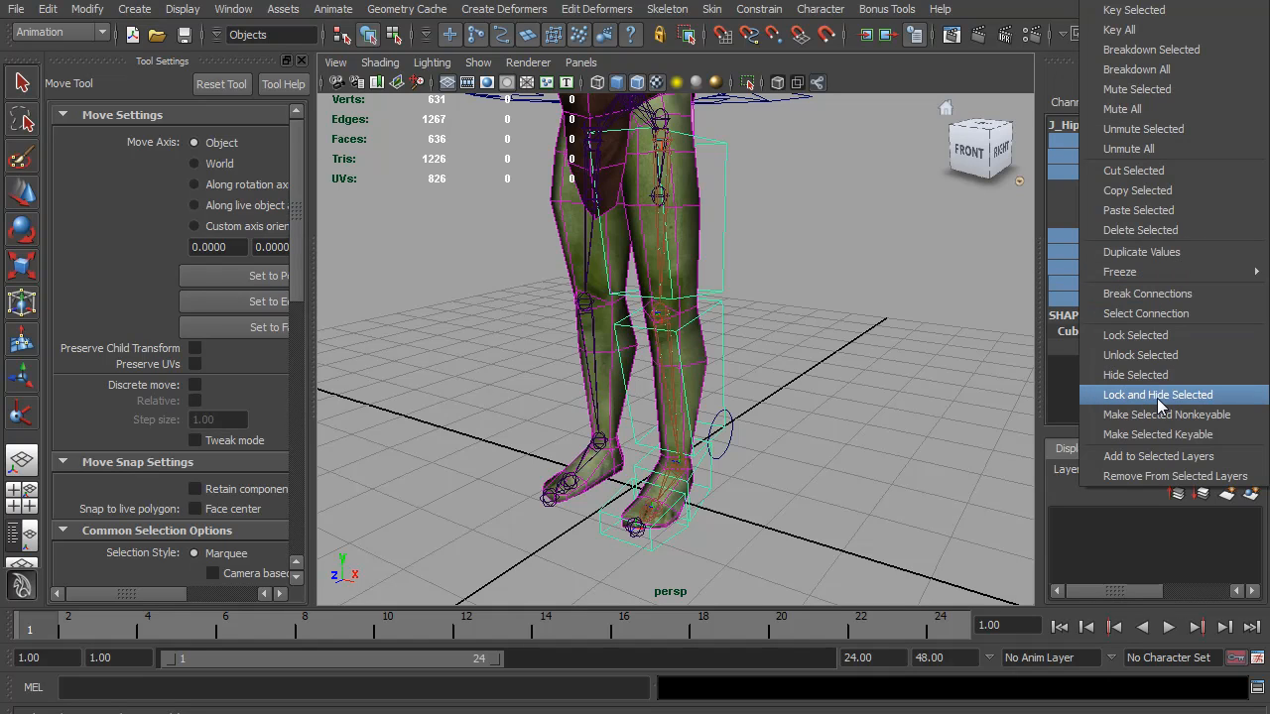
pyautogui.click(1158, 394)
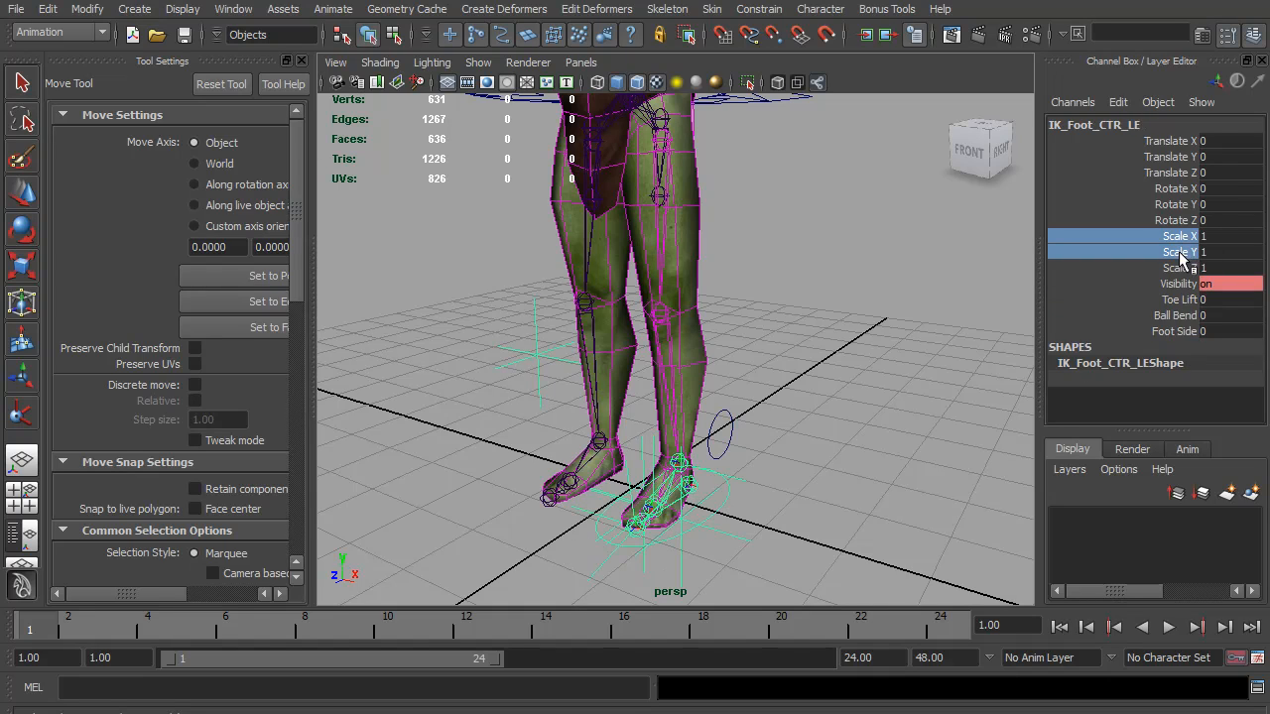
pyautogui.rightClick(1180, 251)
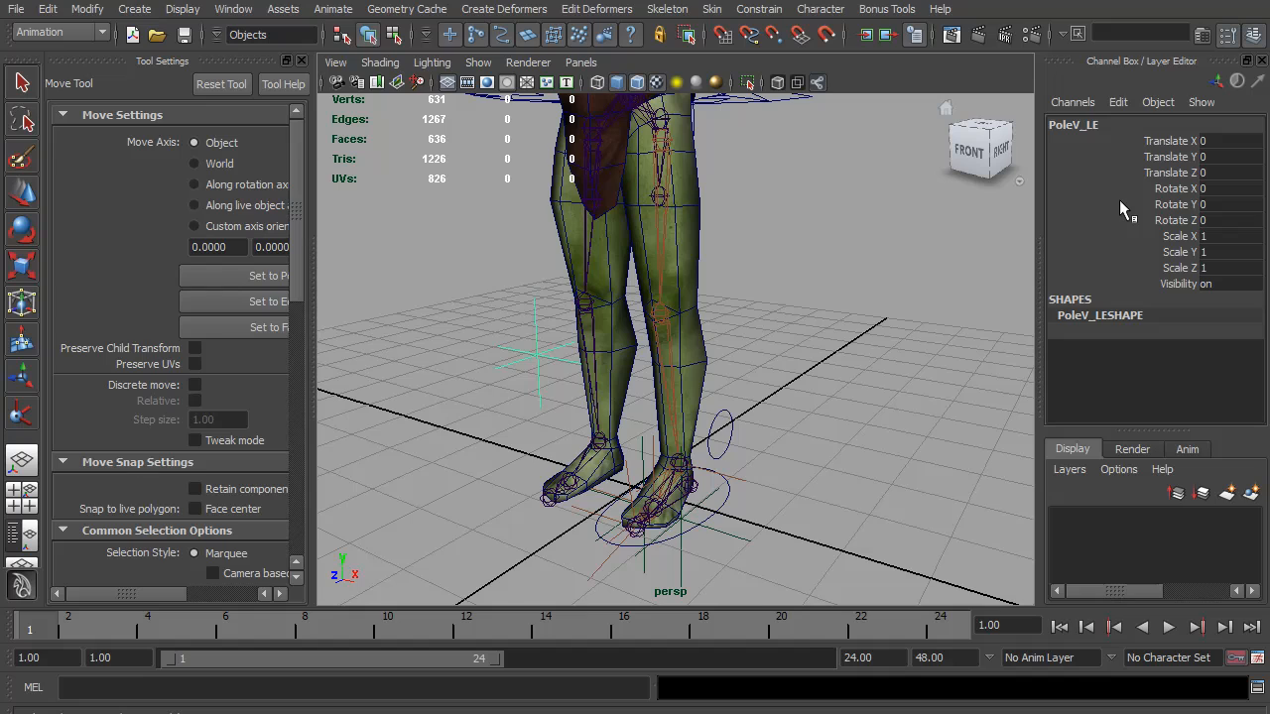
pyautogui.click(1180, 236)
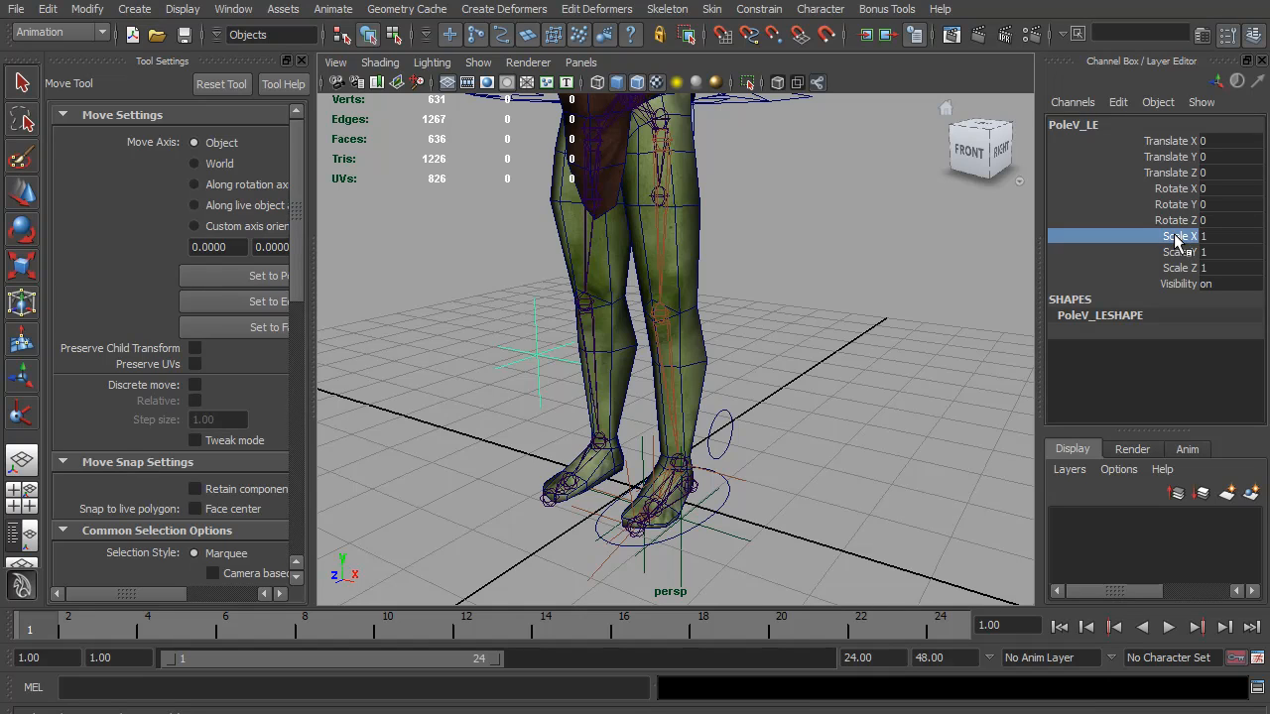
pyautogui.rightClick(1178, 236)
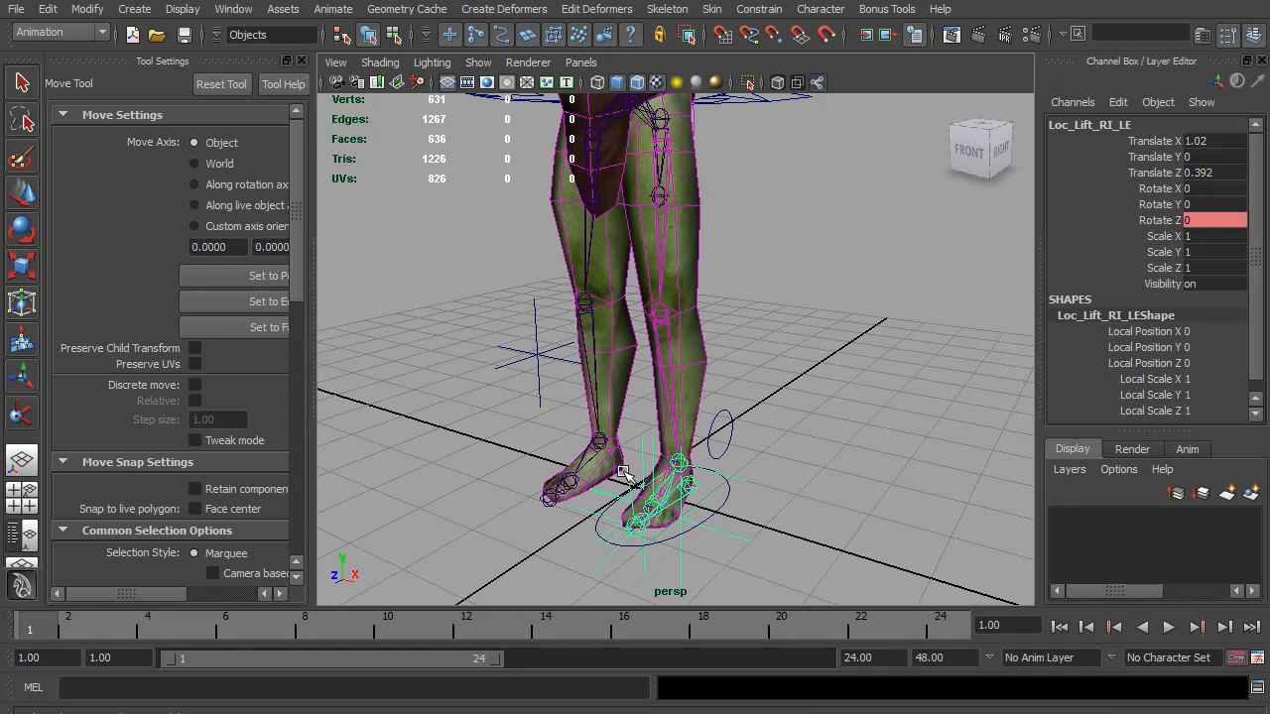
# Step: Hide all viewport objects and create a display layer DontTouch from the IK handles
pyautogui.click(477, 61)
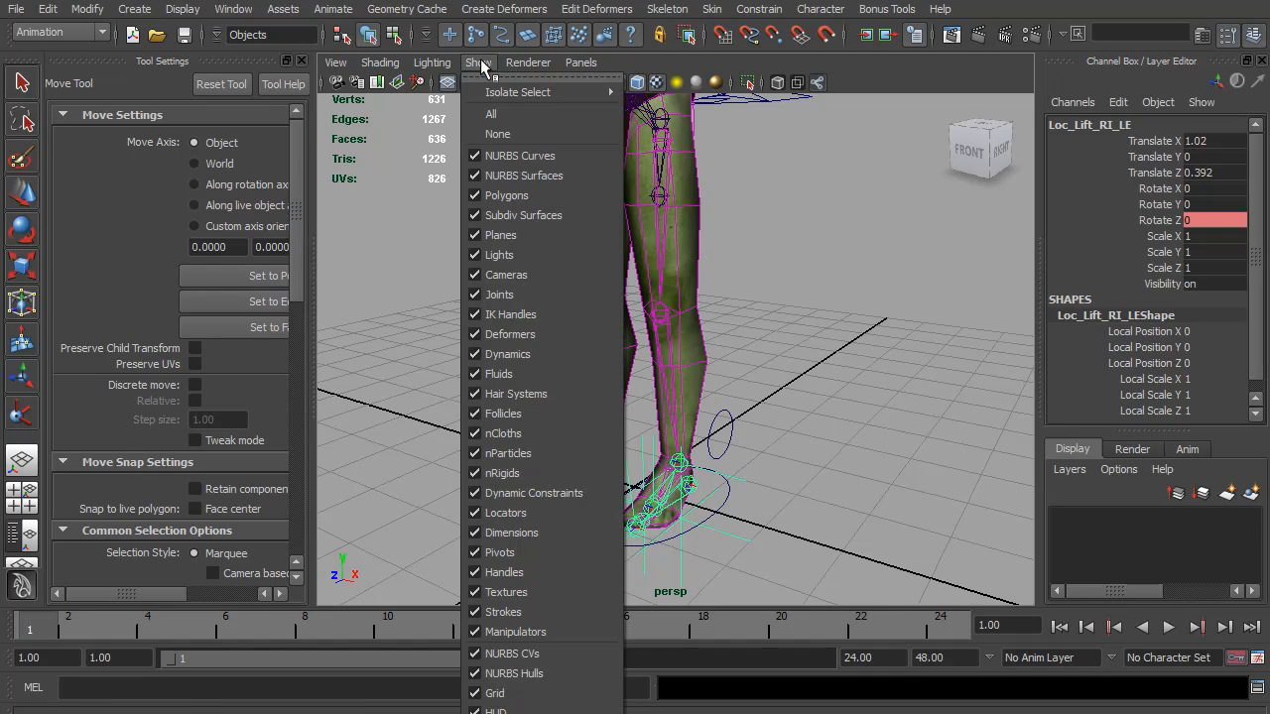
pyautogui.click(497, 134)
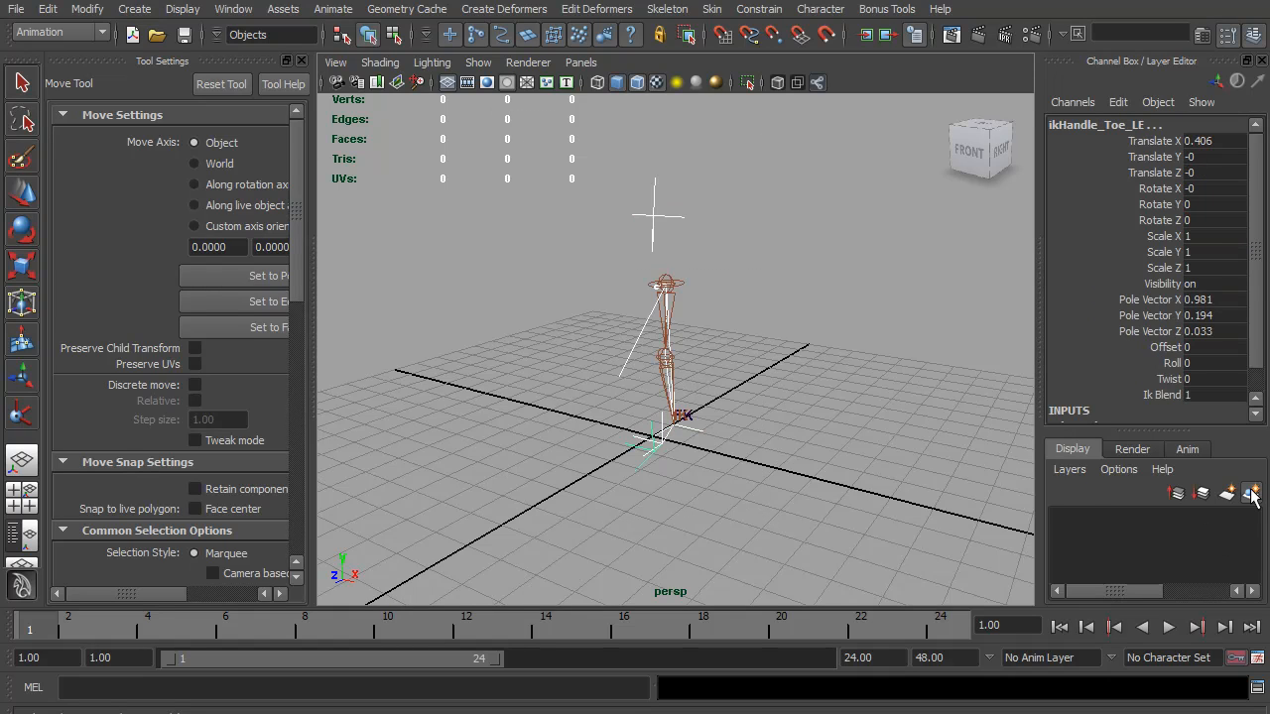
pyautogui.click(1252, 493)
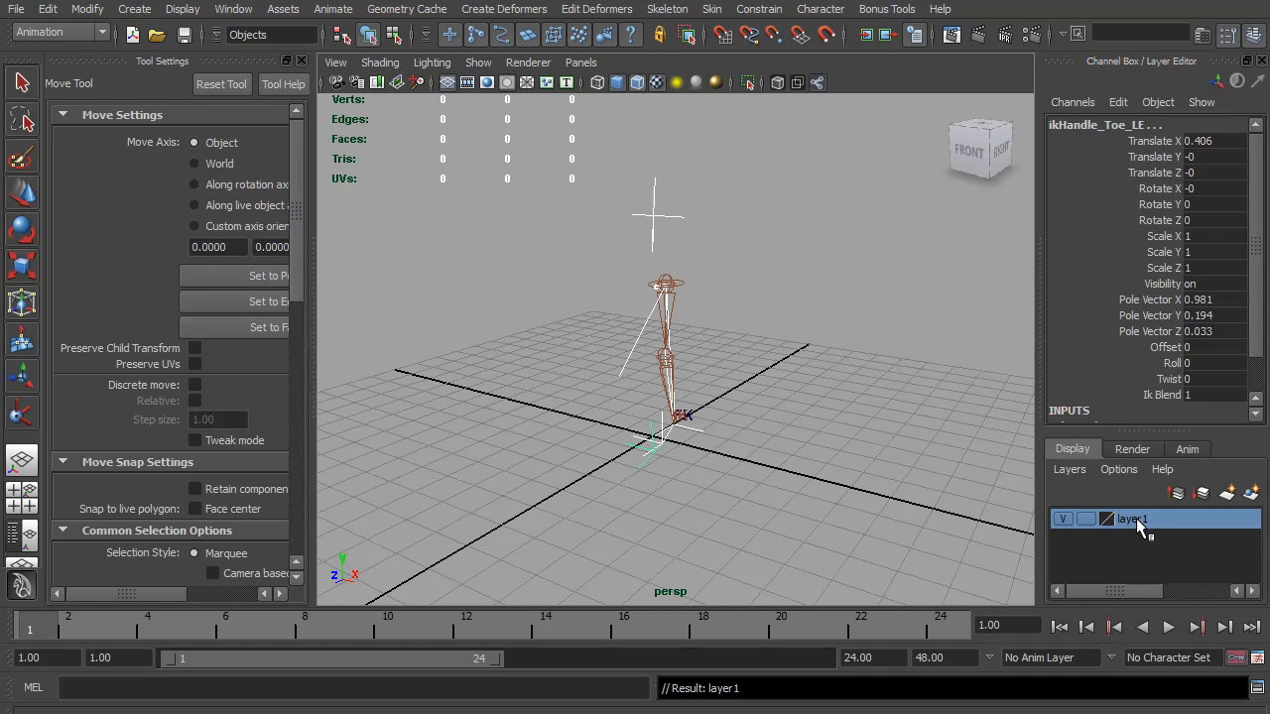
pyautogui.doubleClick(1131, 518)
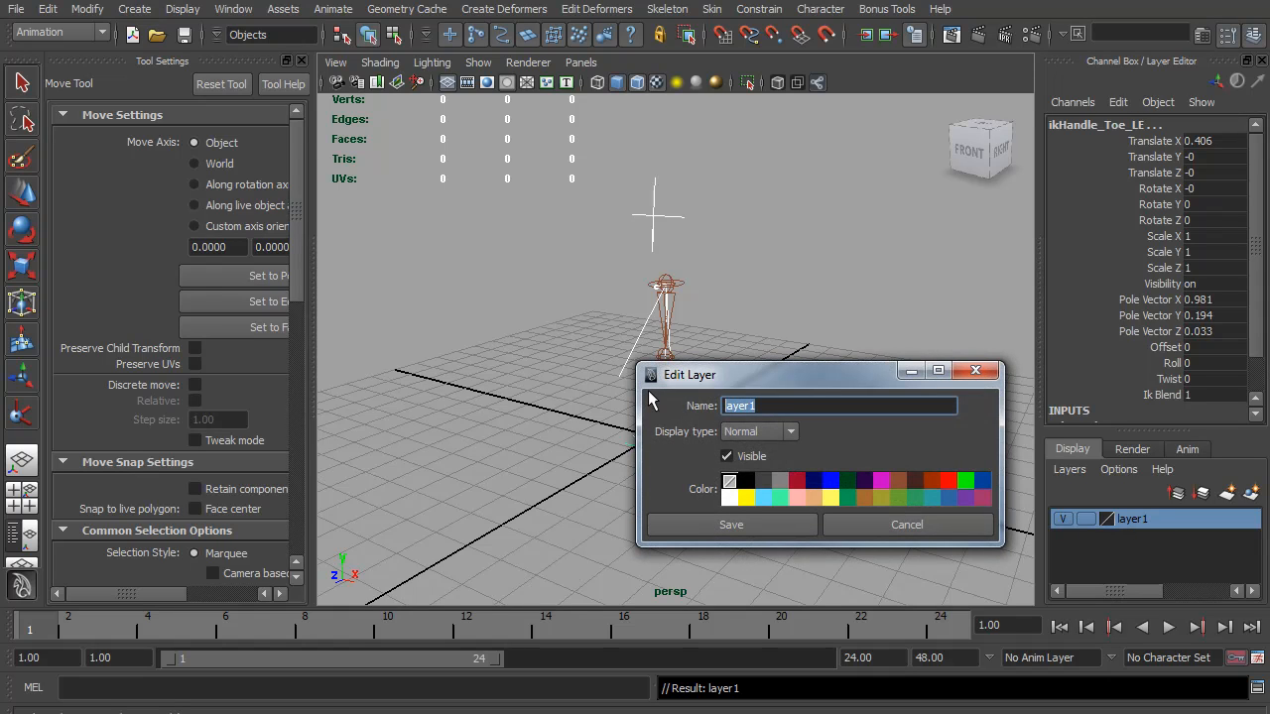
pyautogui.write('DontTouc')
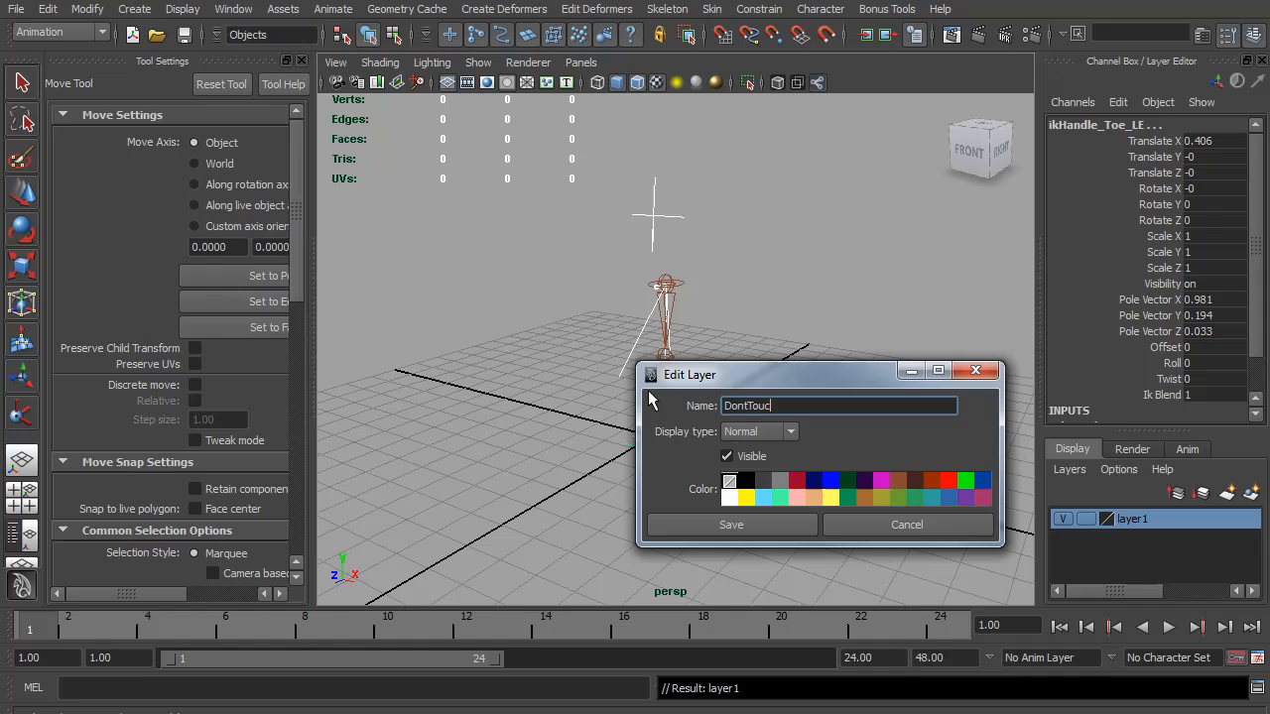
pyautogui.click(731, 524)
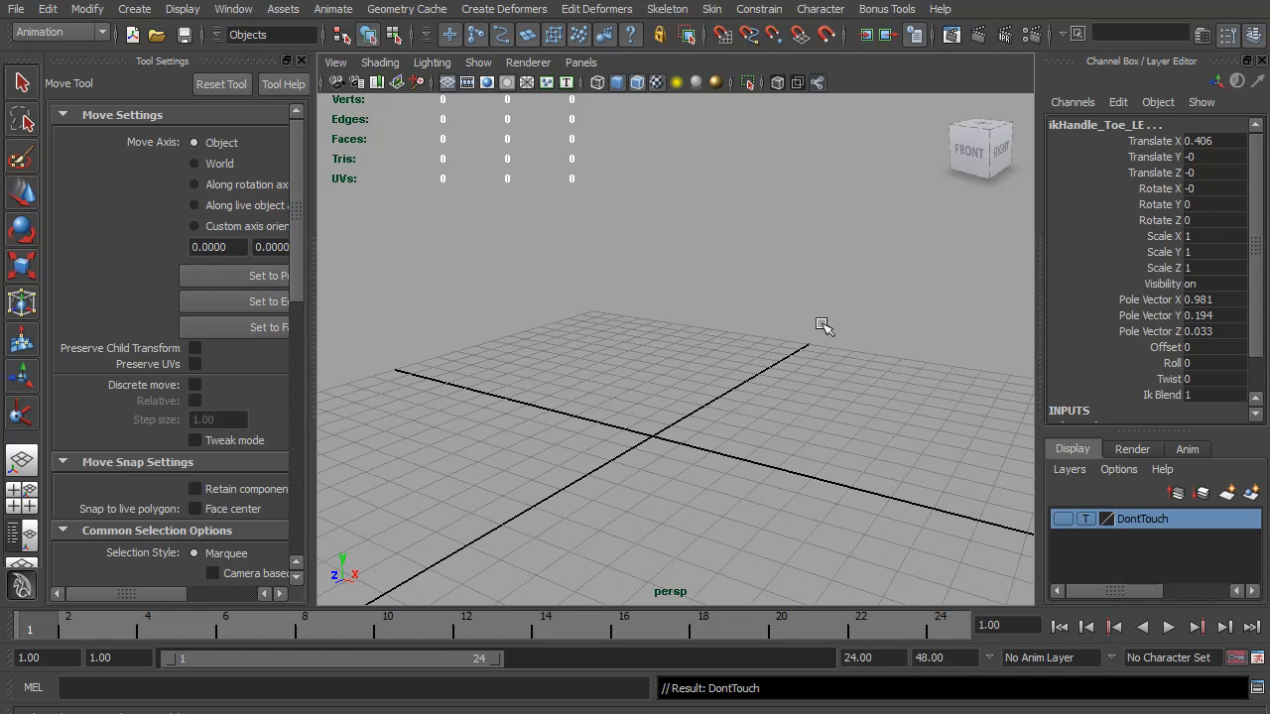
# Step: Show all object types again and set the DontTouch layer to Template
pyautogui.click(477, 62)
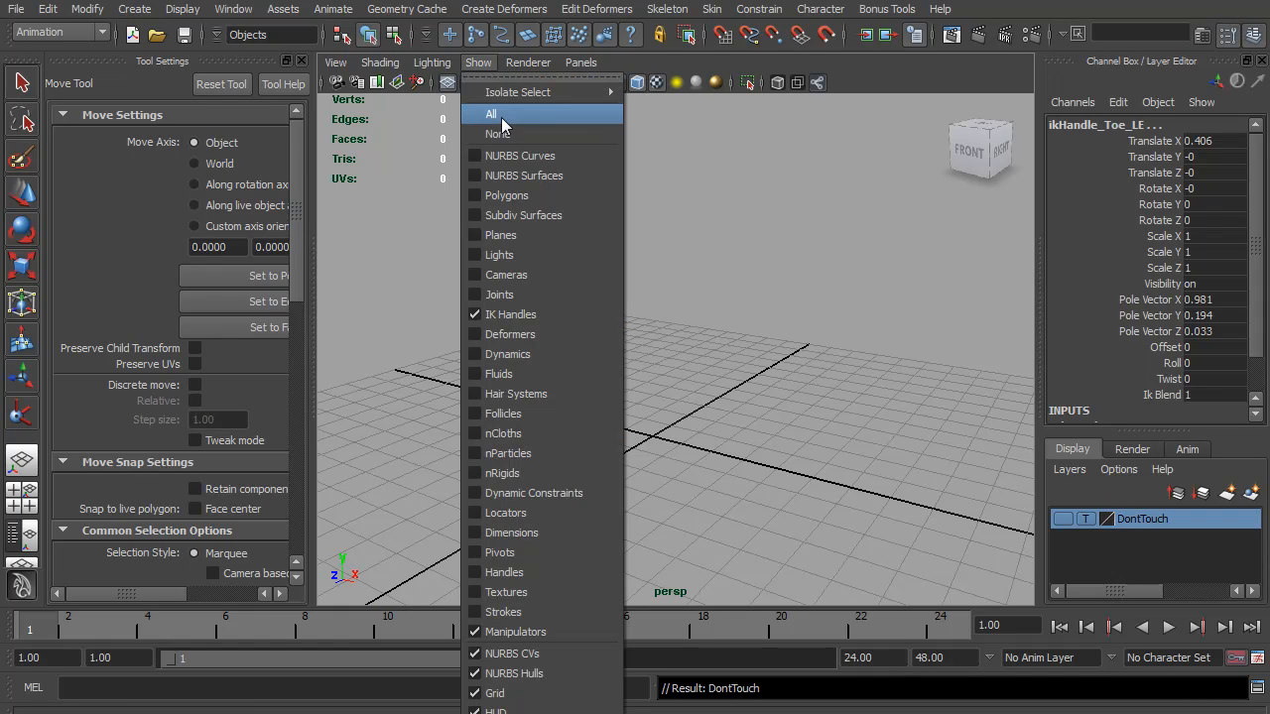
pyautogui.click(491, 113)
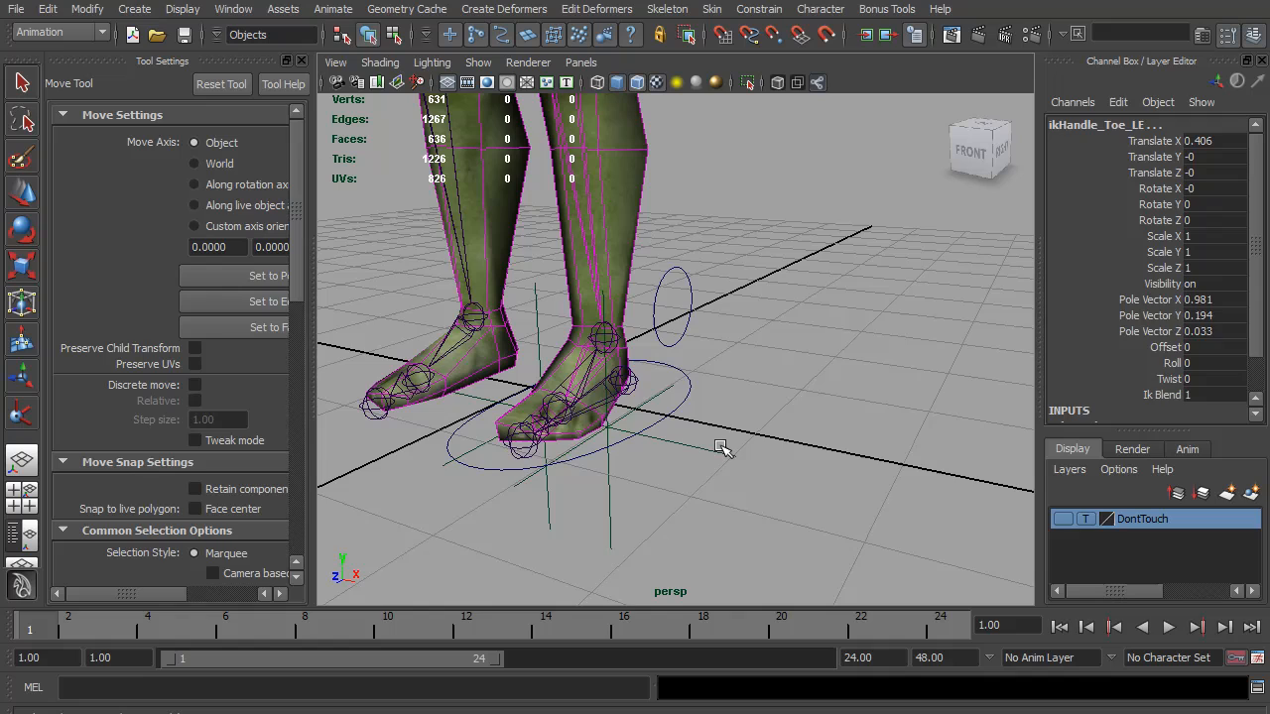
pyautogui.click(605, 337)
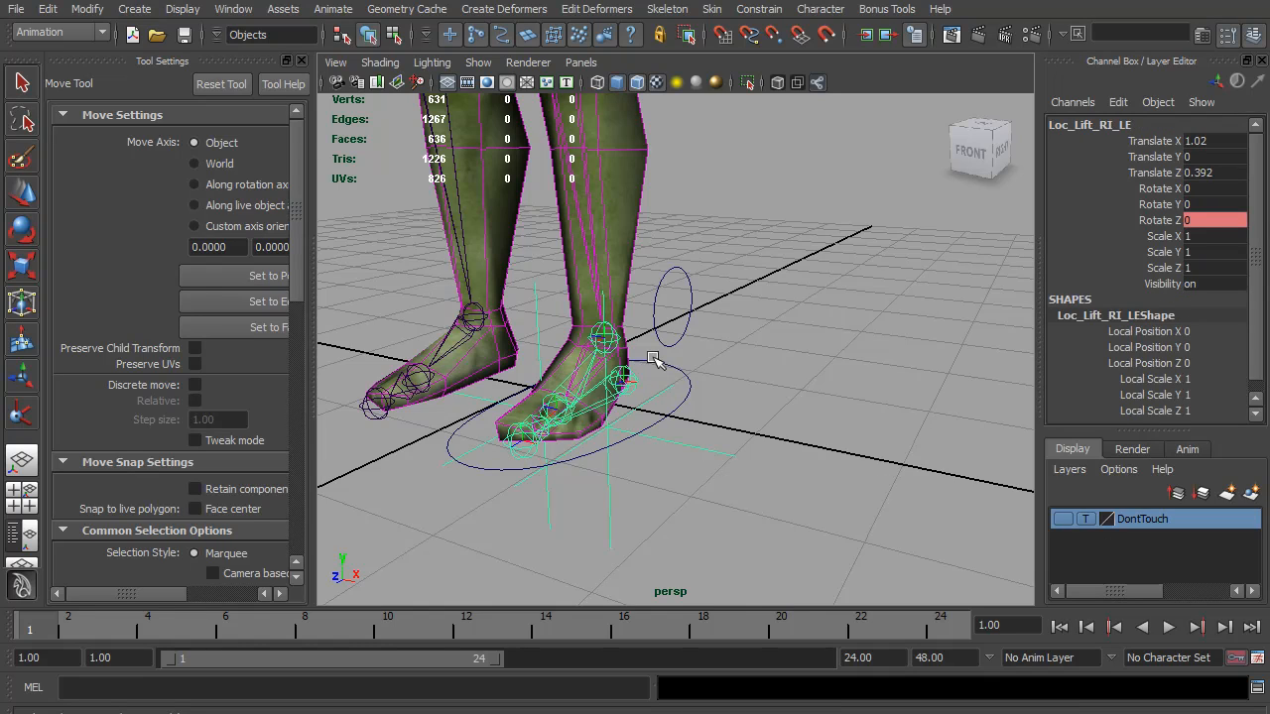
pyautogui.rightClick(1141, 517)
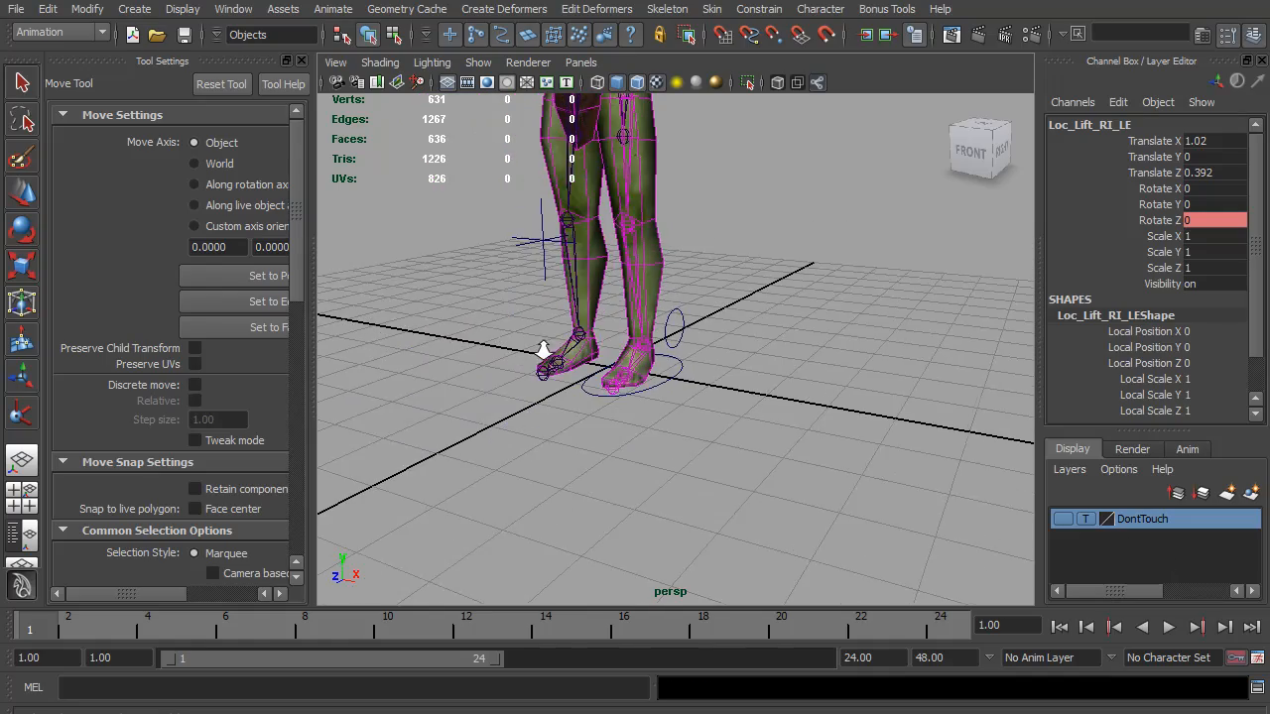
# Step: Rotate J_Knee_LE_FK to about -51.7 on Z, bending the left leg
pyautogui.moveTo(596, 298); pyautogui.dragTo(697, 406)
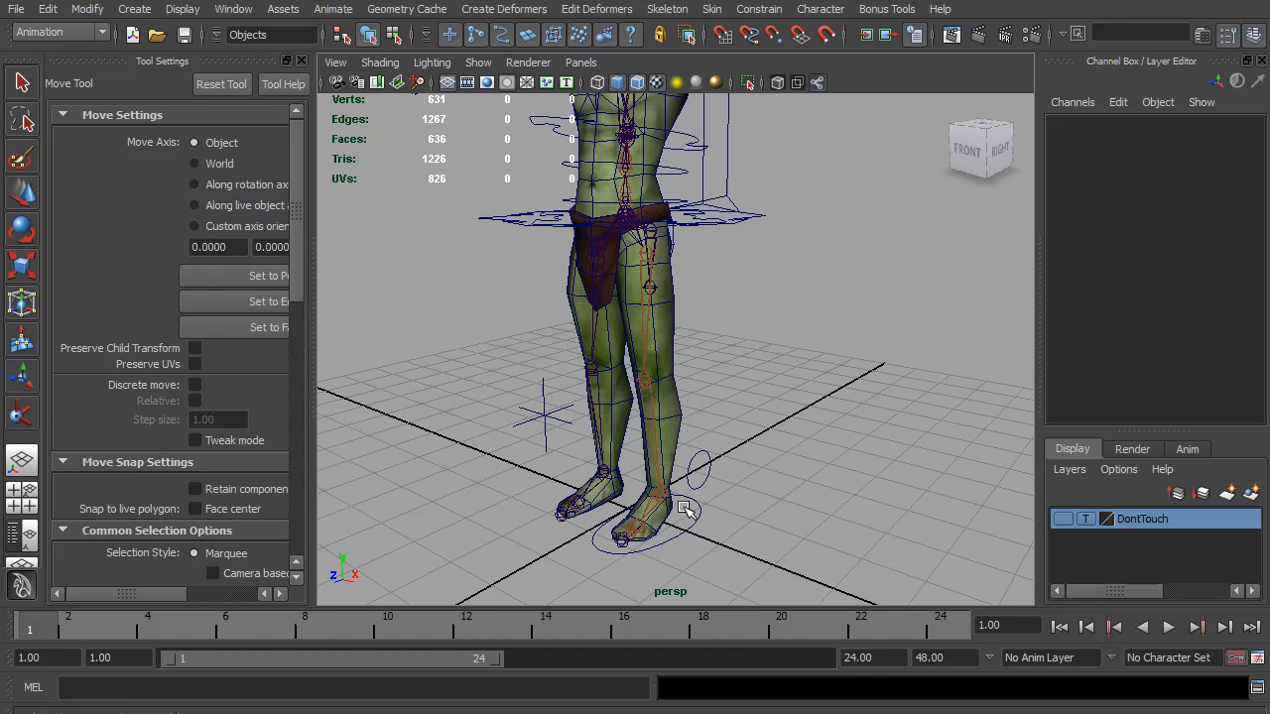
pyautogui.moveTo(687, 519)
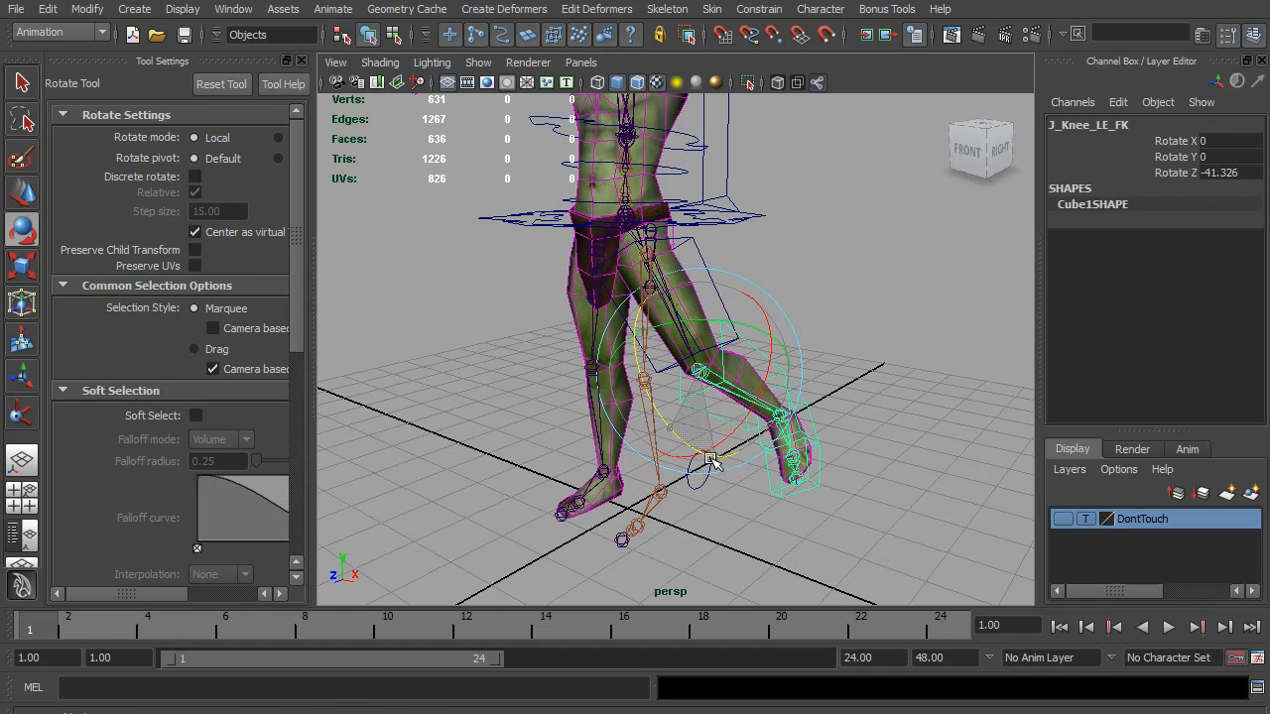
pyautogui.moveTo(715, 461); pyautogui.dragTo(719, 471)
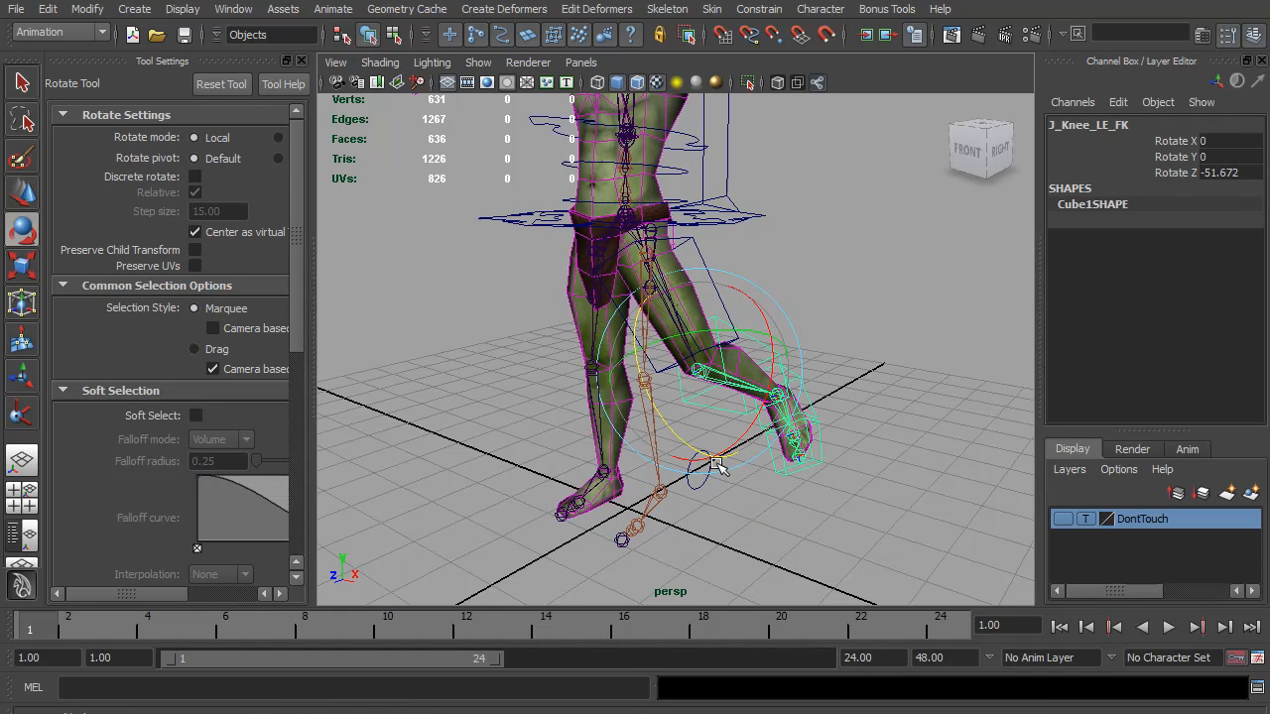